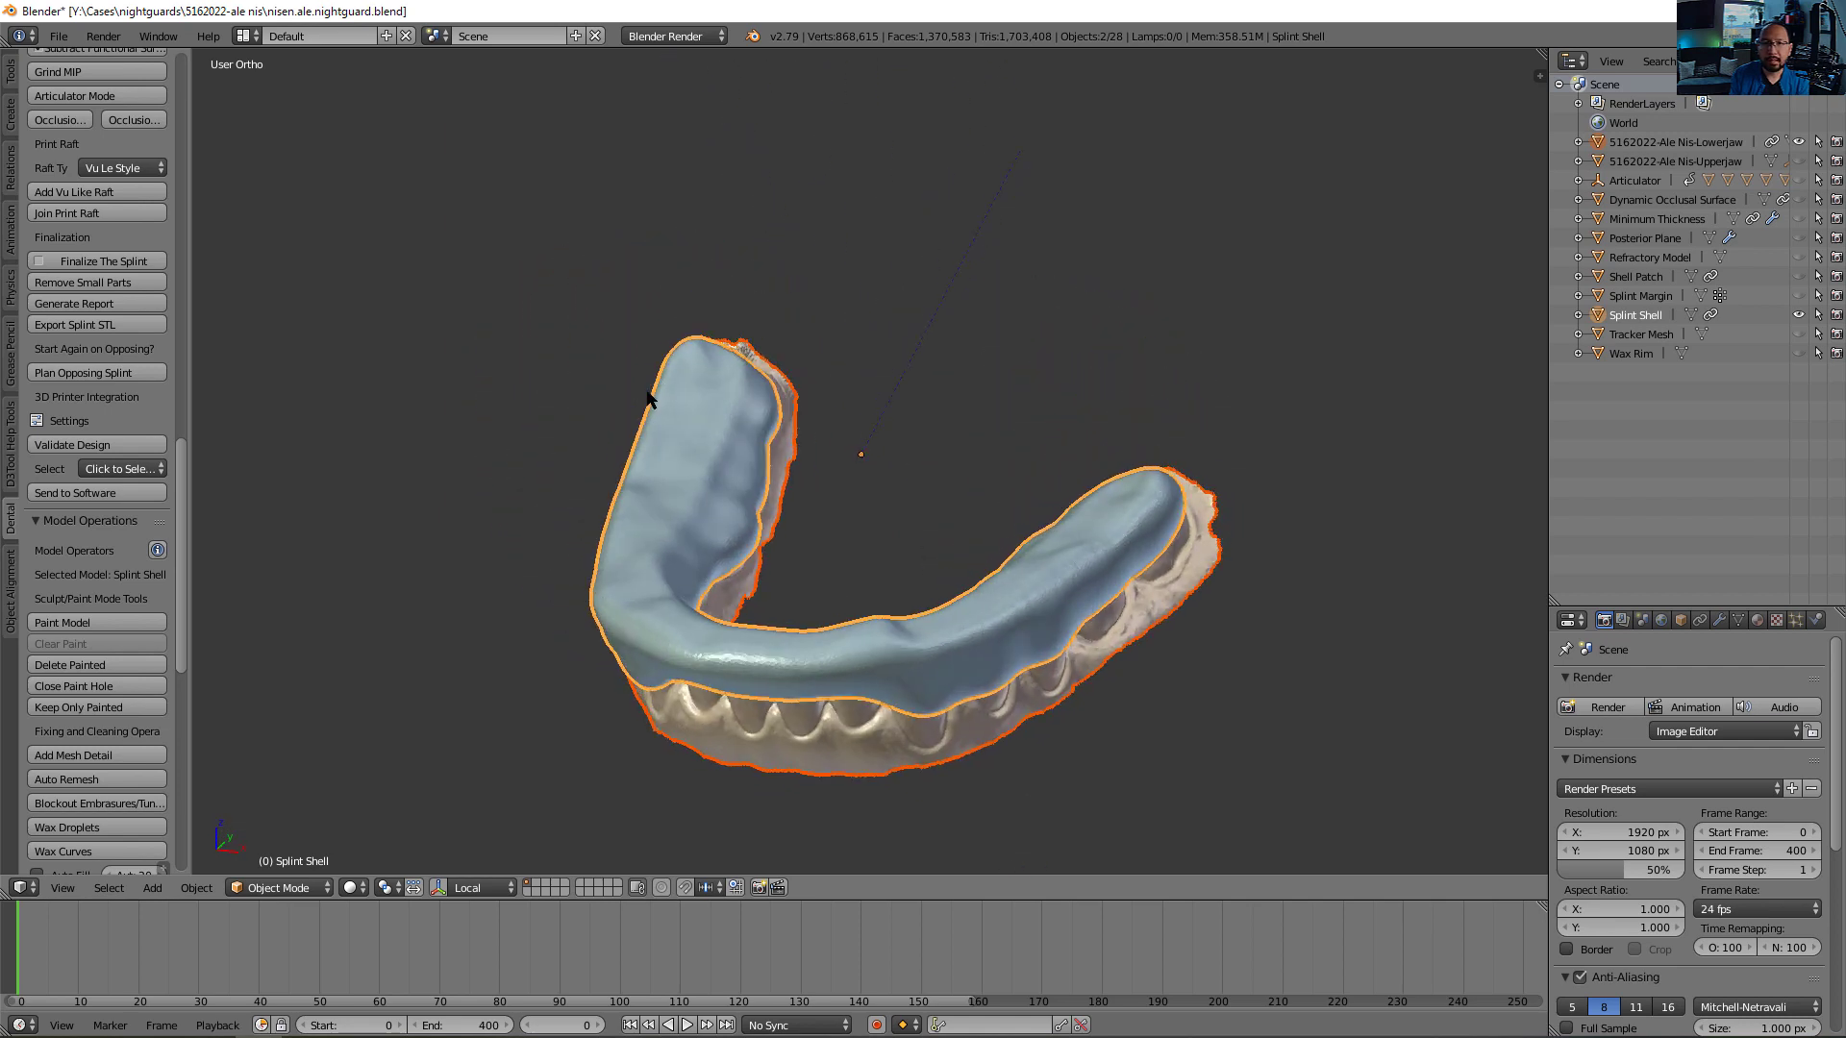
mouse_move(431, 335)
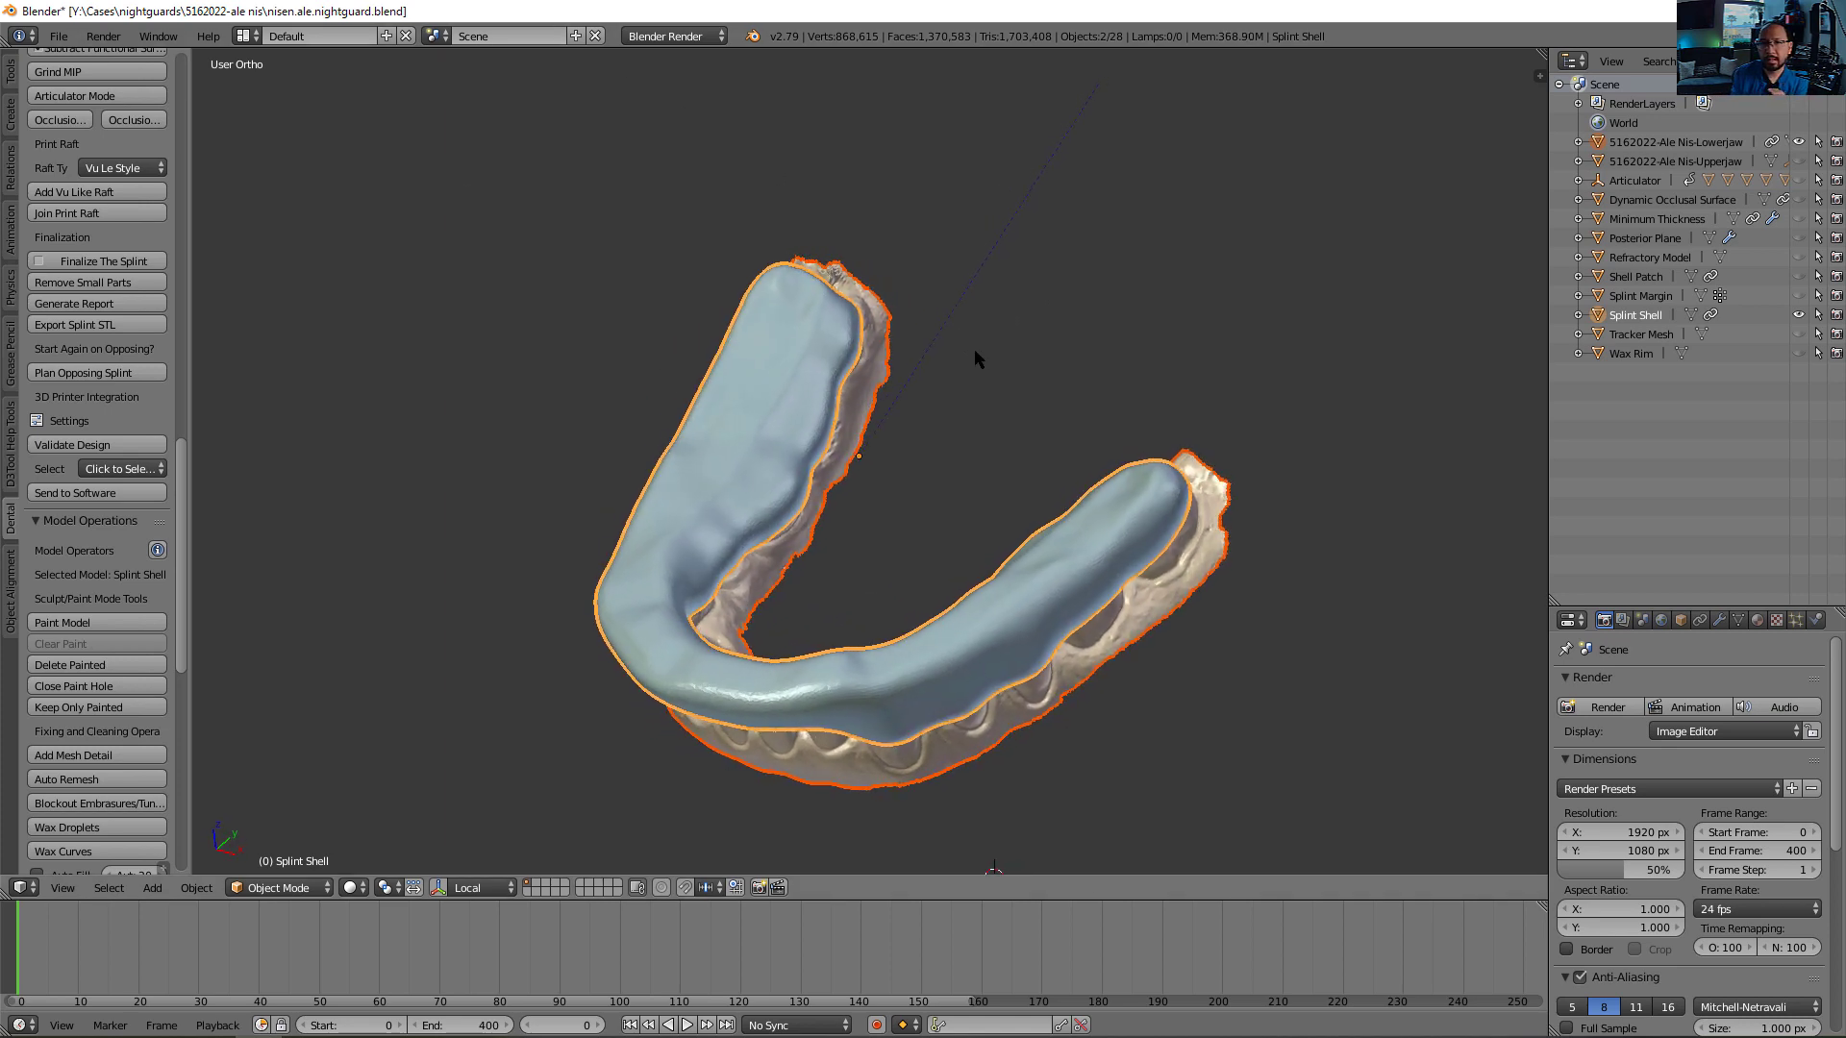
Try the Ribbon raft type, revert to Vu Le Style, and inspect the shell margins
left_click_drag(977, 359, 972, 677)
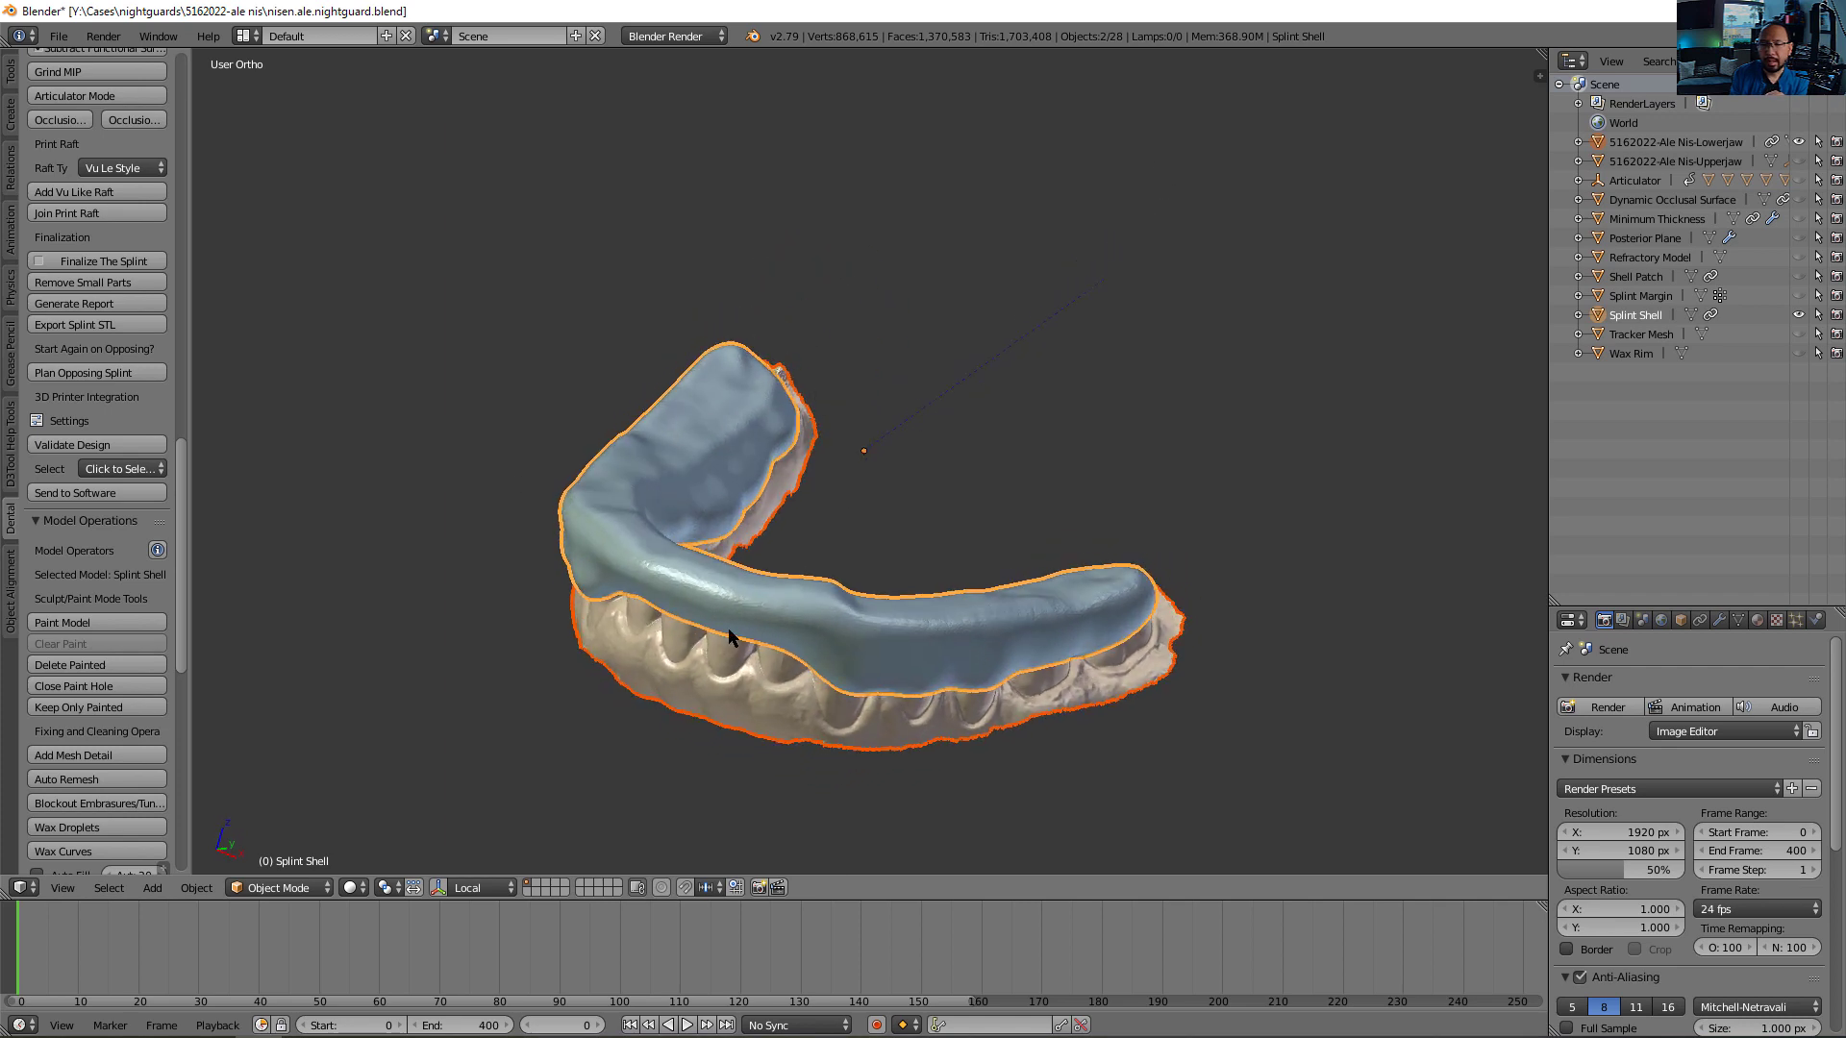
mouse_move(633, 613)
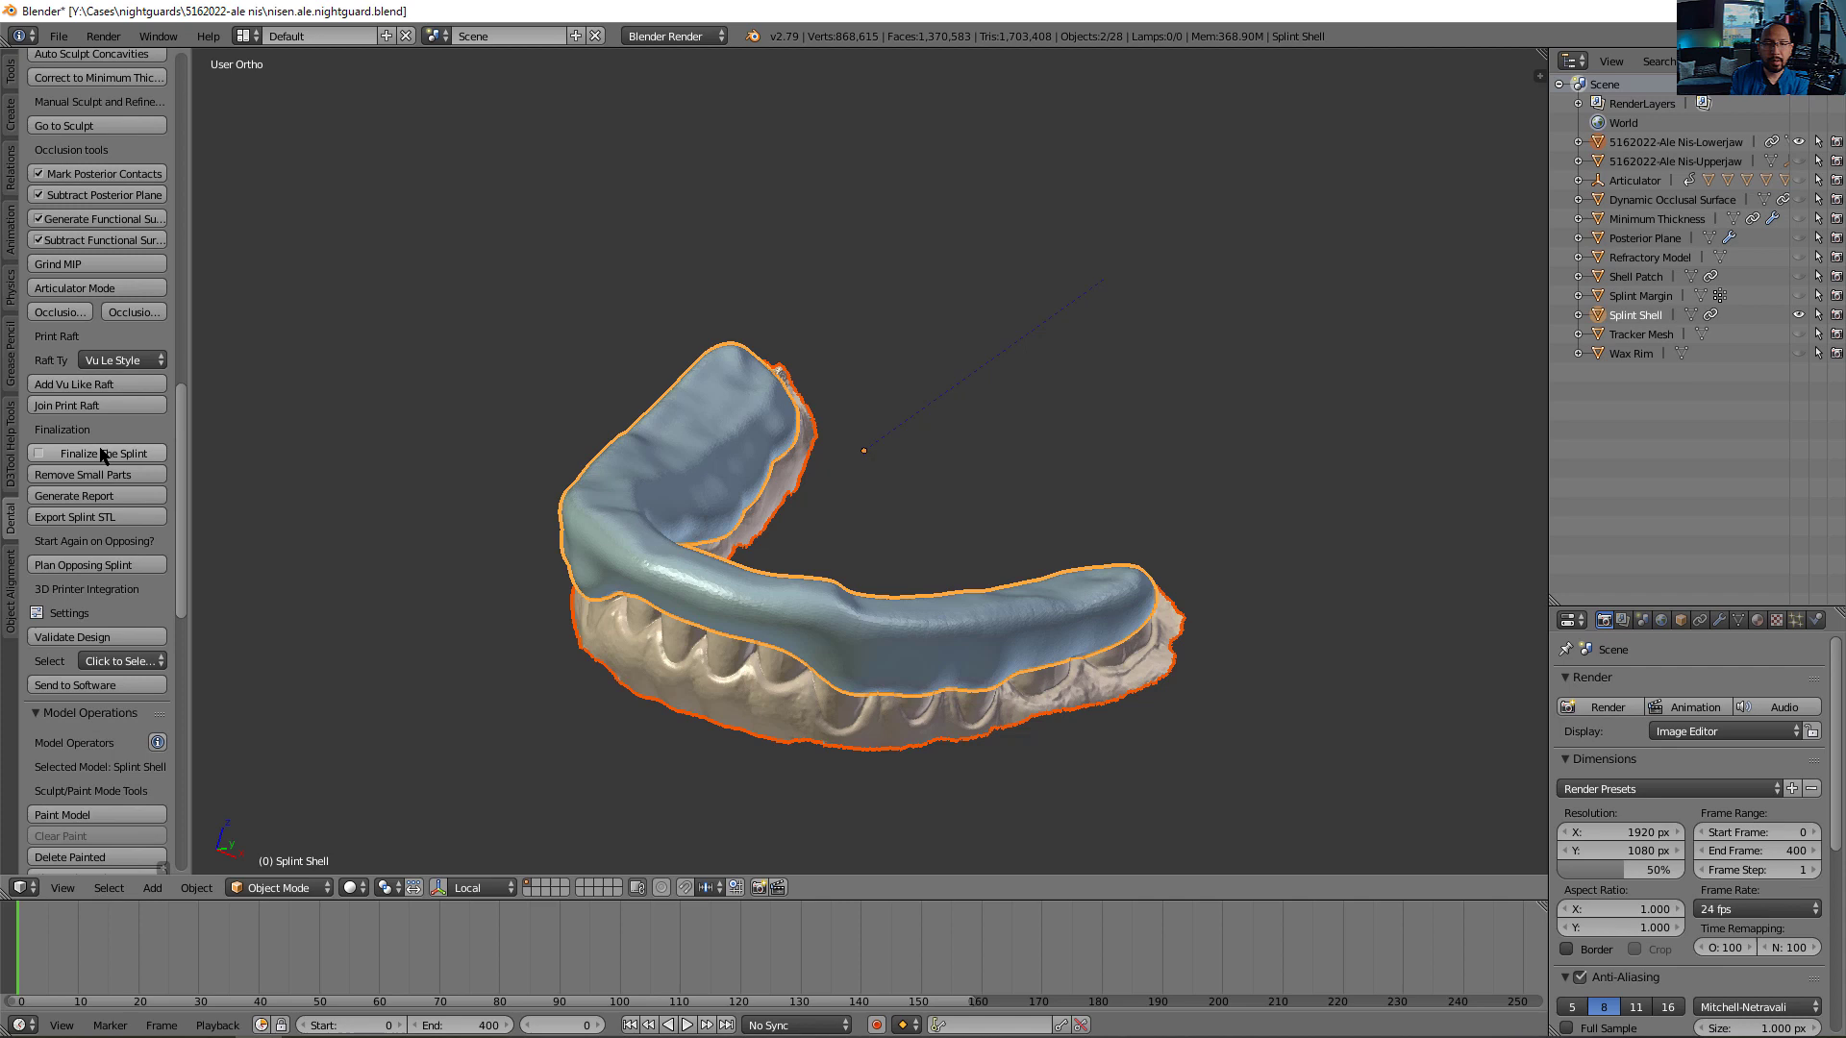
mouse_move(422, 508)
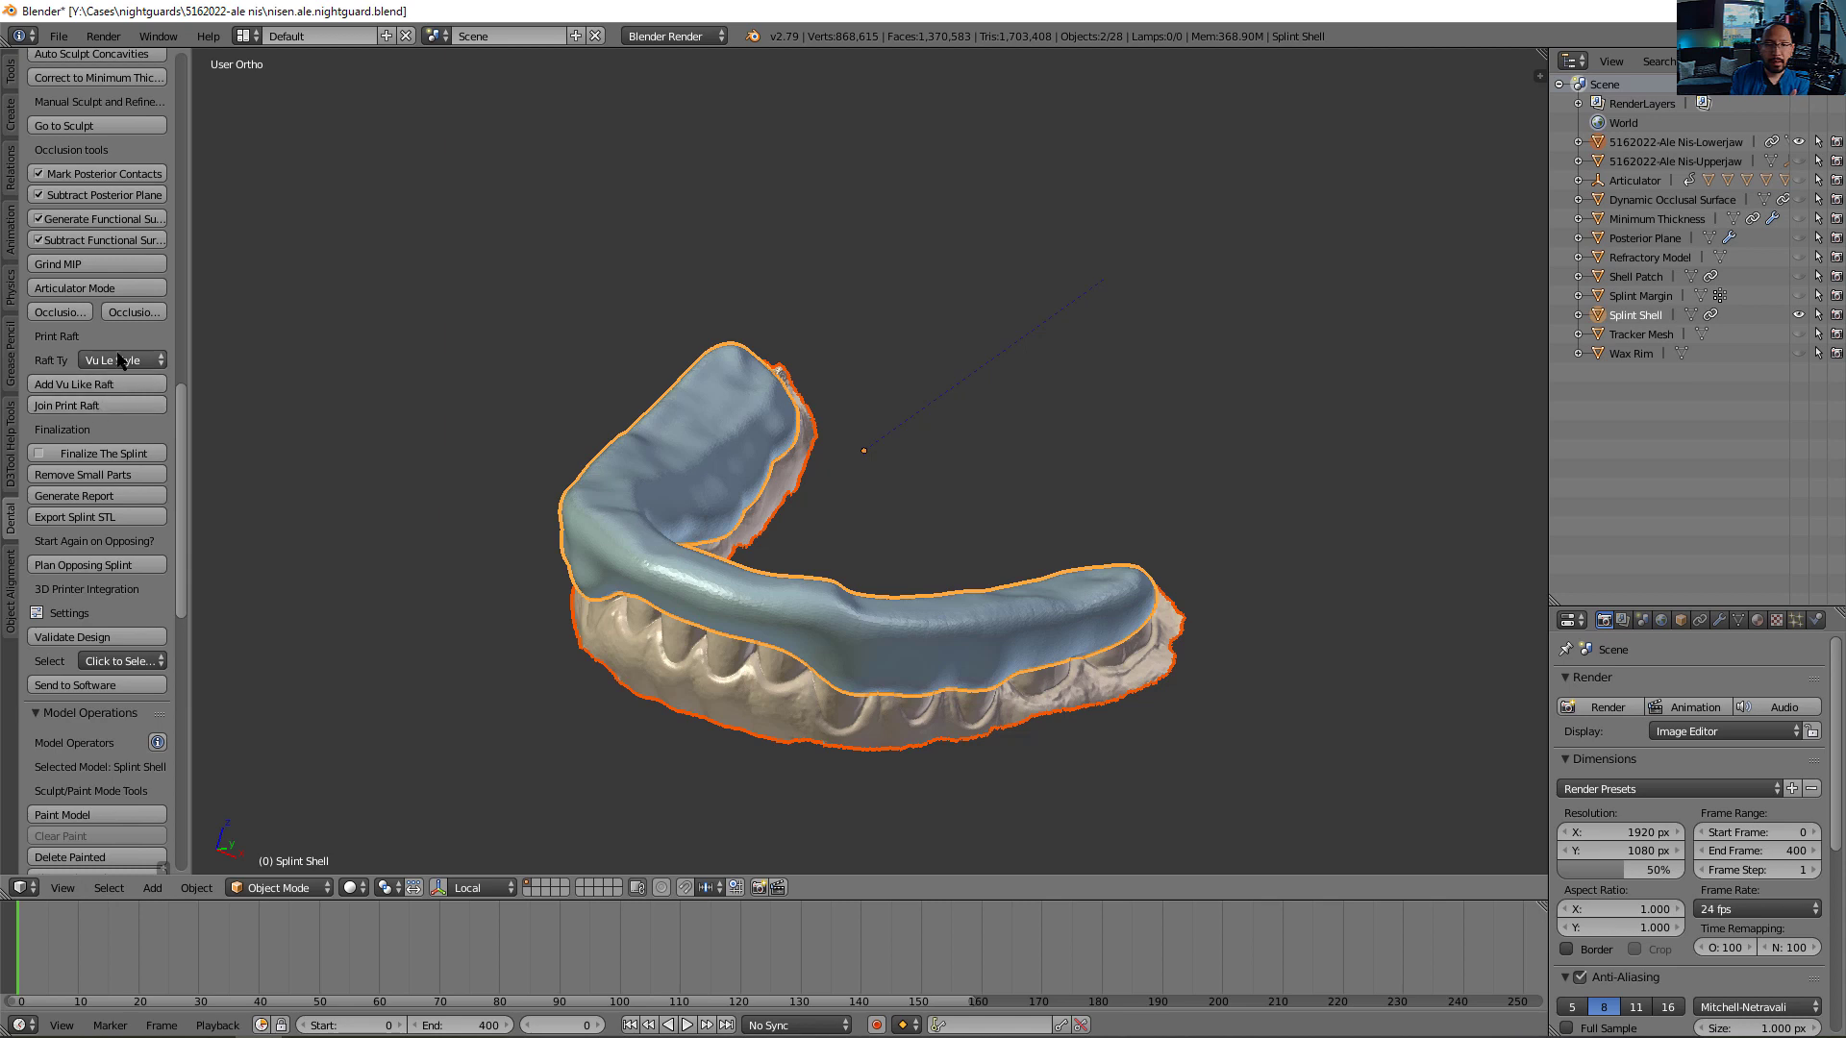
left_click(115, 360)
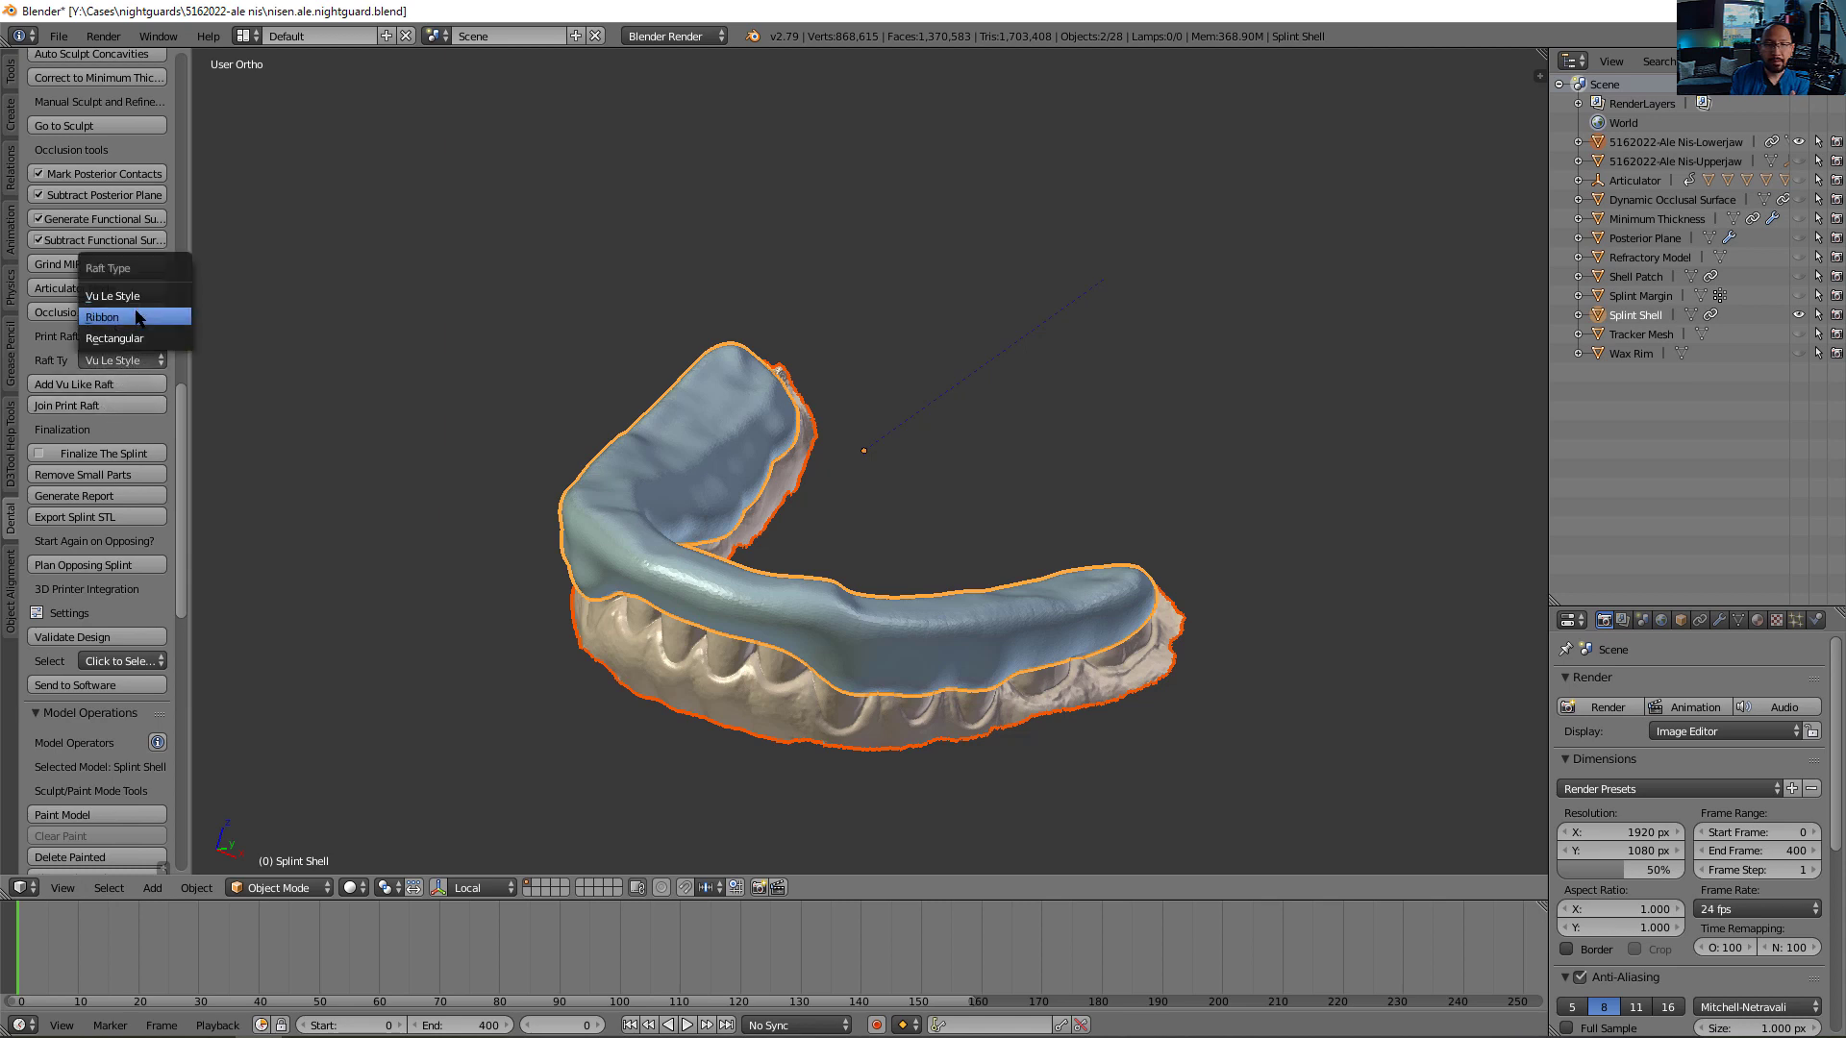
left_click(136, 315)
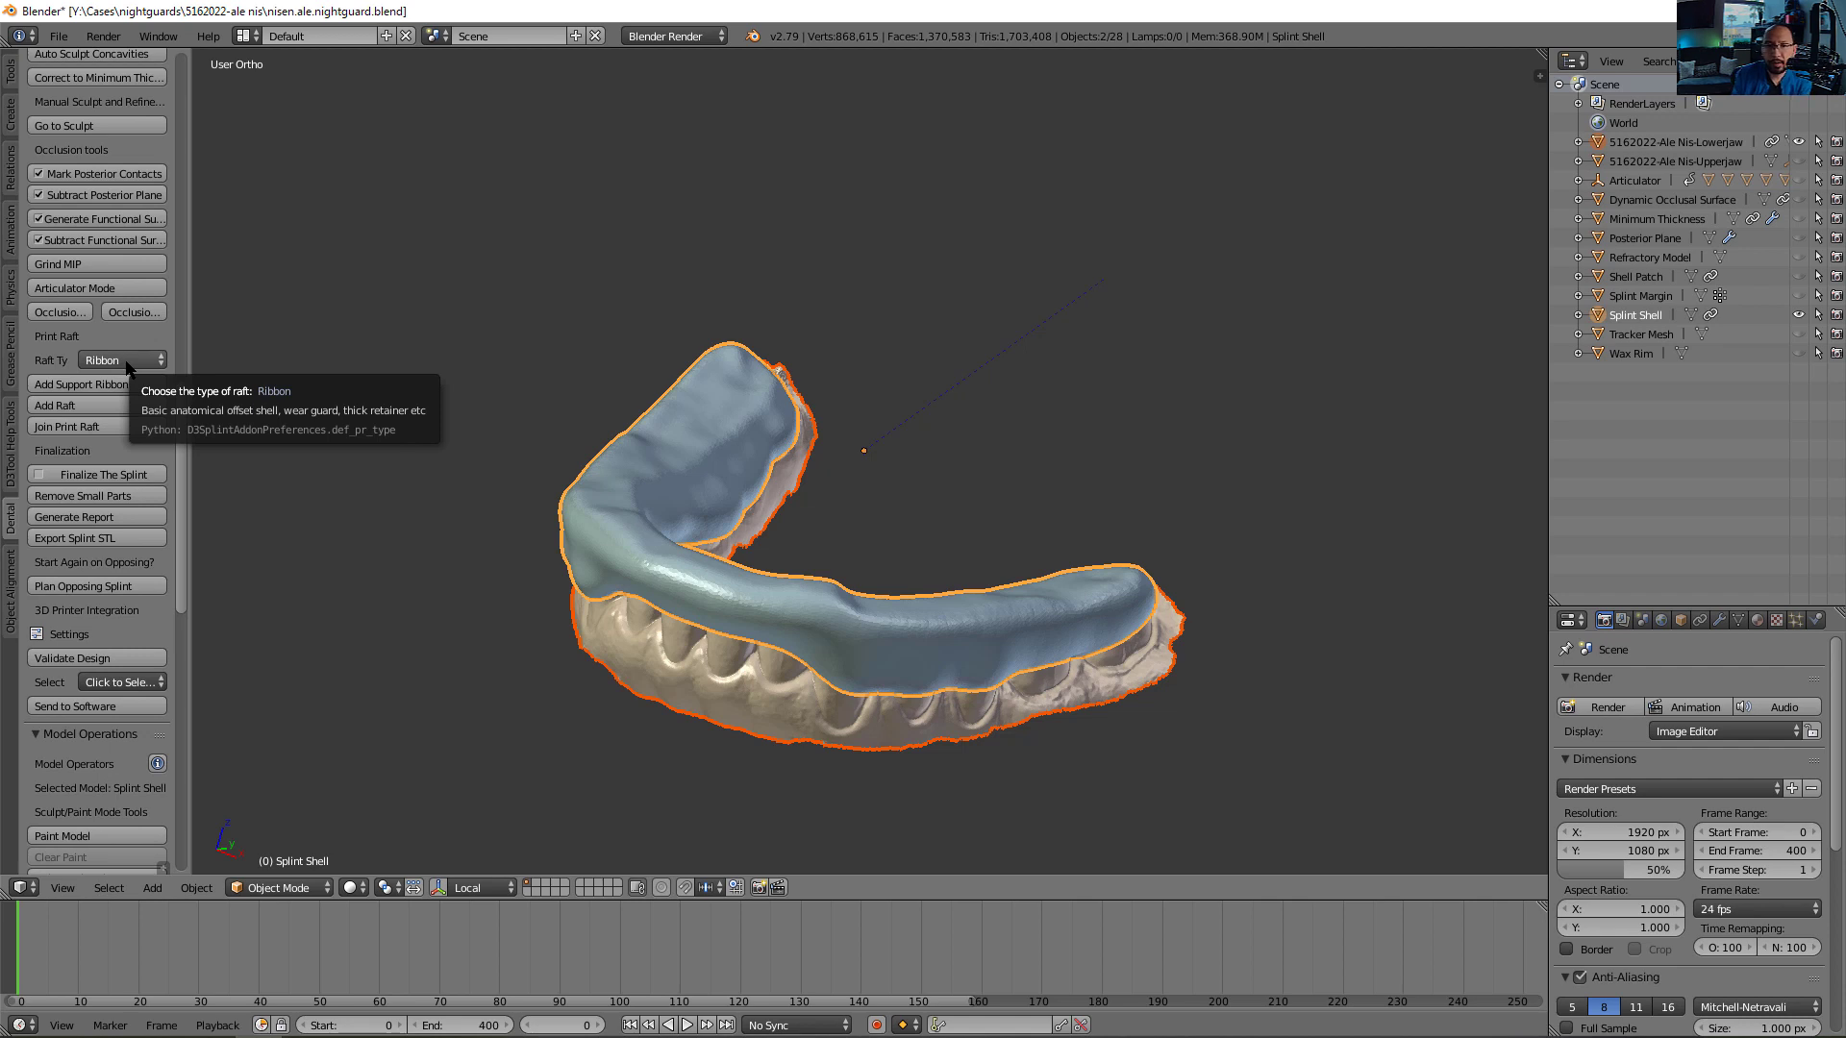
left_click(122, 358)
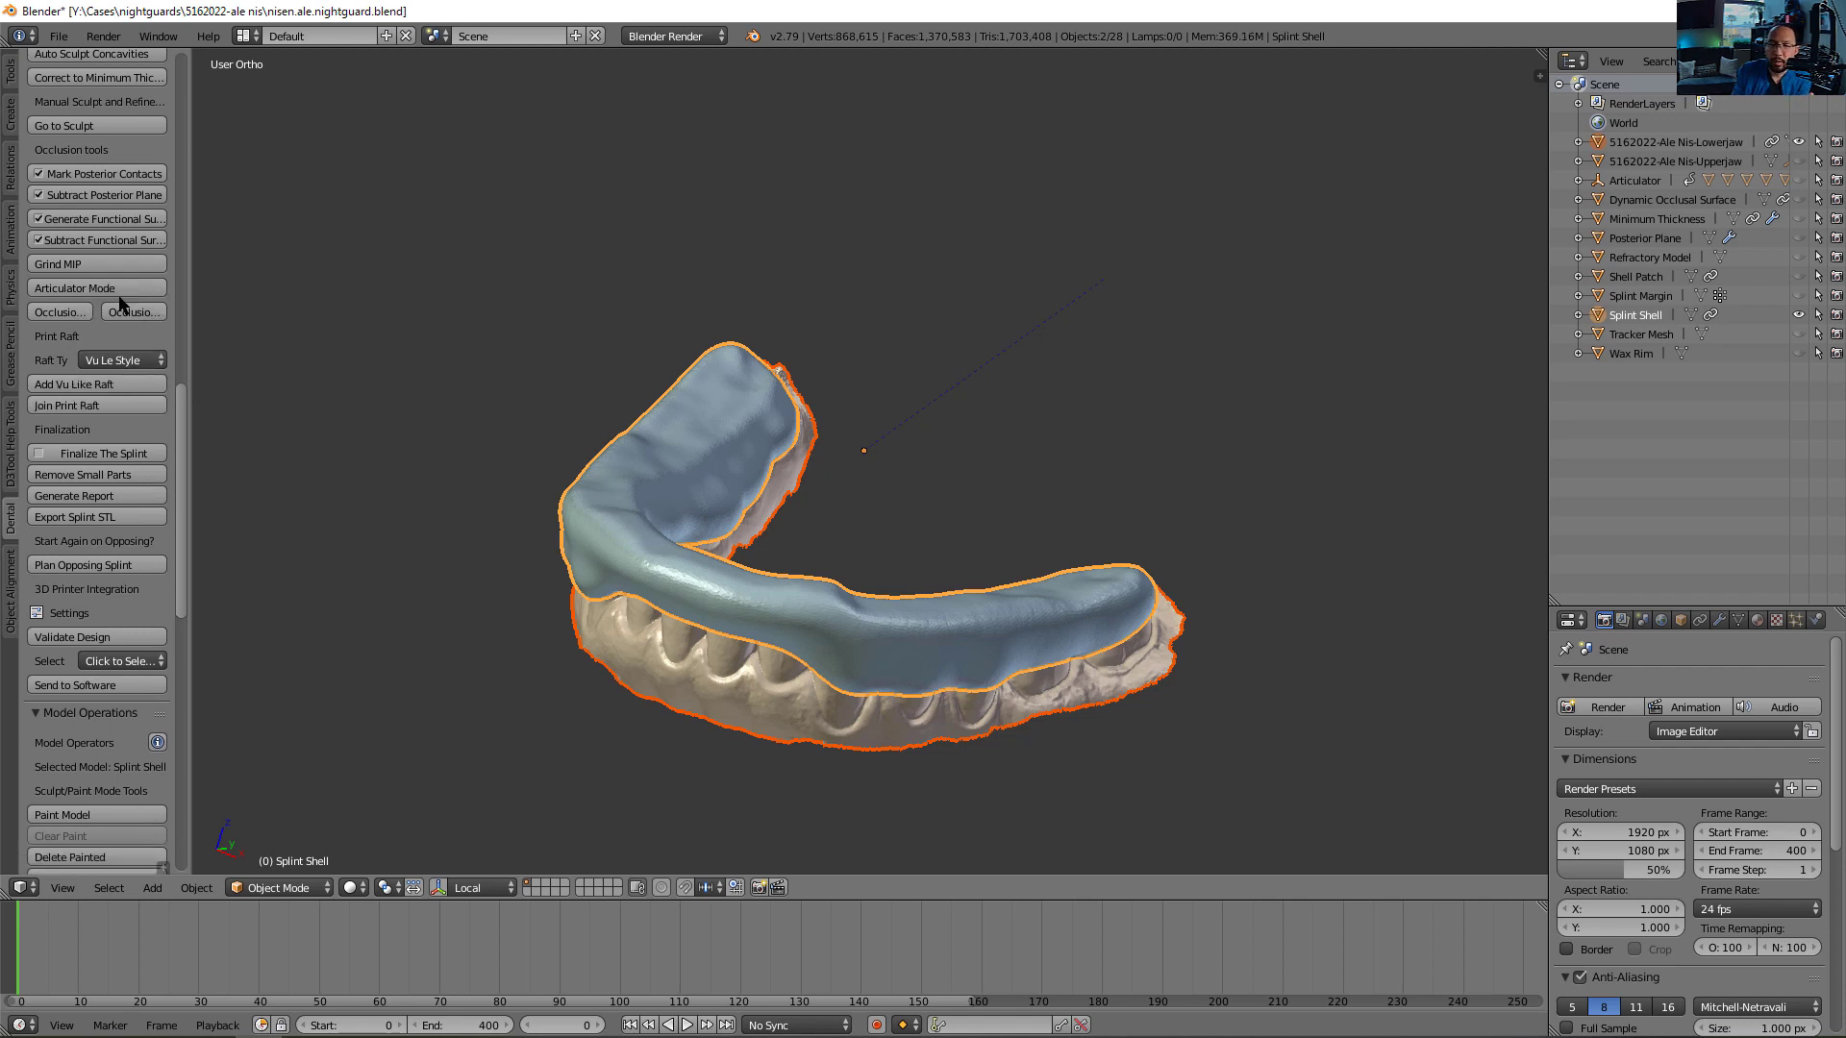
mouse_move(414, 419)
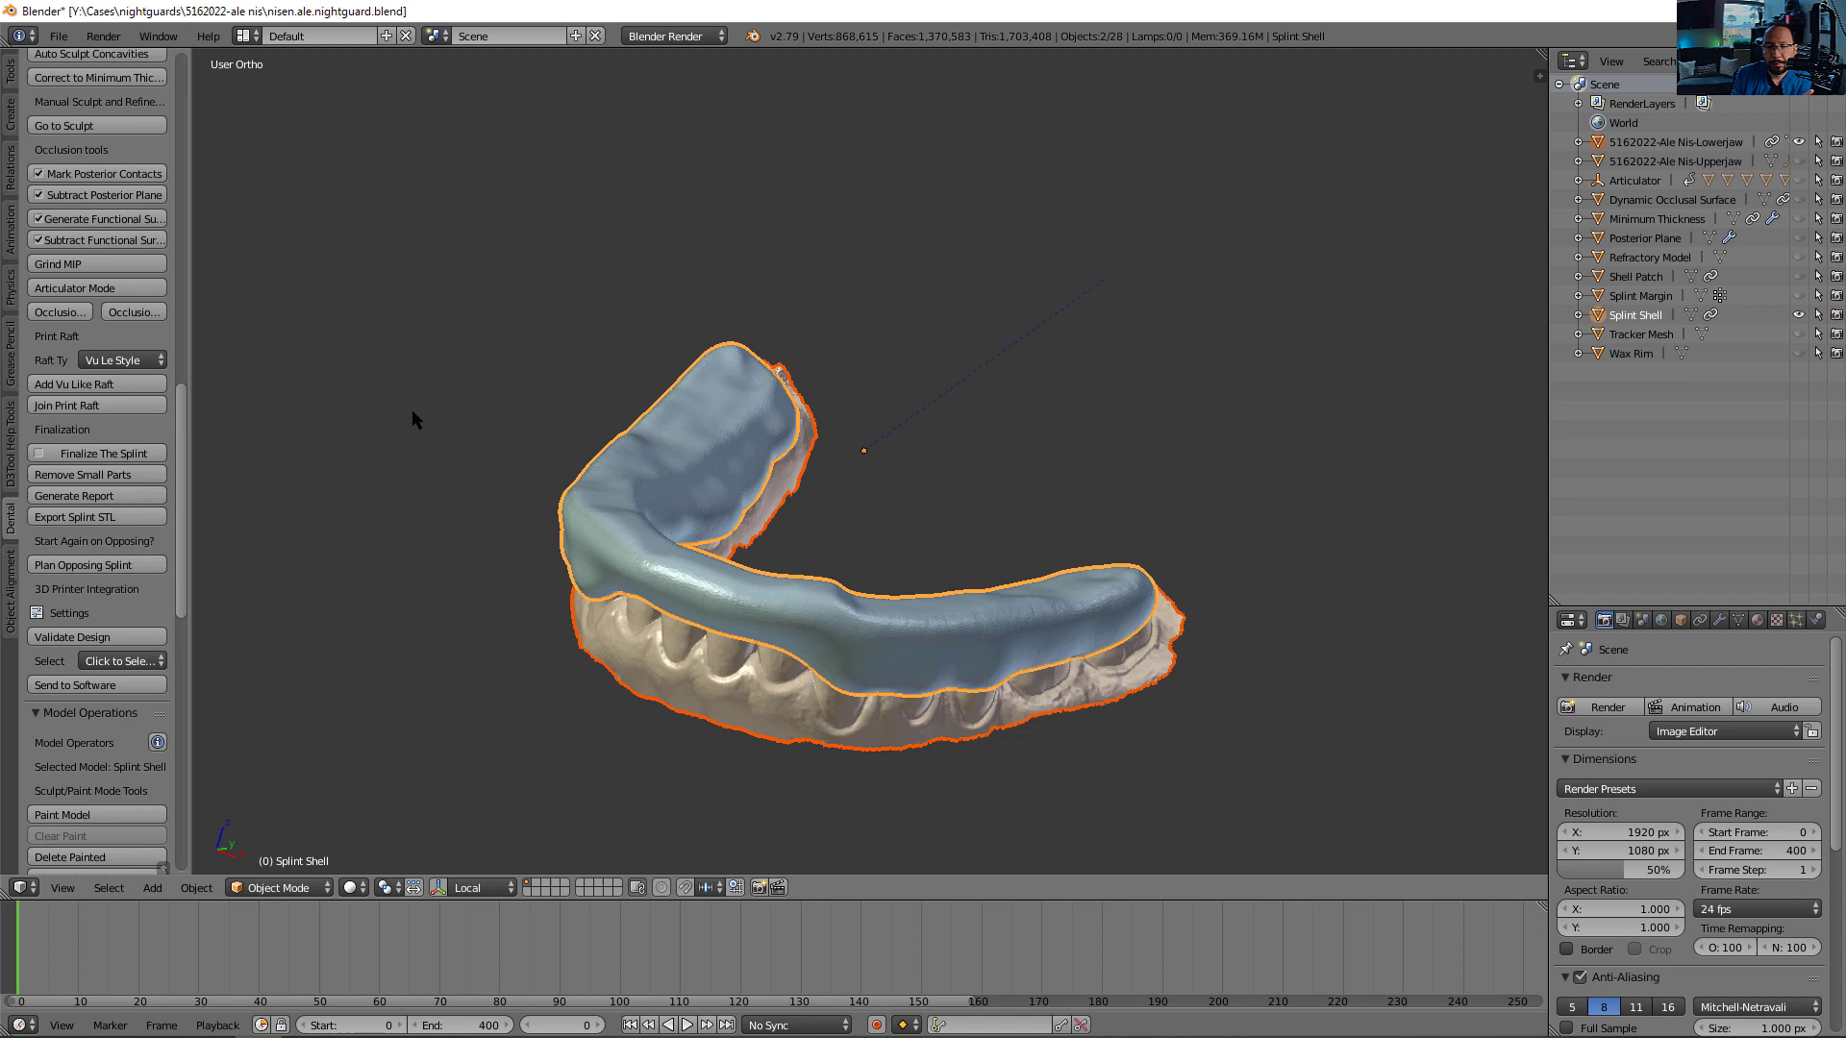
mouse_move(666, 578)
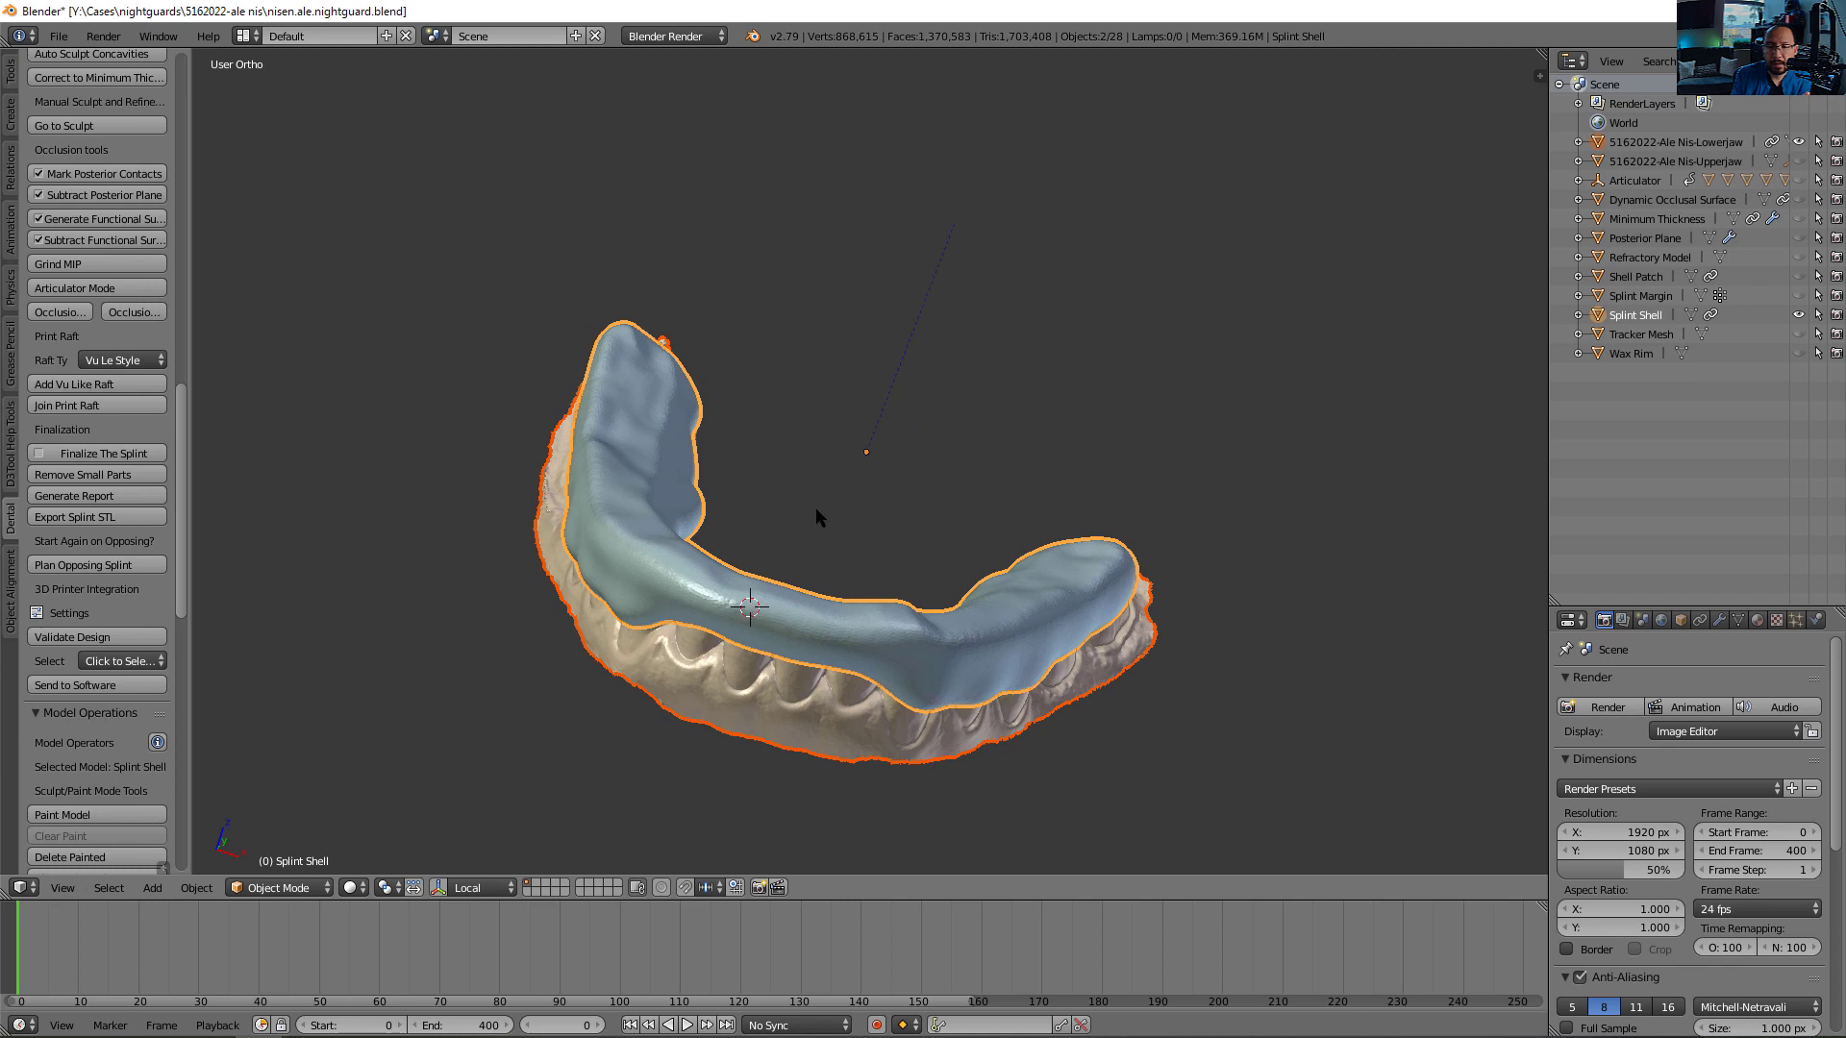
left_click_drag(818, 518, 736, 695)
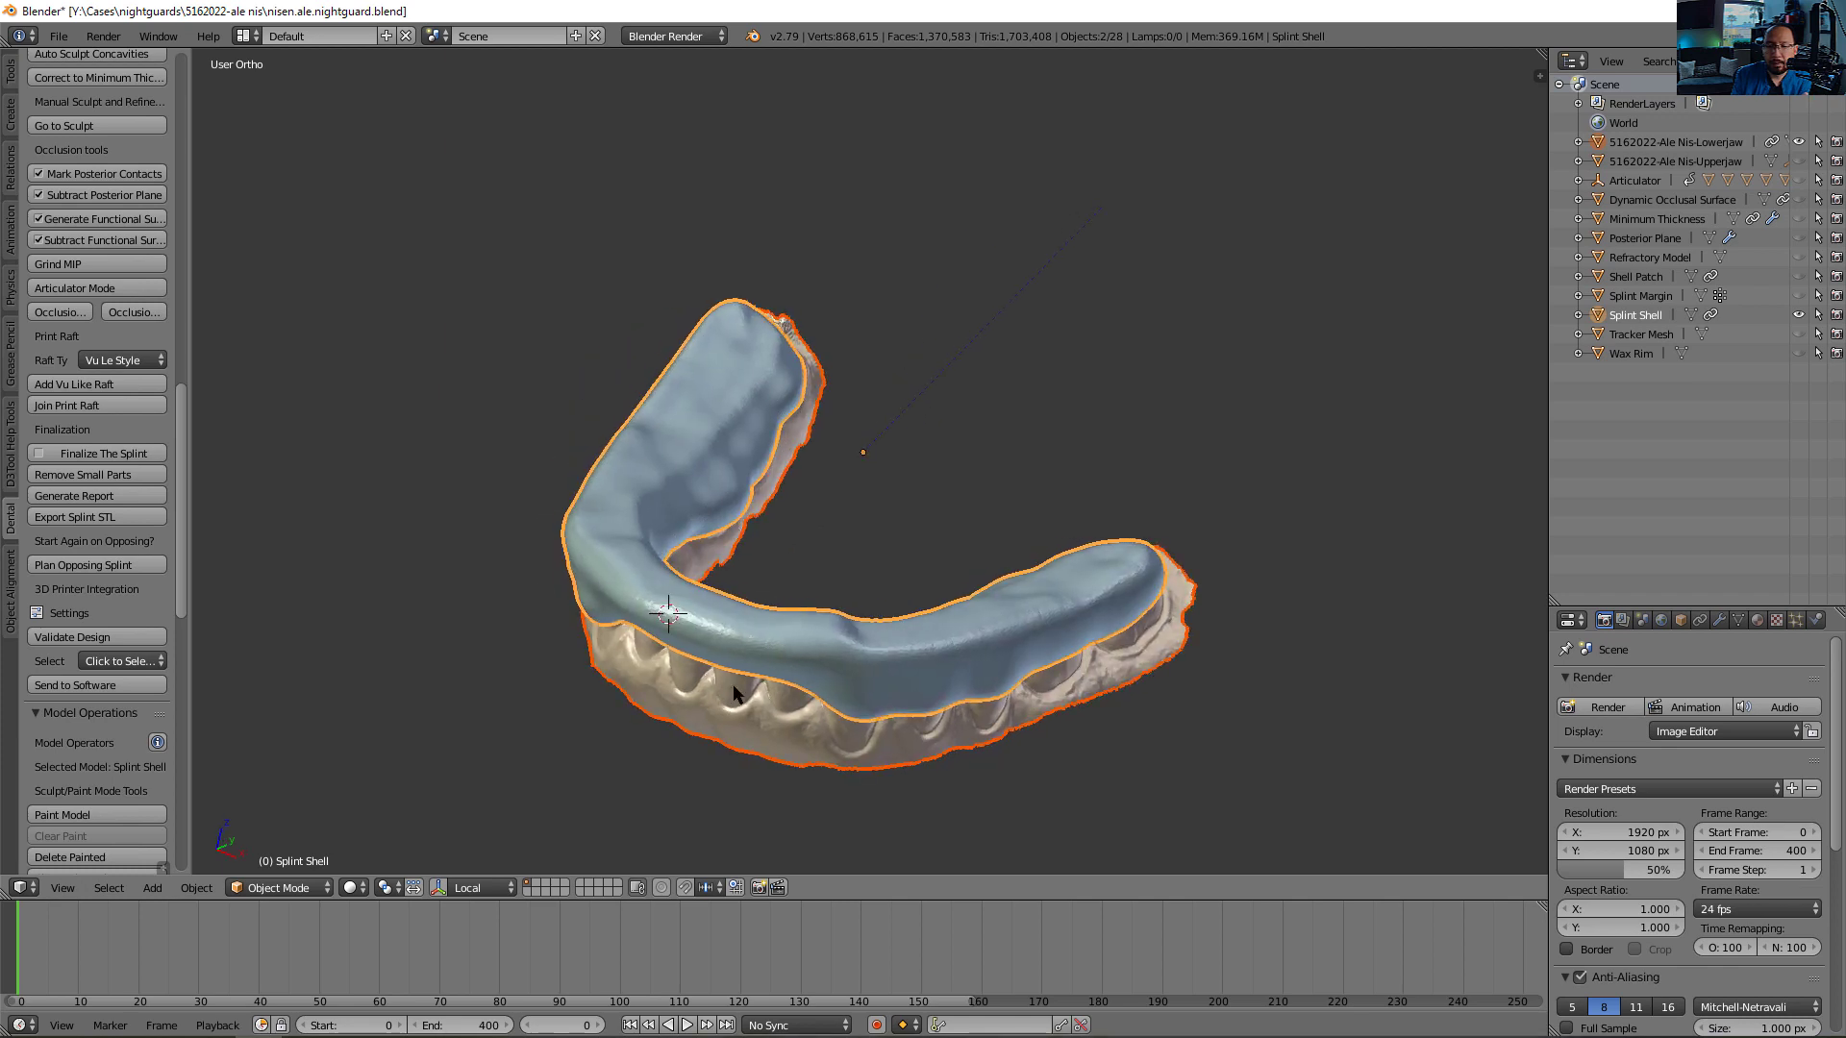
mouse_move(657, 620)
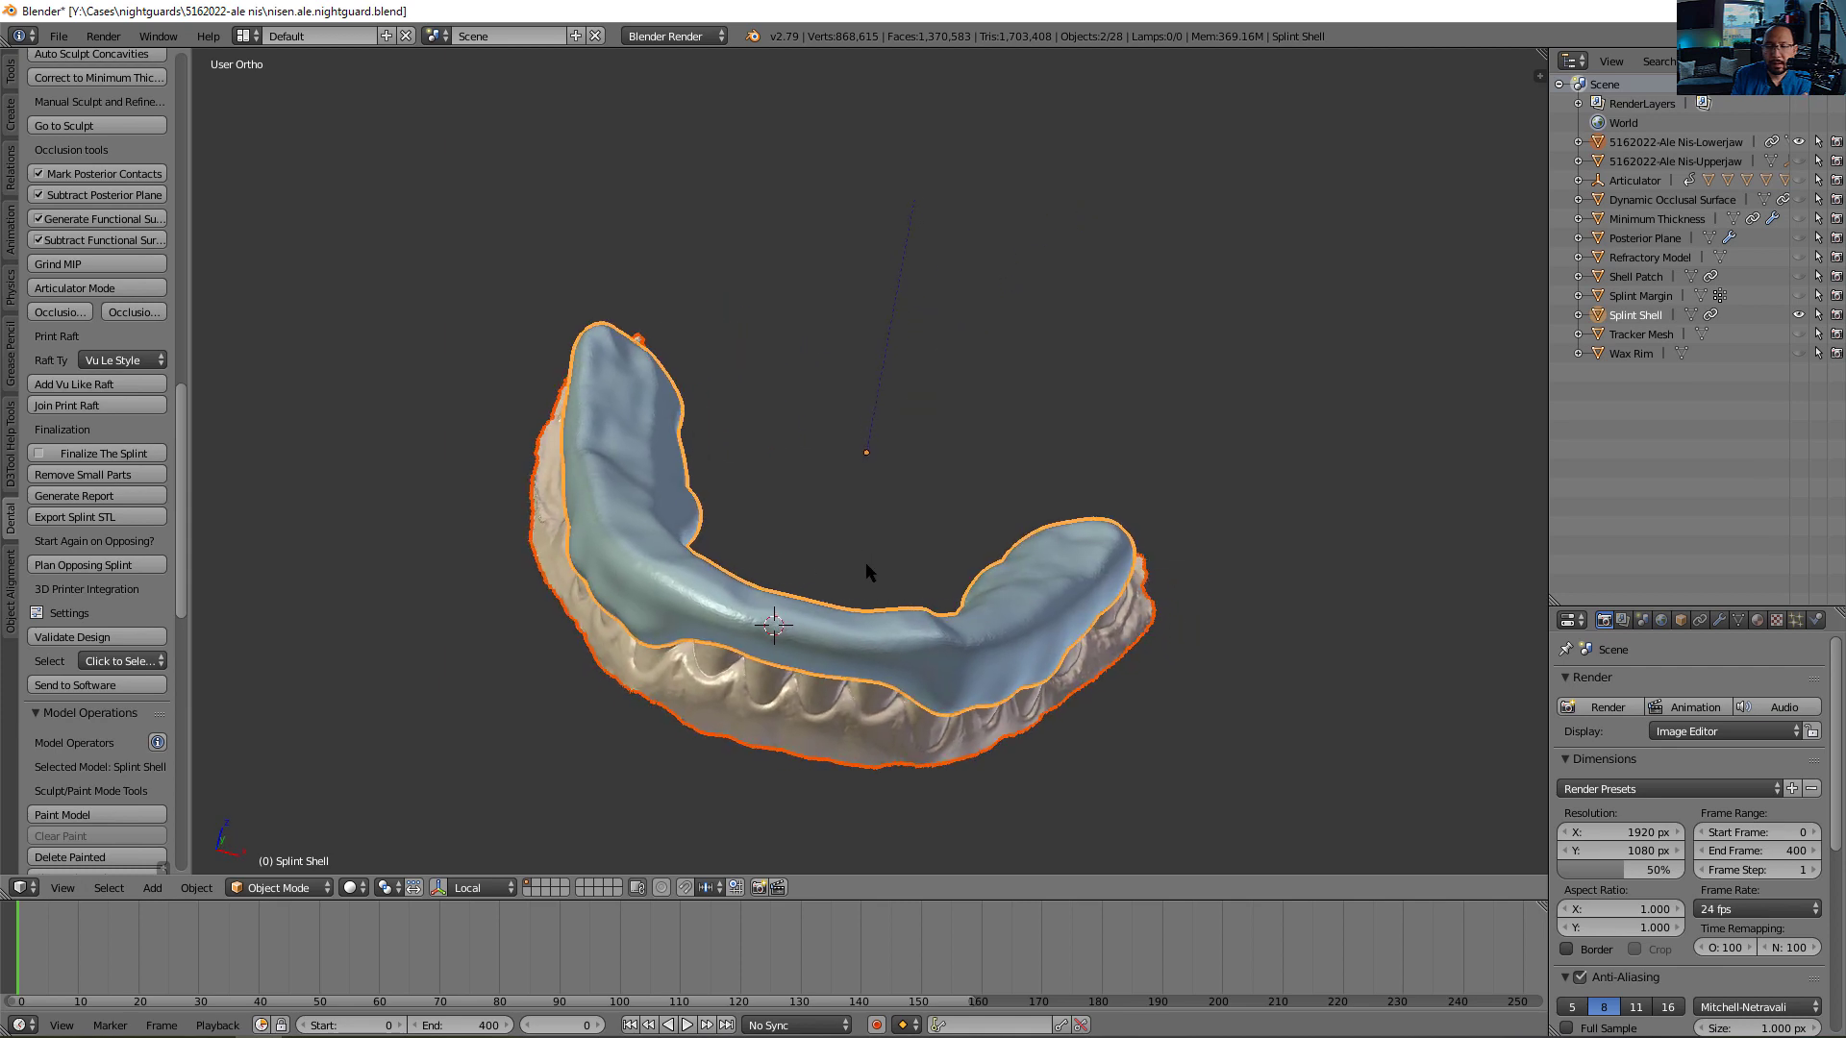
left_click_drag(866, 573, 730, 645)
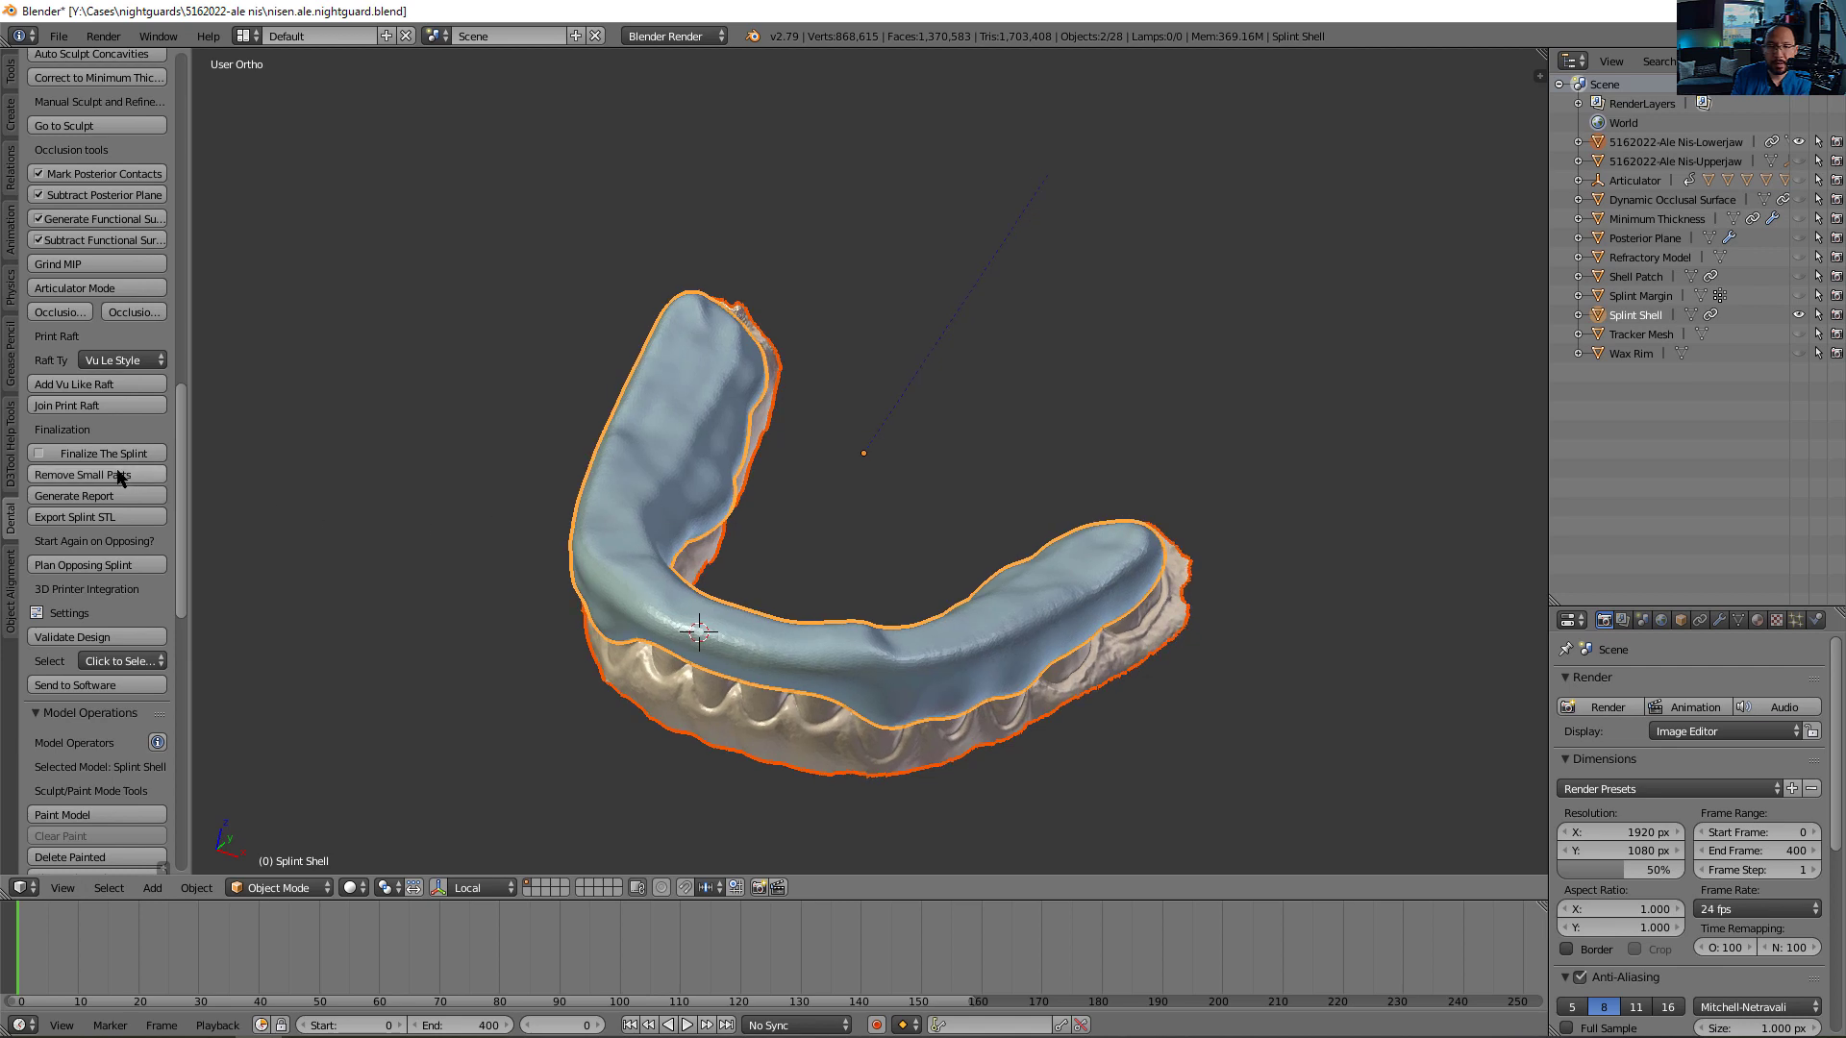
mouse_move(95, 452)
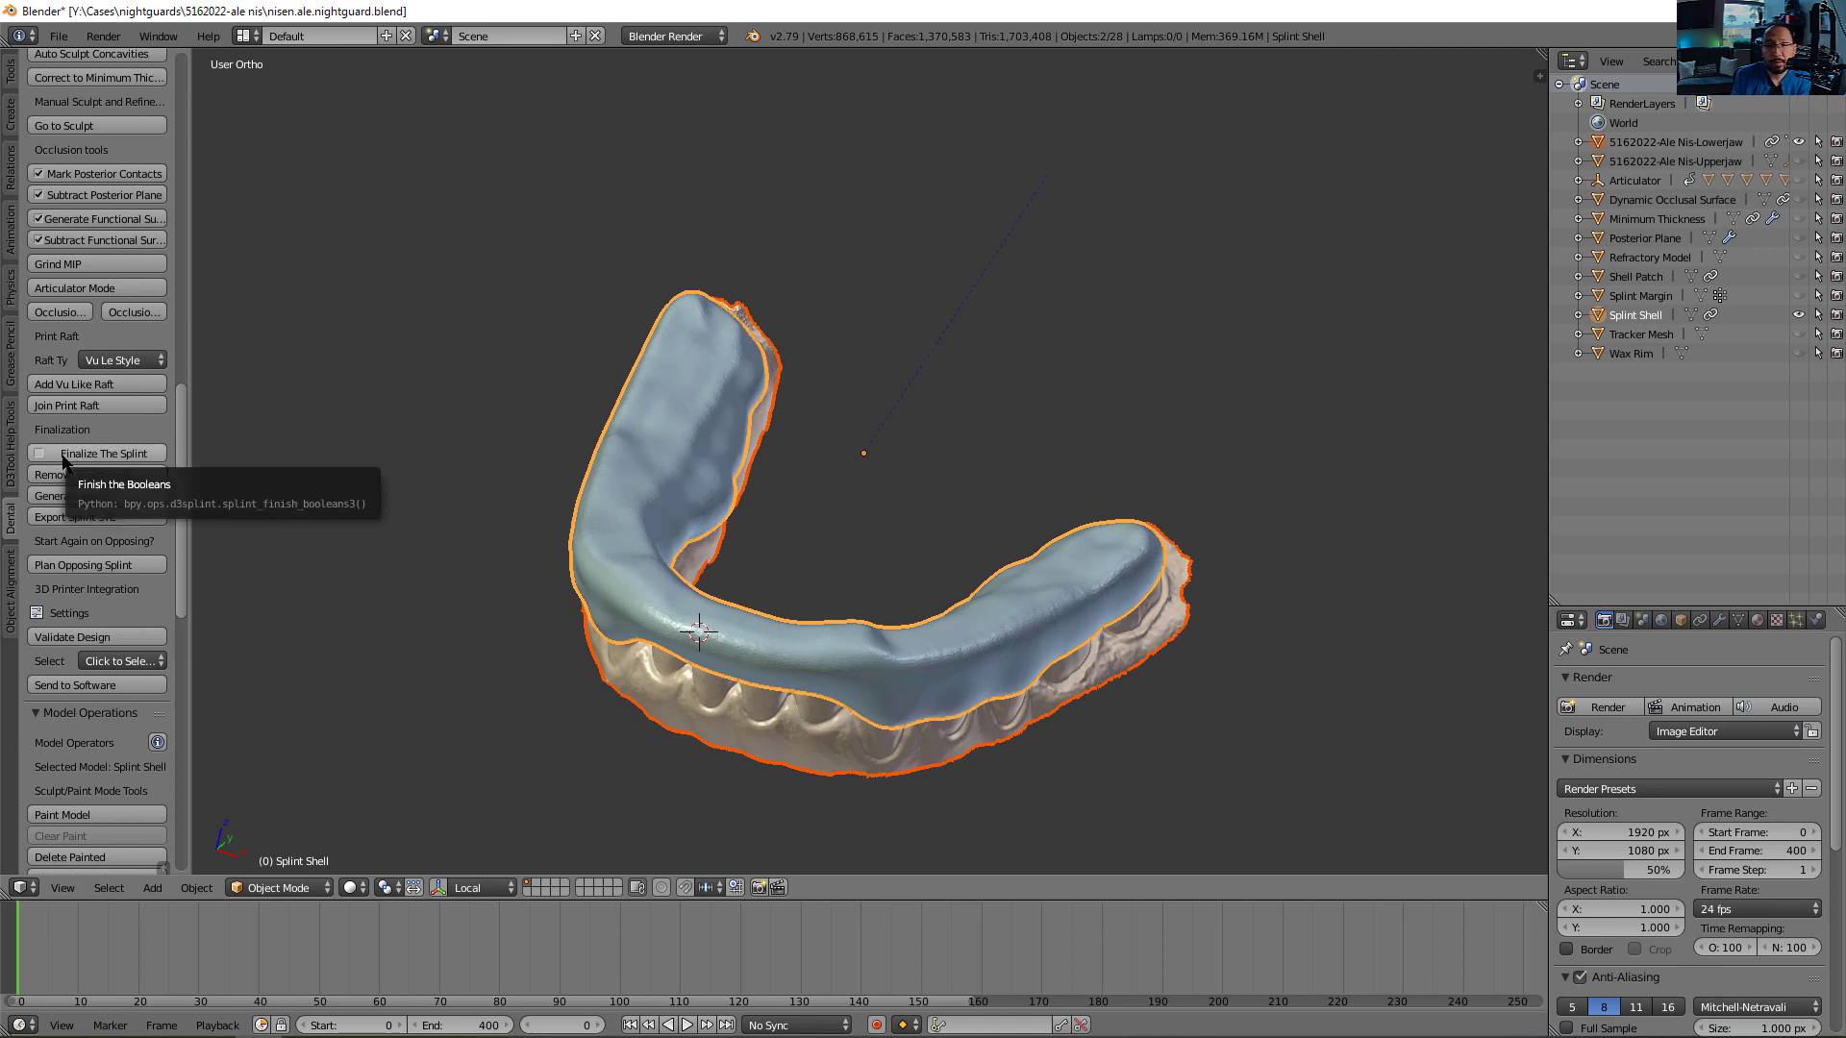
mouse_move(70, 358)
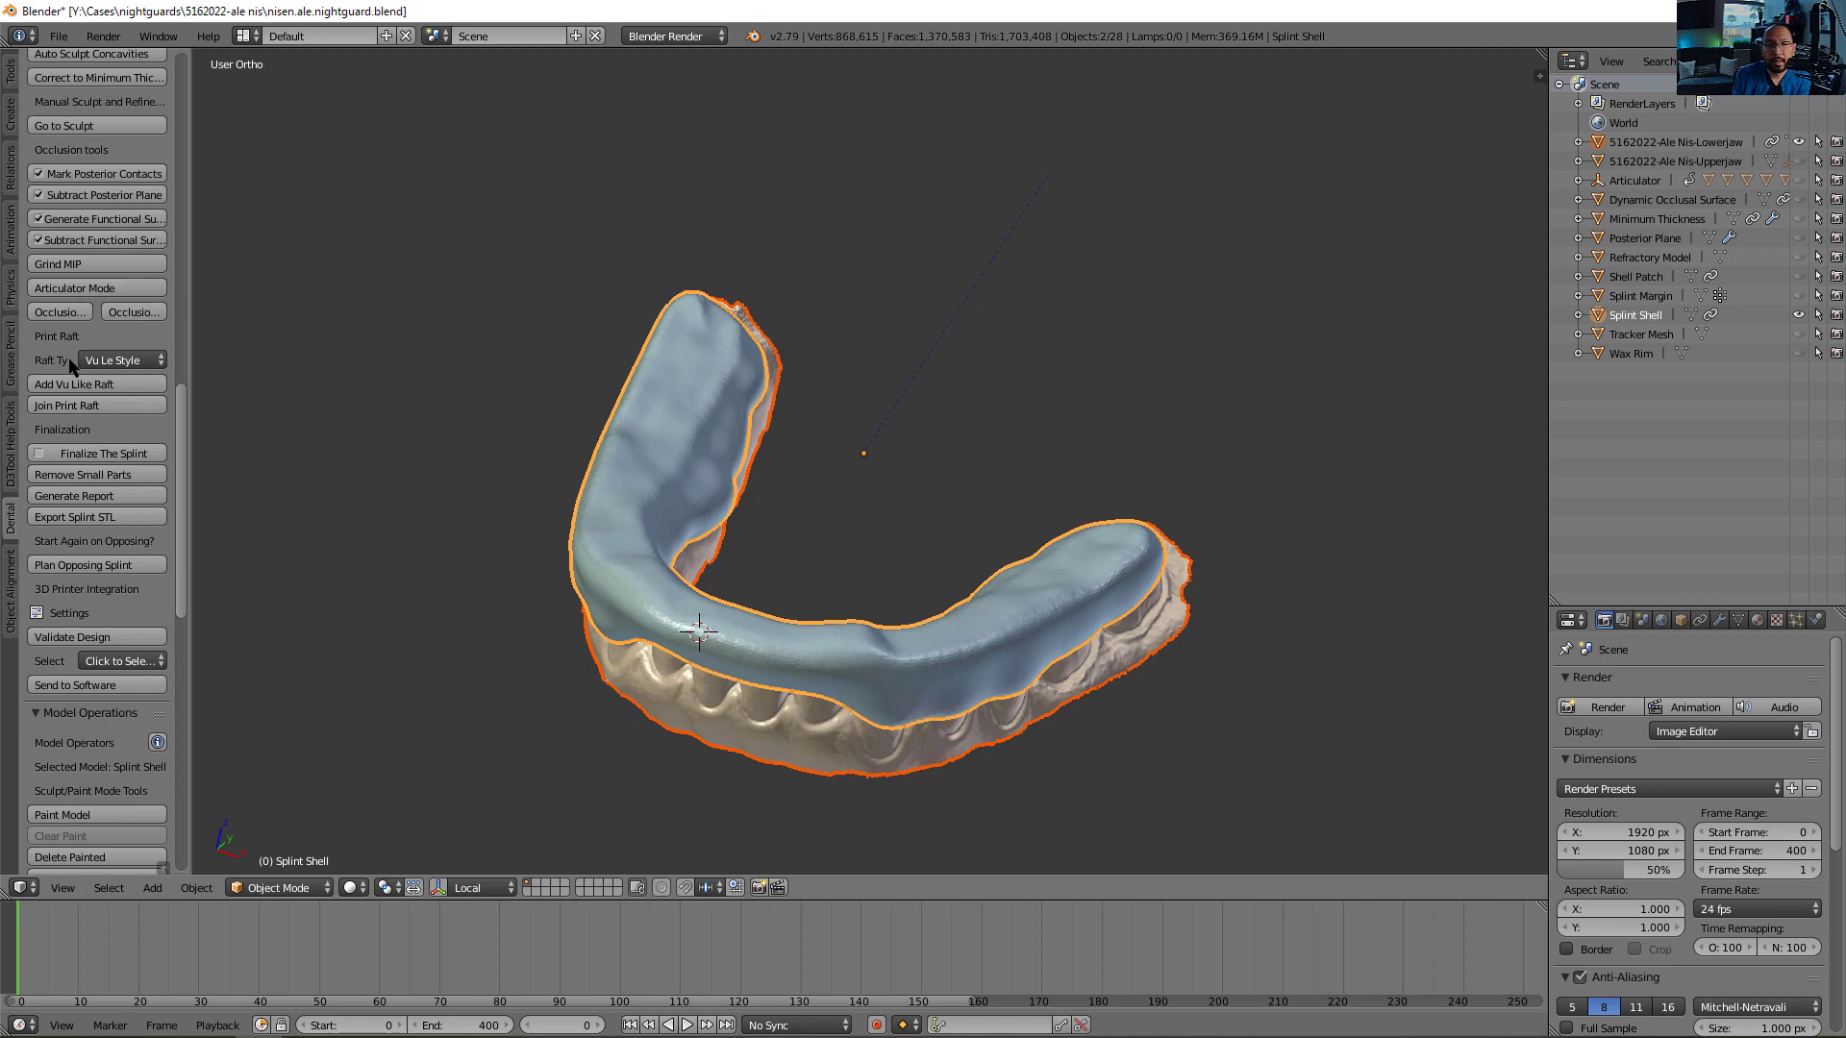
Enter raft length 20 in the Vu-style raft settings, close them, and reopen the dialog
left_click(74, 383)
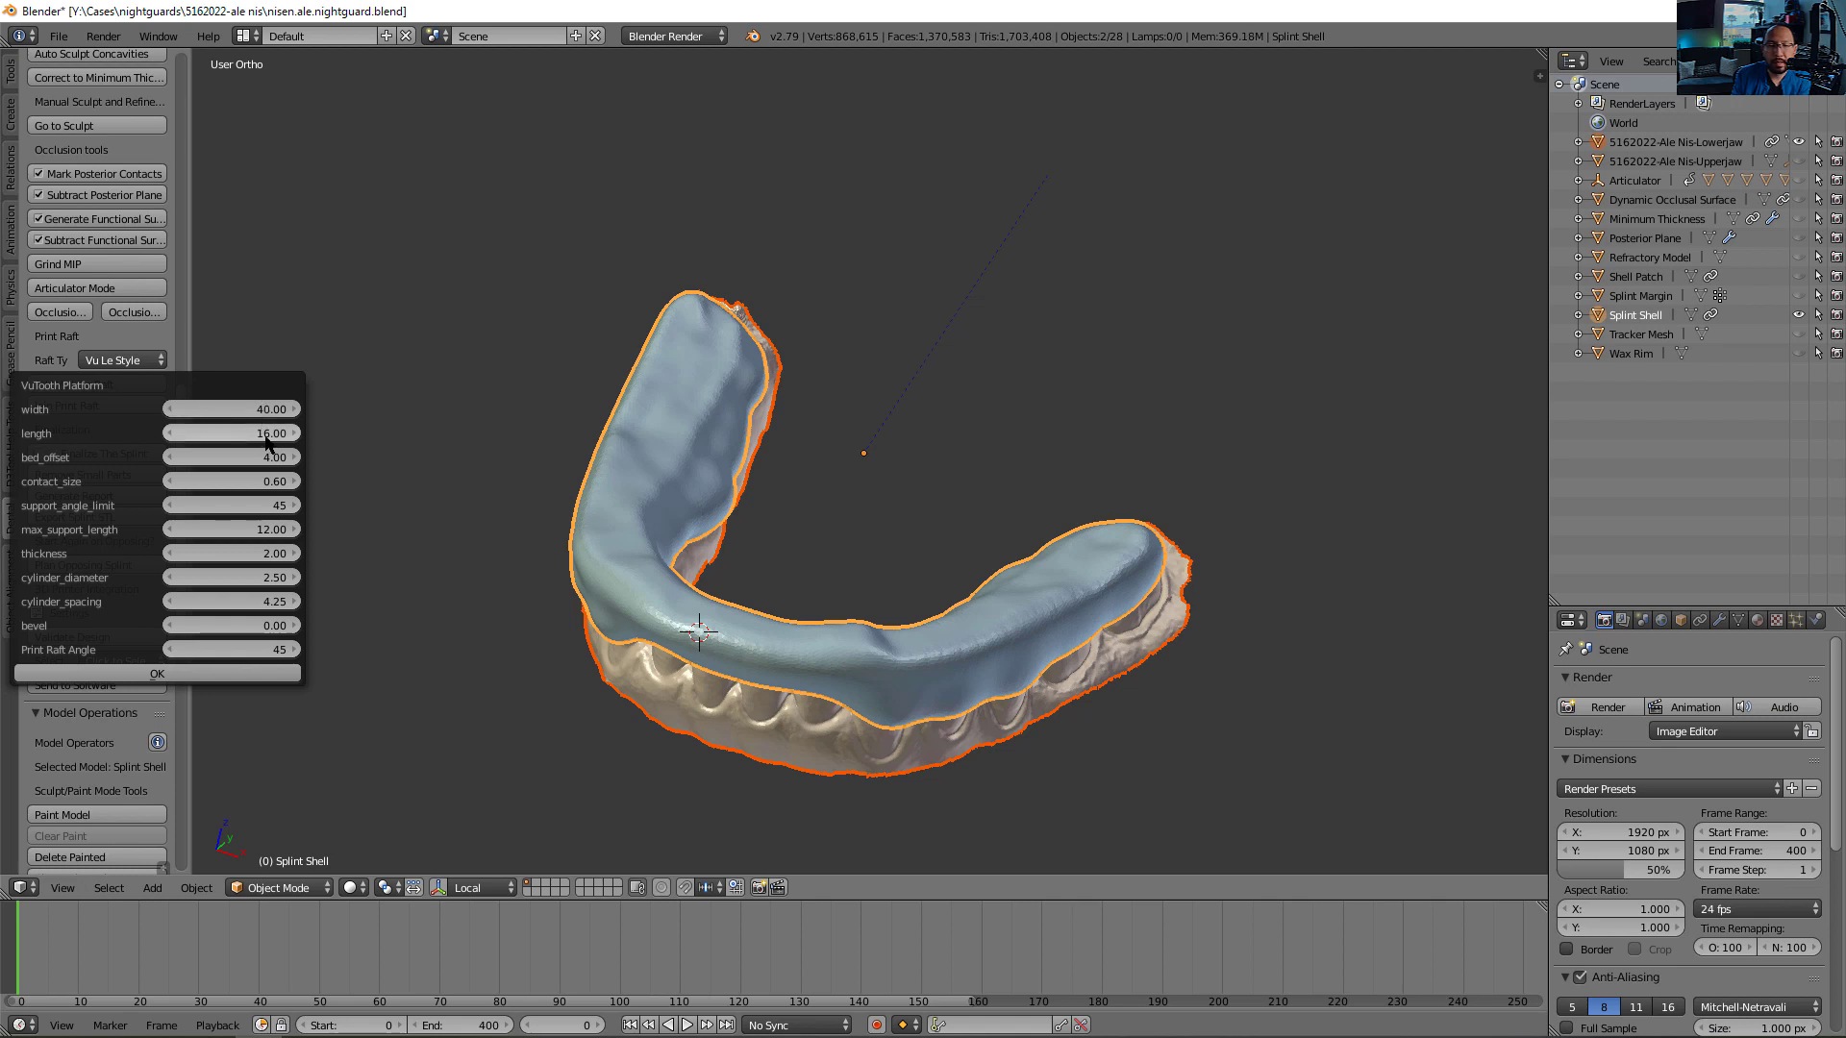
left_click(232, 432)
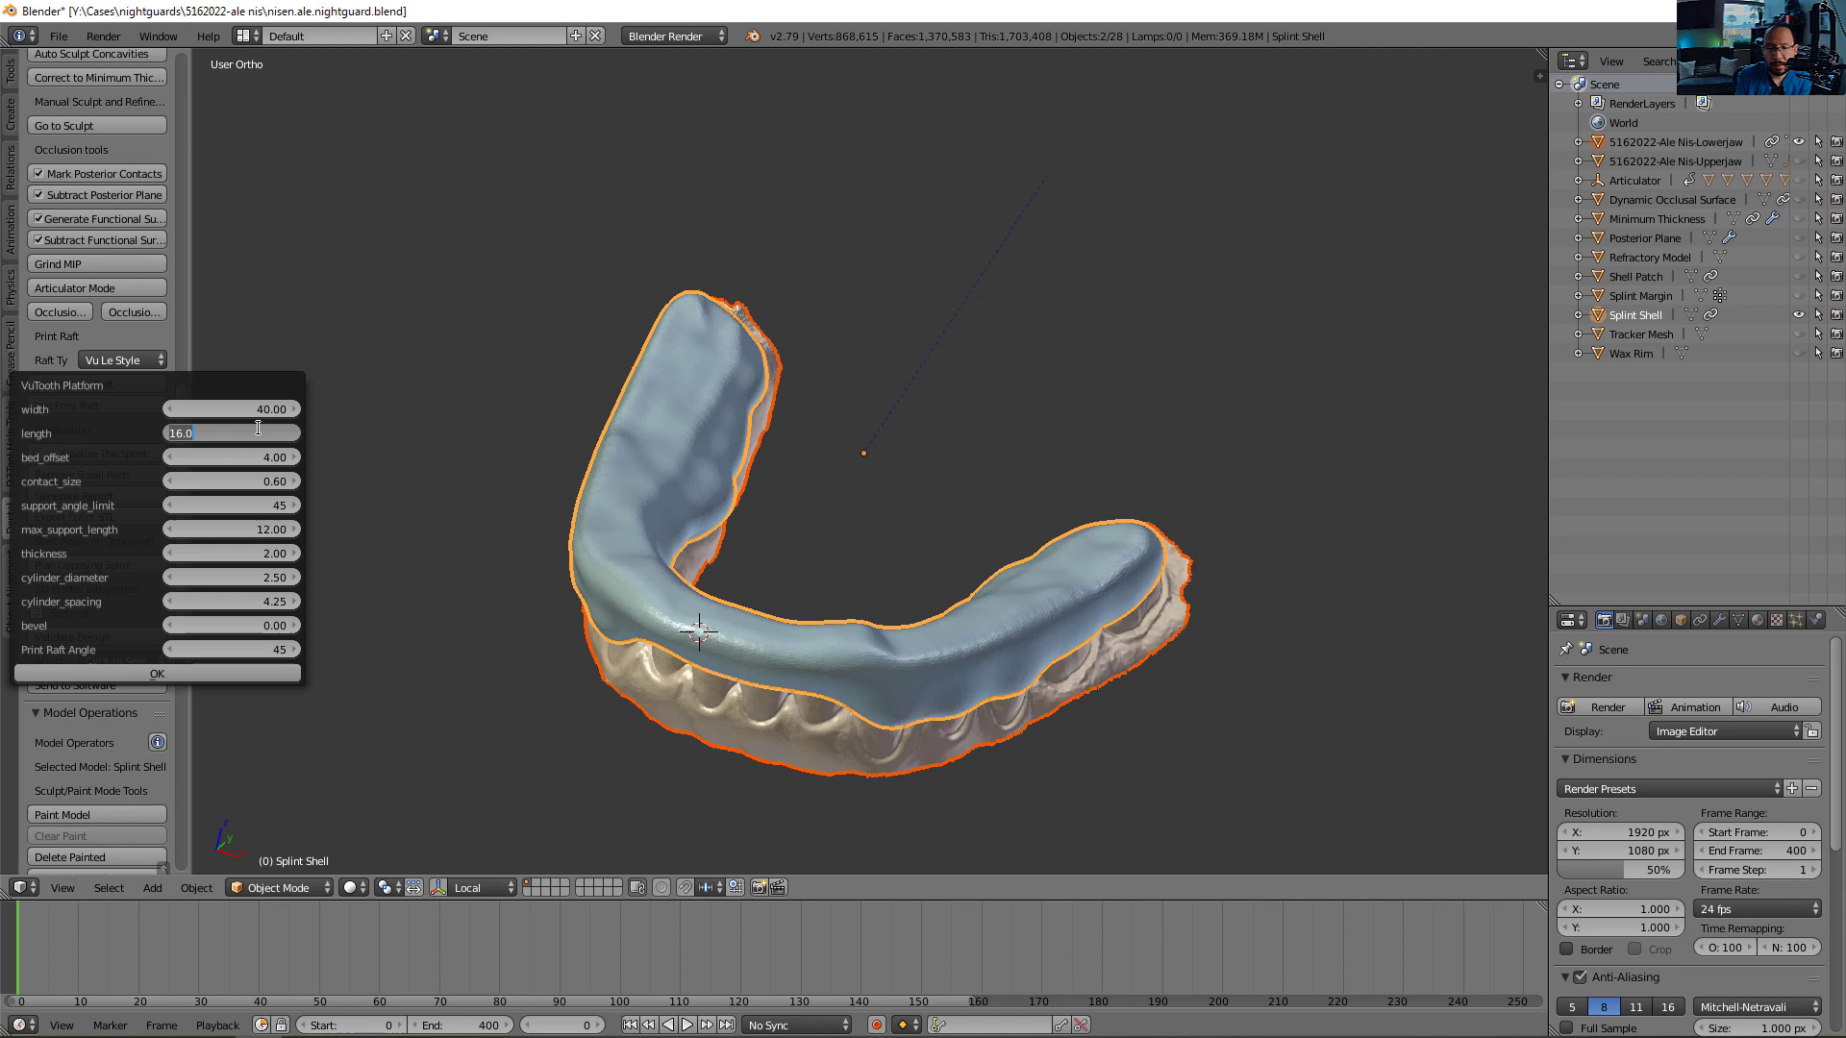
type("20")
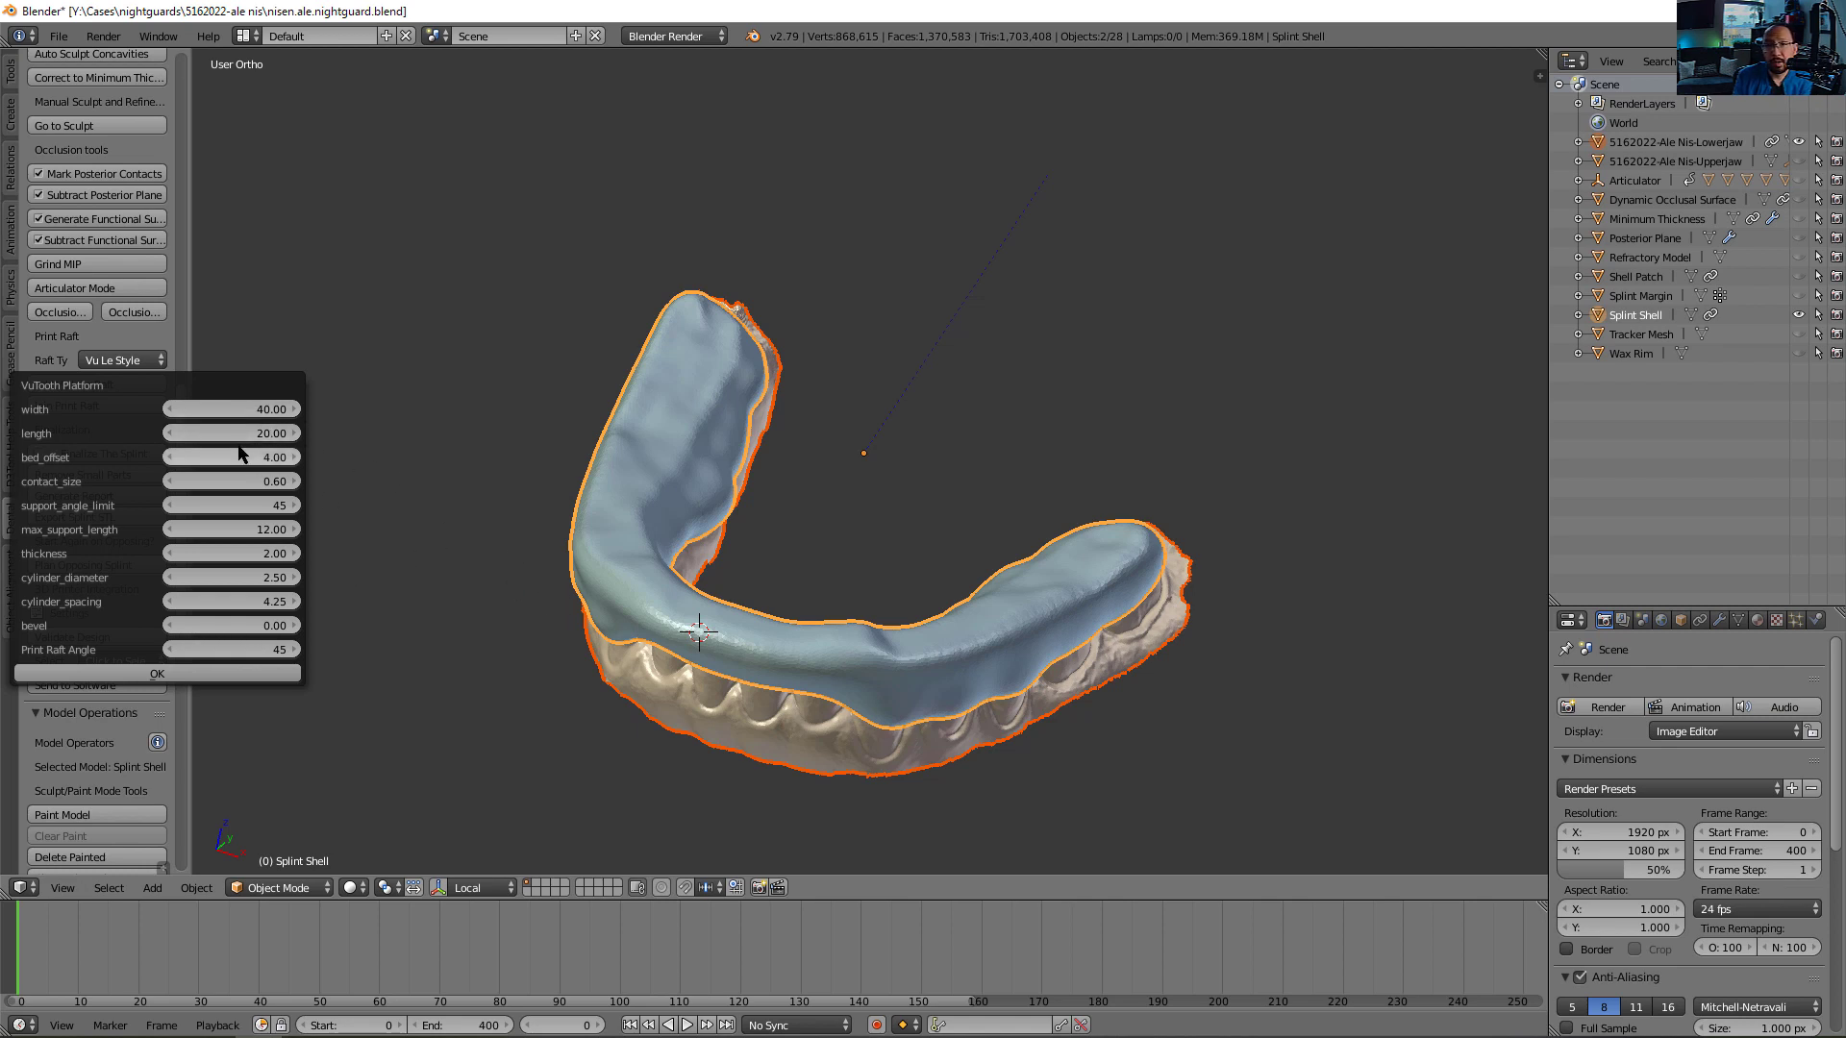
mouse_move(248, 409)
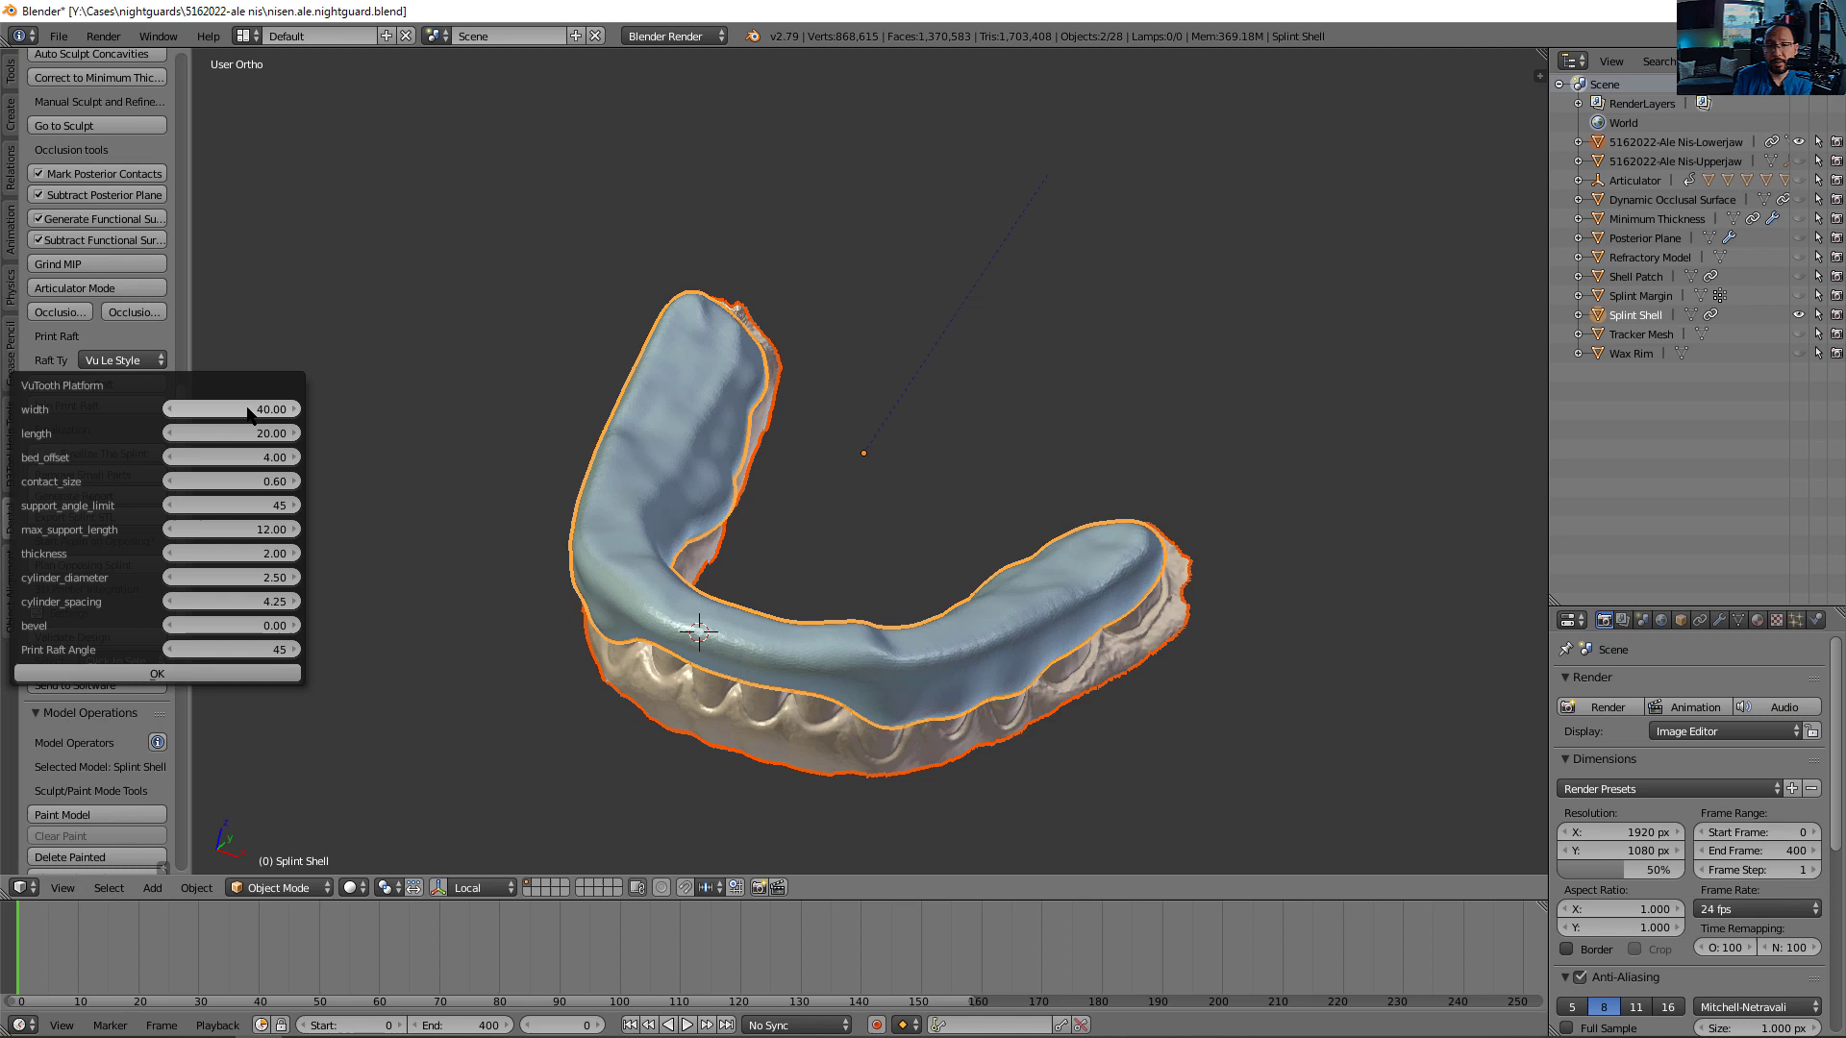
mouse_move(247, 409)
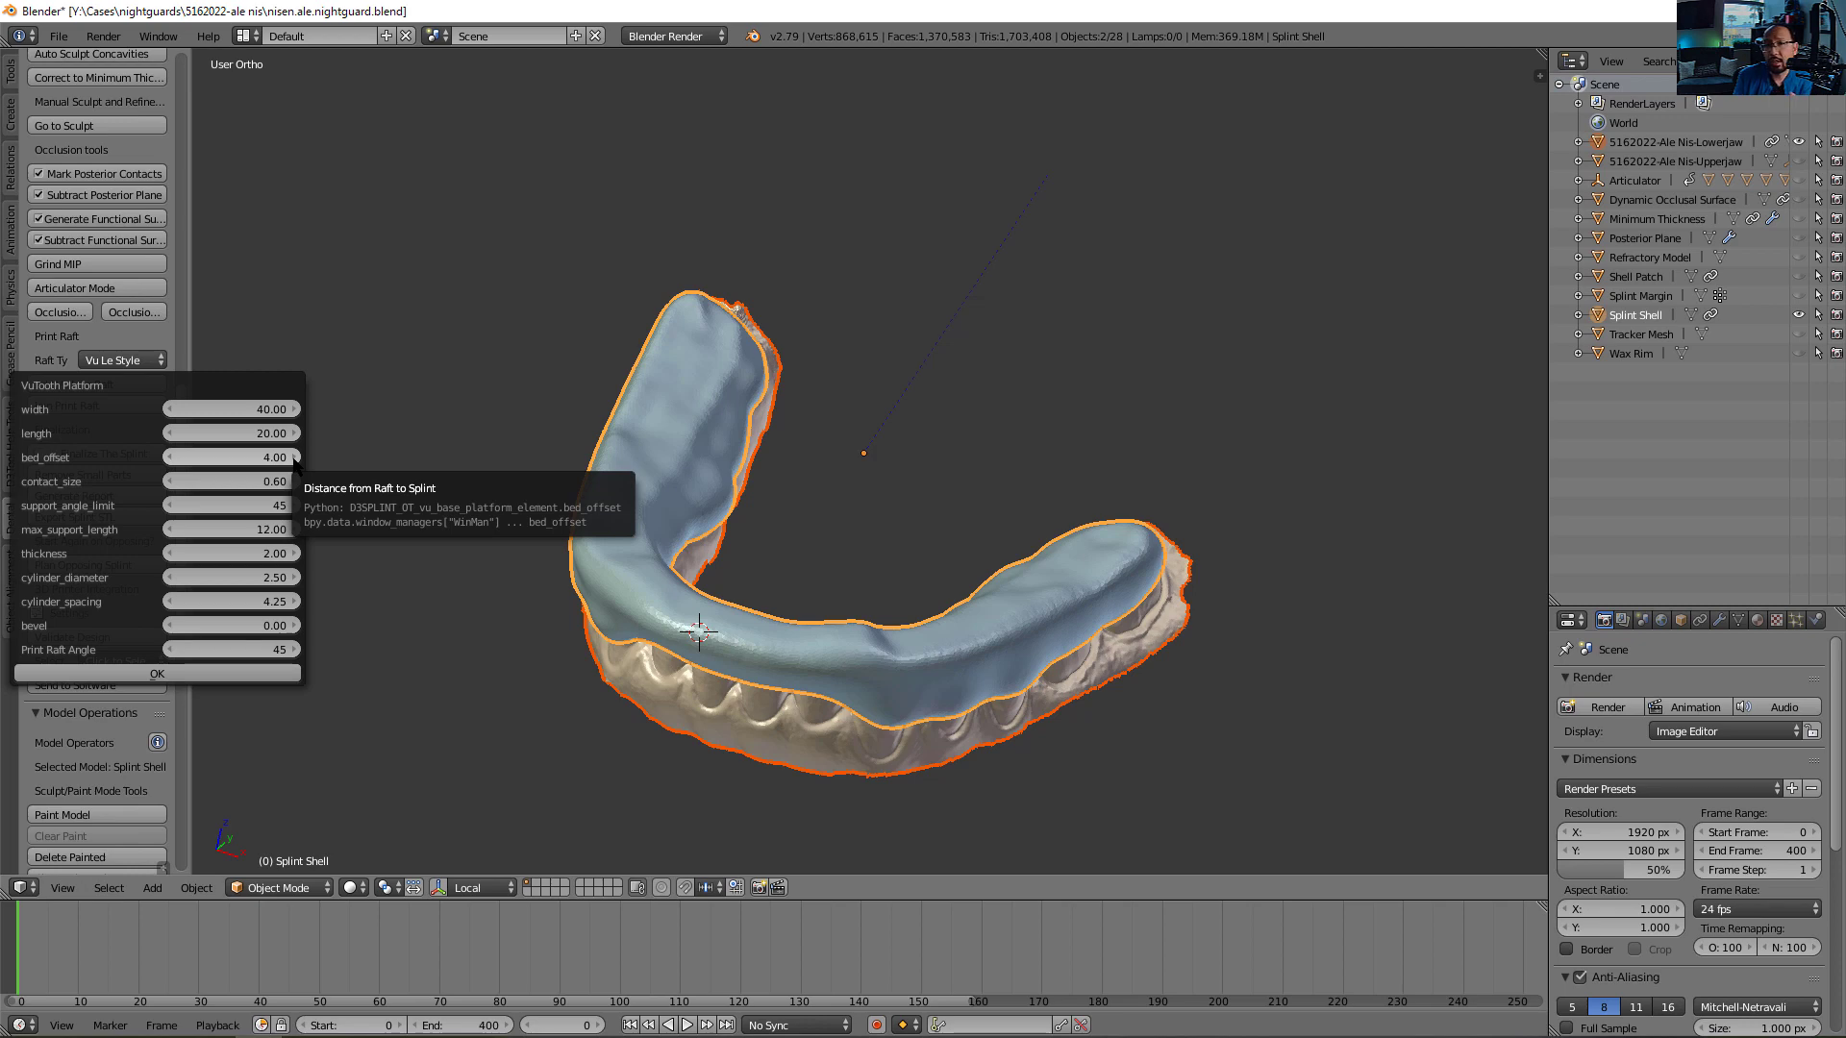
left_click(157, 672)
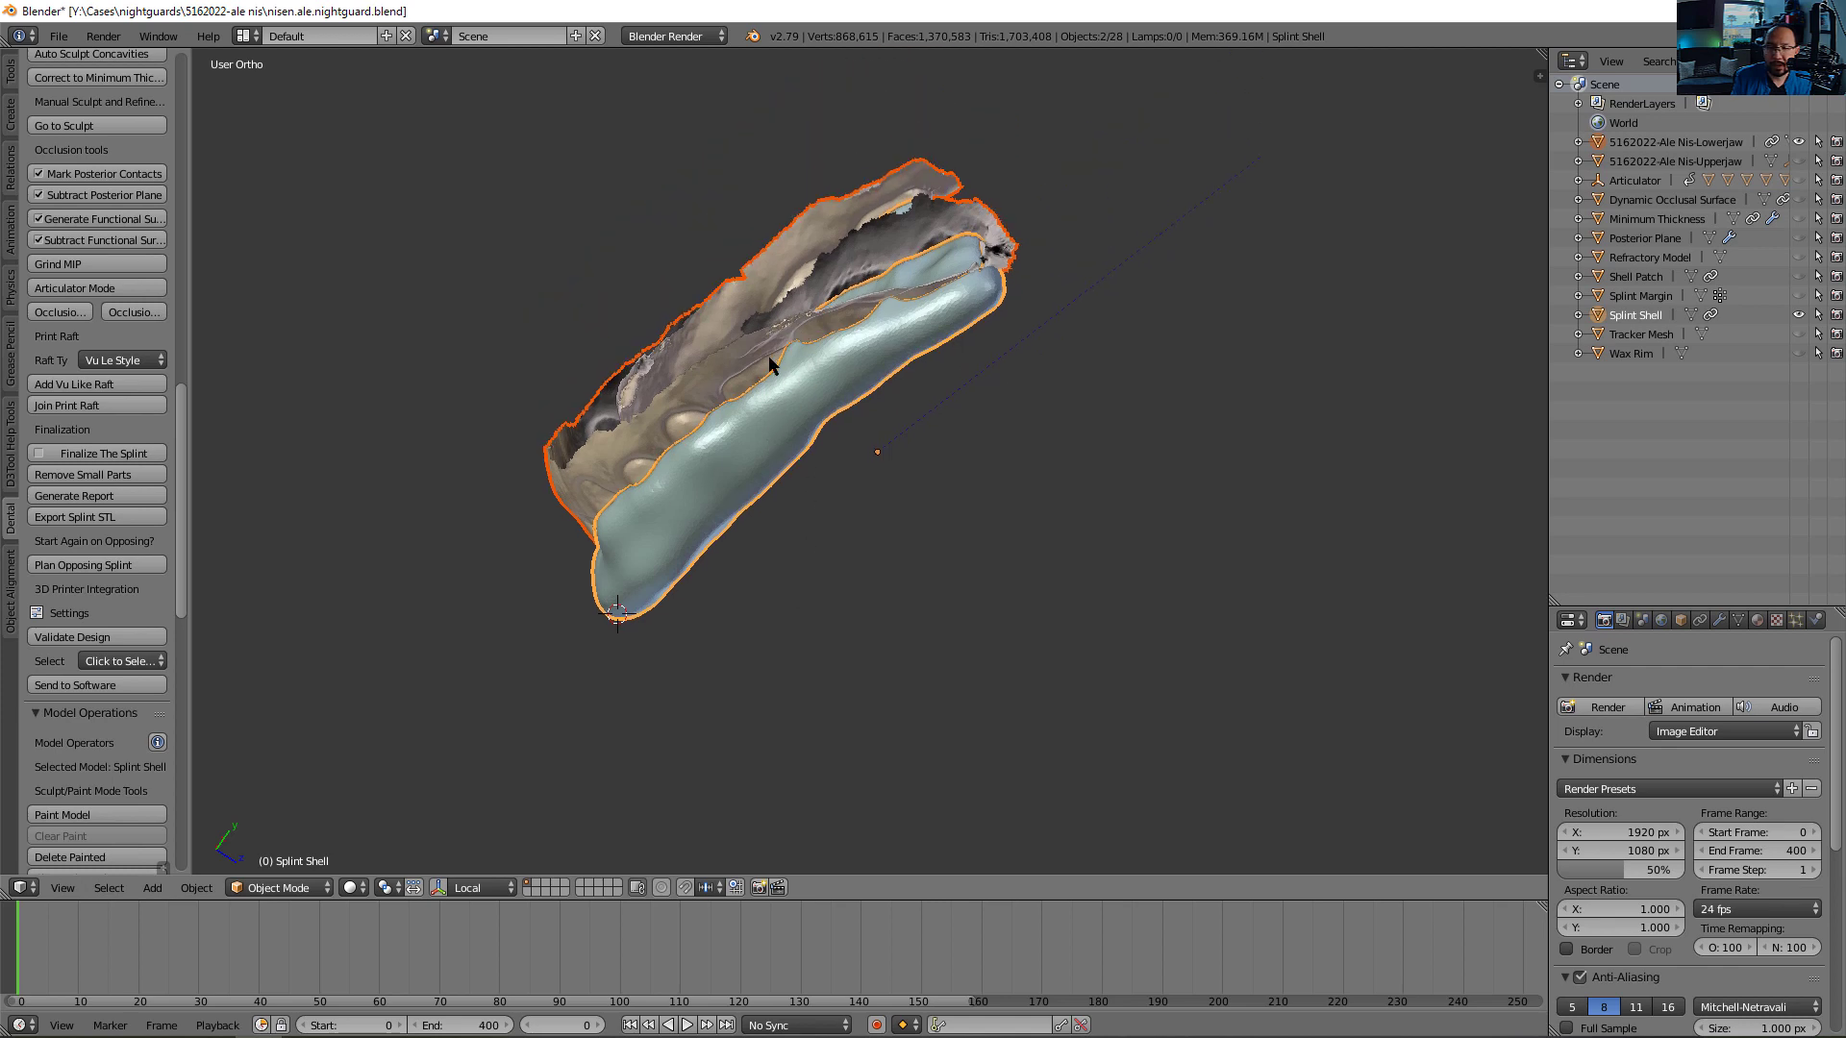
left_click_drag(771, 365, 1159, 266)
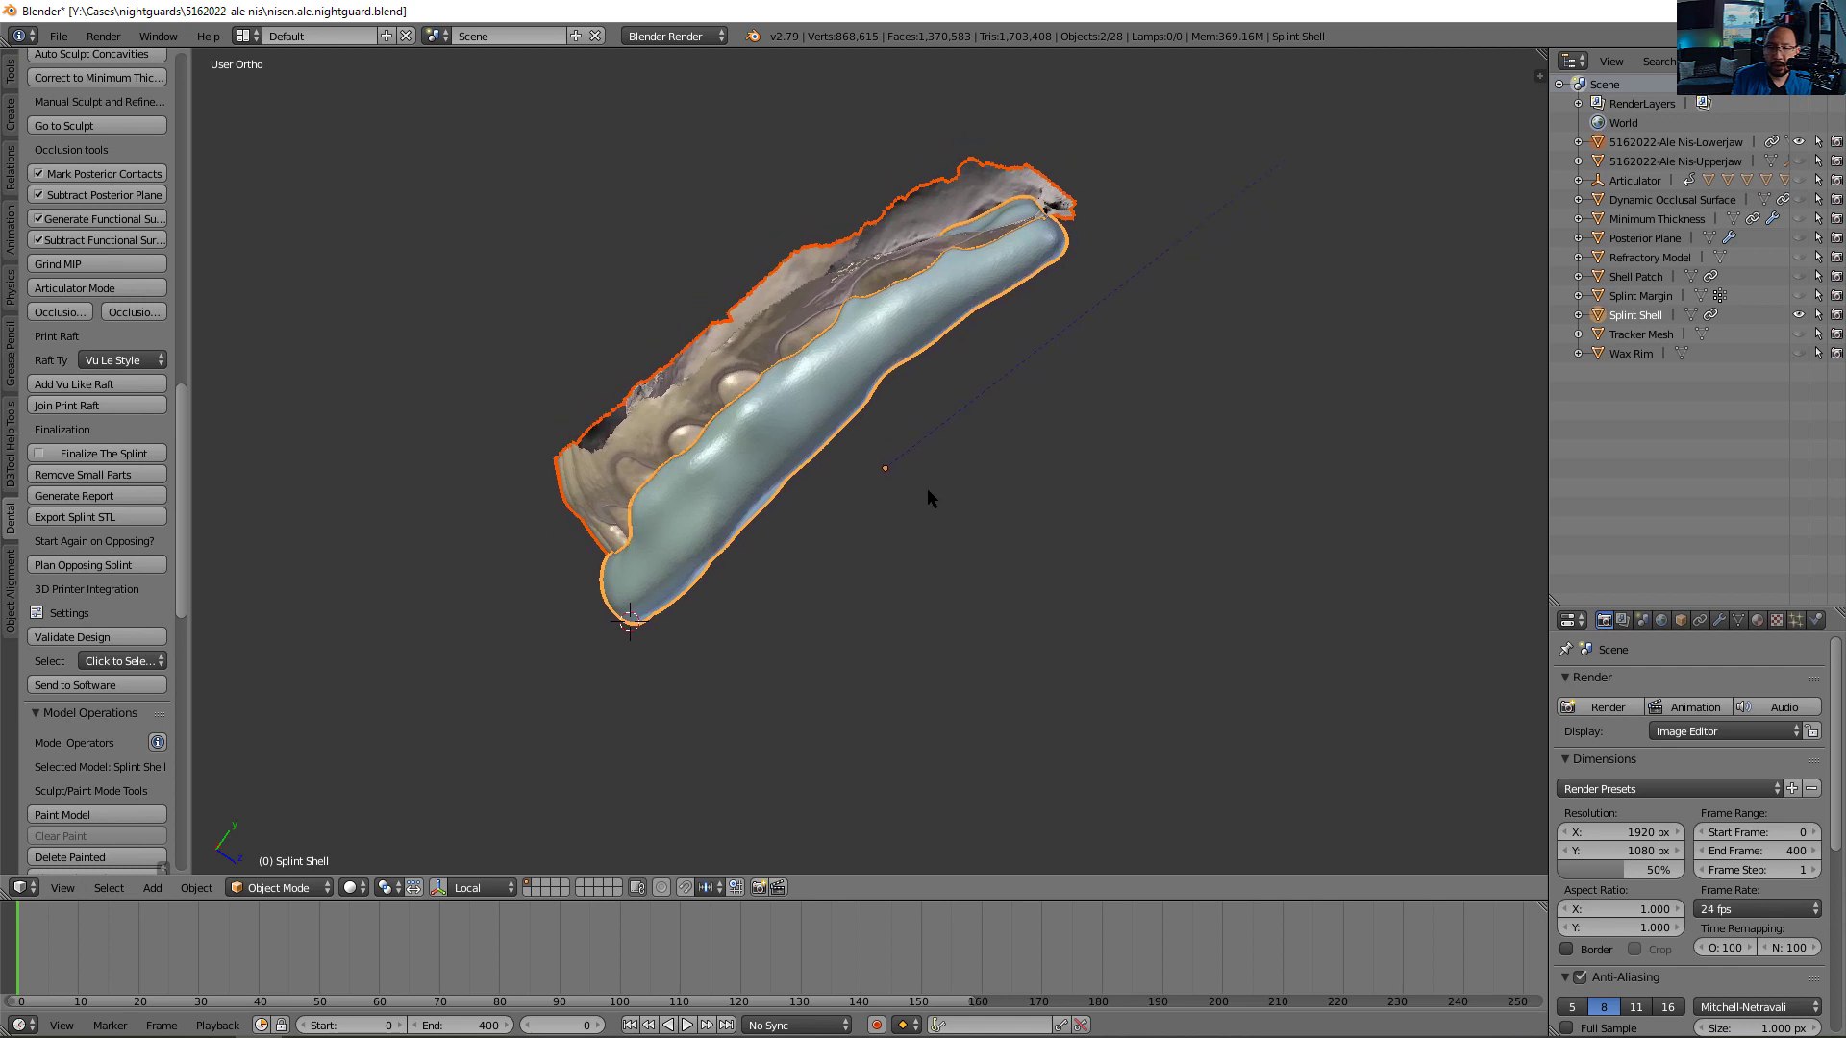
mouse_move(687, 445)
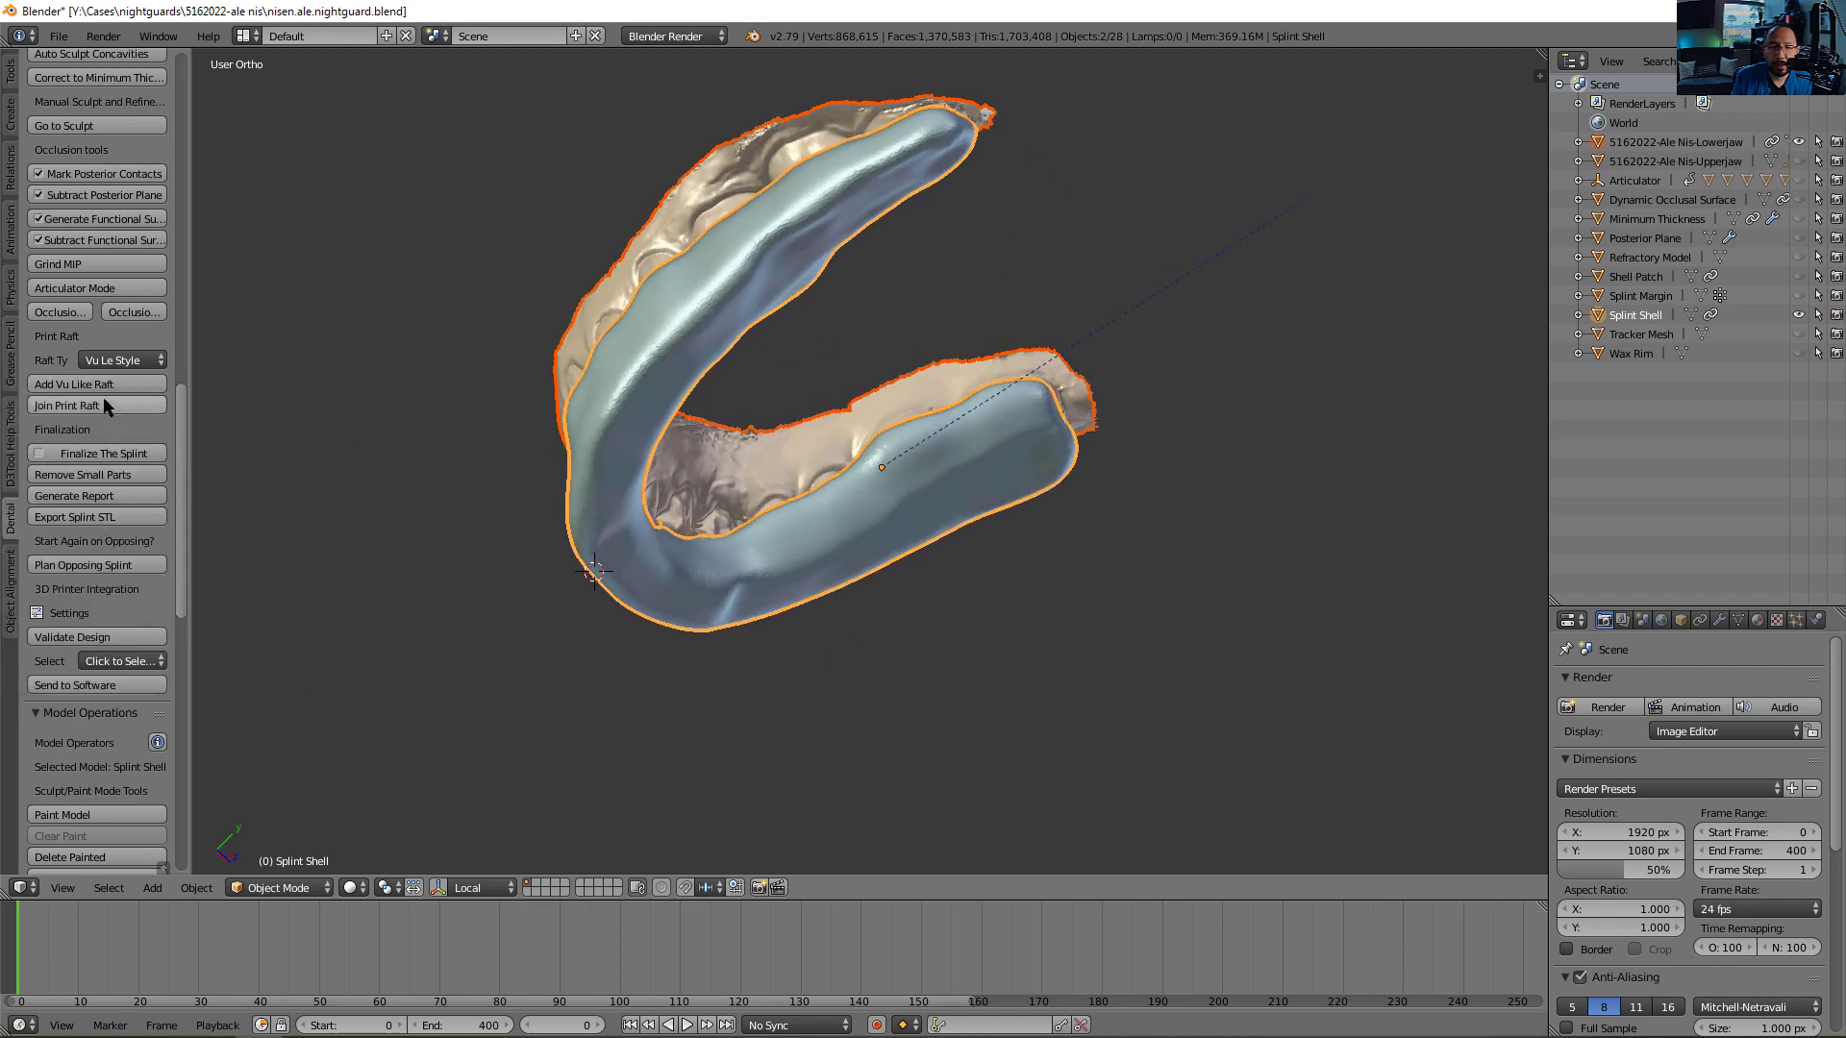
left_click(68, 405)
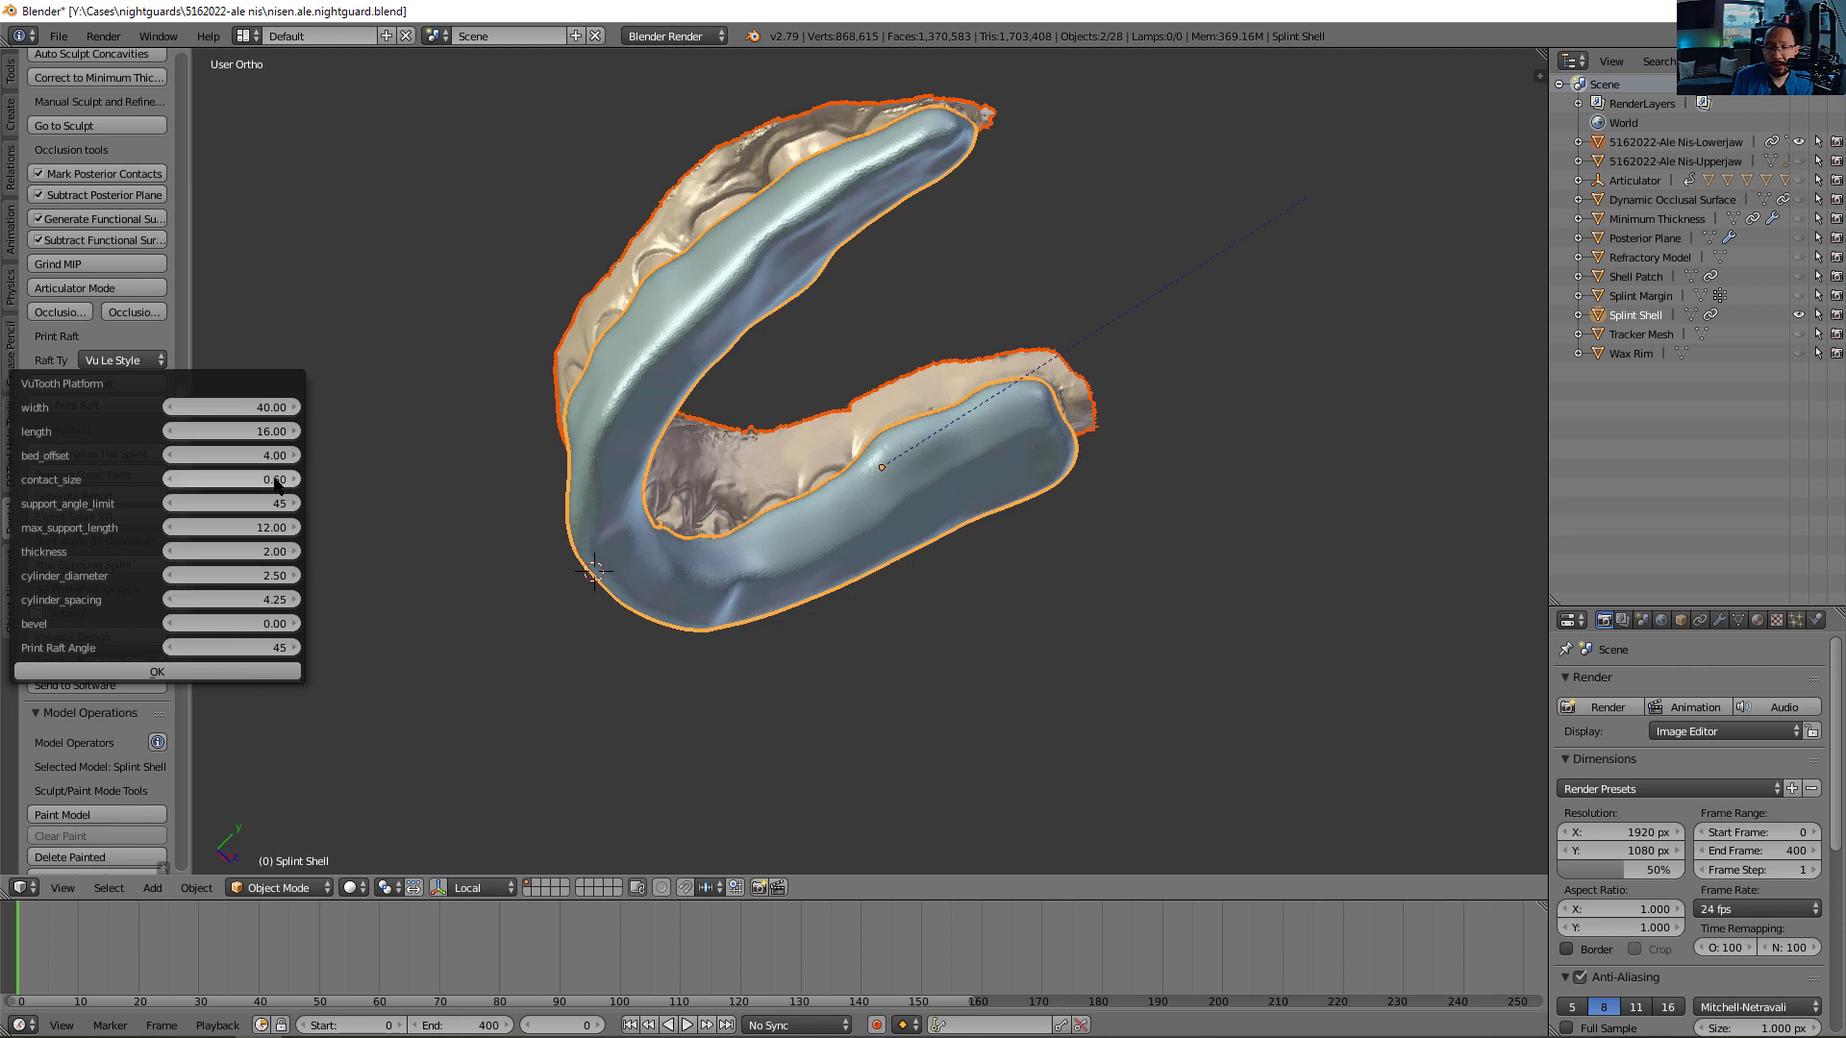
mouse_move(236, 479)
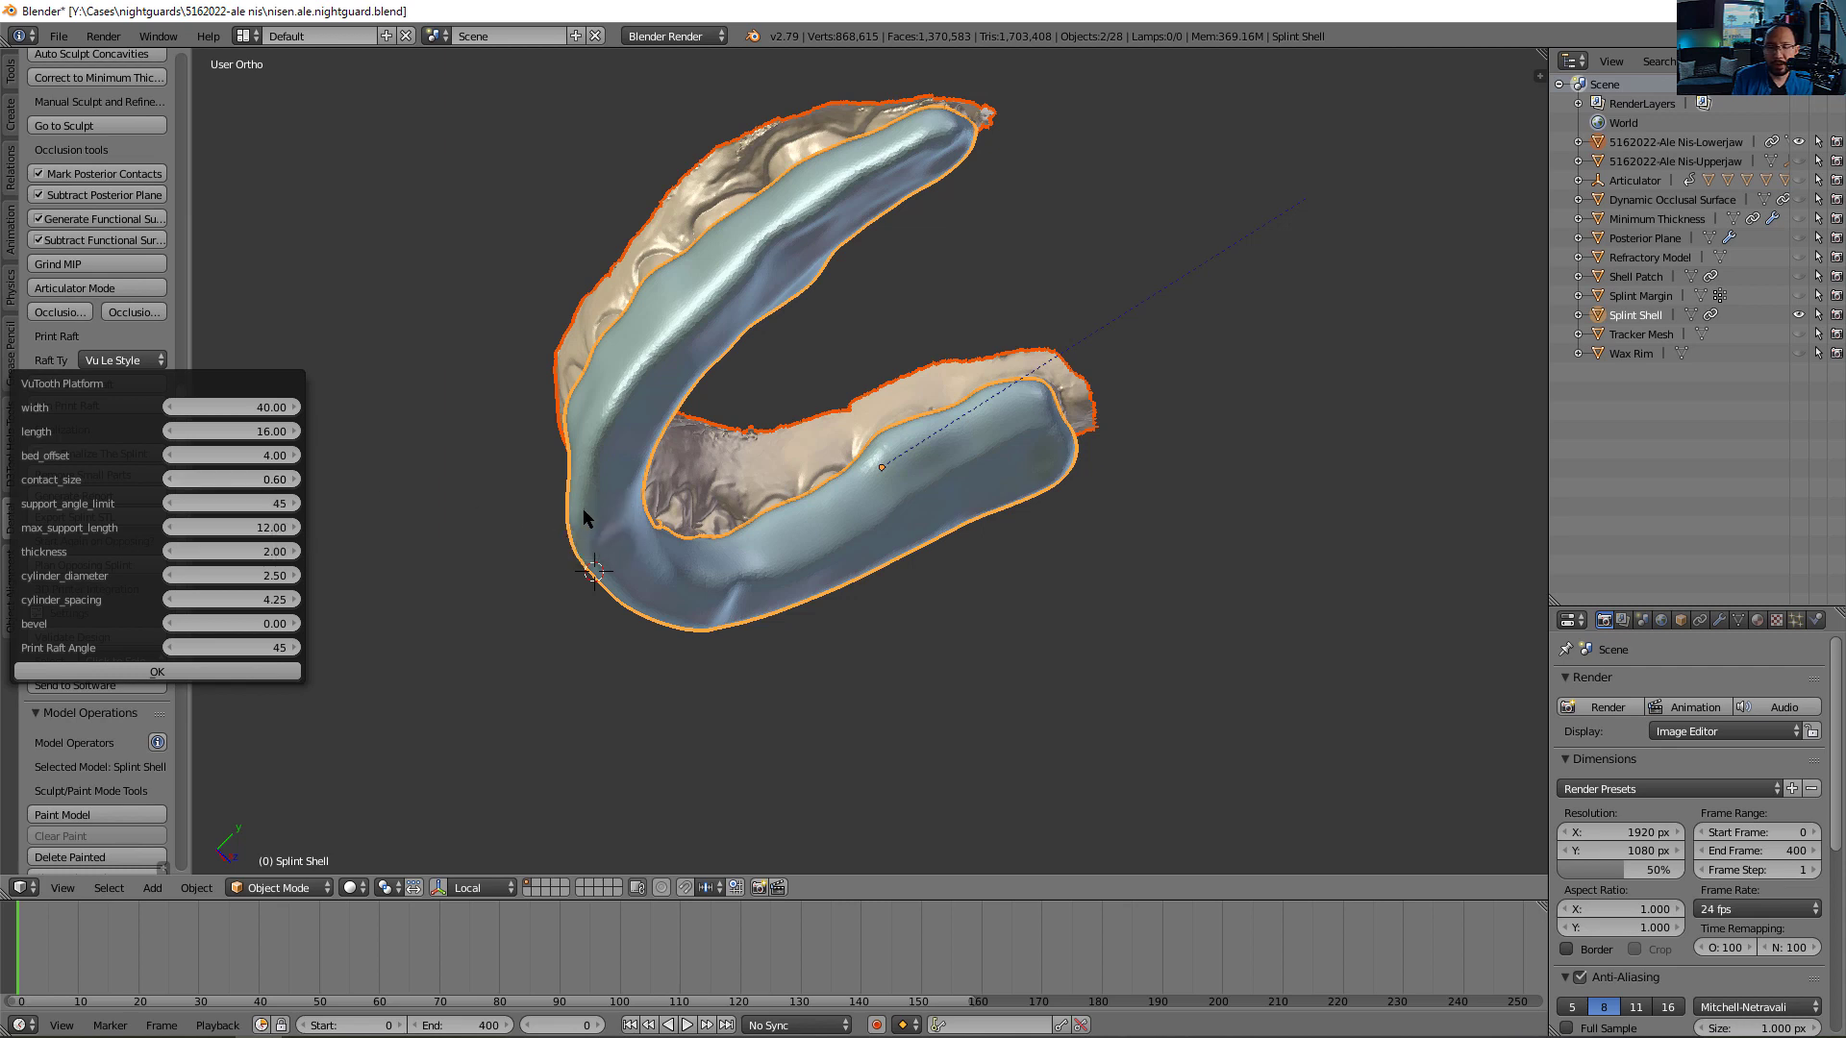
mouse_move(686, 732)
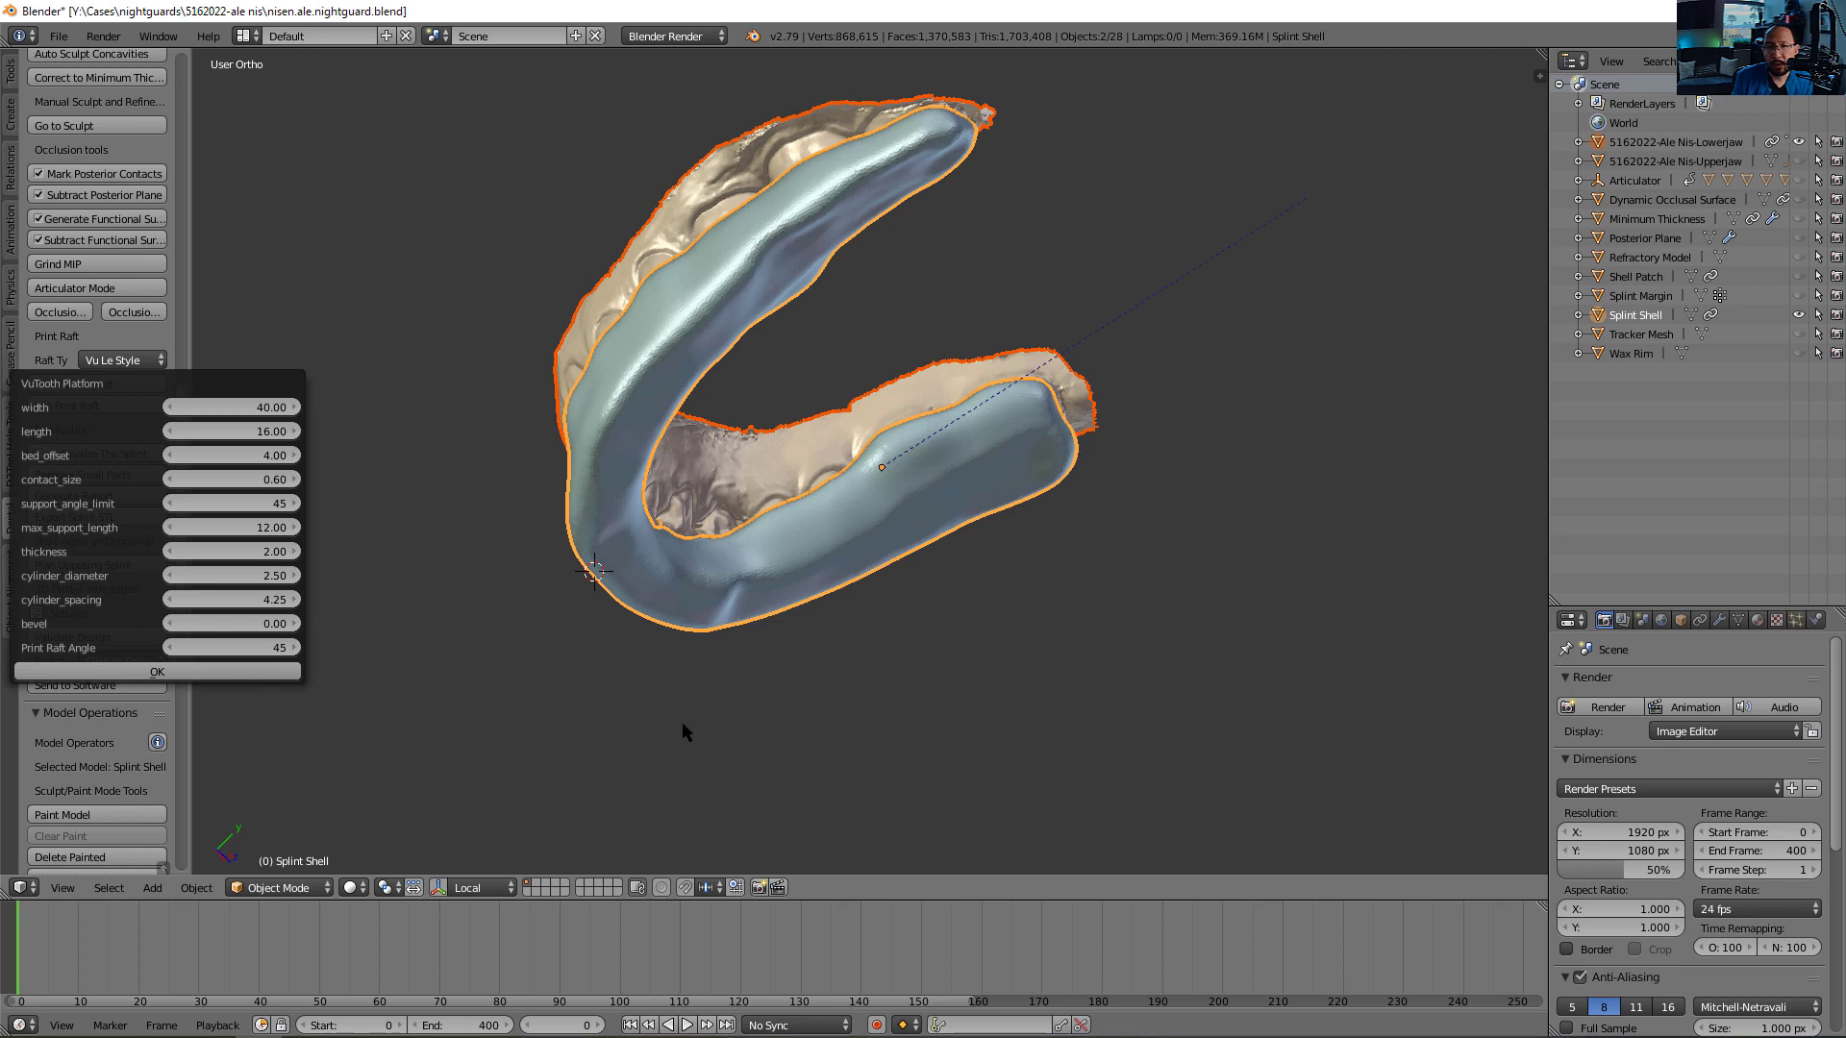
mouse_move(479, 614)
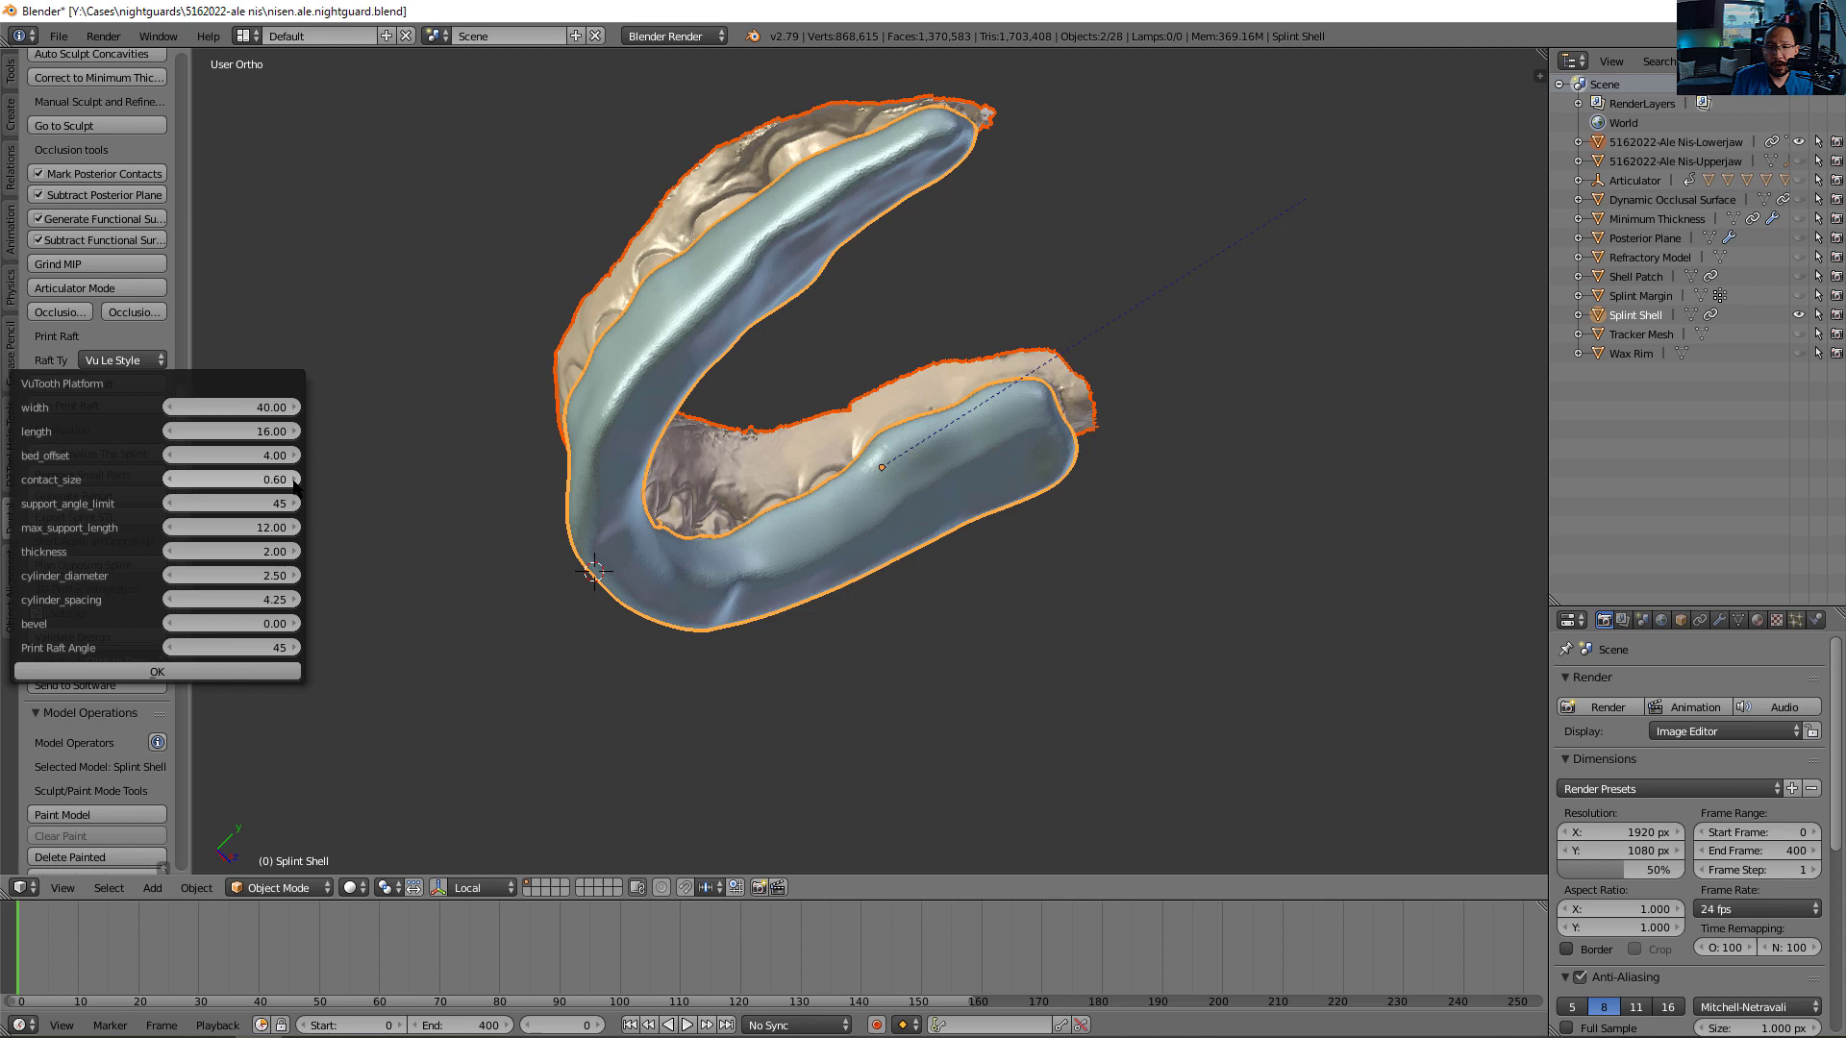
mouse_move(563, 583)
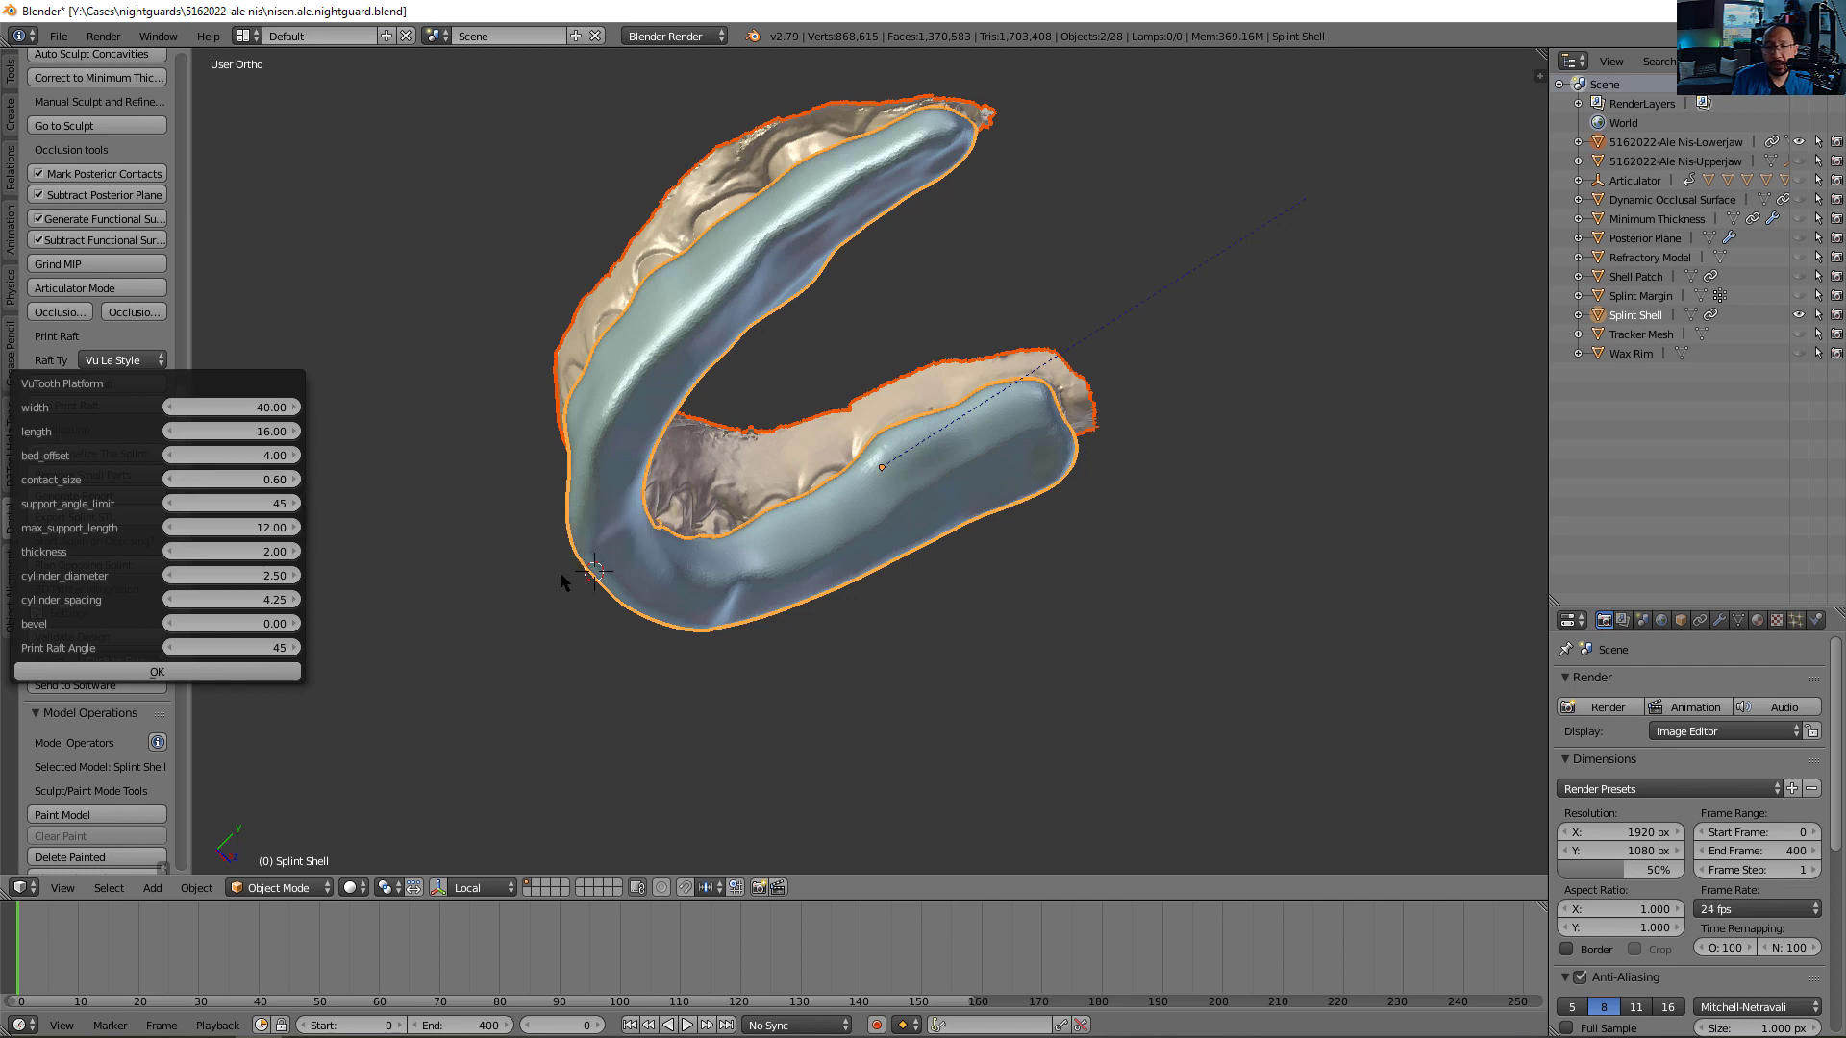
mouse_move(386, 561)
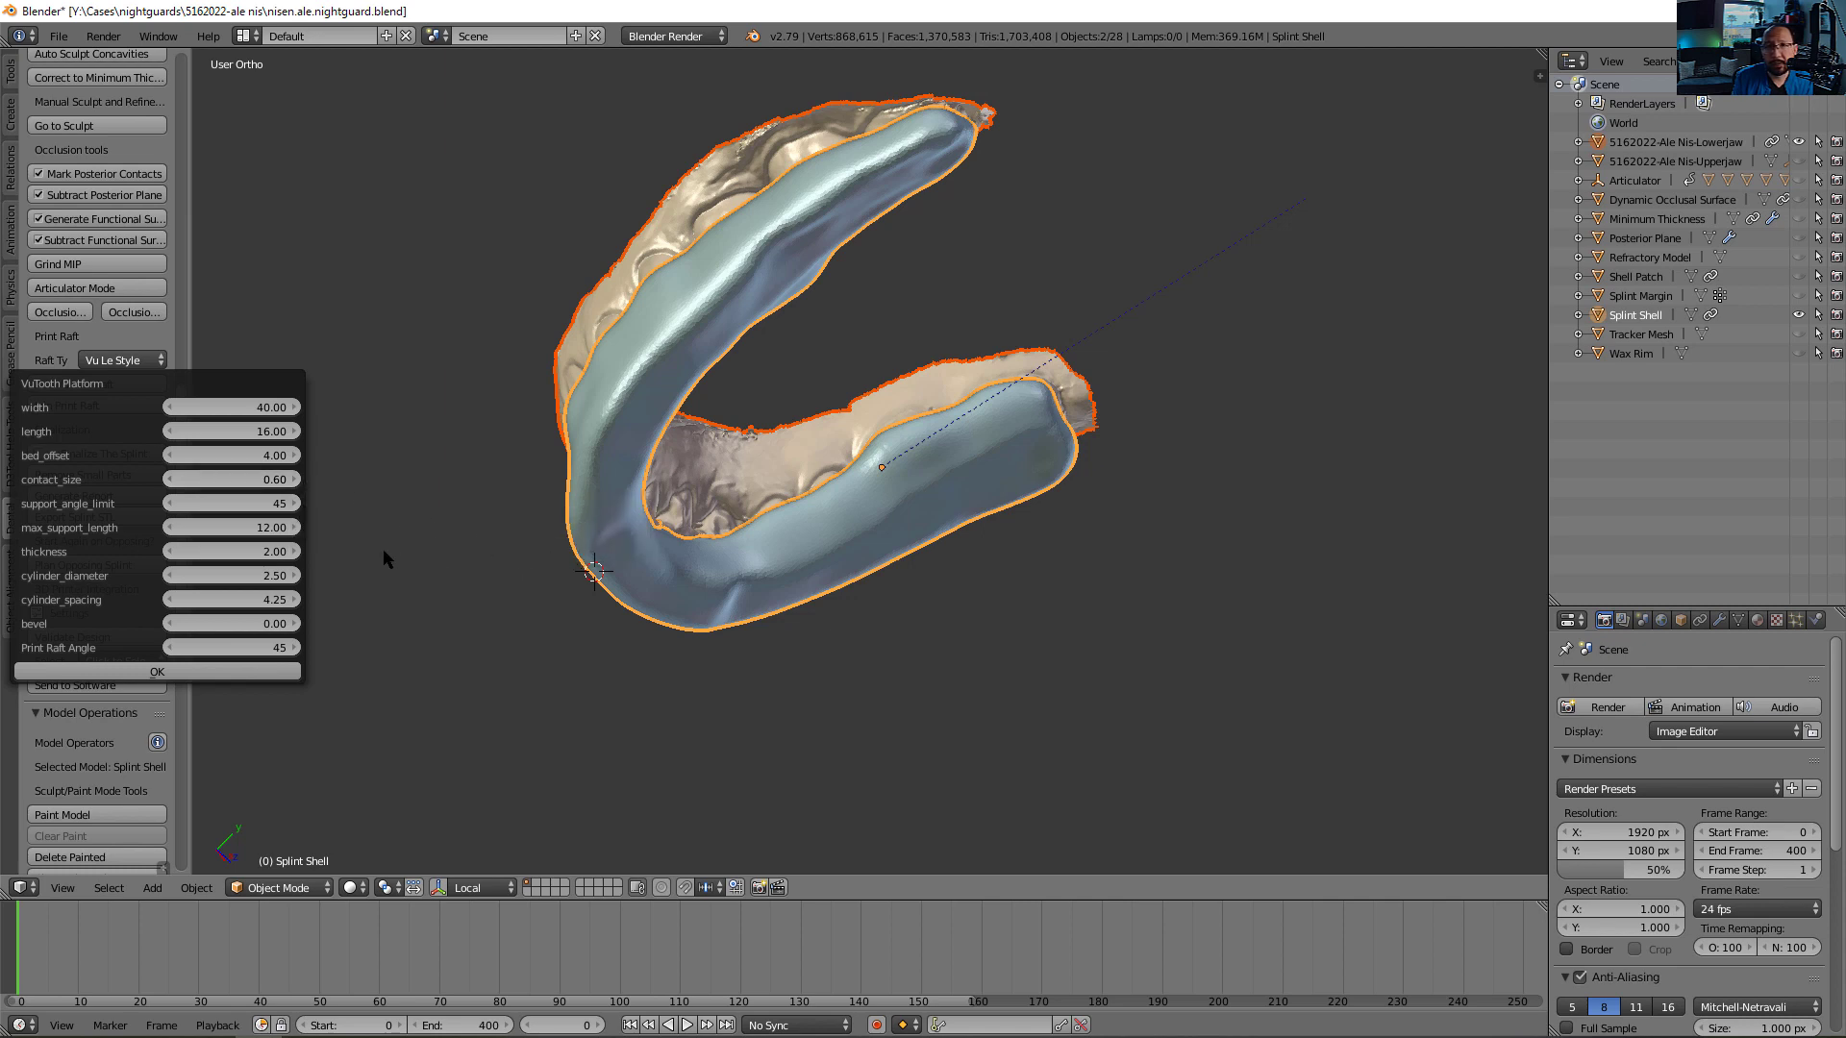
mouse_move(232, 479)
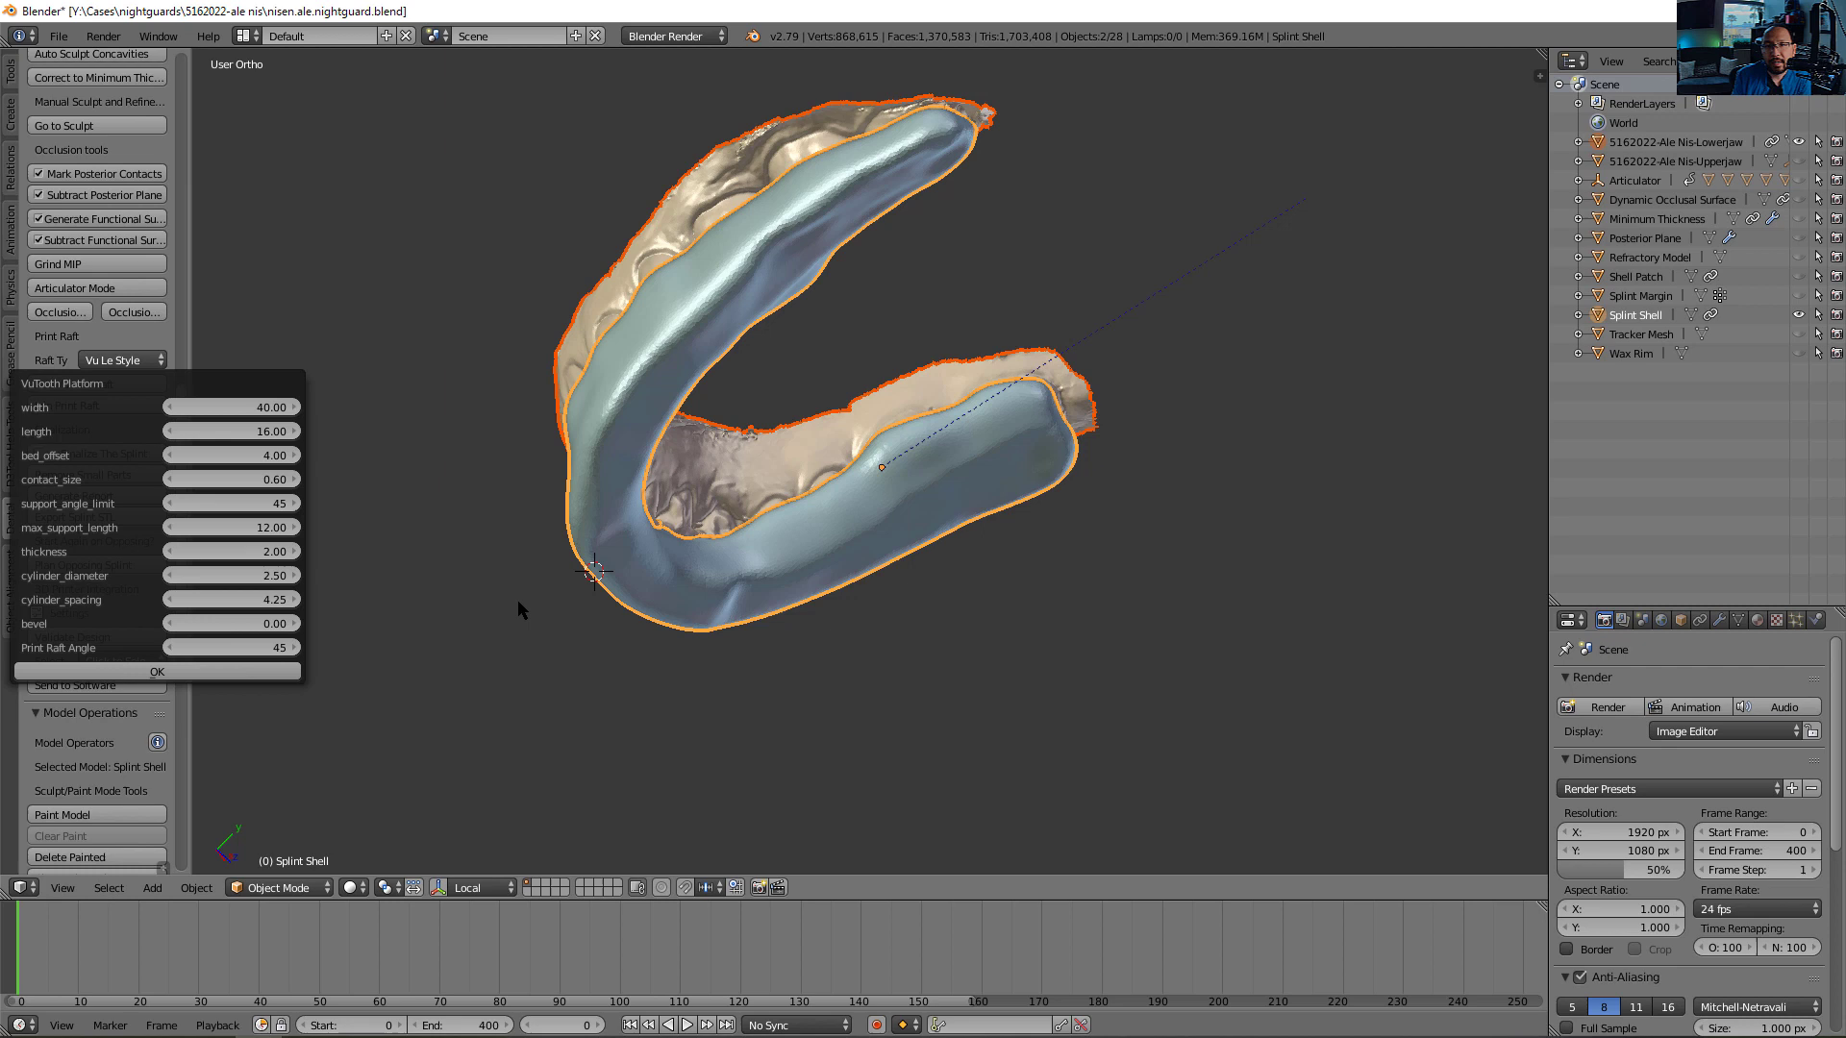
mouse_move(549, 635)
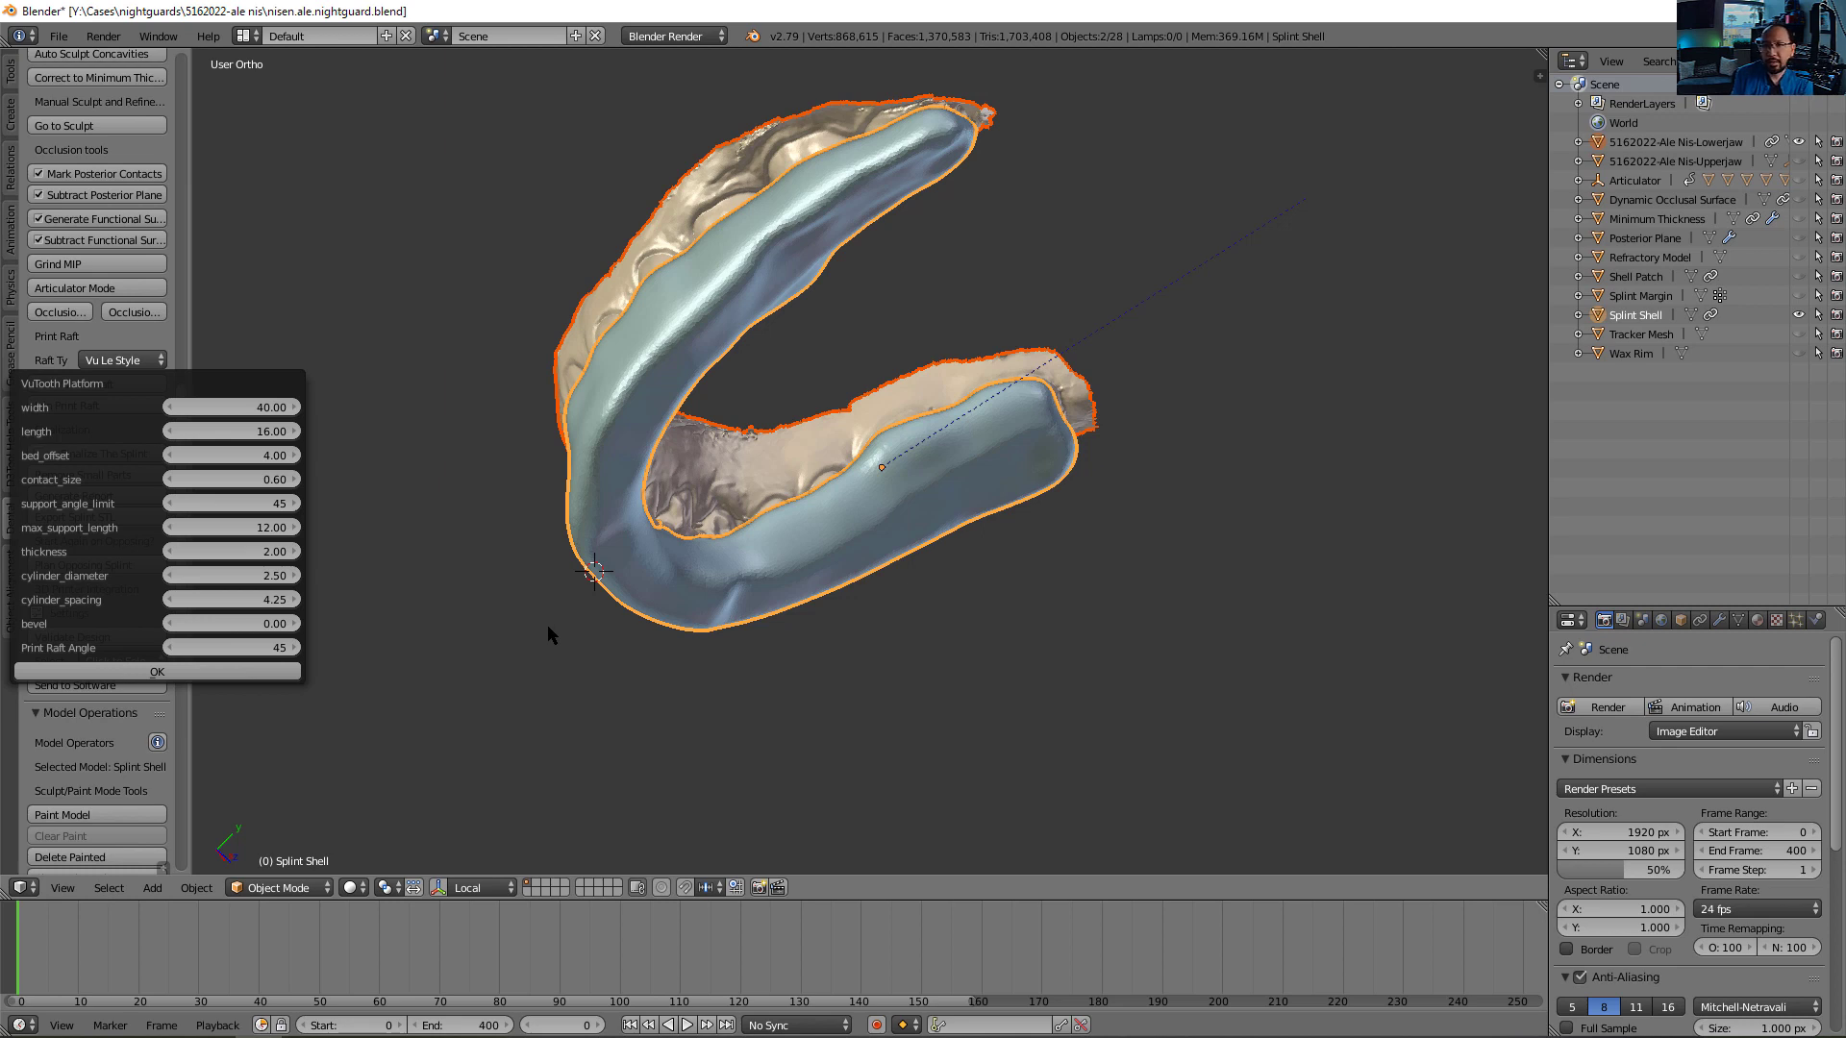
mouse_move(283, 550)
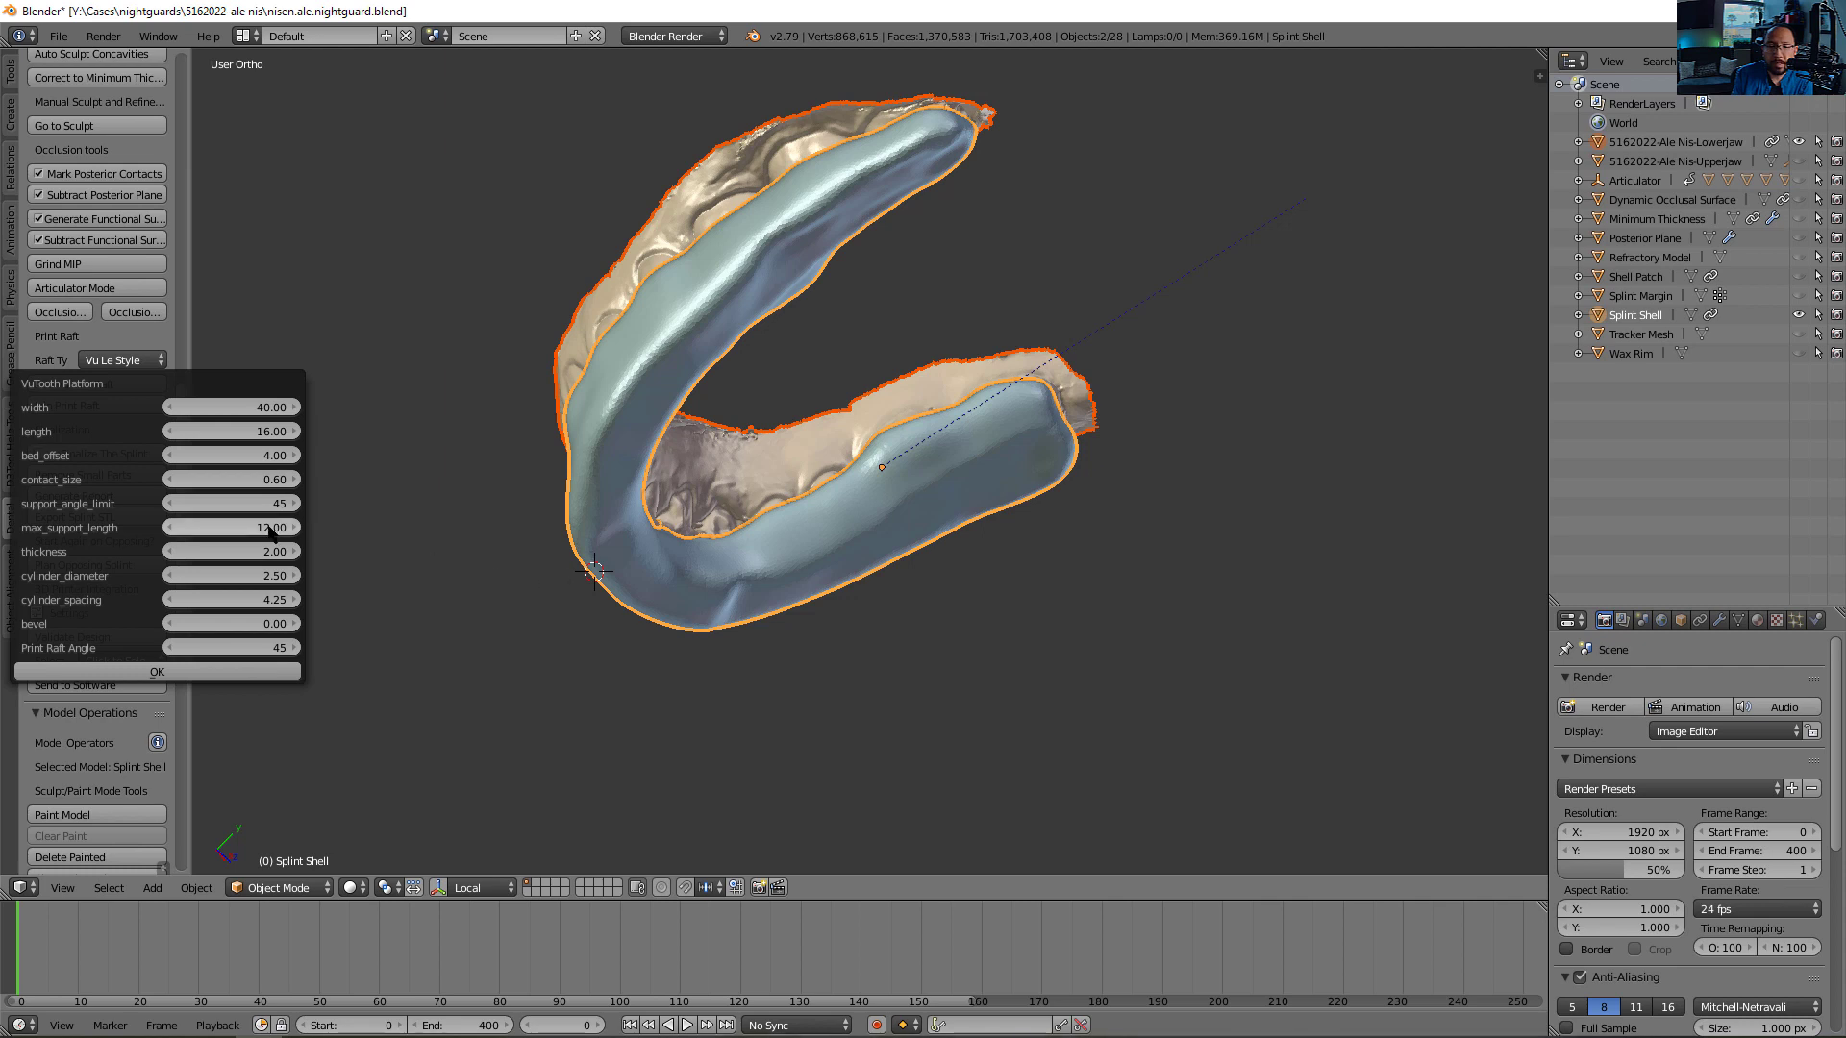
Dismiss and reopen the VuTooth Platform settings dialog
left_click(157, 671)
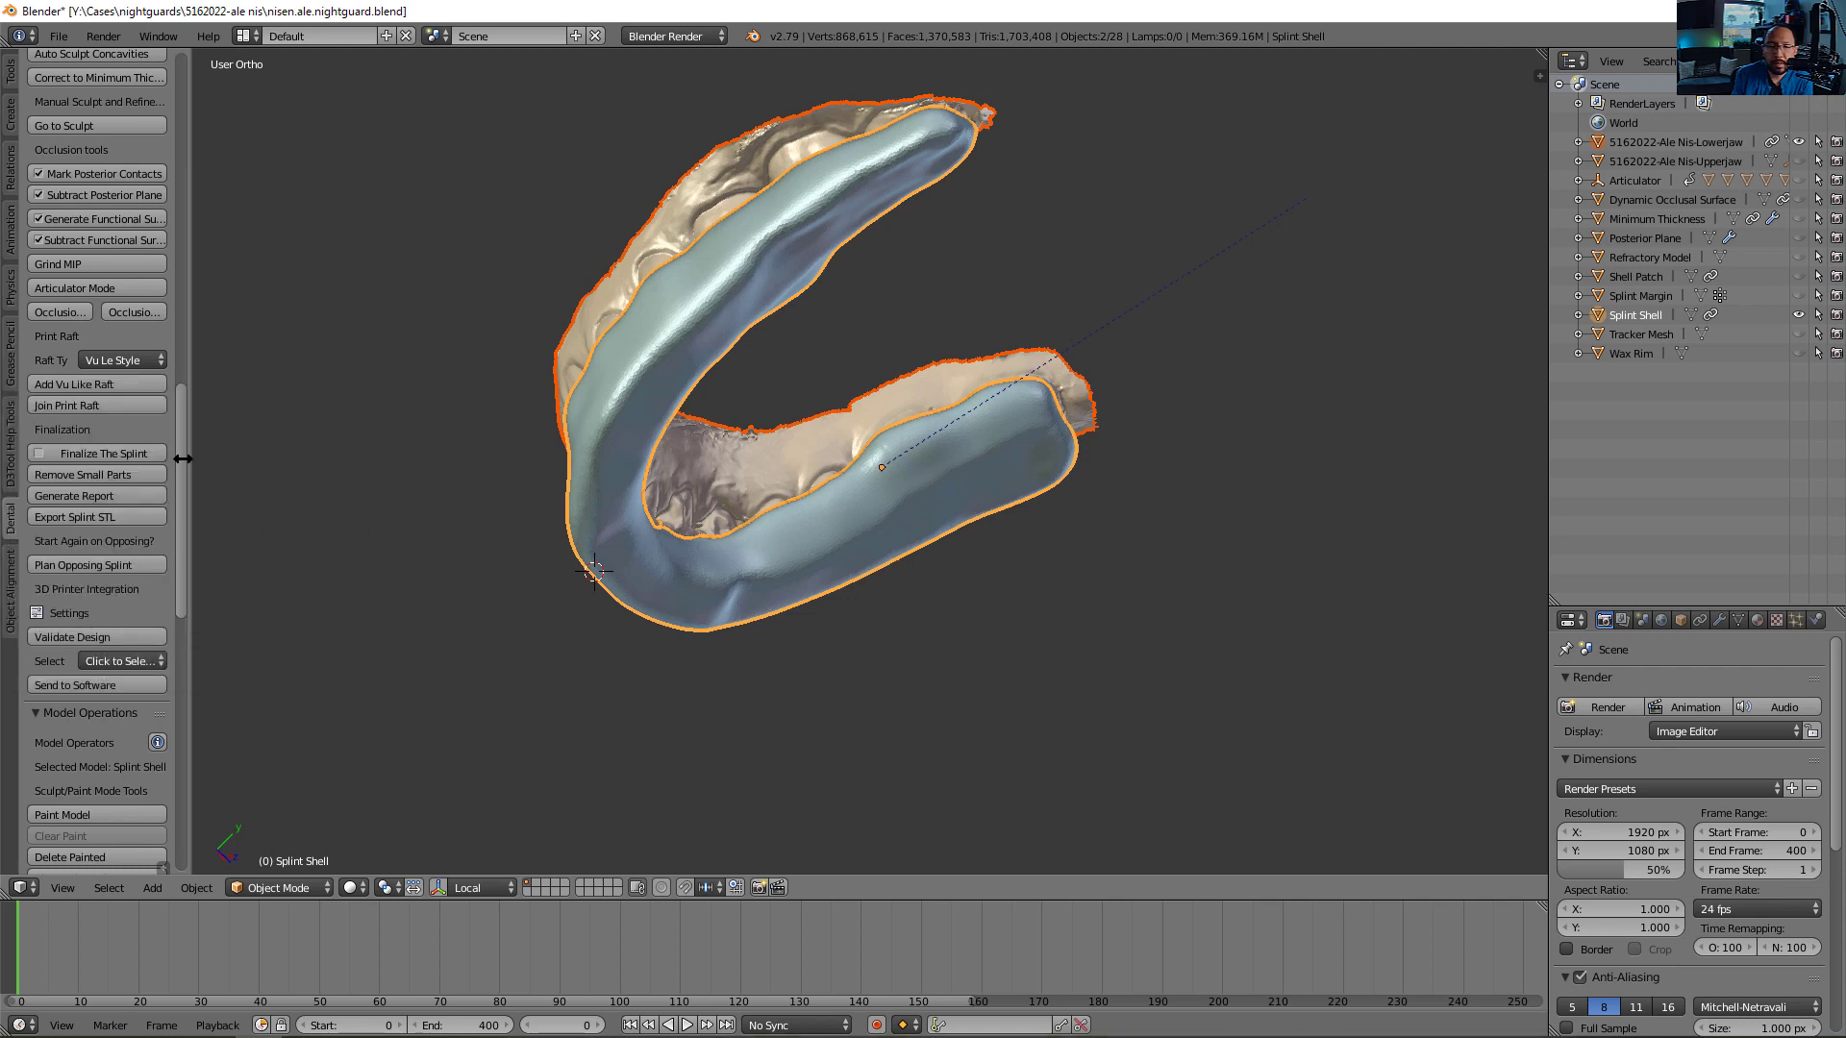
left_click(96, 384)
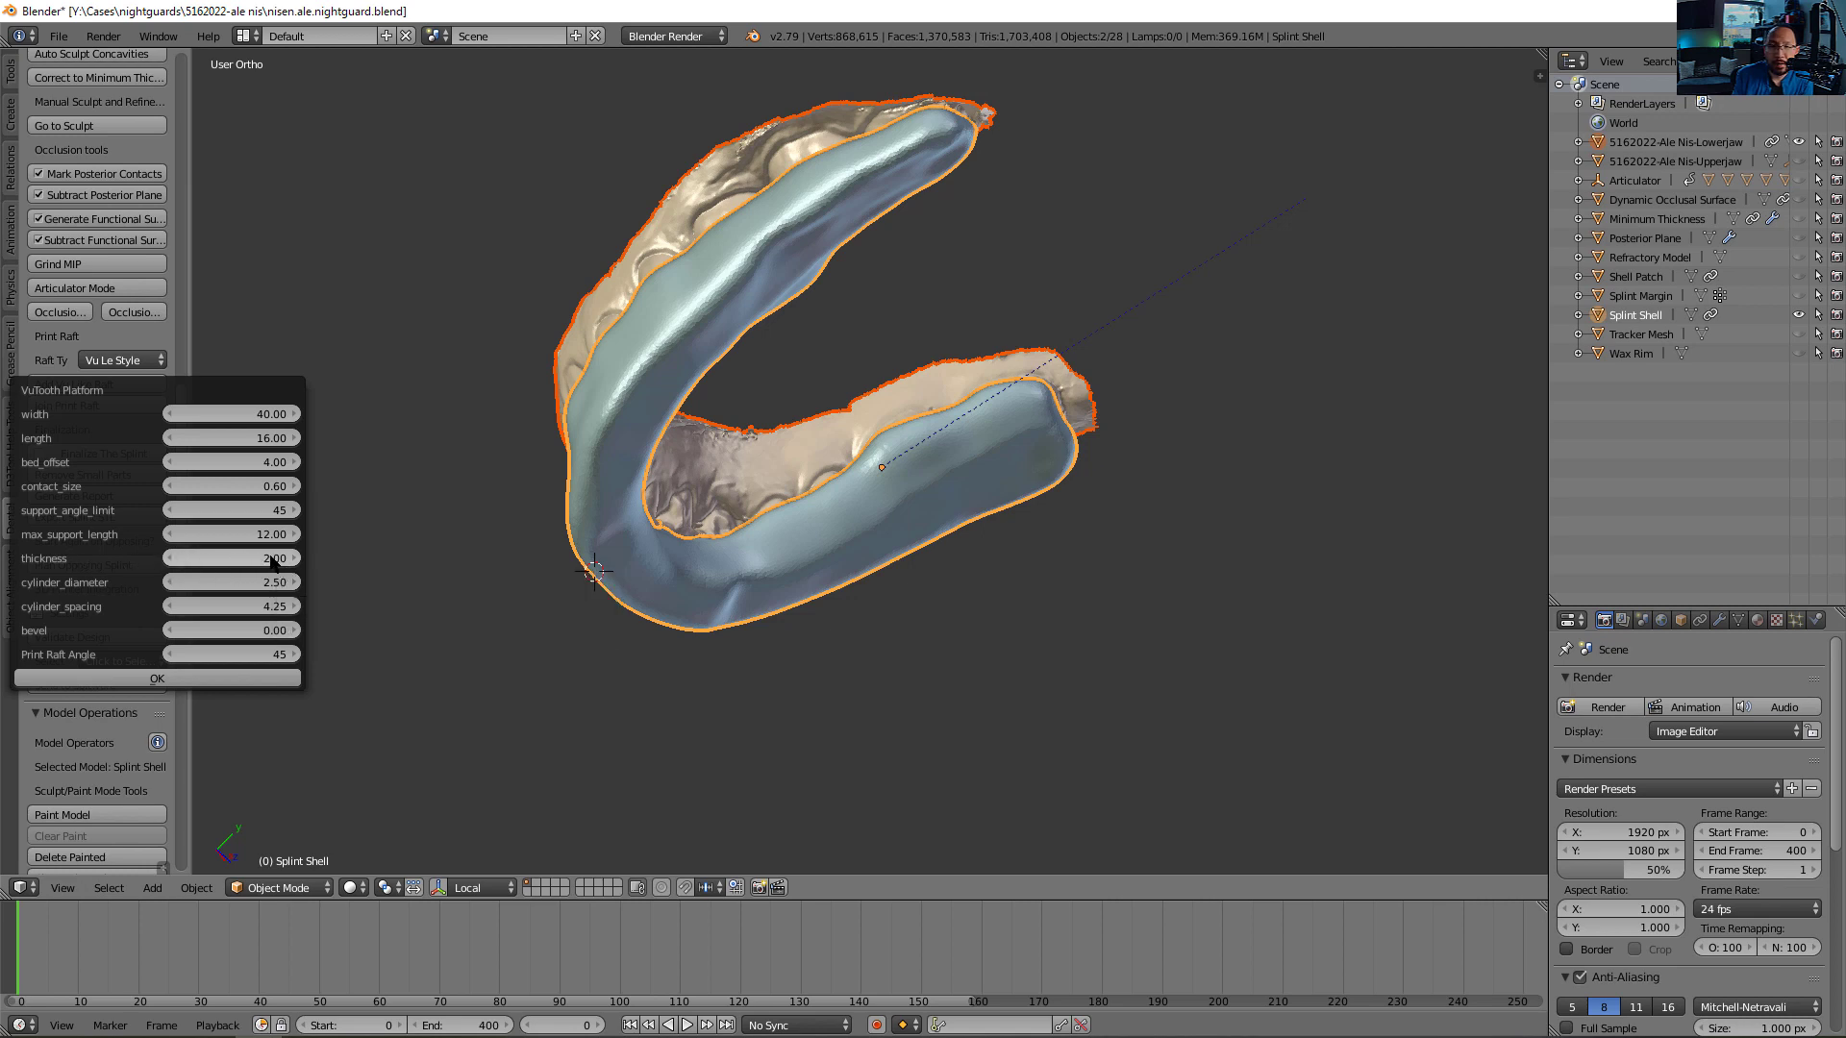
mouse_move(235, 556)
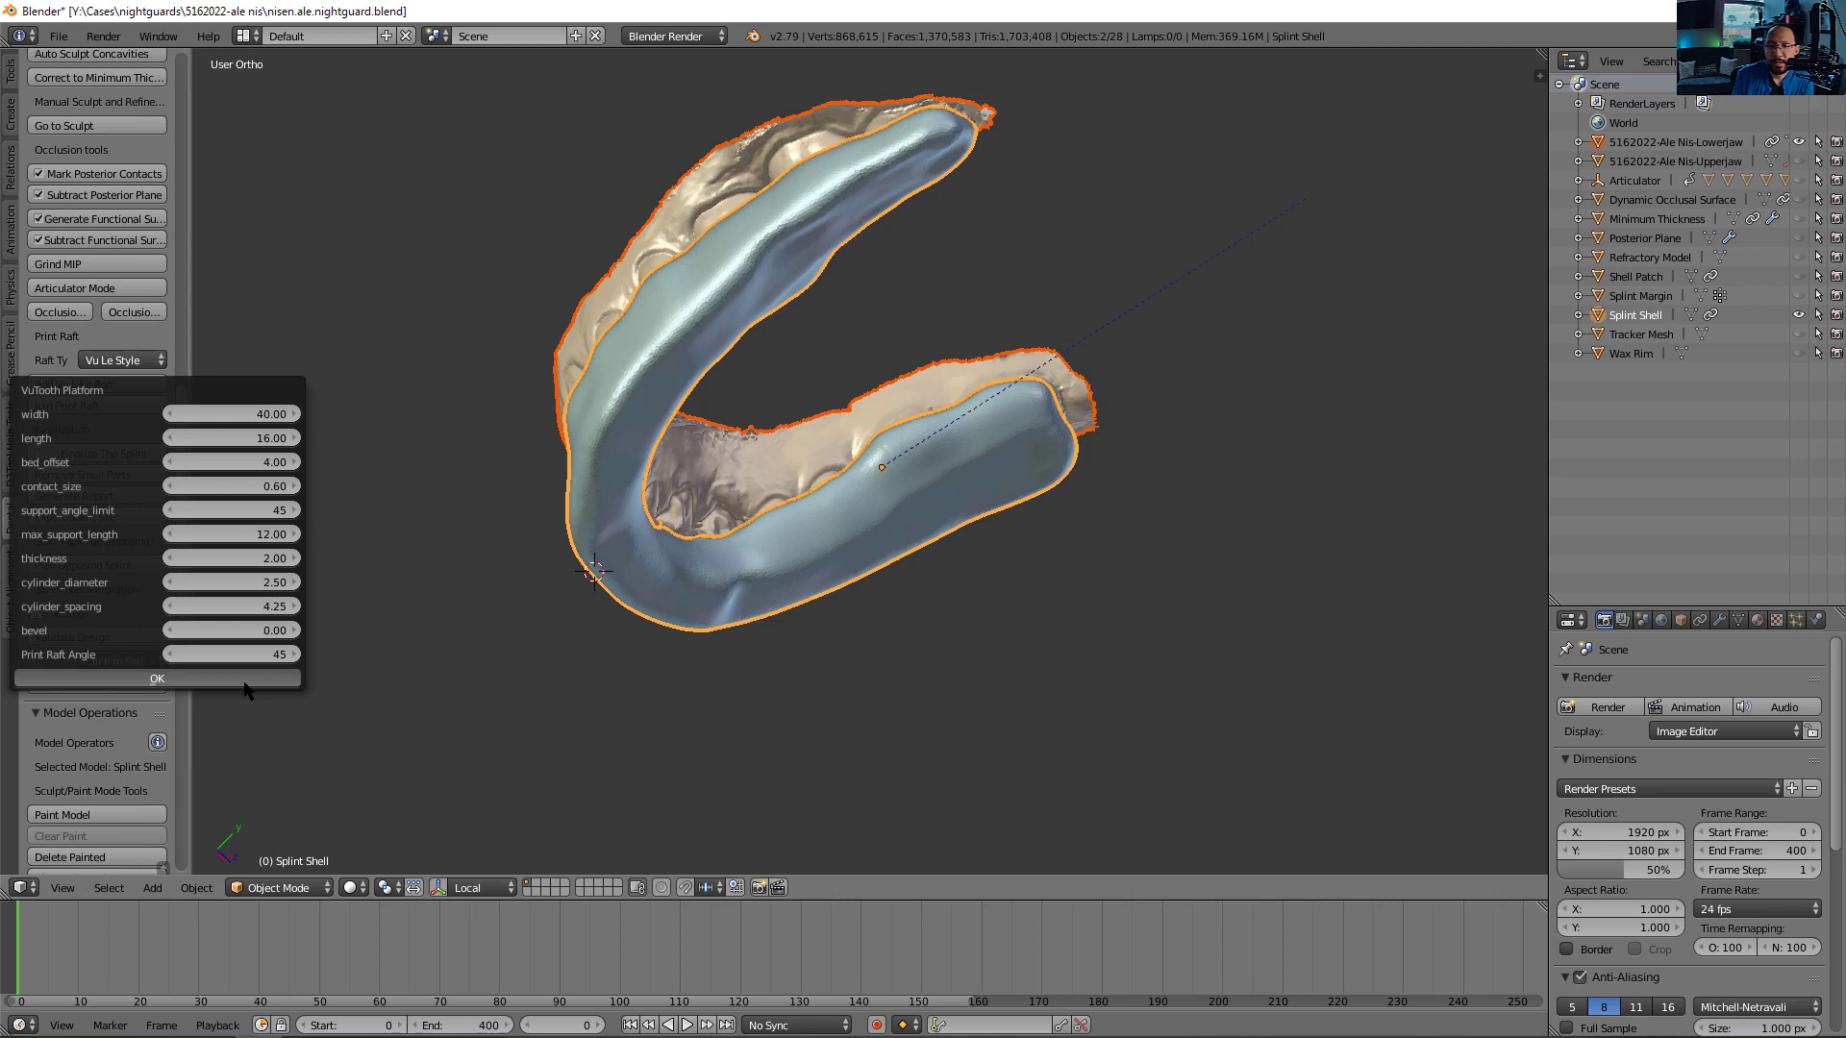
Create the anterior raft platform with support pillars and orbit to inspect it
left_click(157, 677)
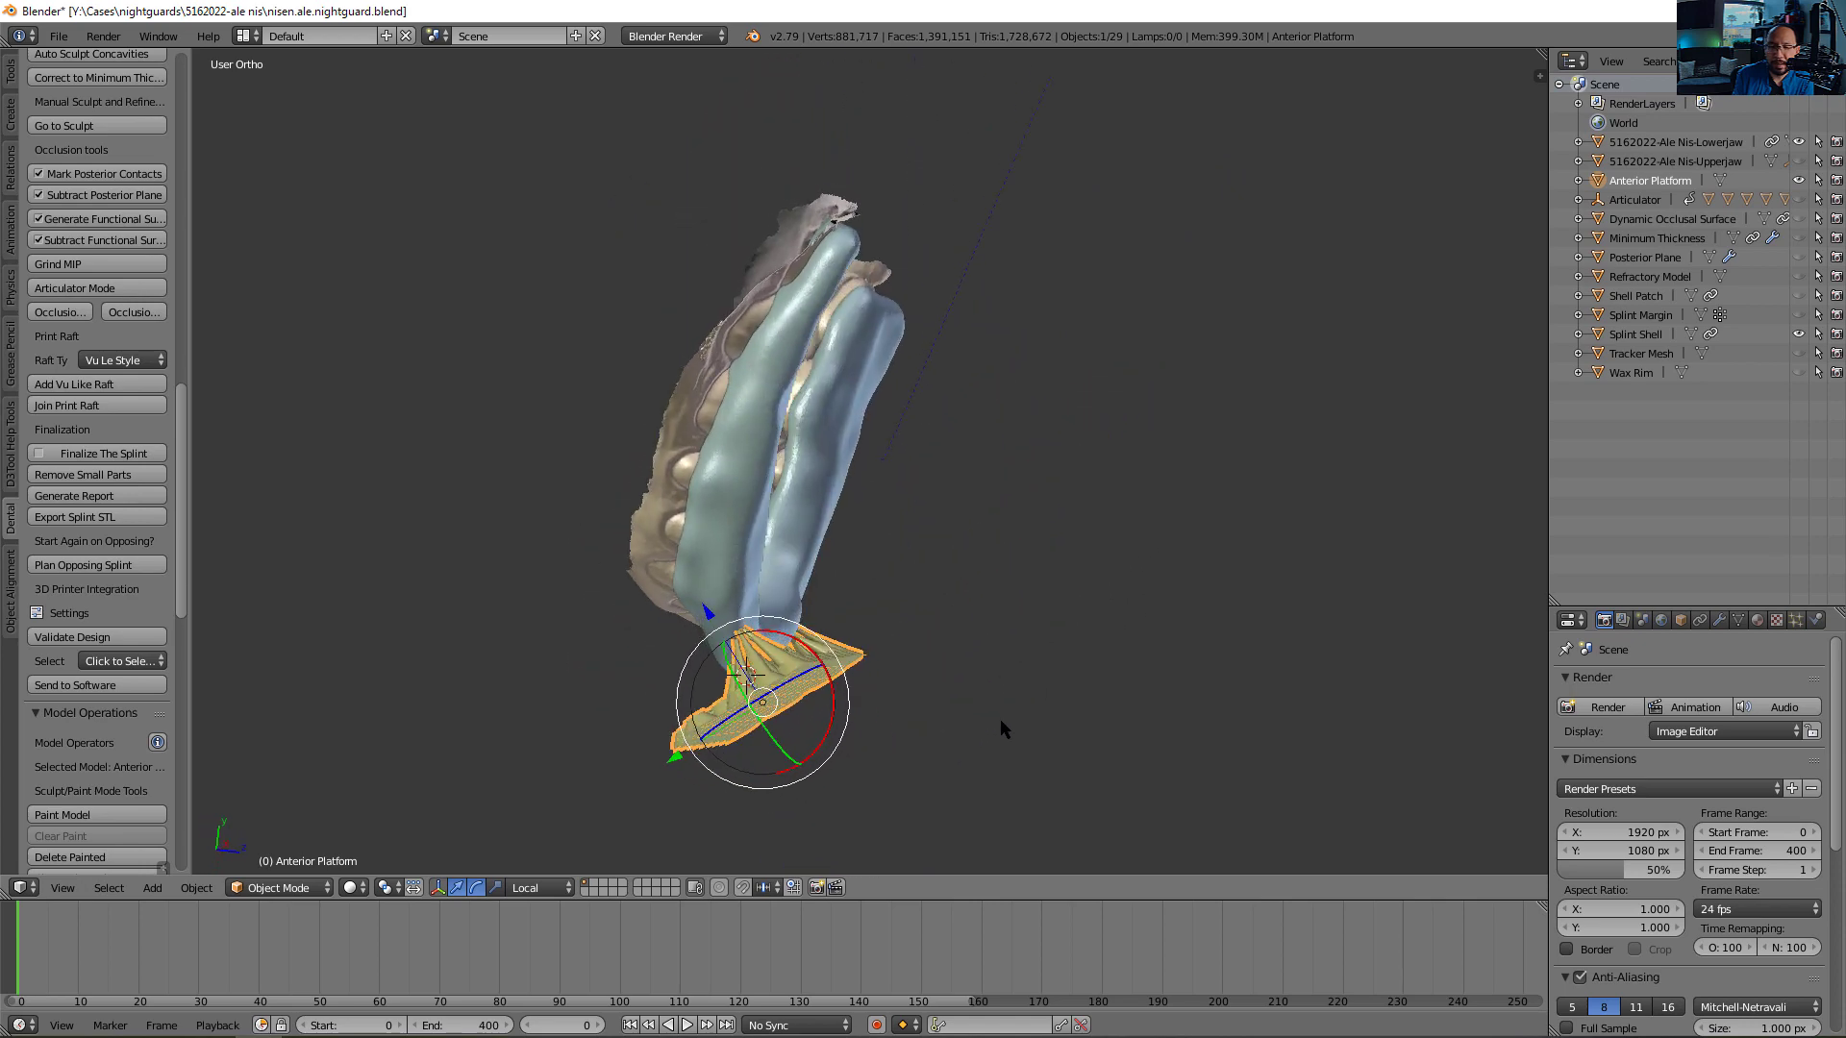
left_click_drag(1001, 730, 877, 606)
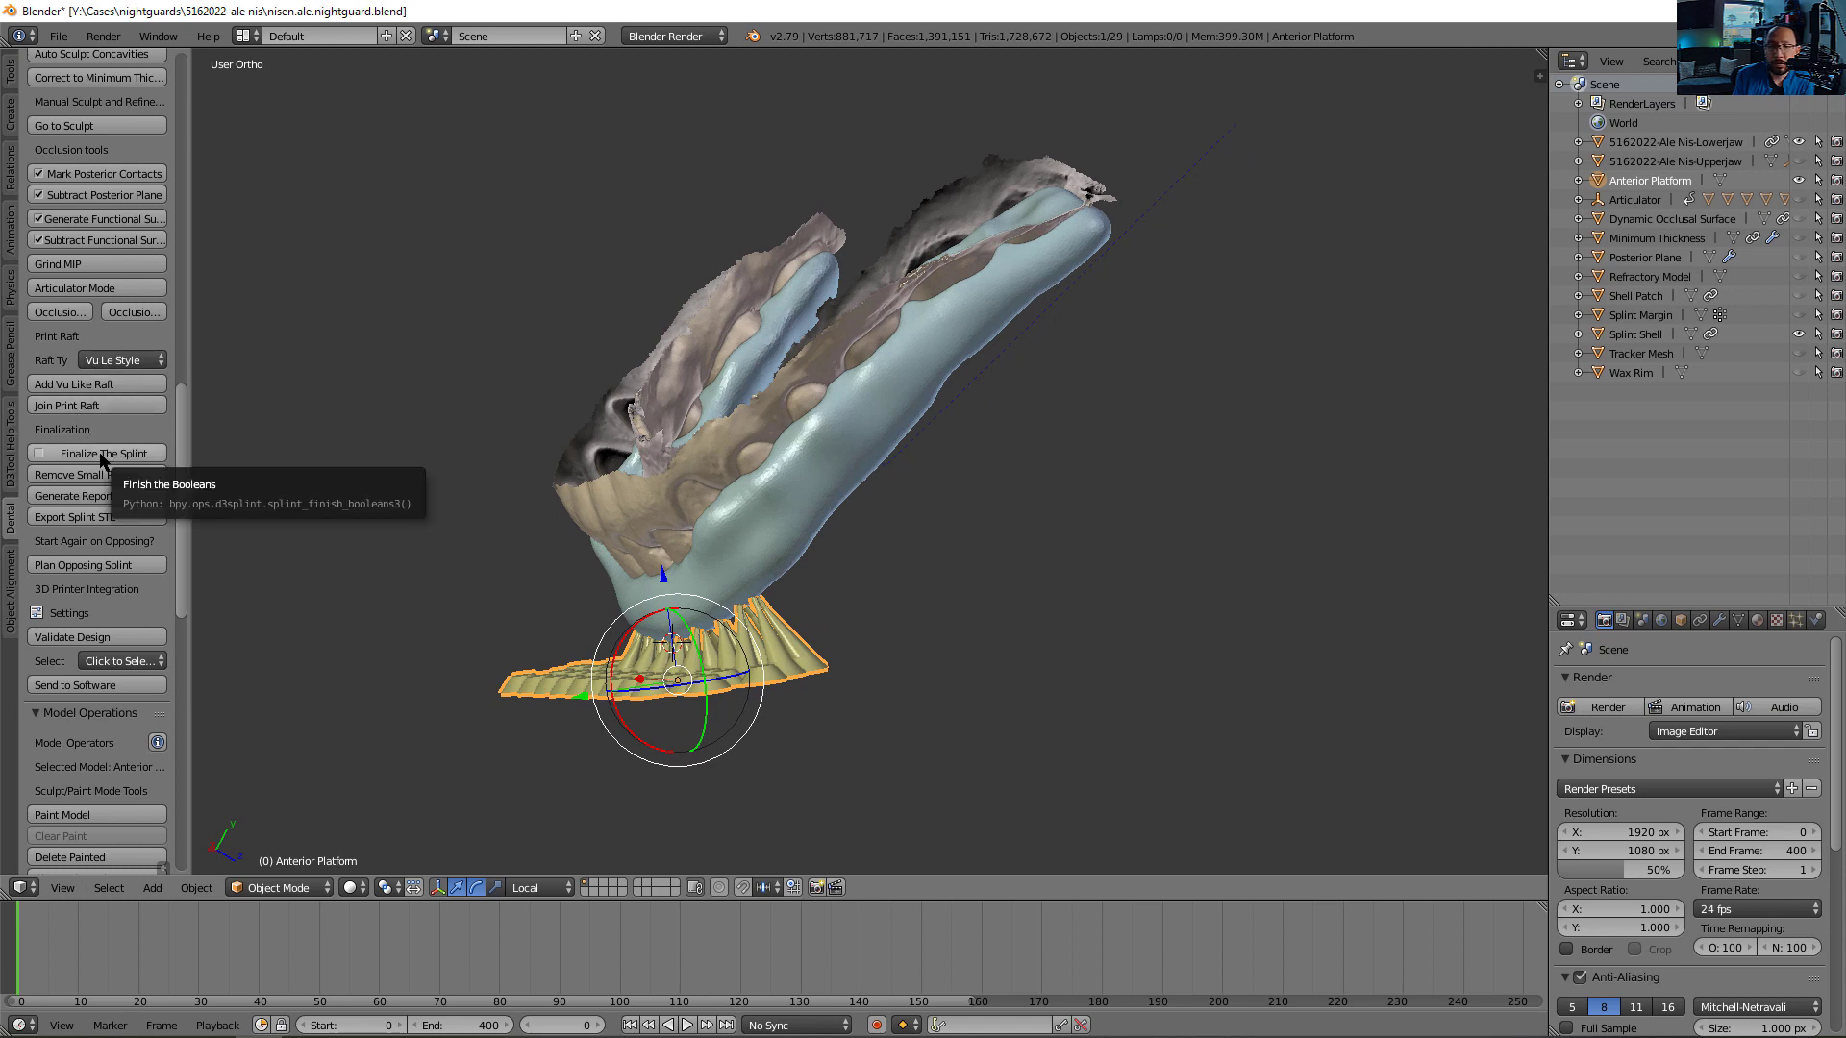
mouse_move(103, 440)
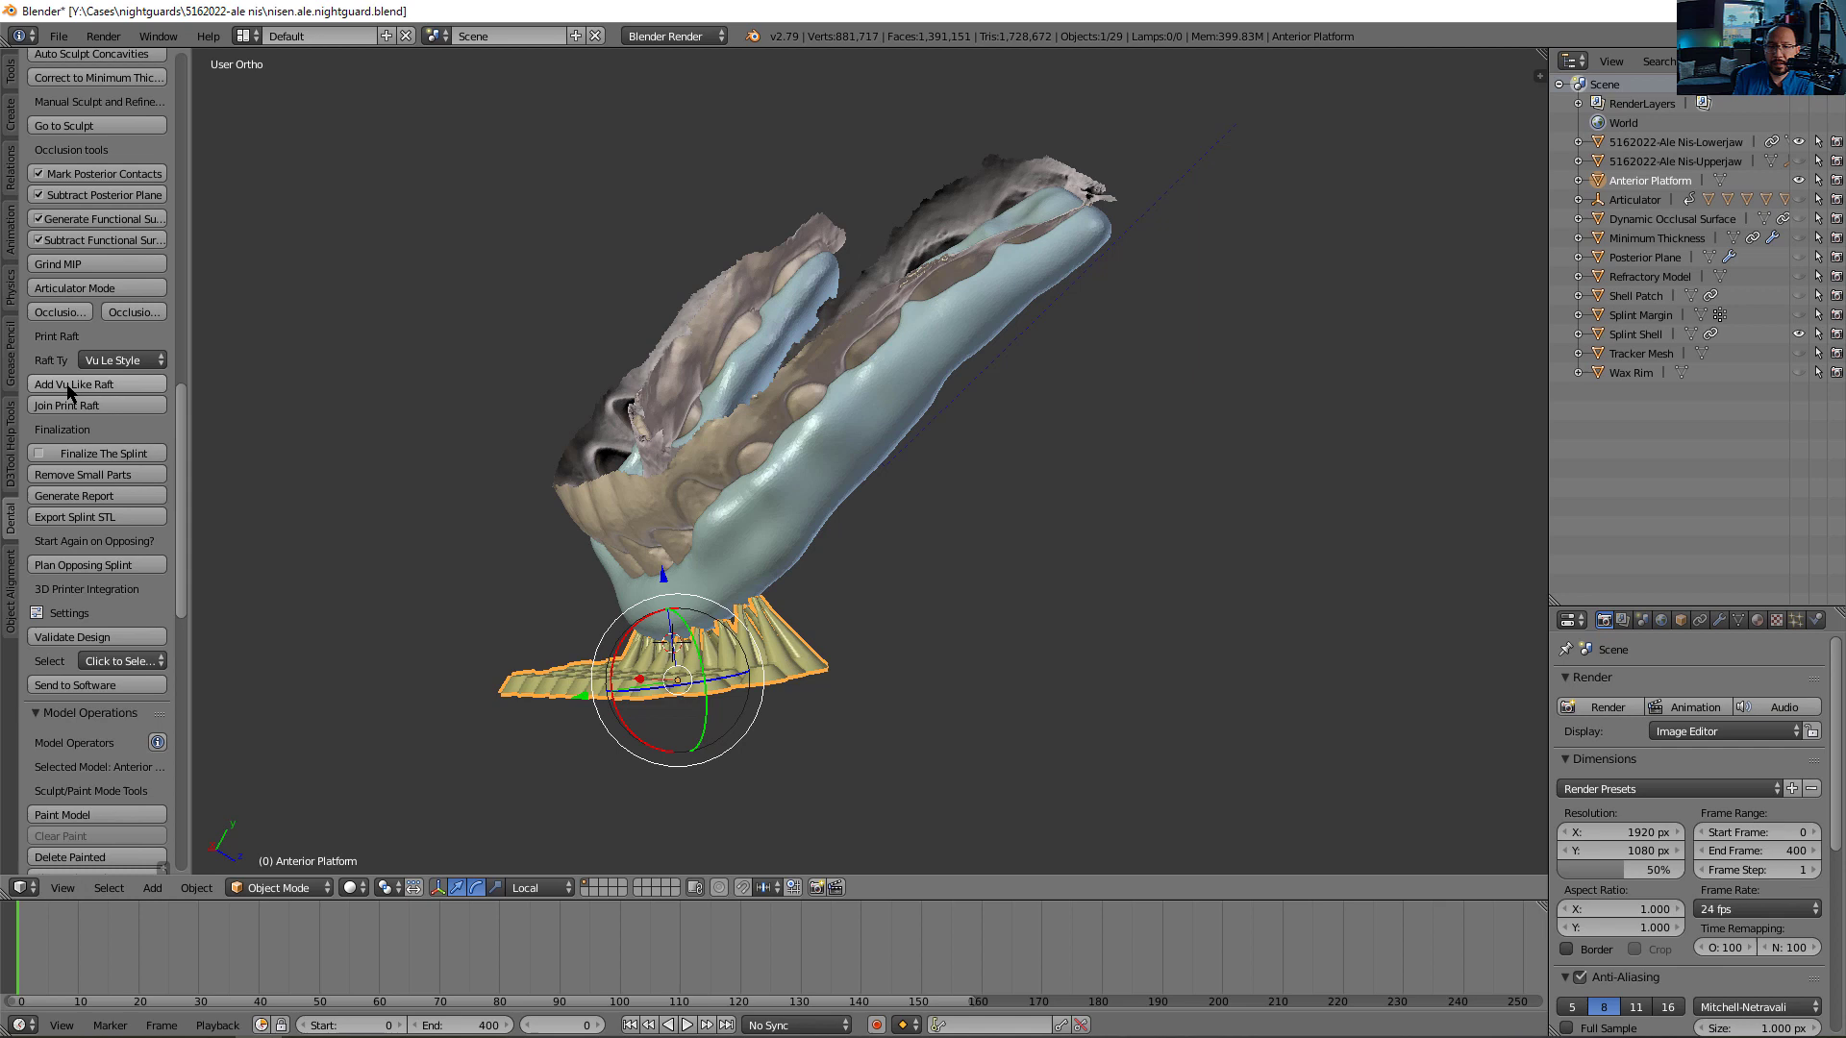
mouse_move(127, 415)
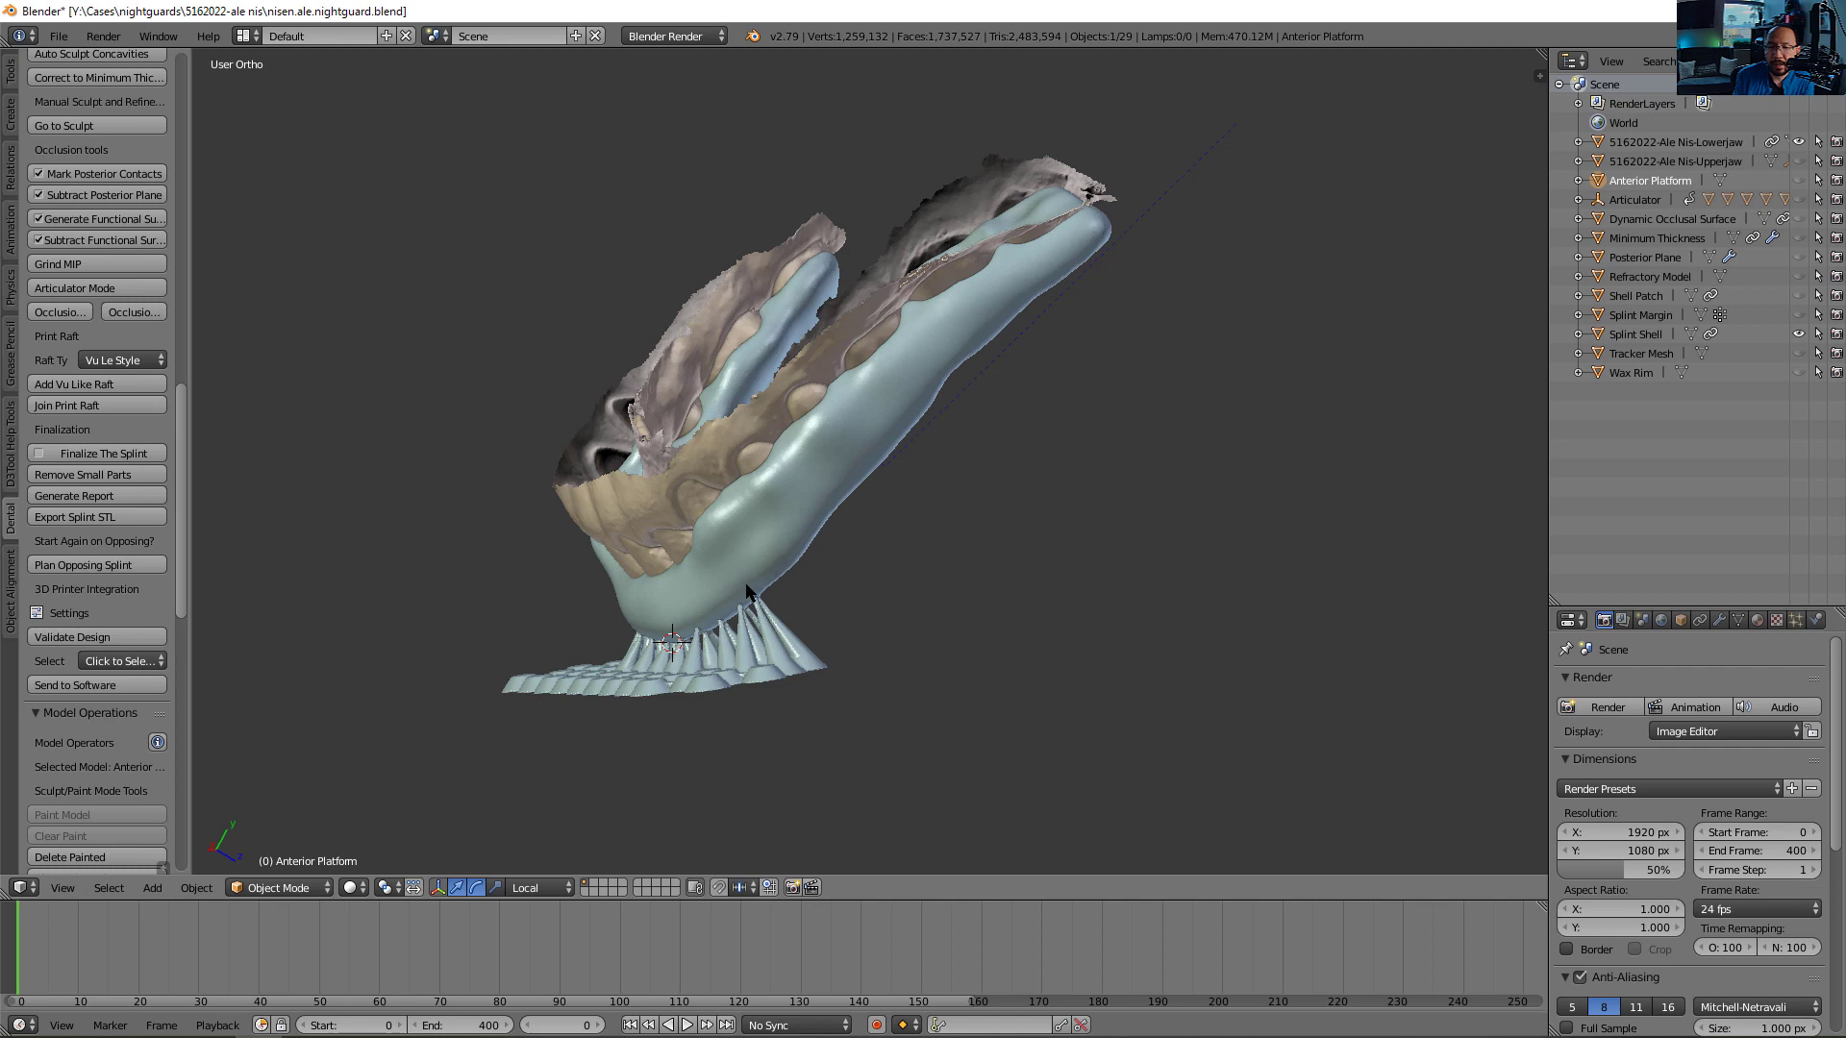
mouse_move(752, 643)
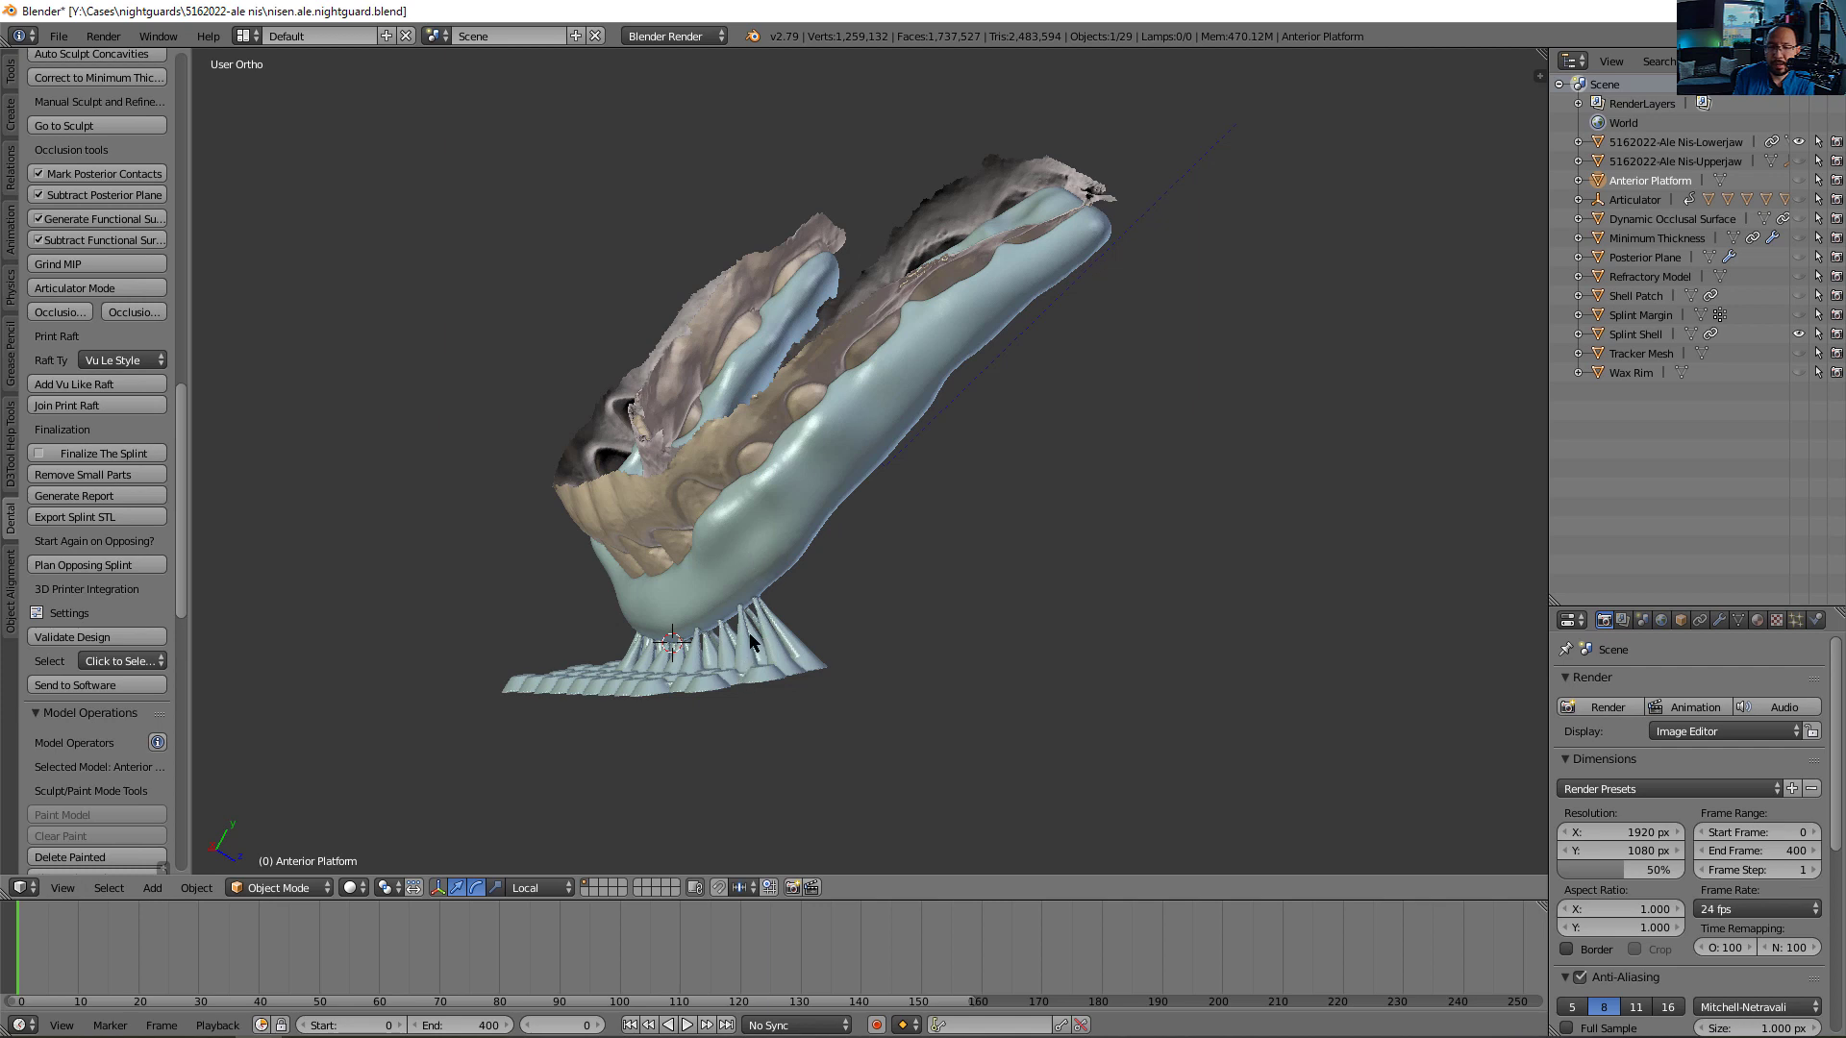
Orbit the model to inspect the raft joined into the splint shell
left_click_drag(754, 635, 689, 554)
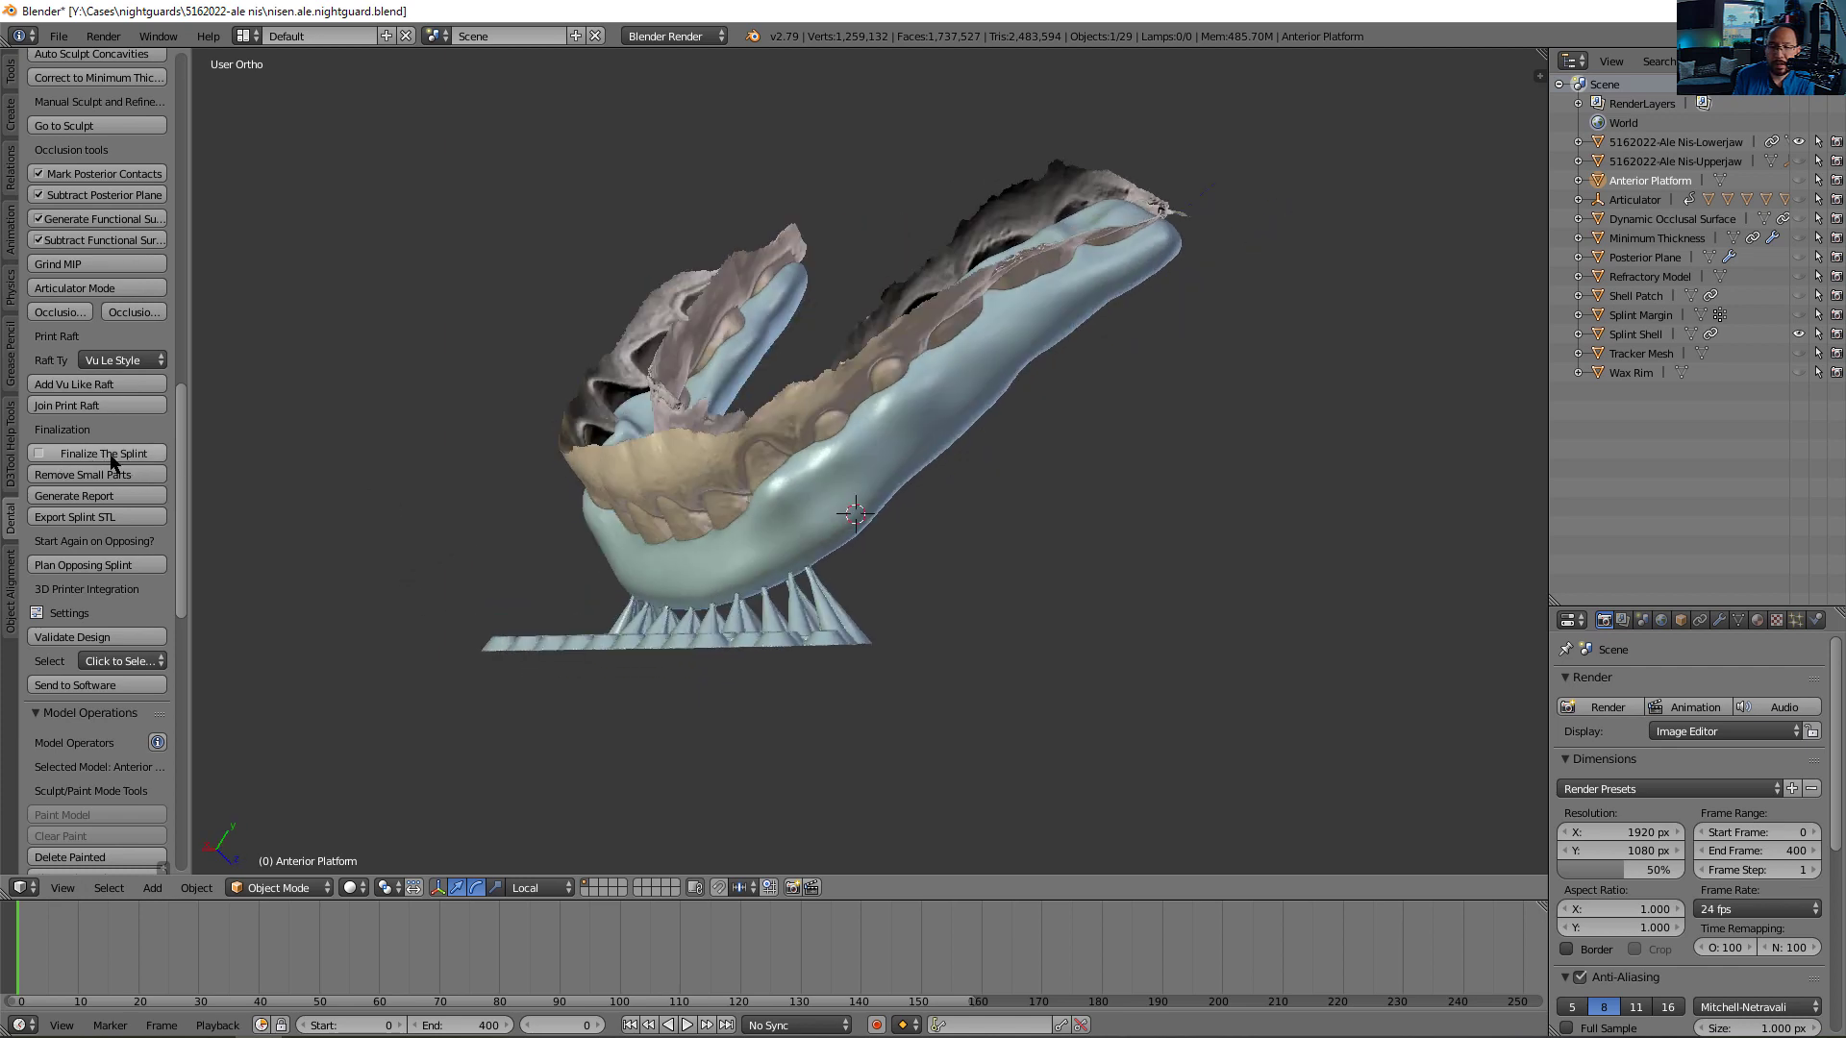
mouse_move(111, 452)
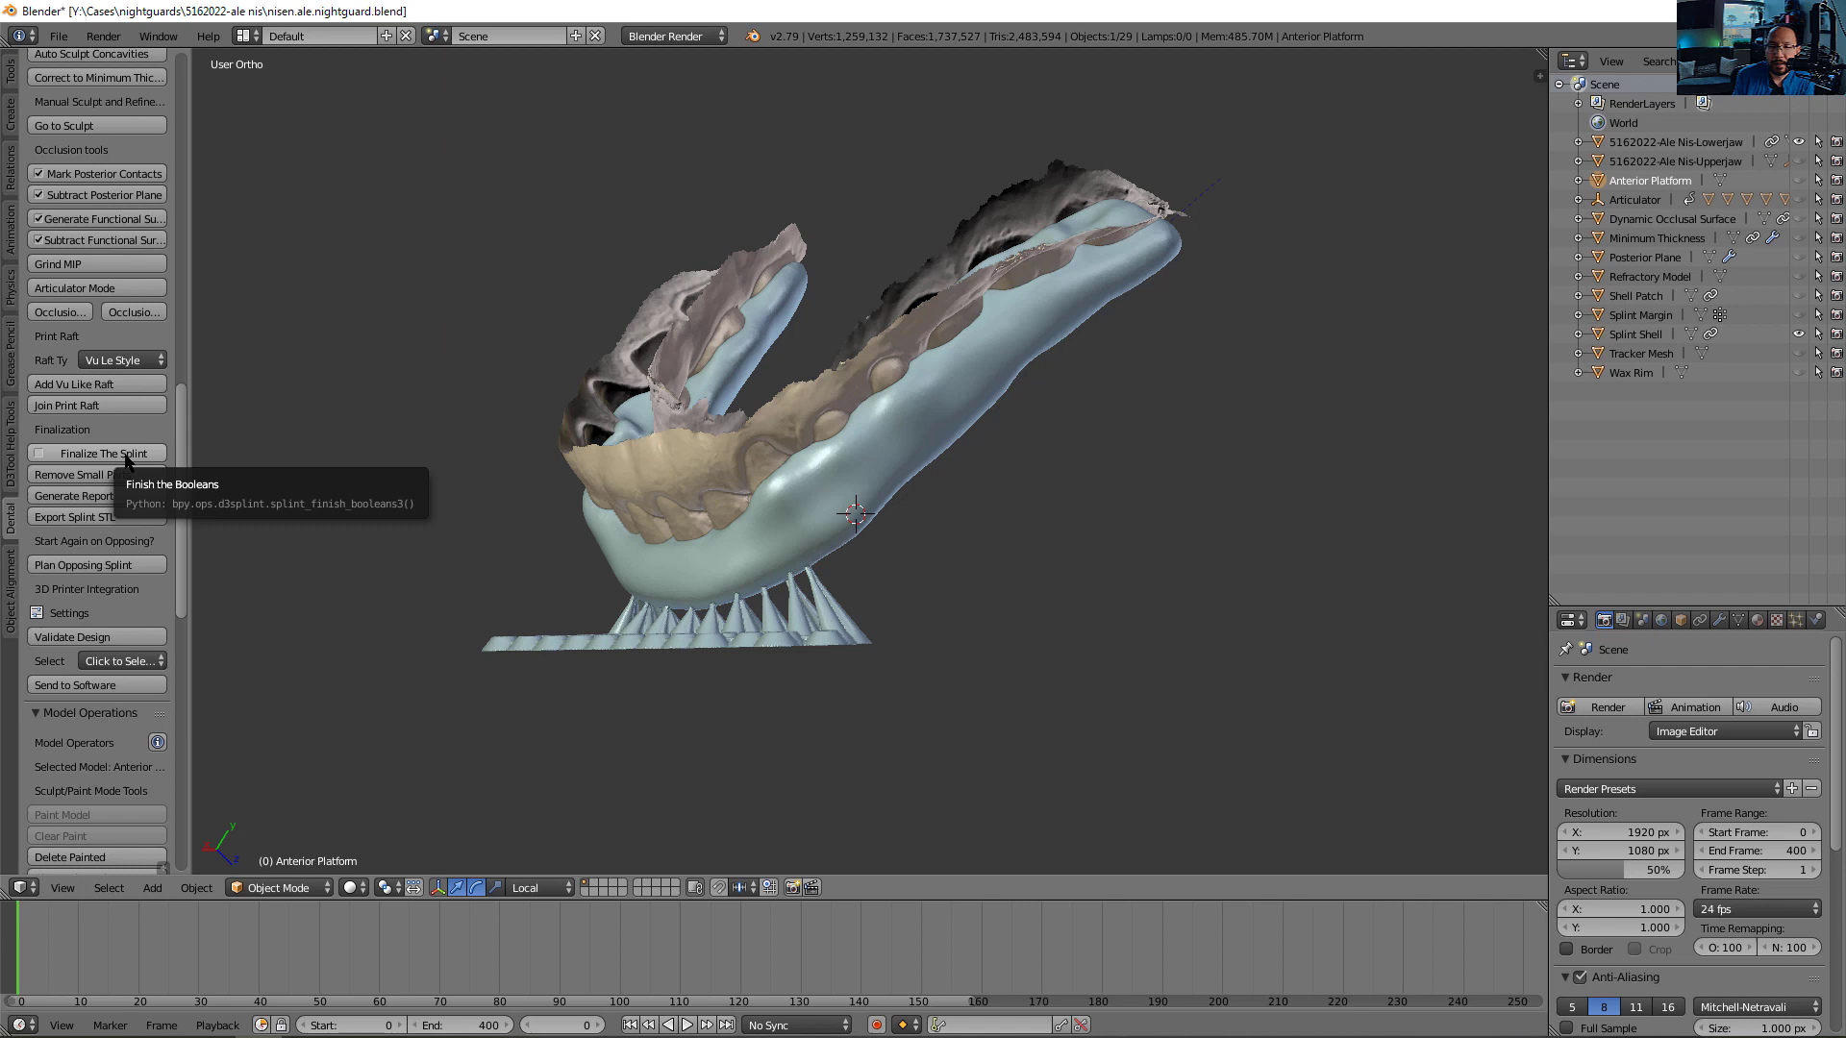
Finalize the splint with the Volume solver and export it as STL under the prefilled name
left_click(98, 453)
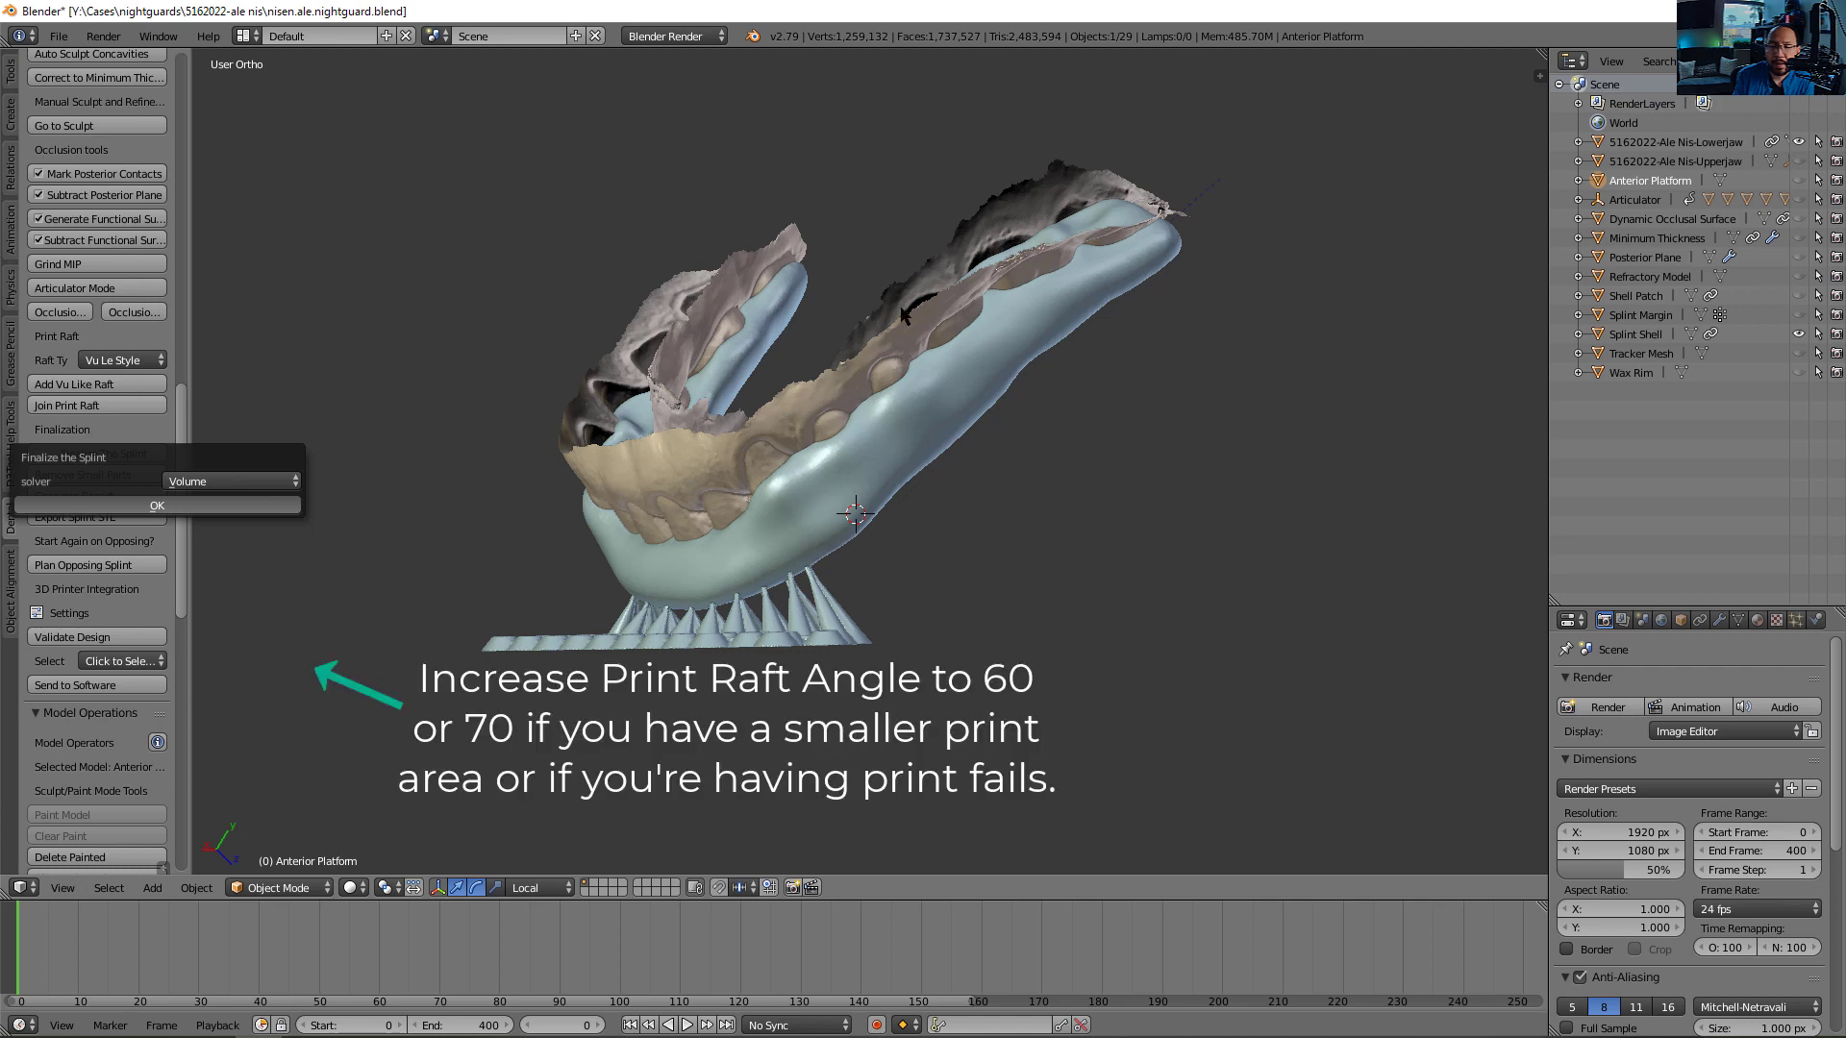
mouse_move(1037, 273)
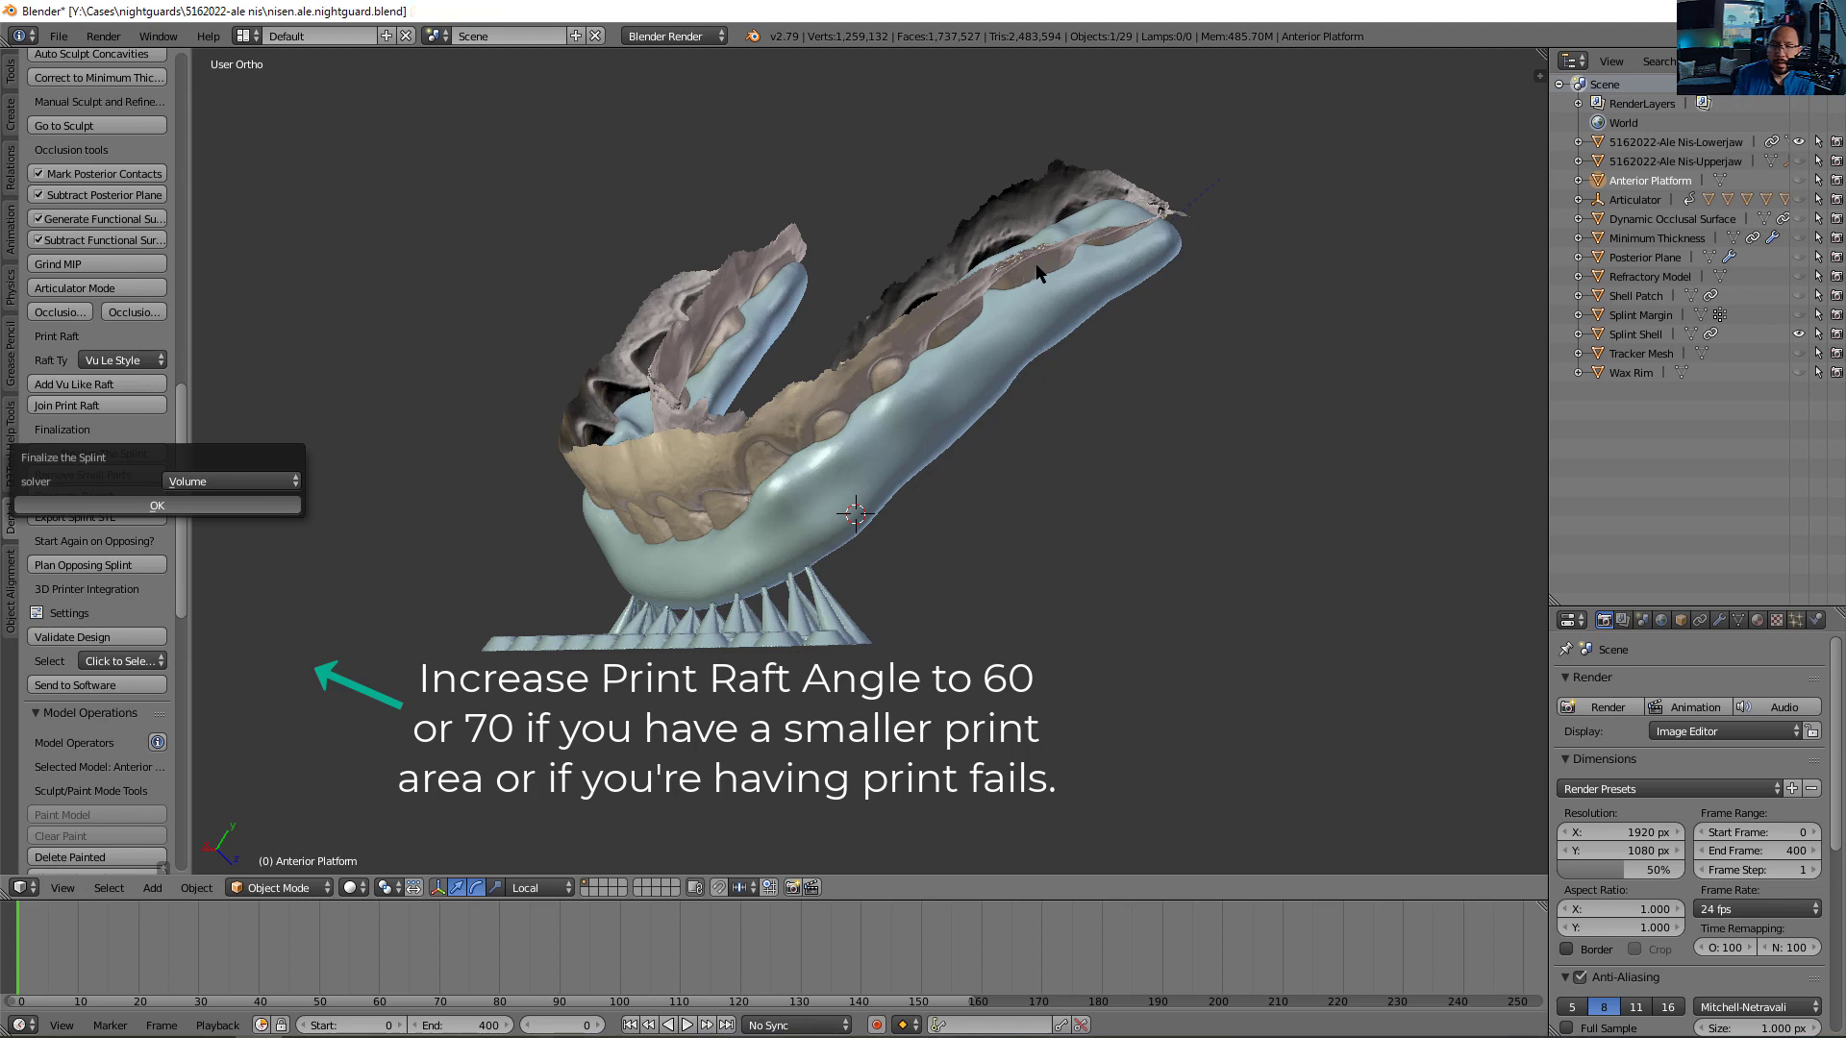
left_click(157, 505)
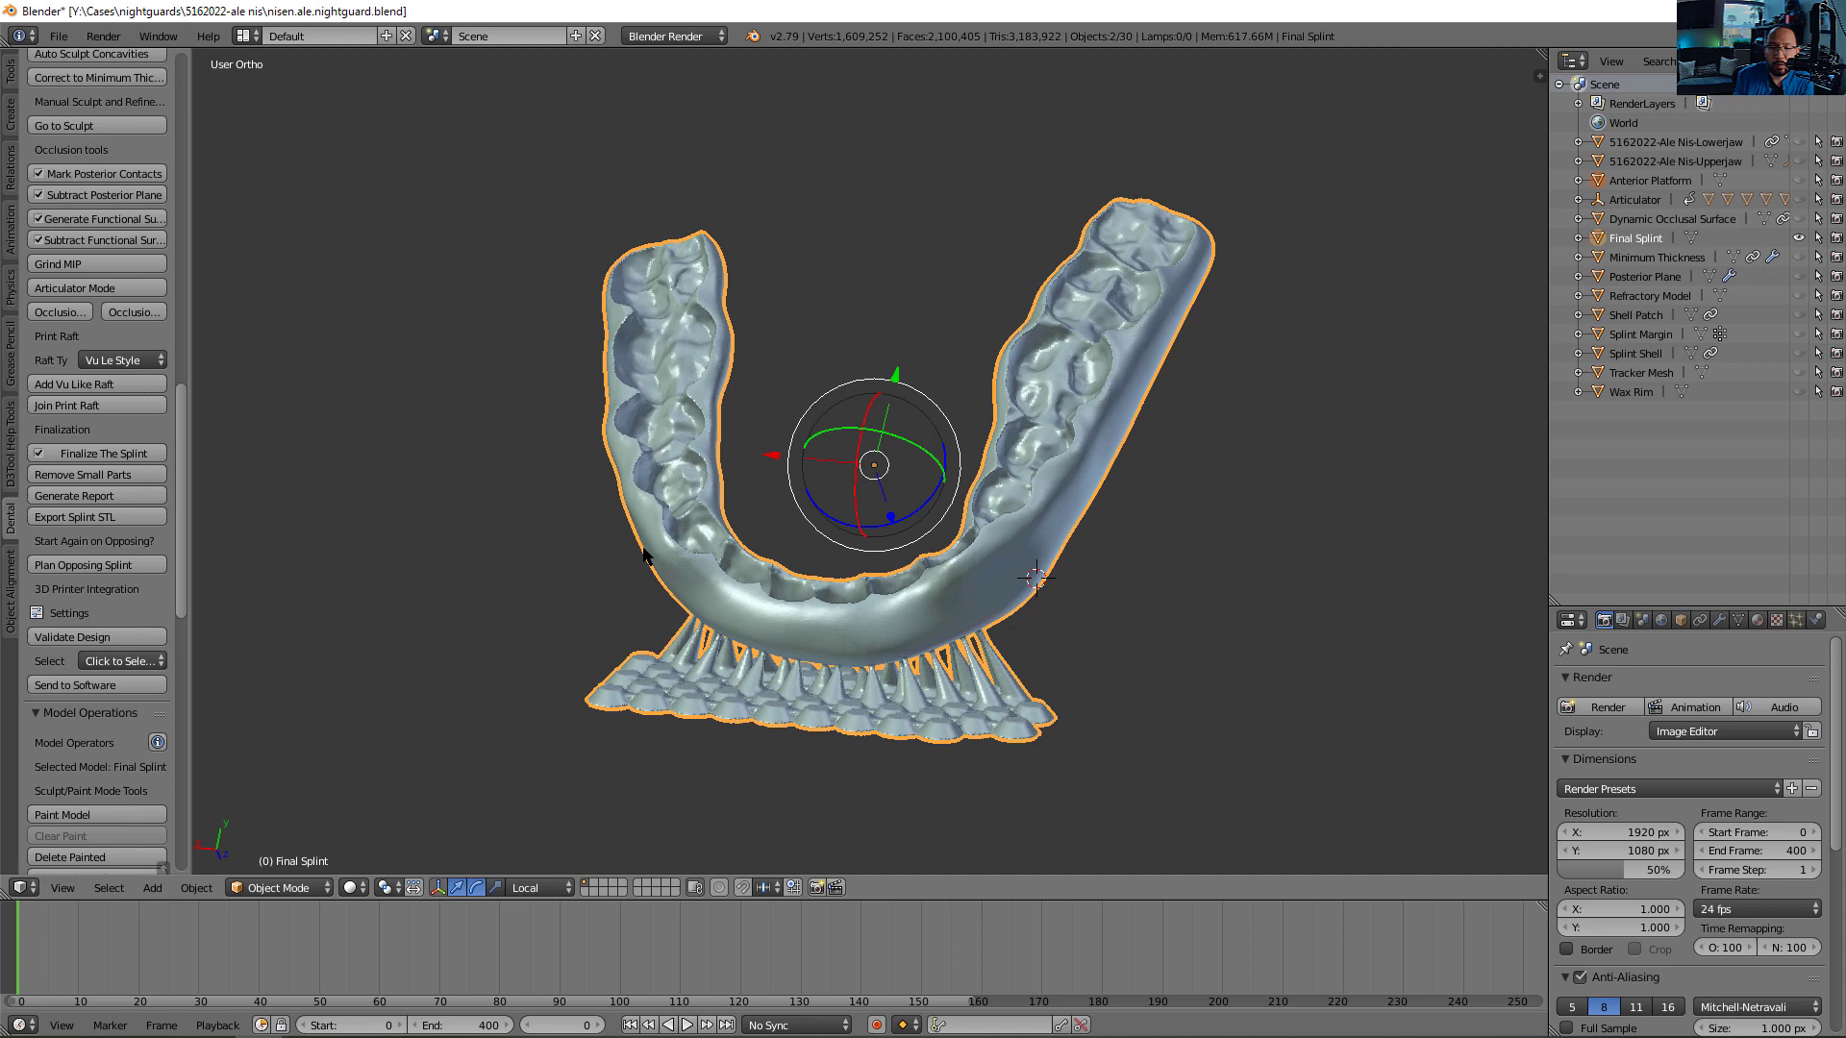
mouse_move(100, 460)
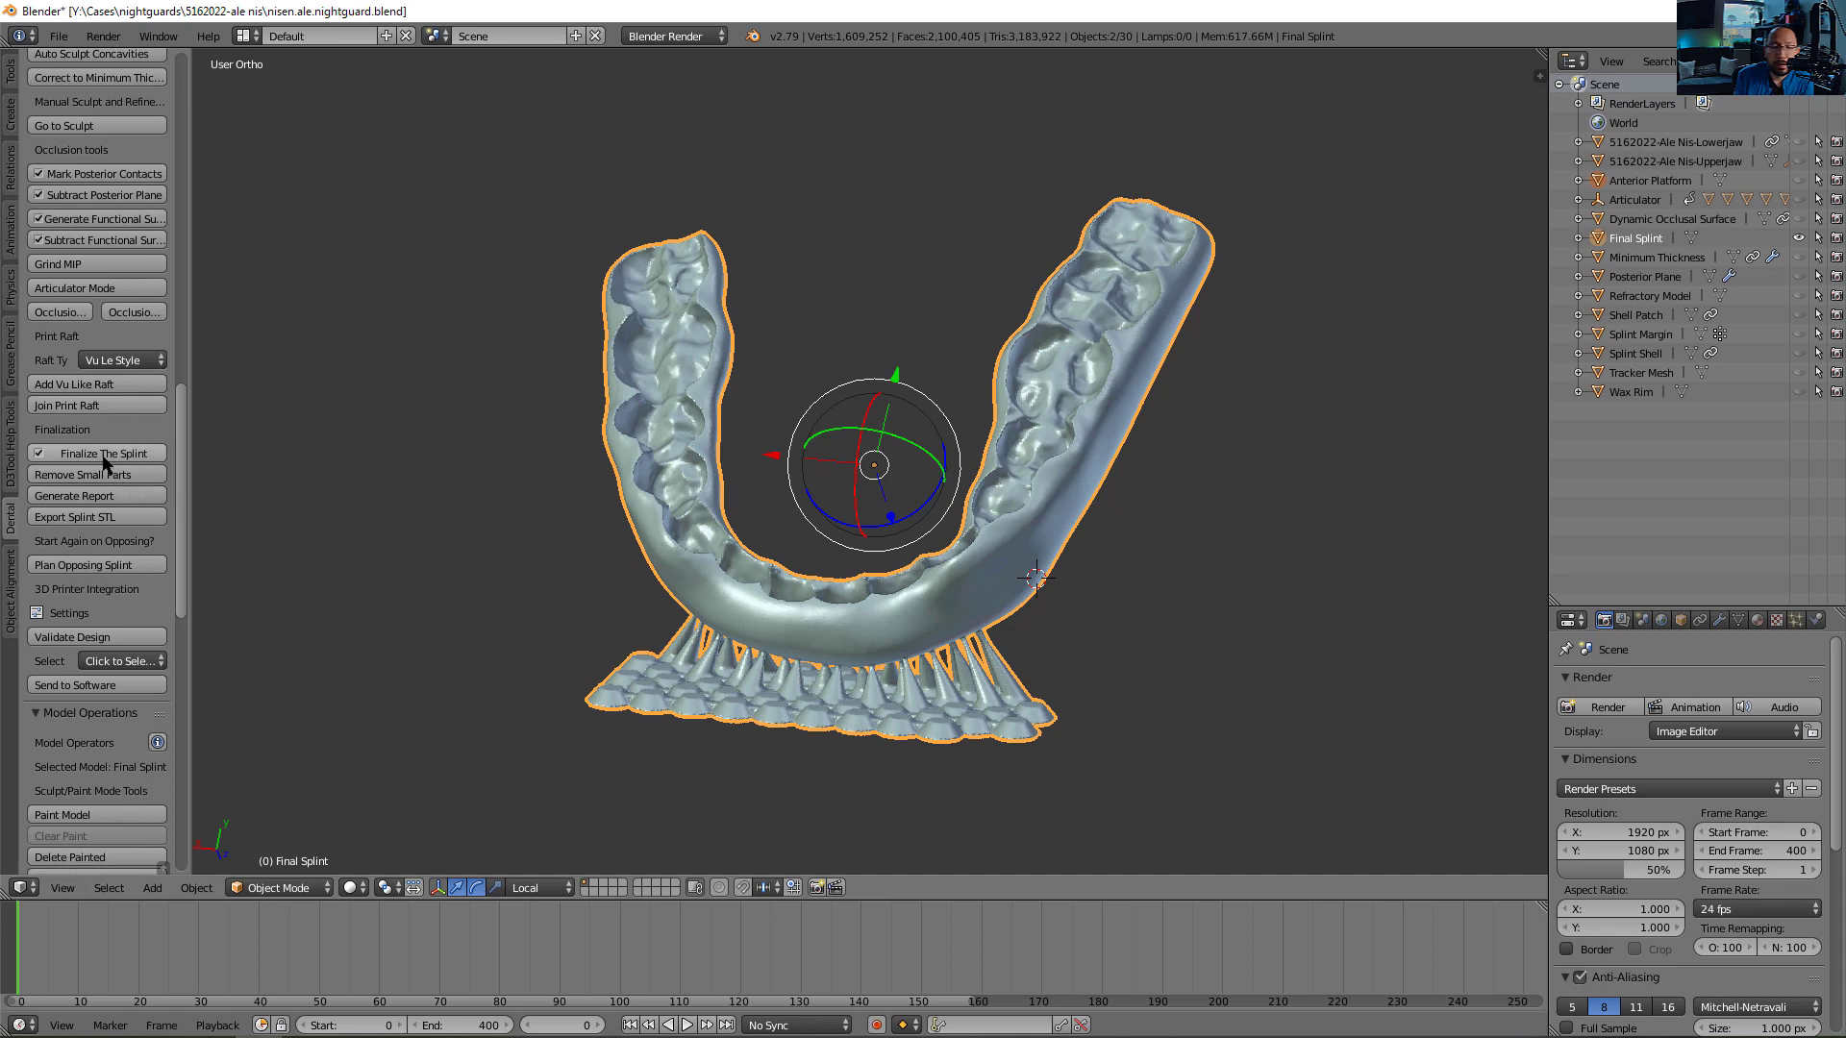
mouse_move(94, 521)
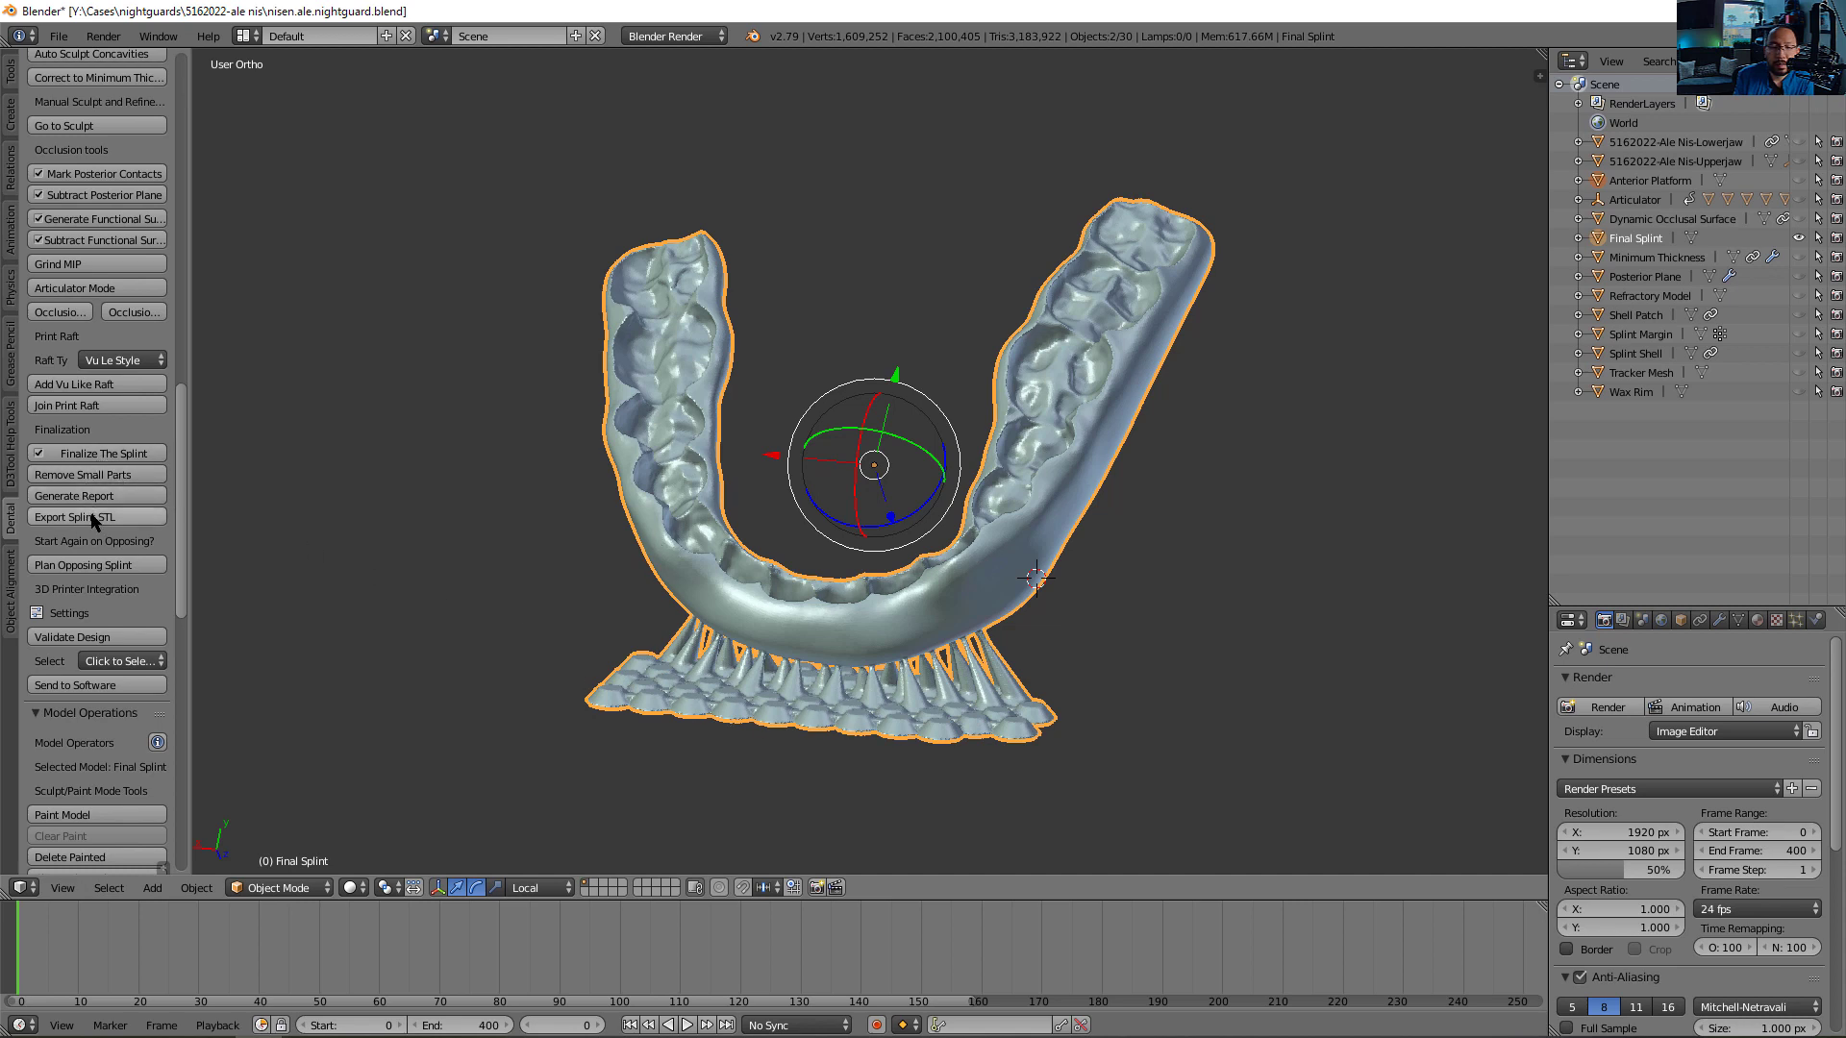
left_click(78, 517)
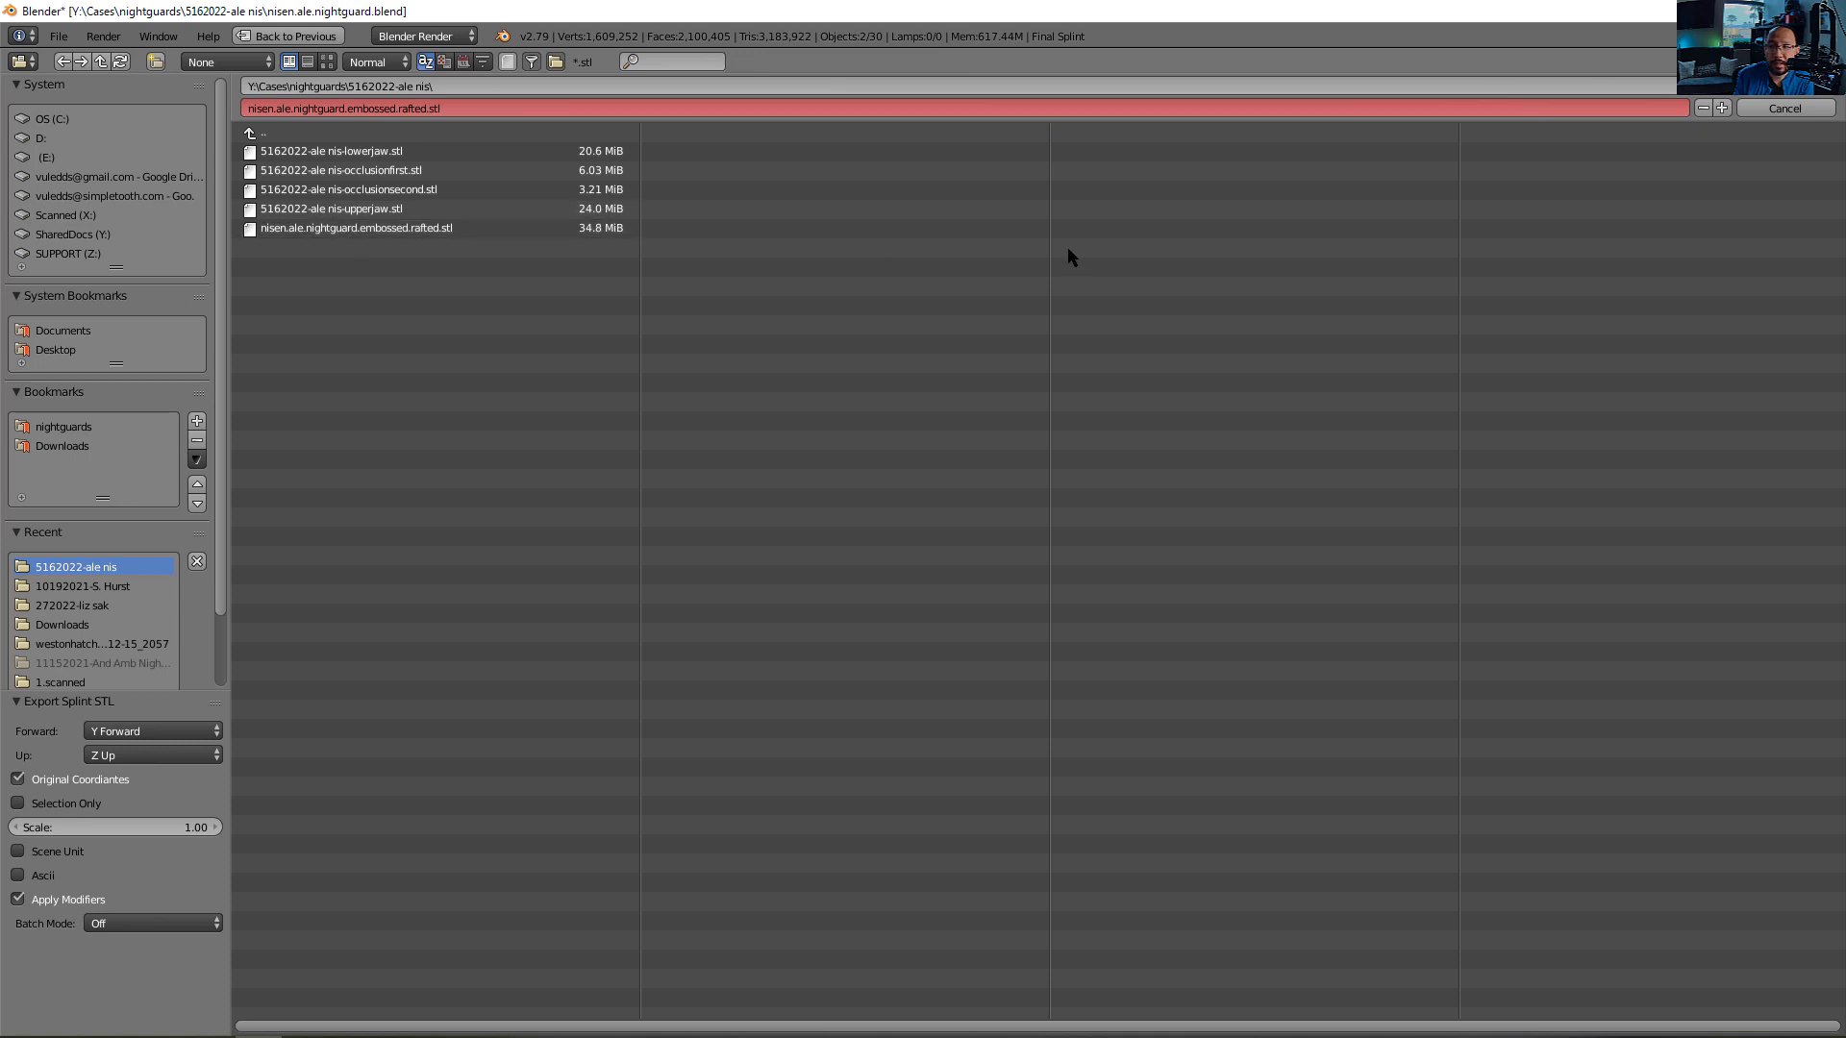
left_click(1783, 106)
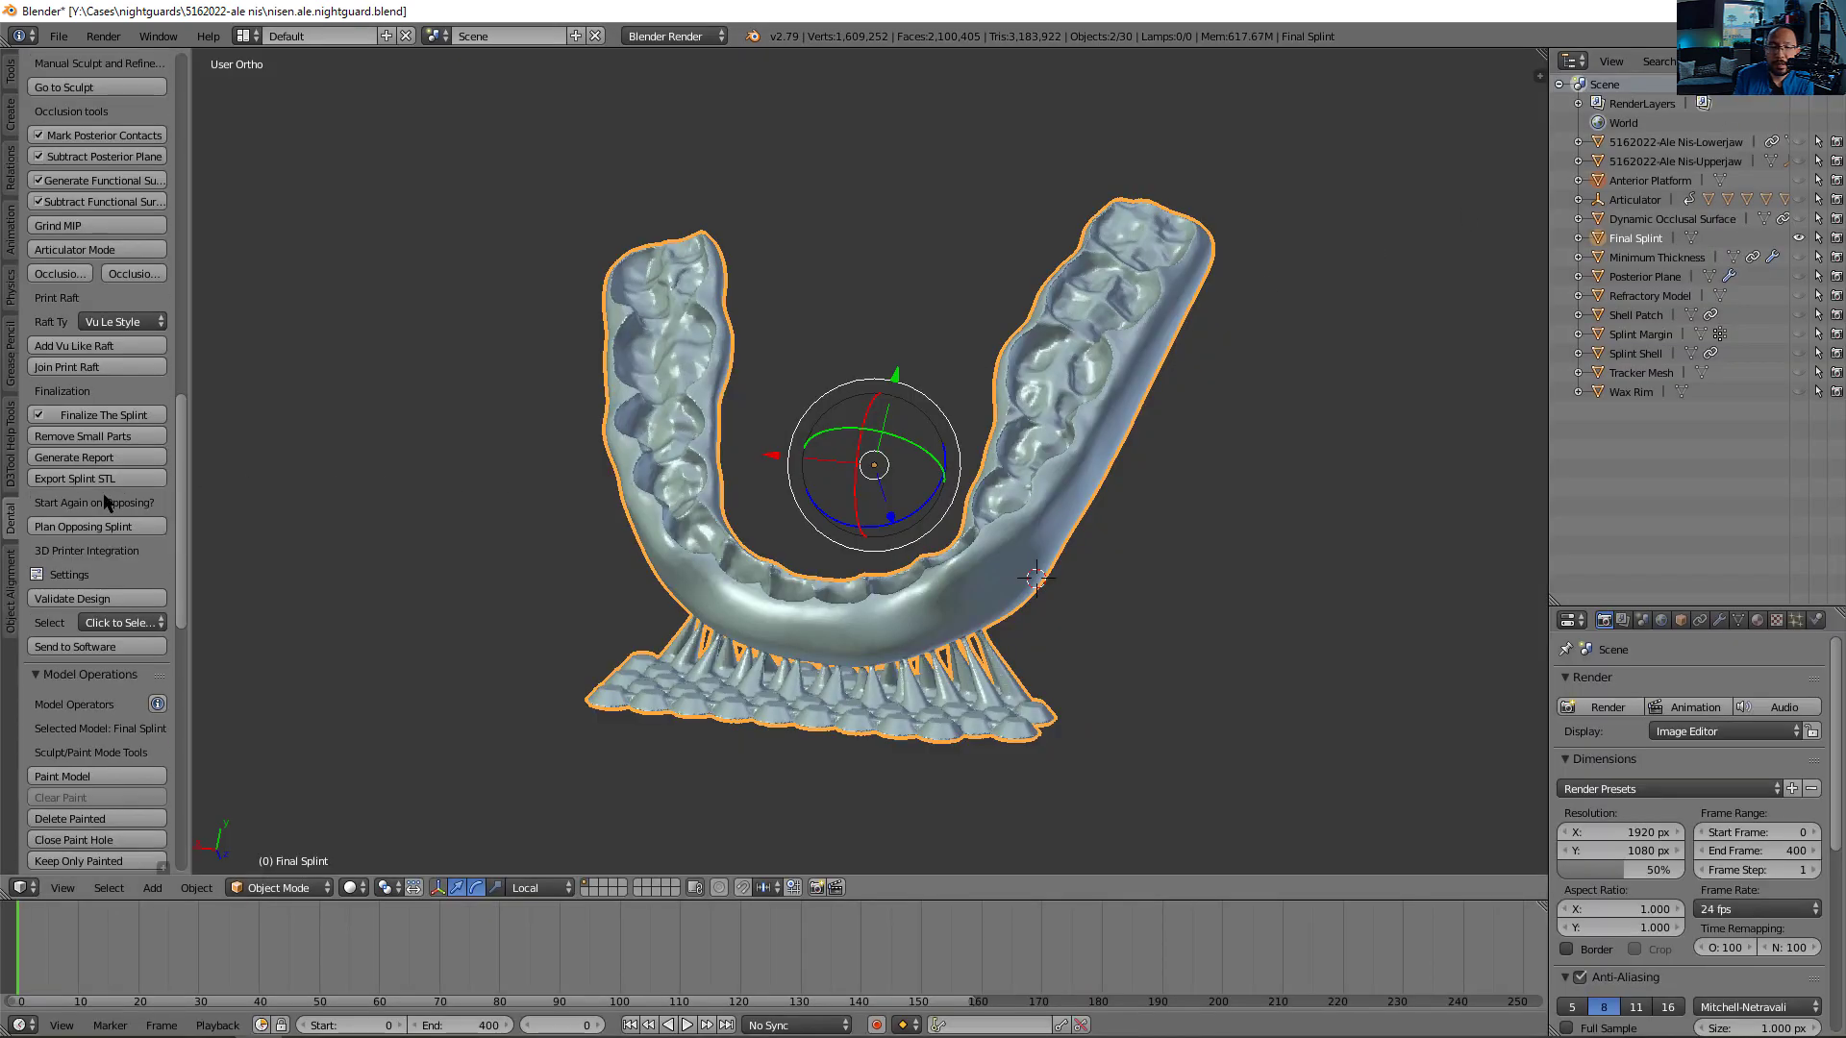
Scroll the Dental tool shelf down to the Model Text Embossing section
scroll("down", 3)
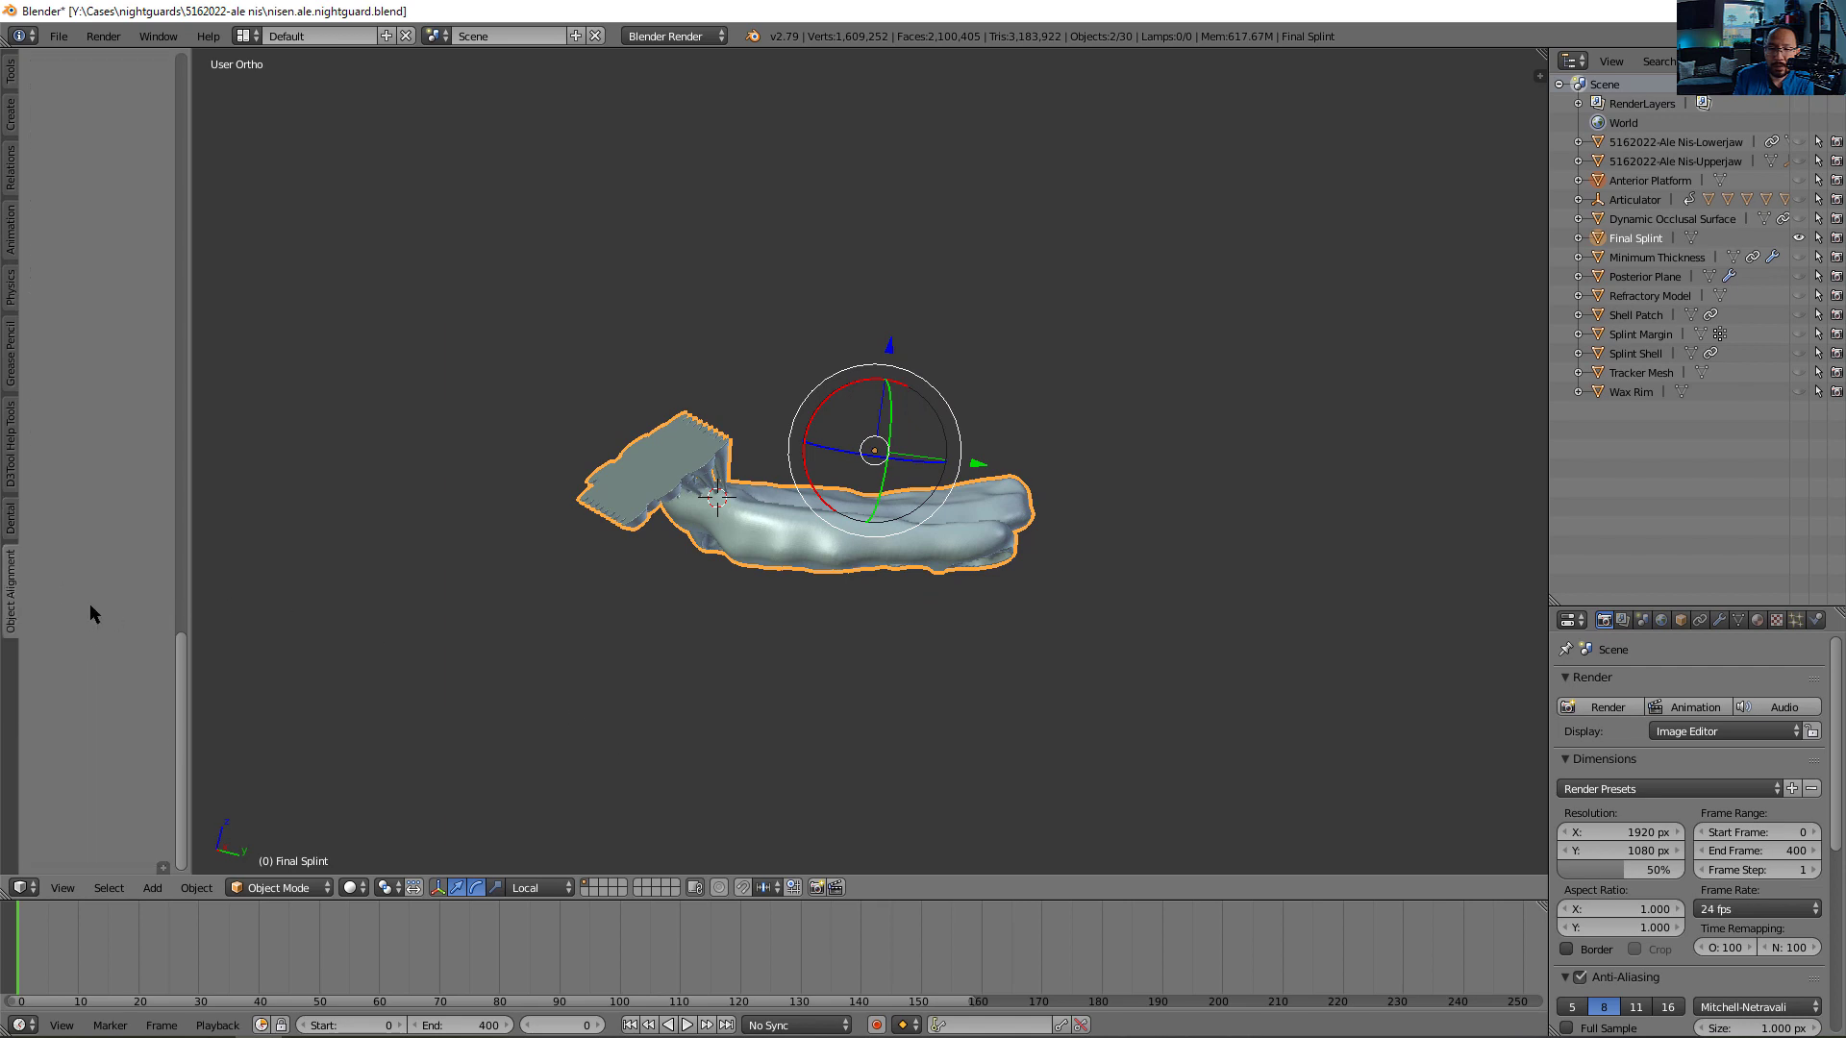
mouse_move(554, 298)
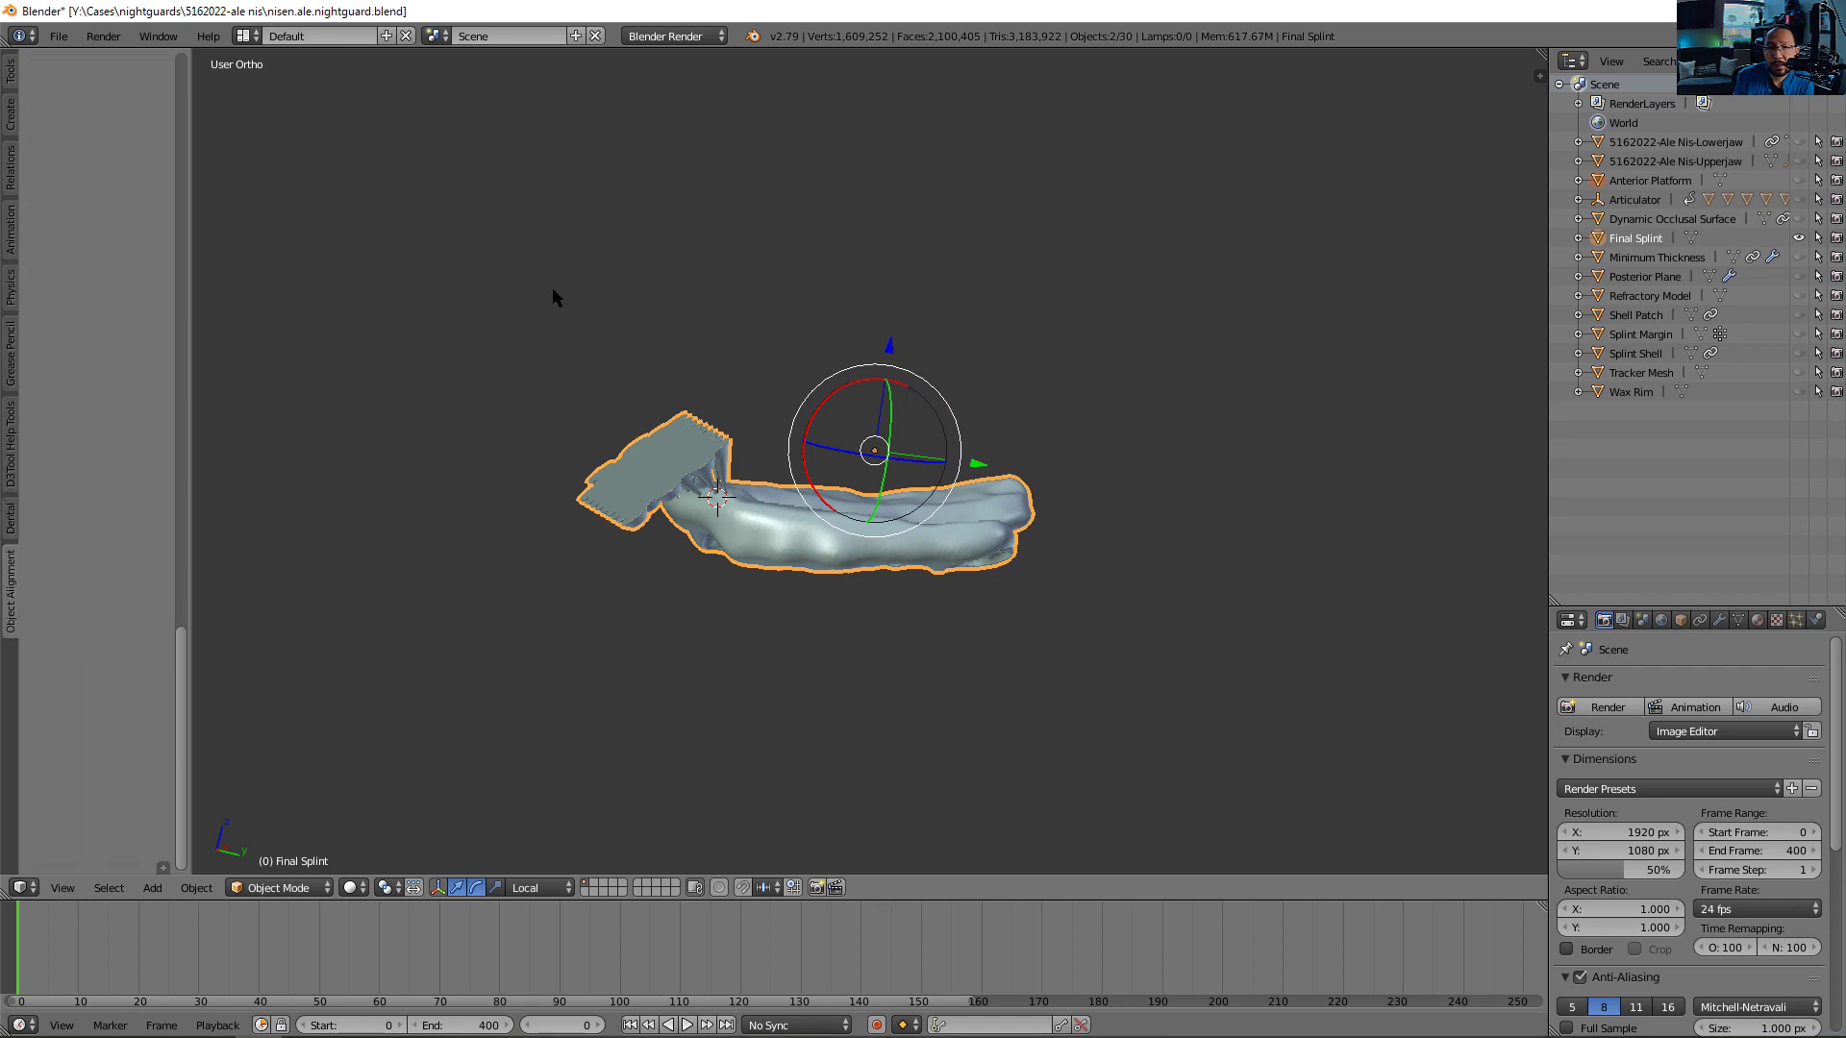
mouse_move(283, 356)
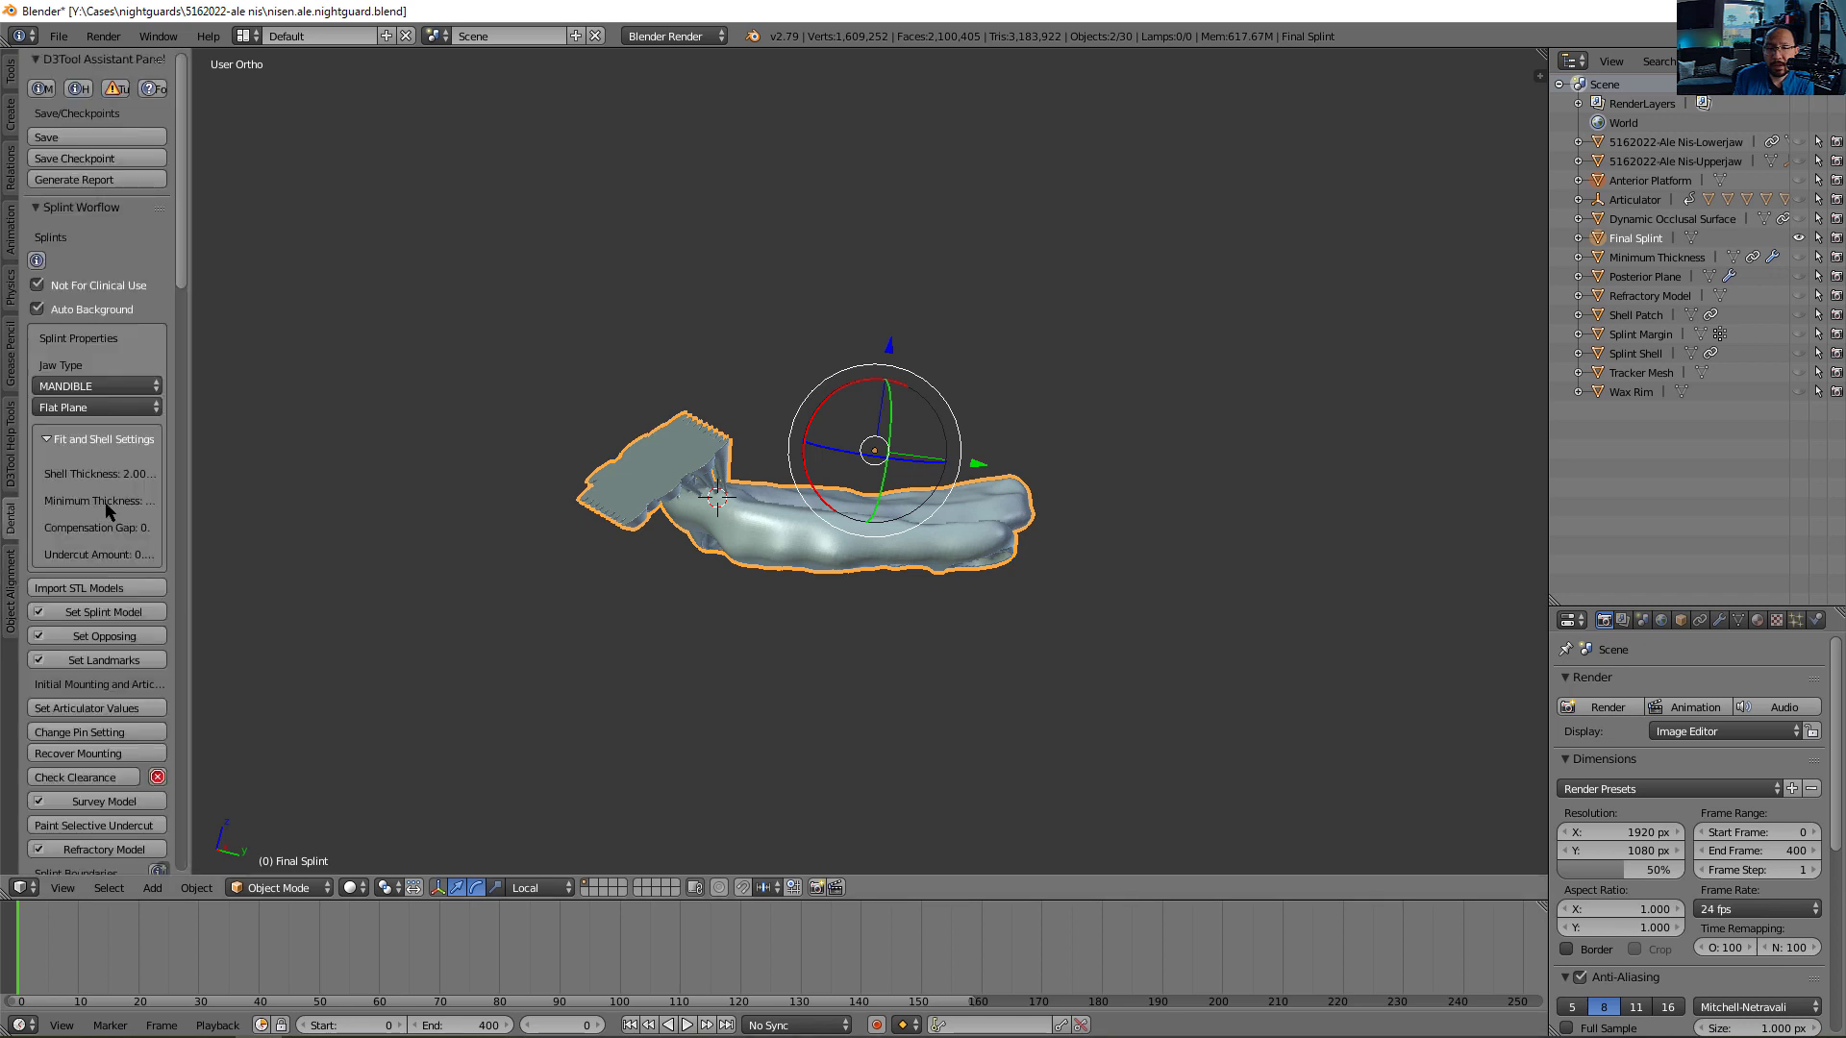
scroll("down", 3)
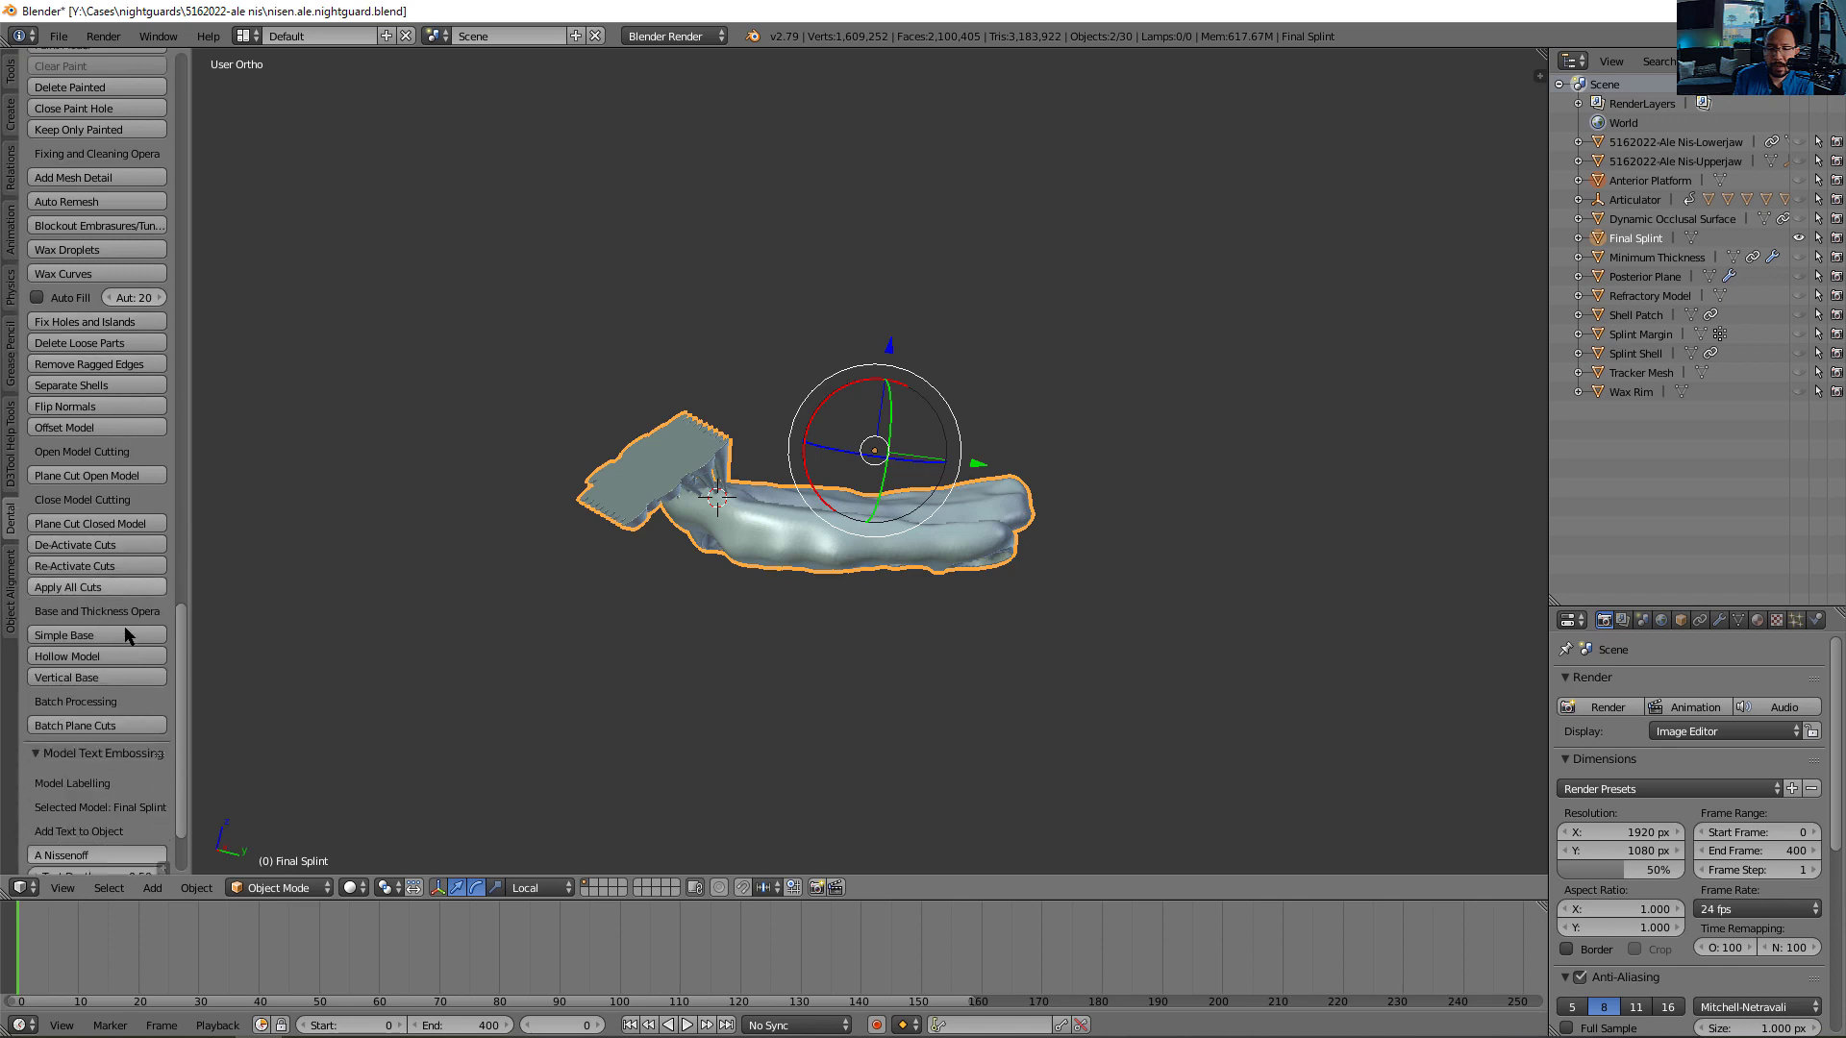
scroll("down", 3)
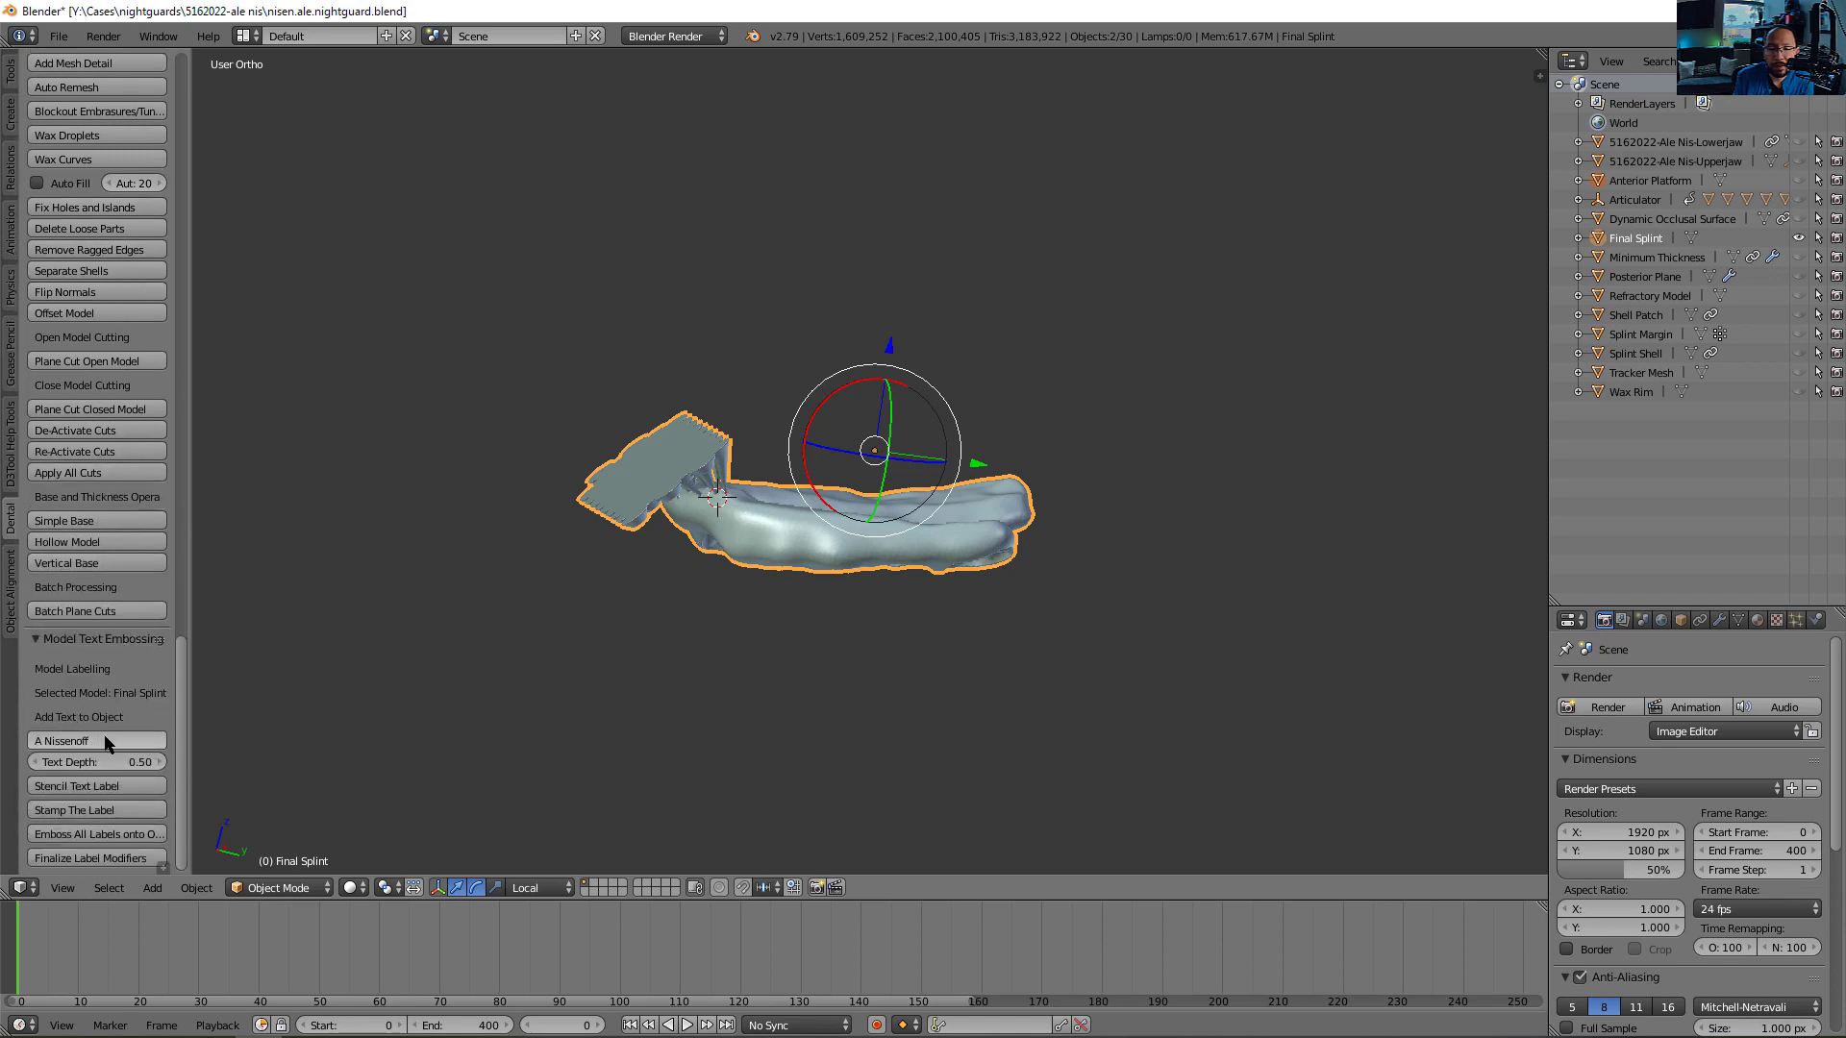
left_click(79, 739)
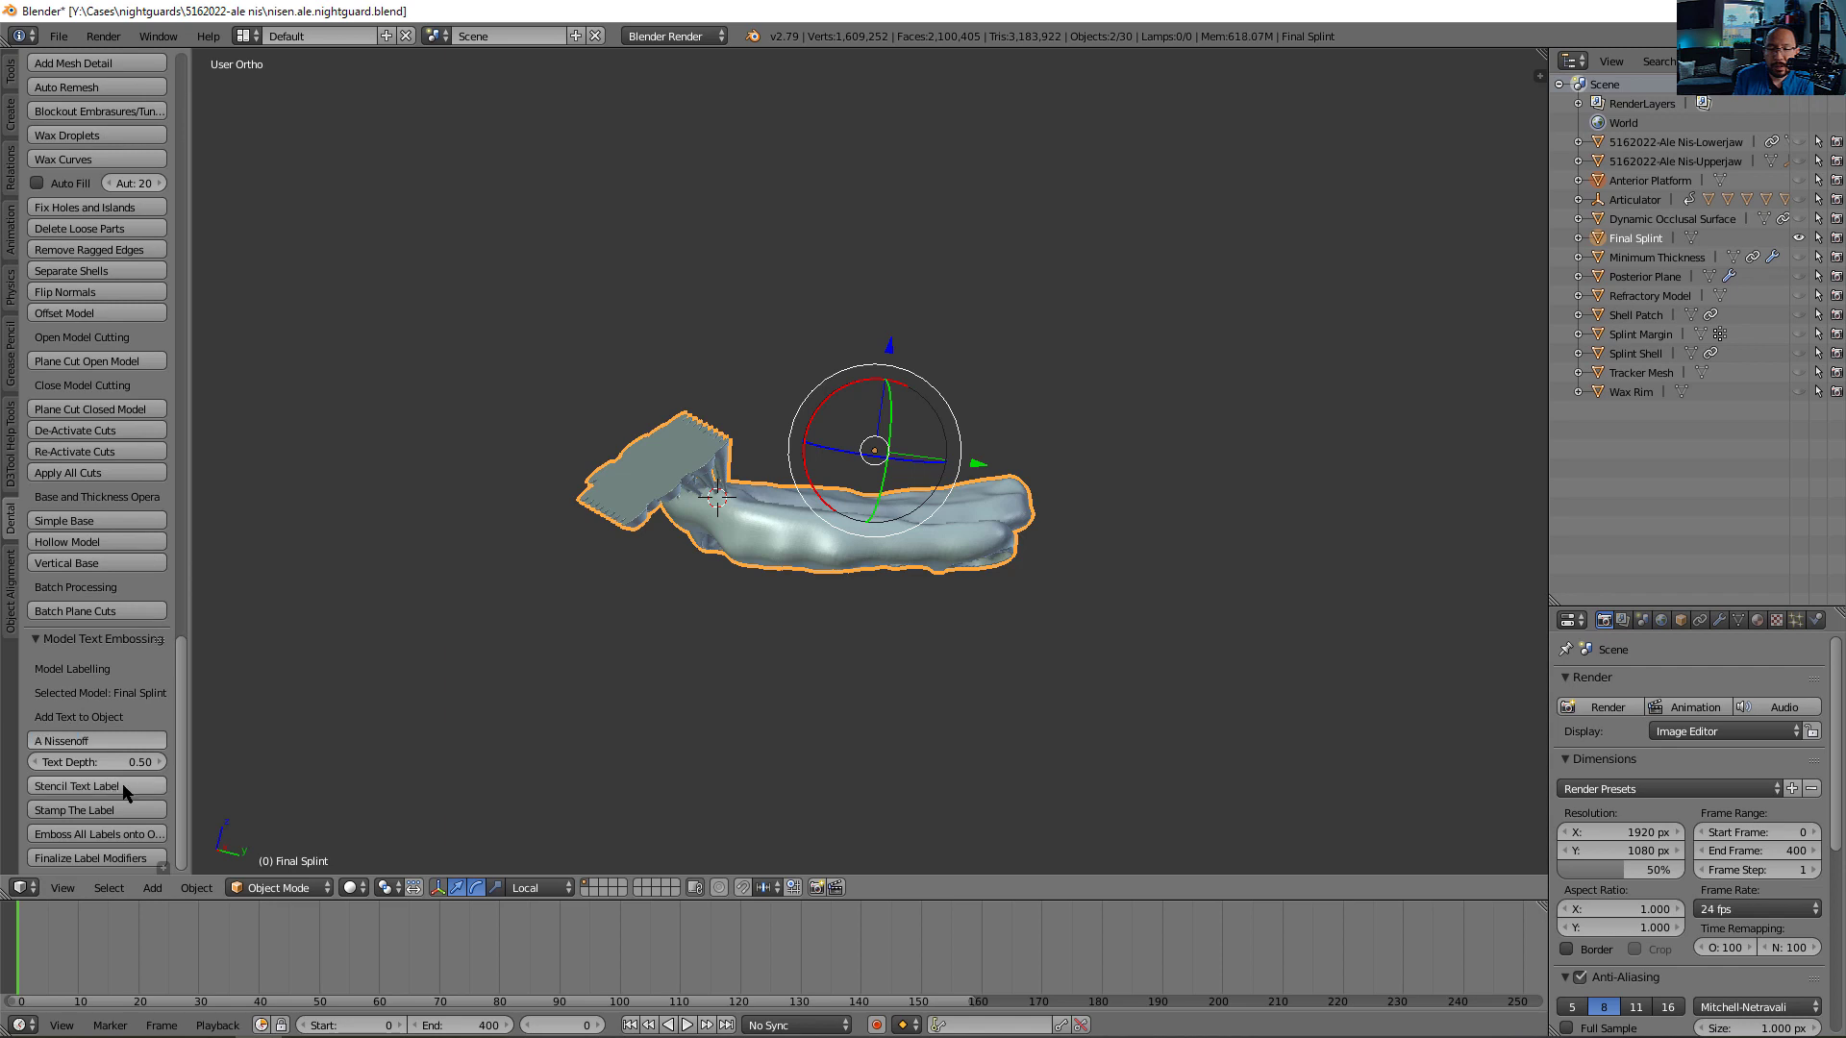
left_click(75, 787)
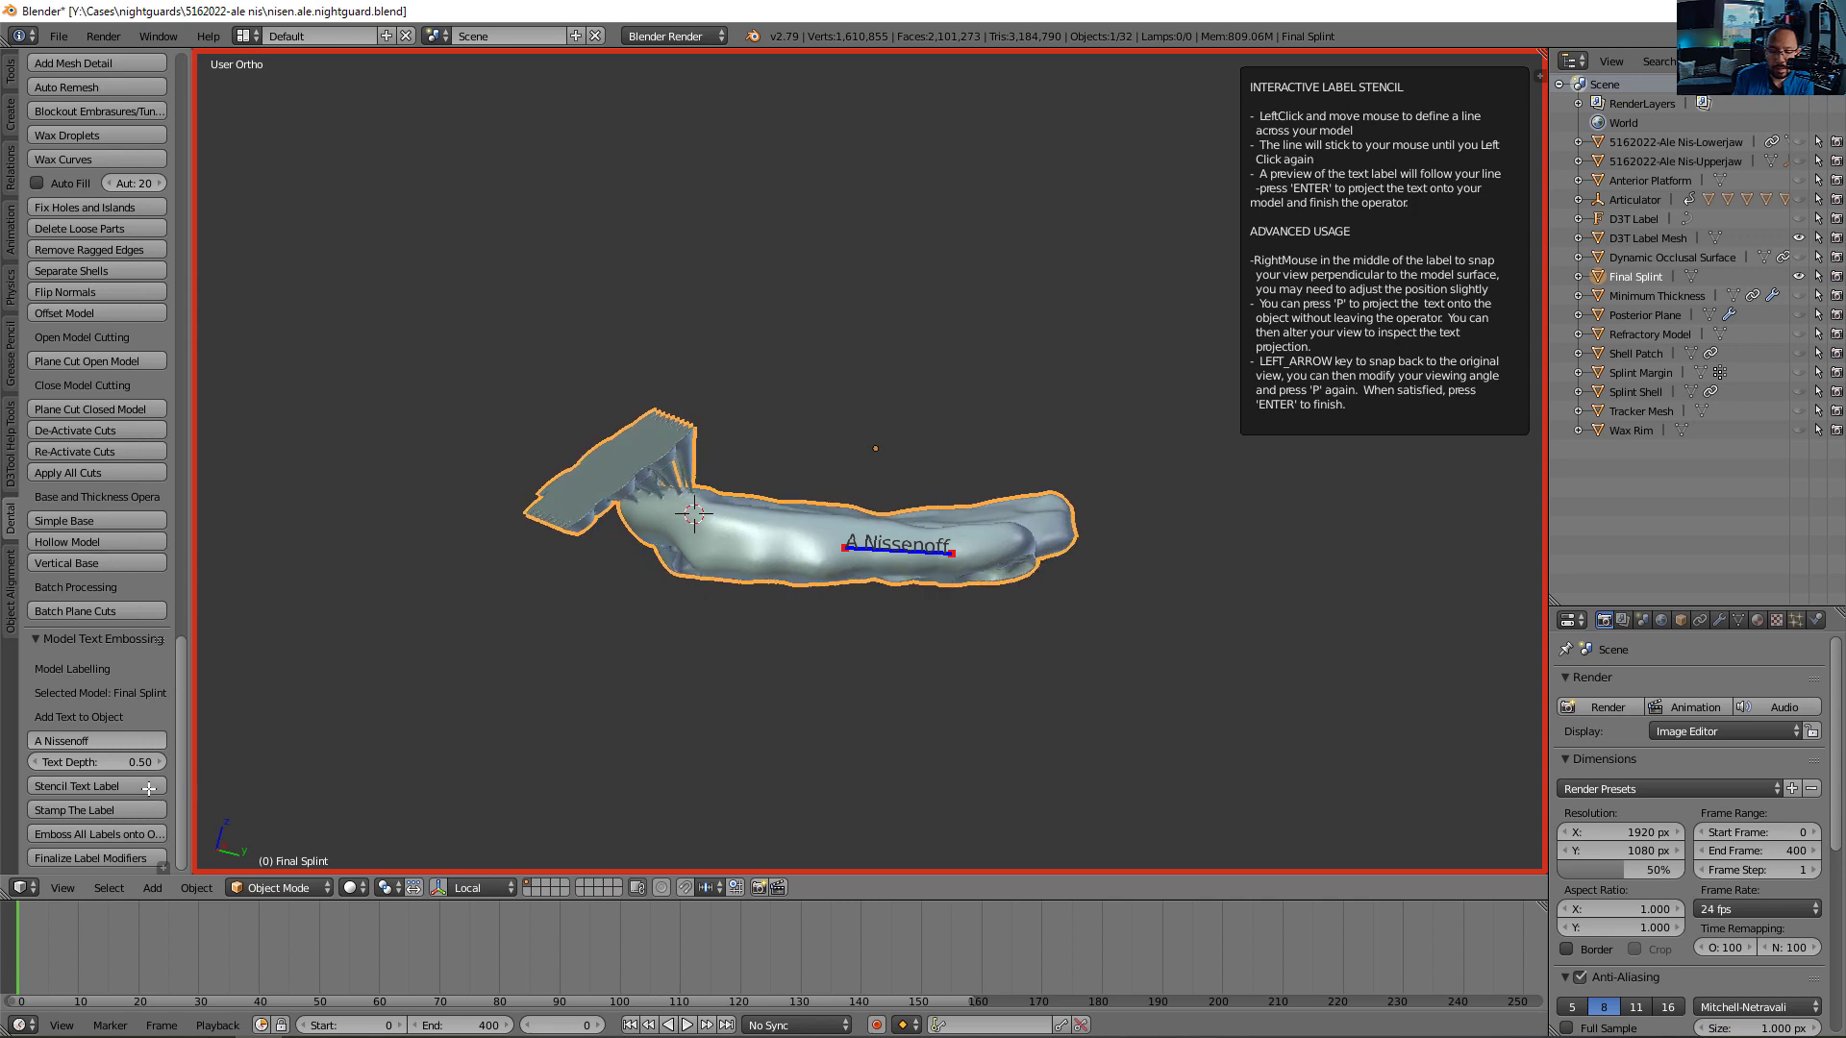
key("Return")
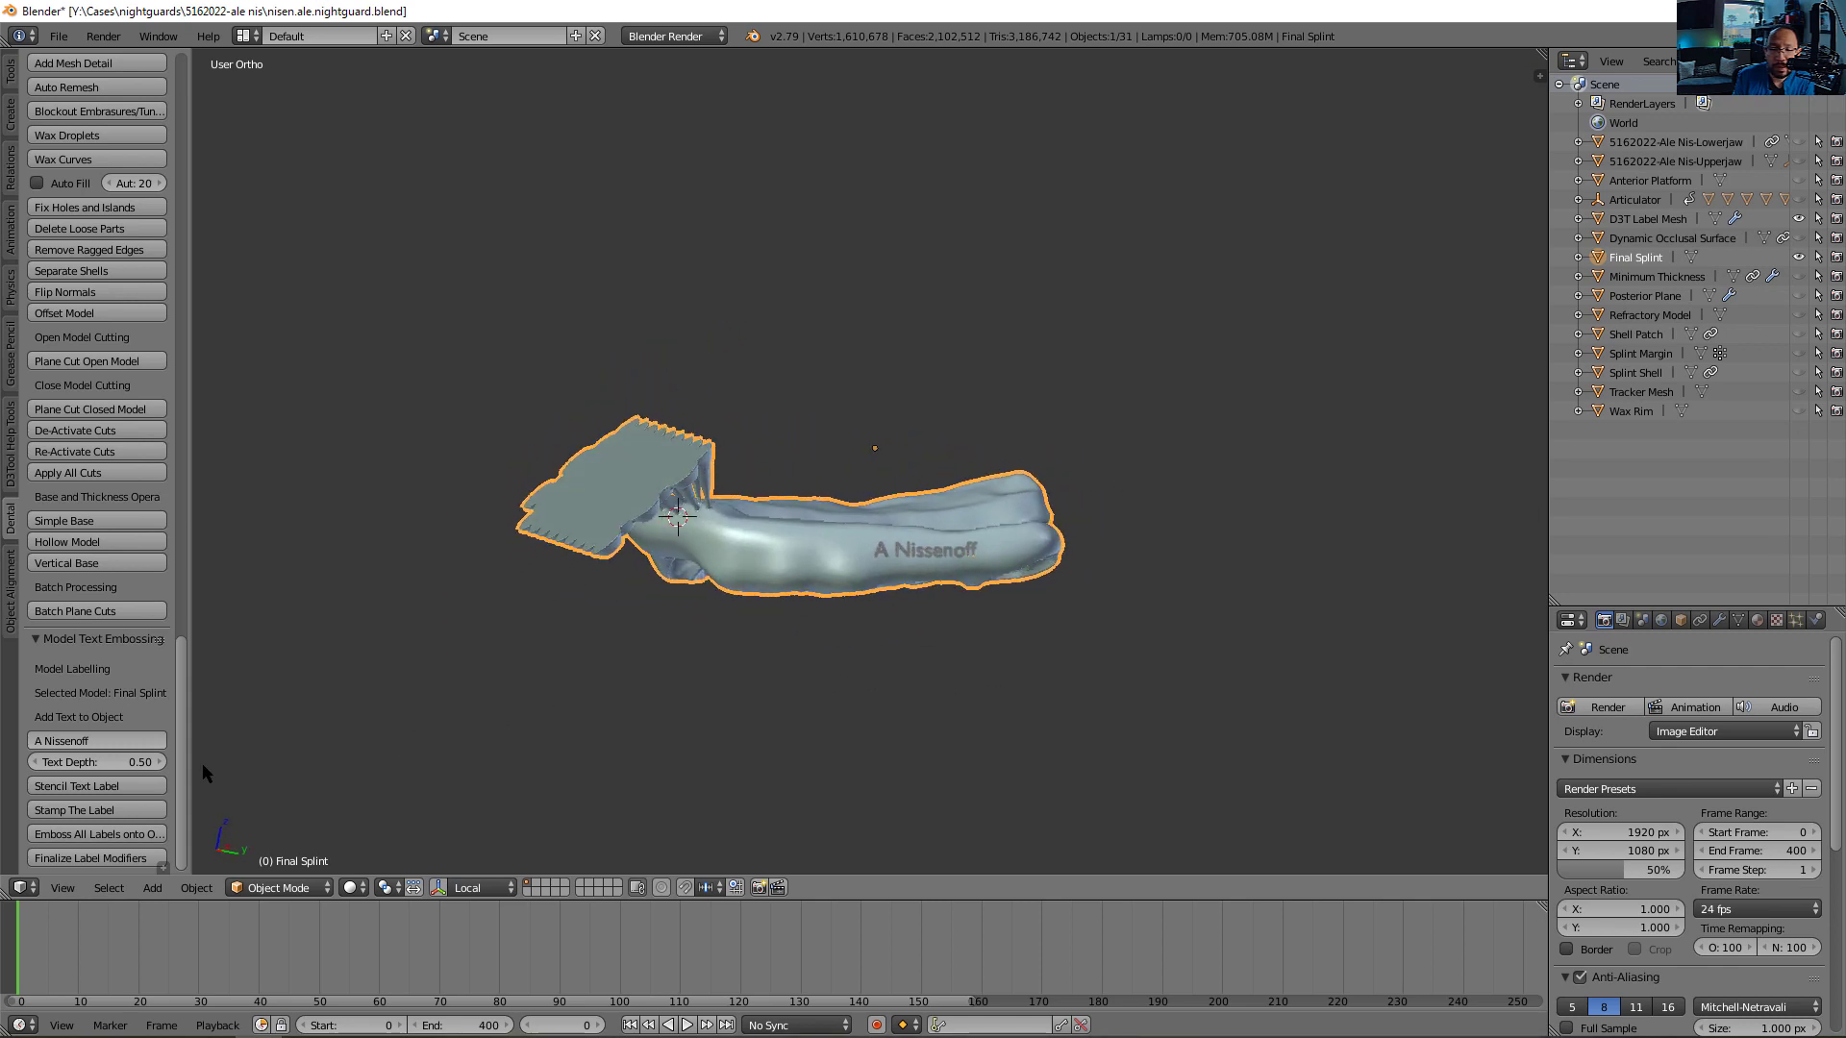
left_click(95, 834)
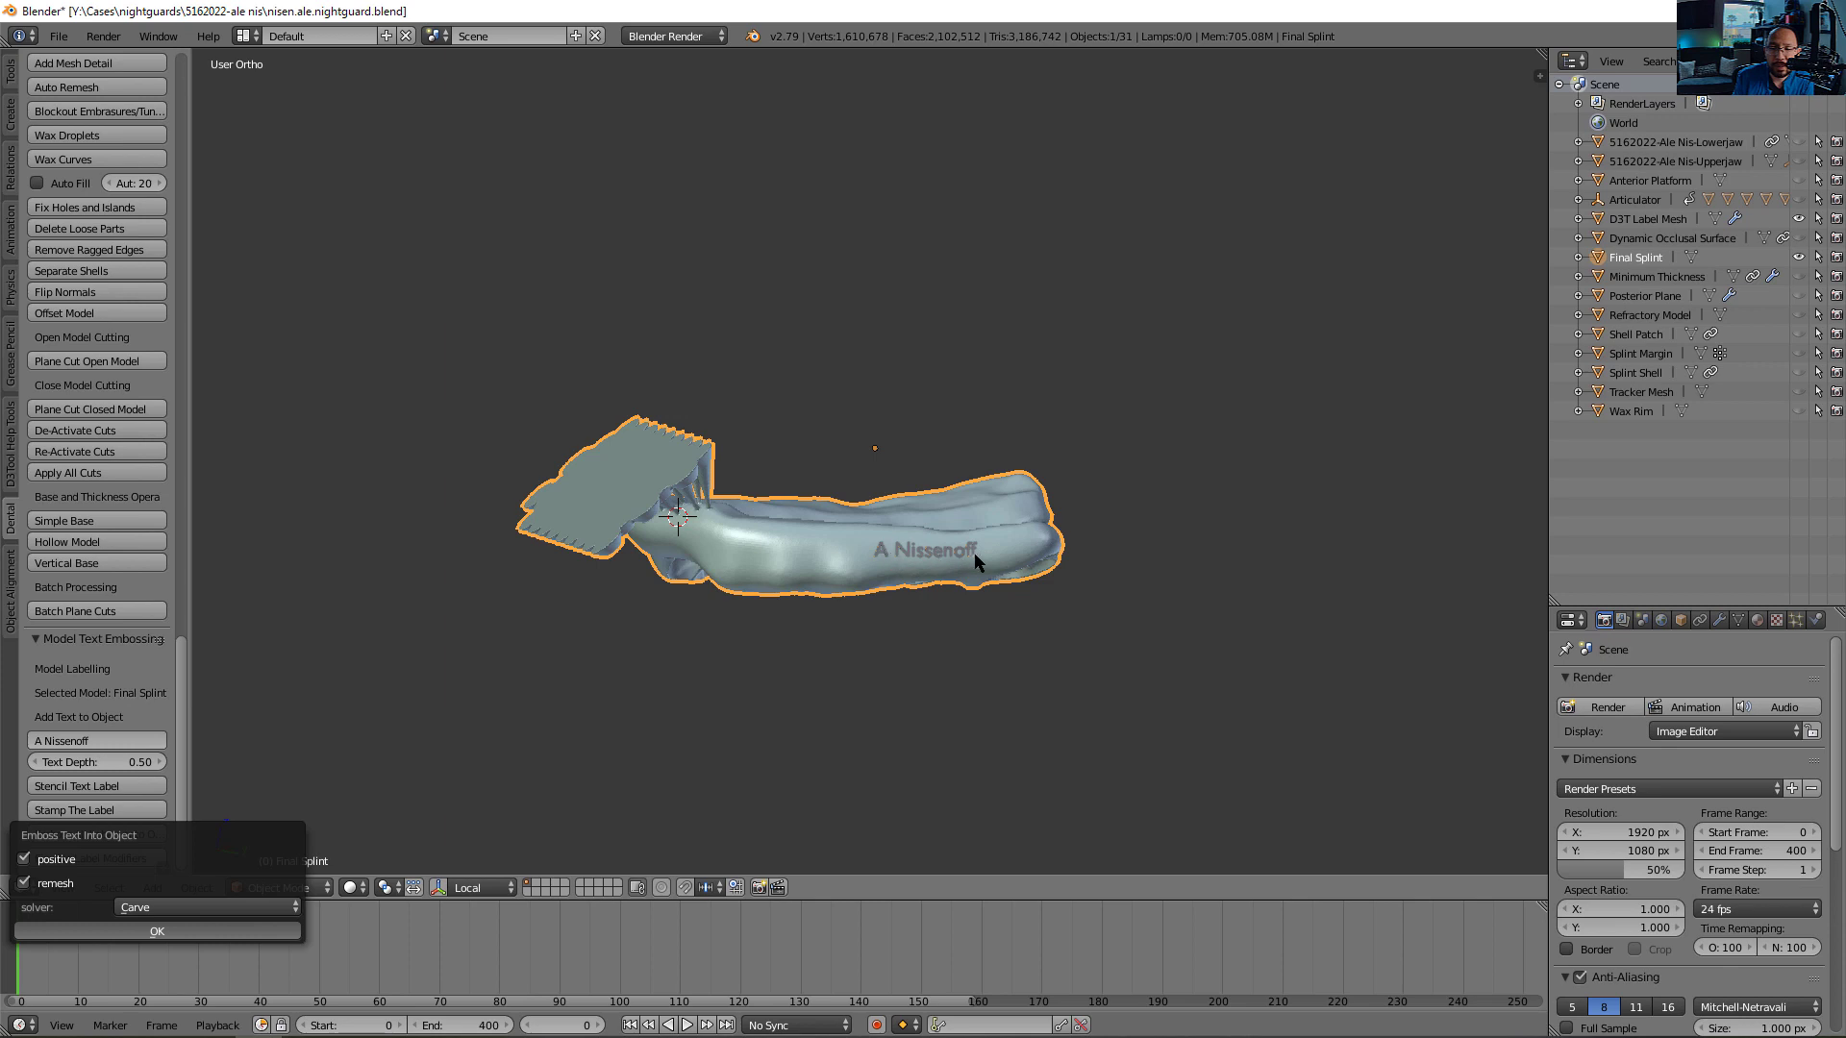
left_click(157, 930)
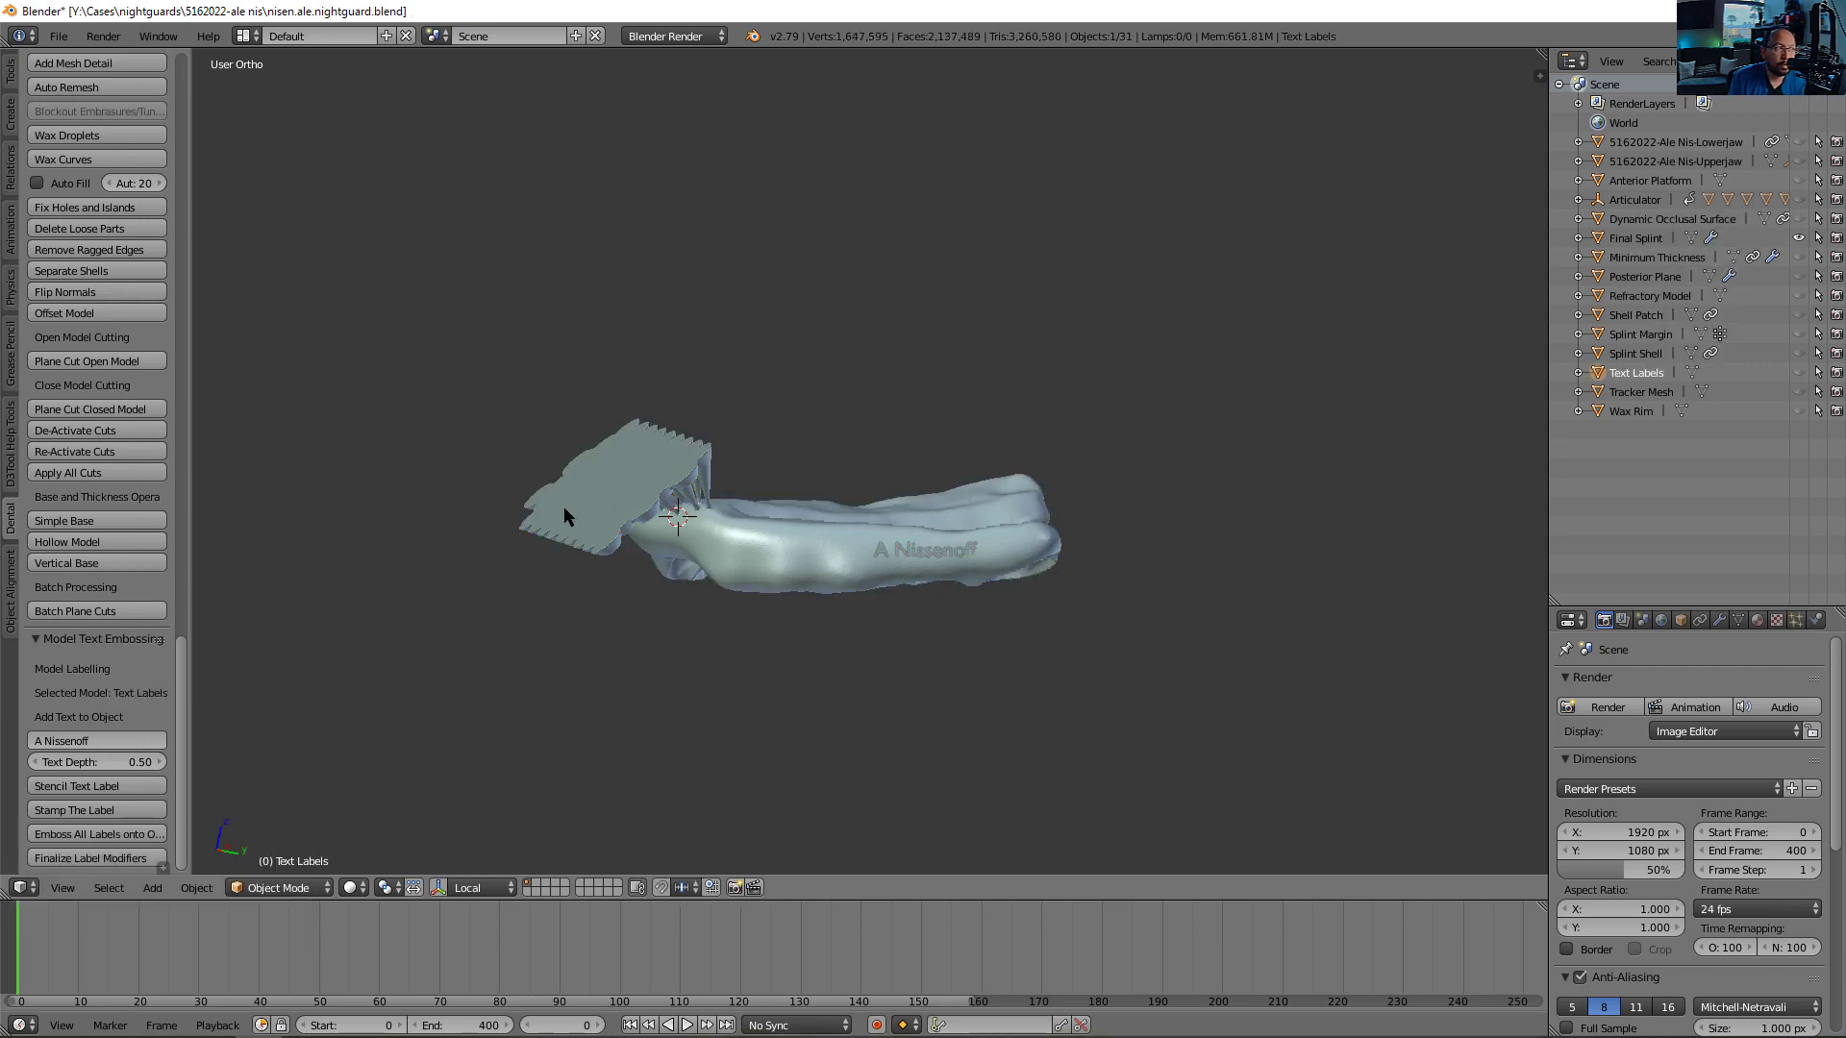
mouse_move(517, 509)
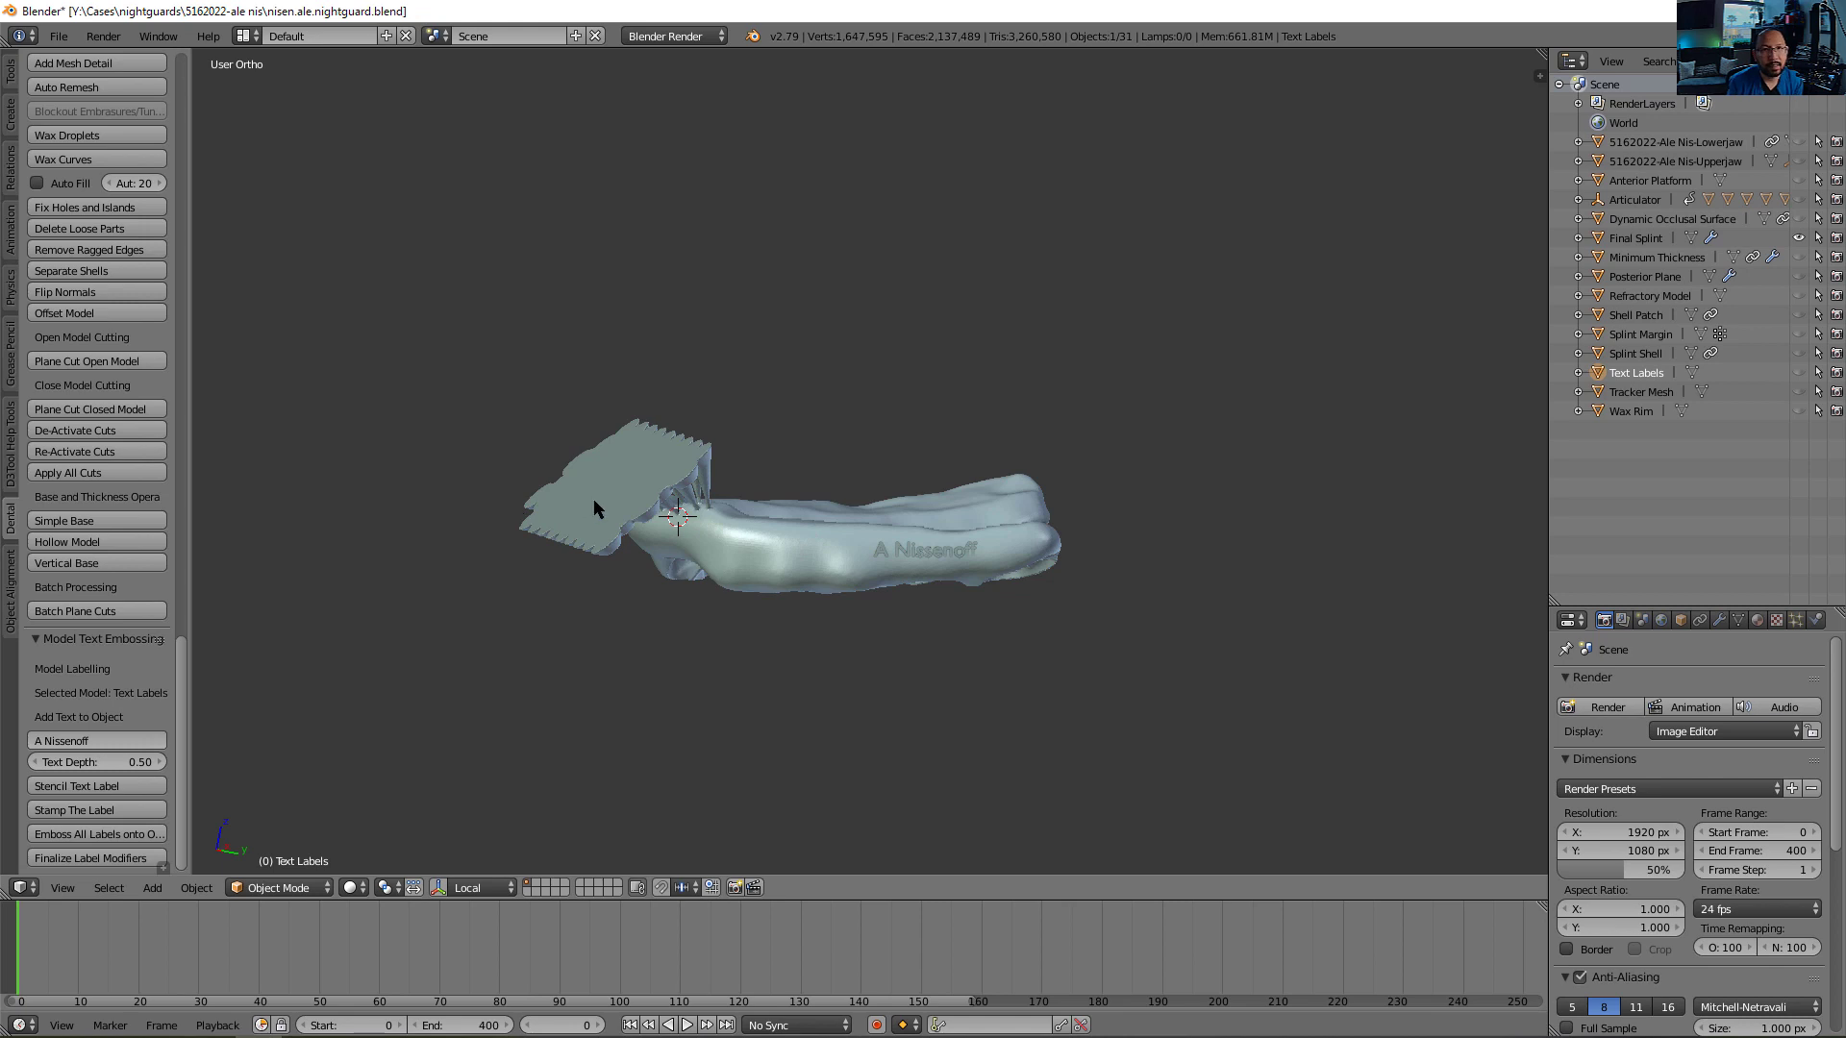
mouse_move(755, 521)
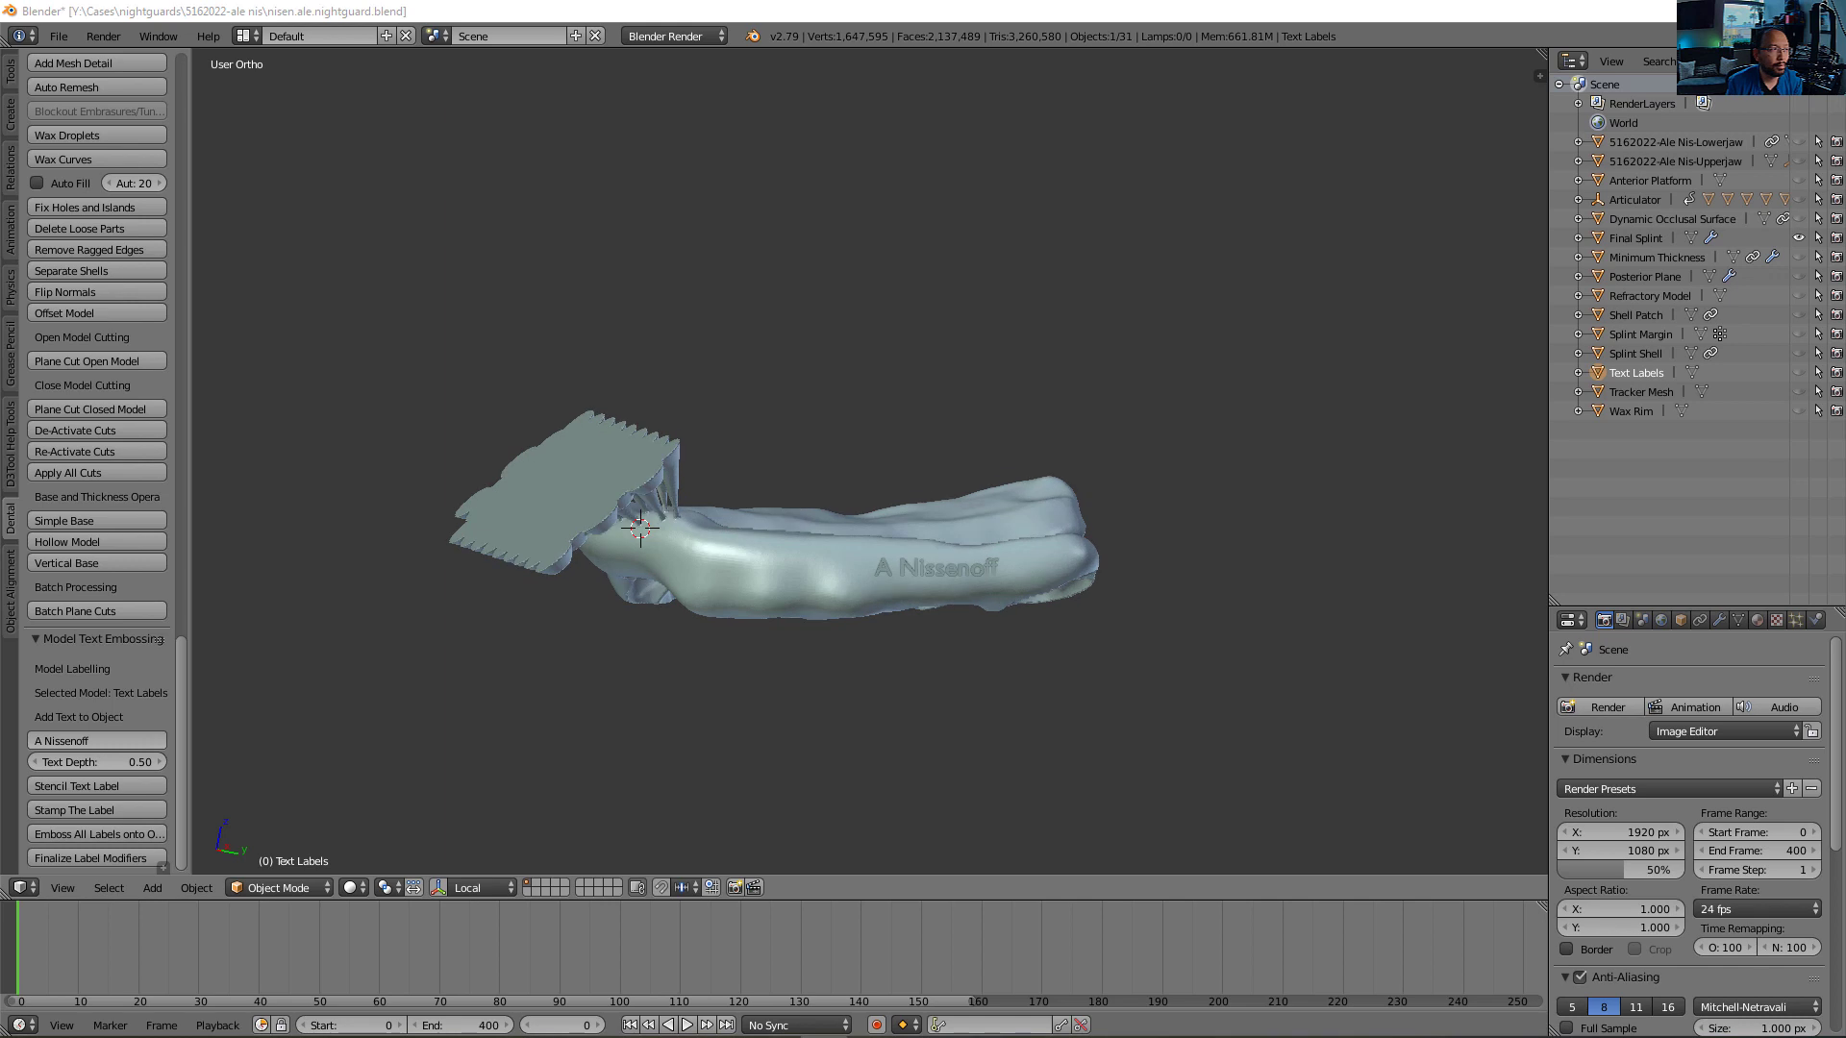
mouse_move(651, 514)
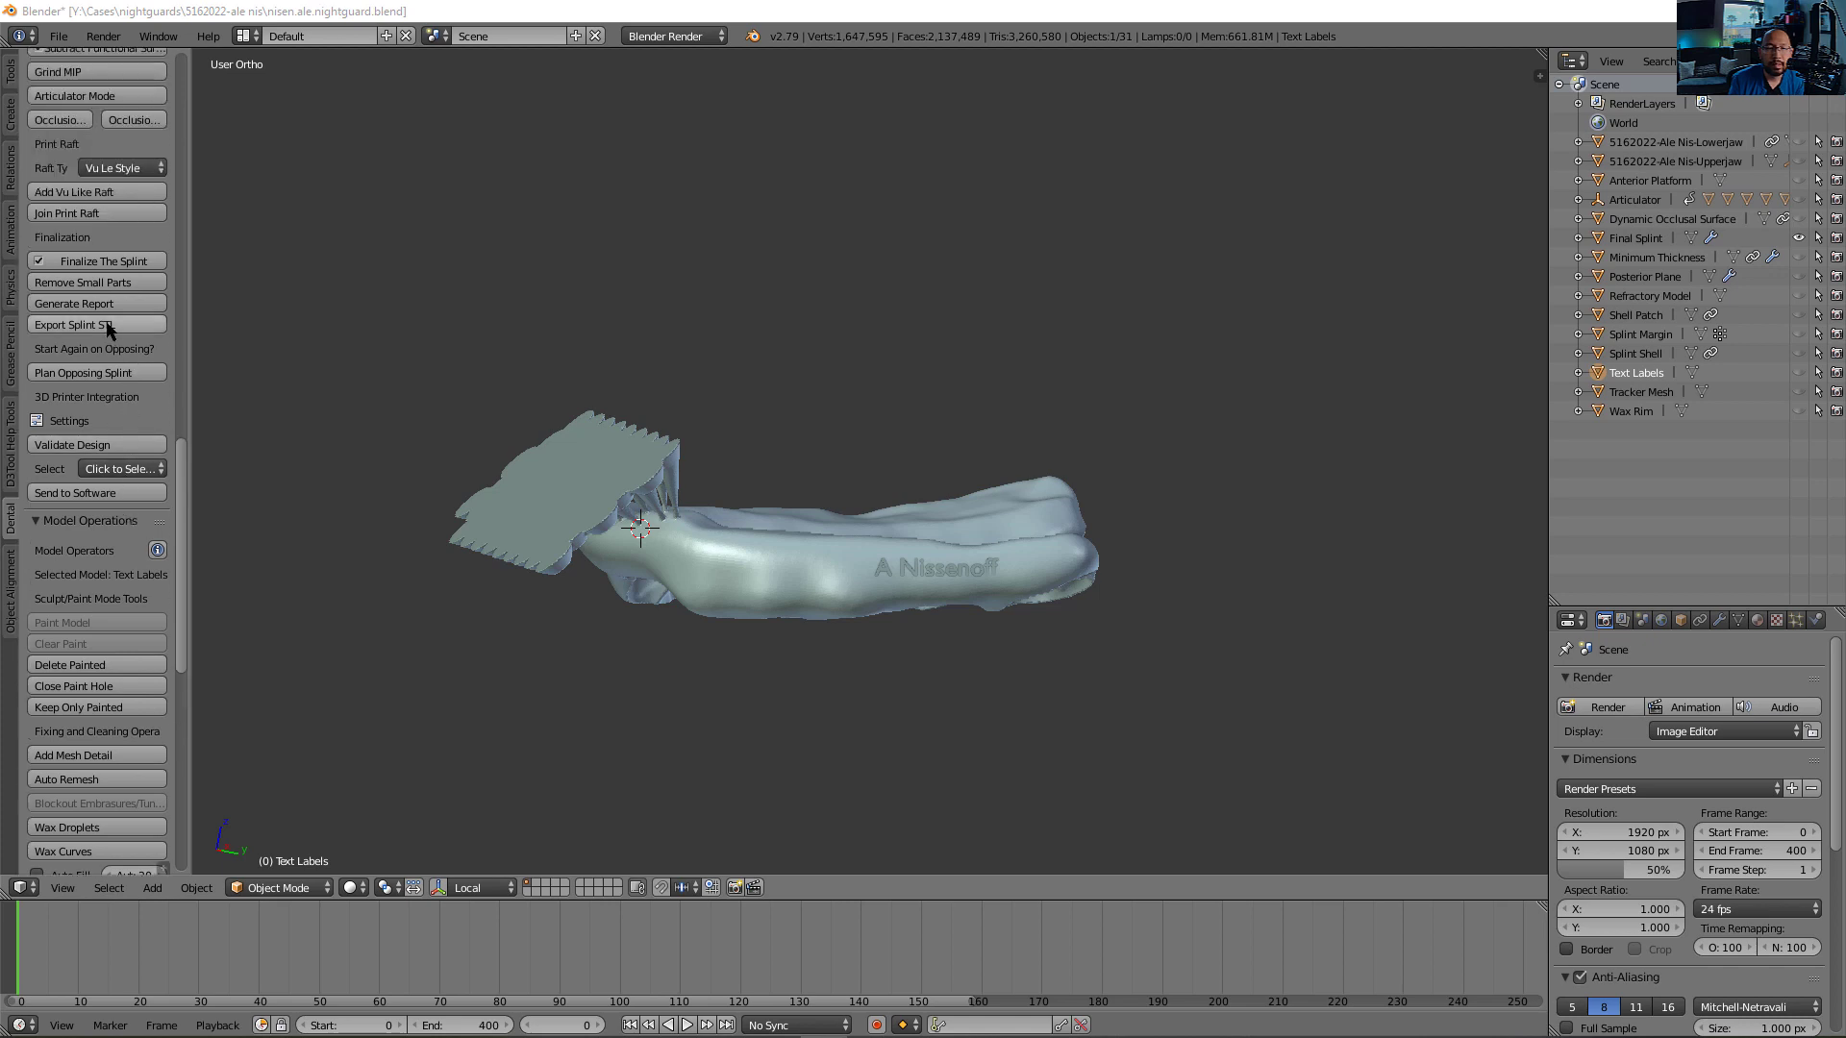
Export the labelled splint over nisen.ale.nightguard.embossed.rafted.stl
left_click(75, 324)
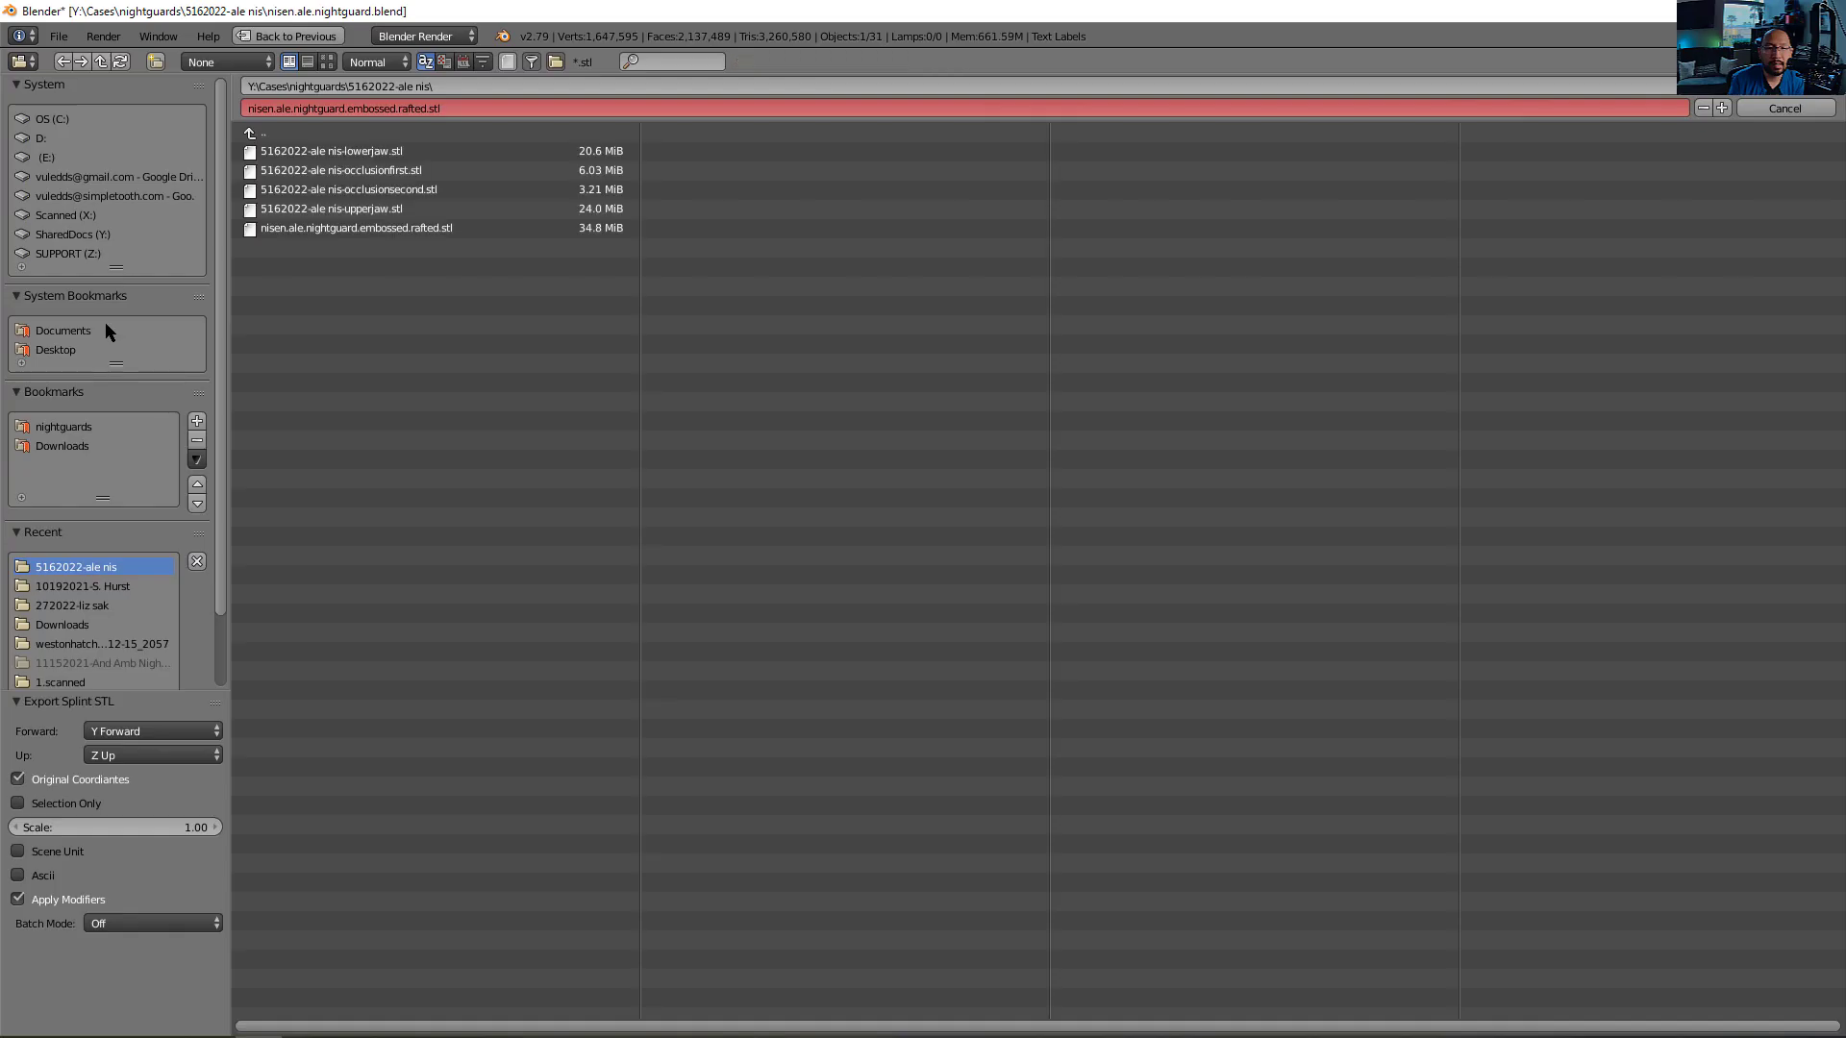
left_click(353, 226)
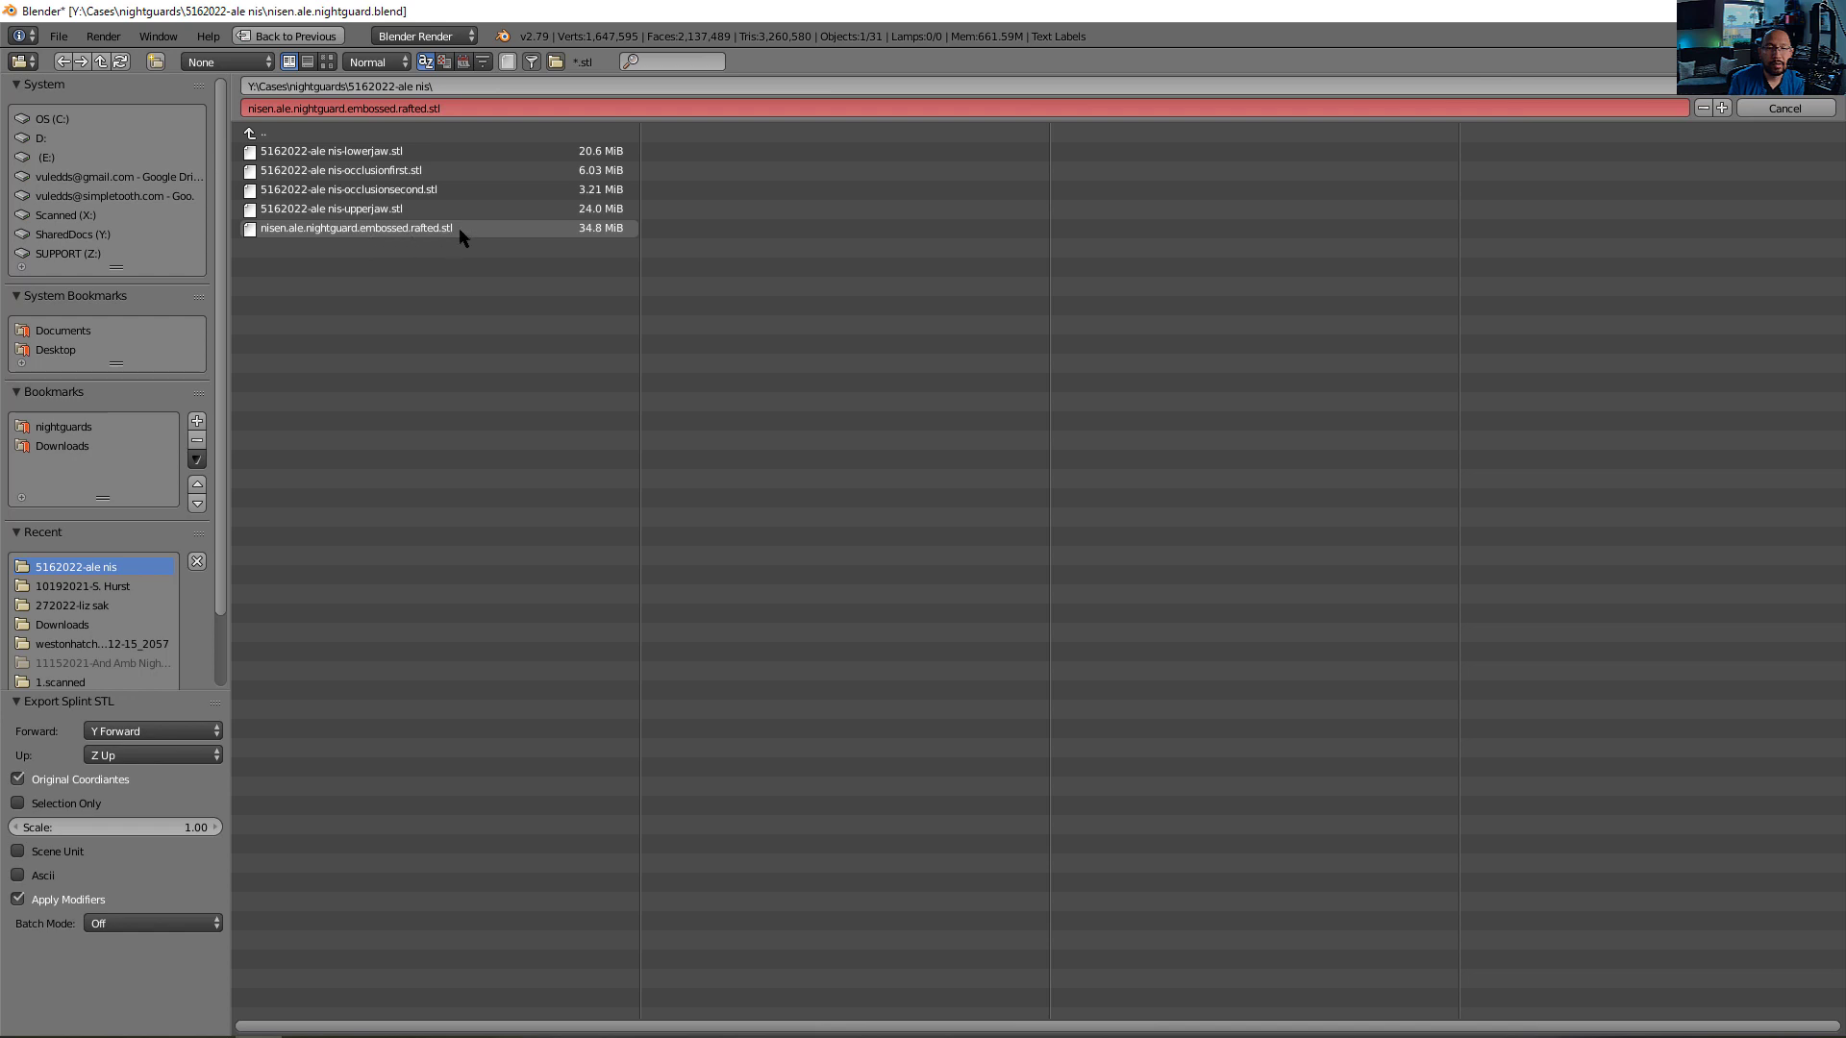
left_click(353, 227)
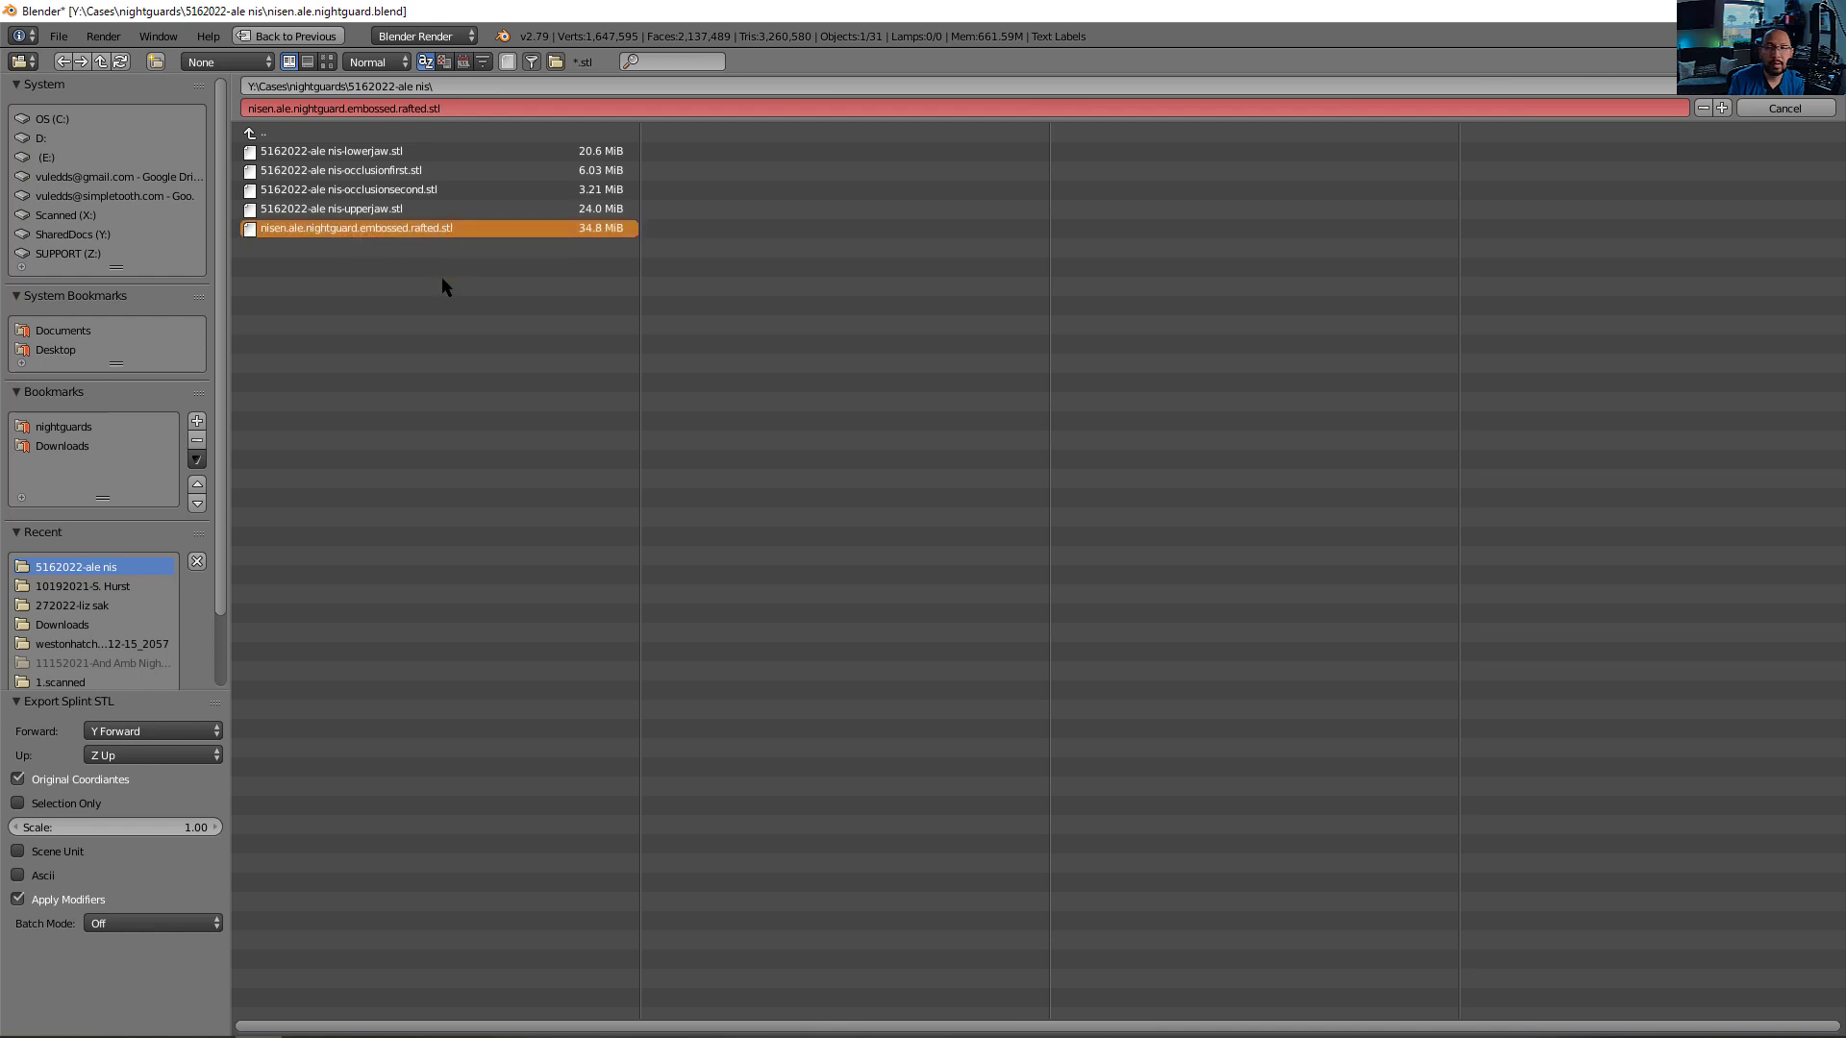
left_click(1783, 107)
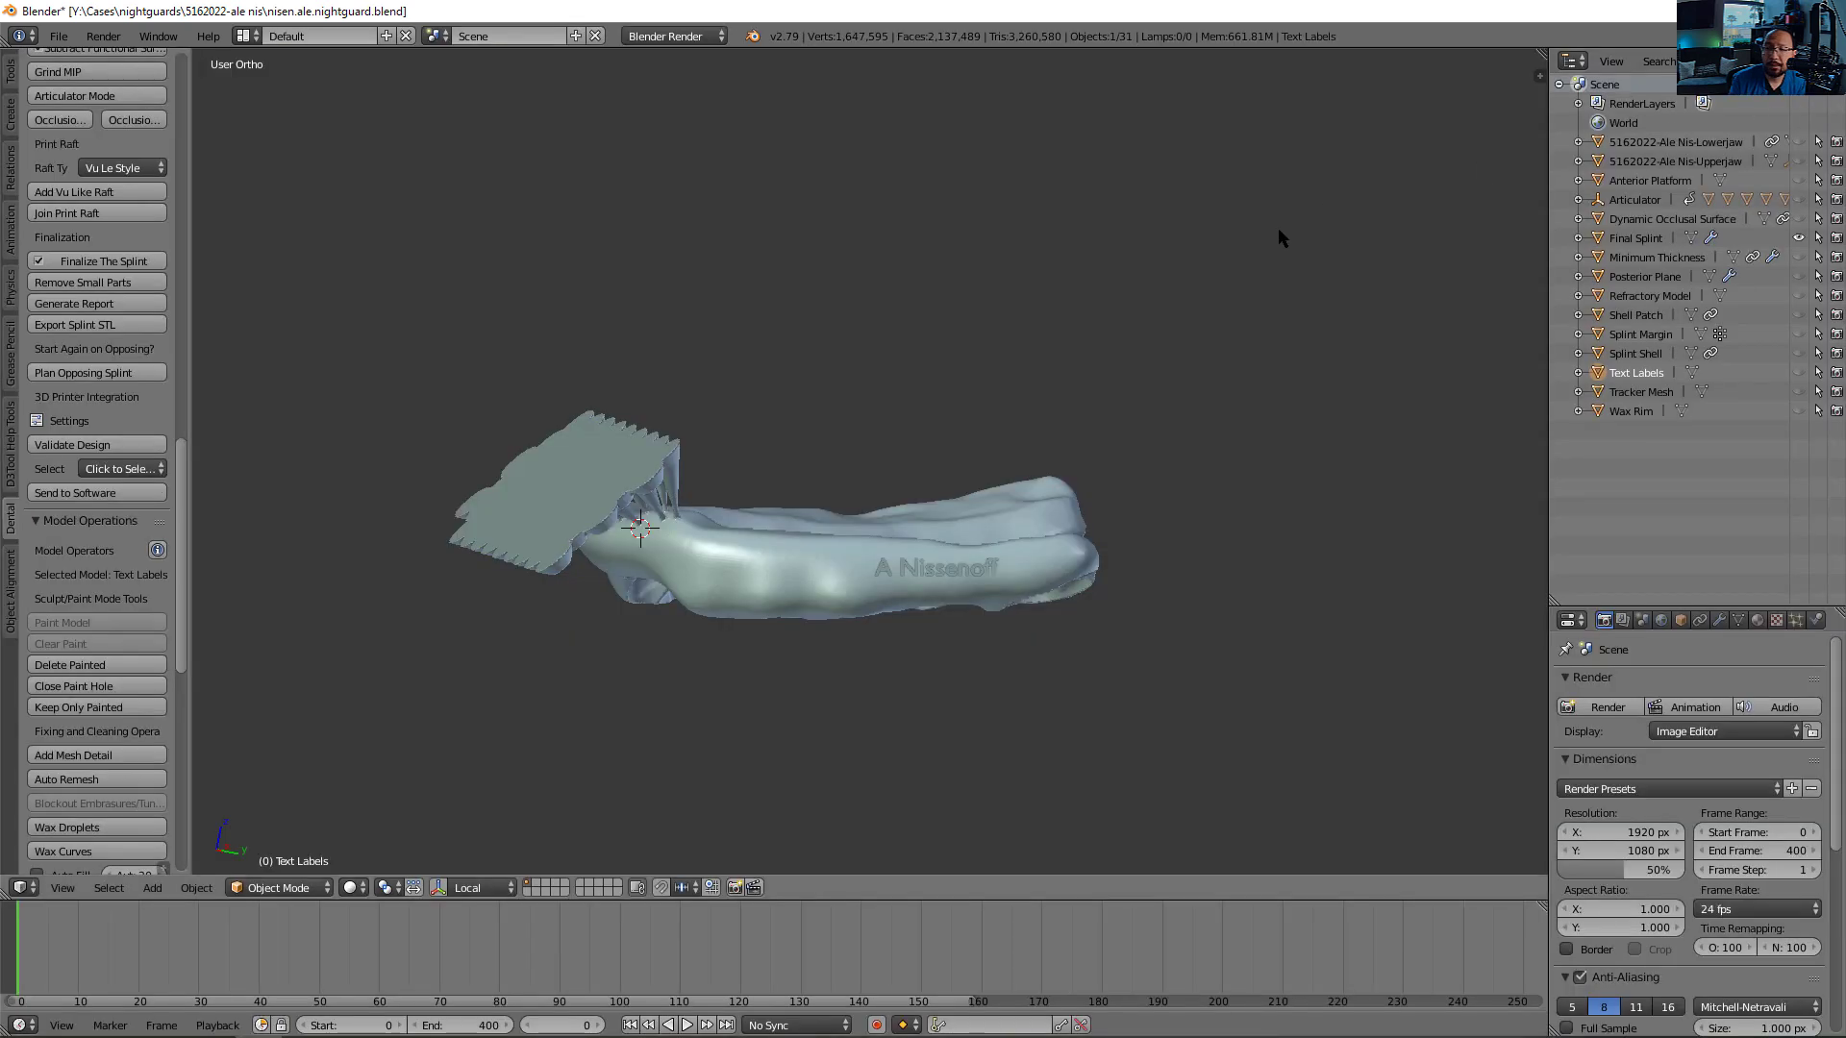
mouse_move(1107, 330)
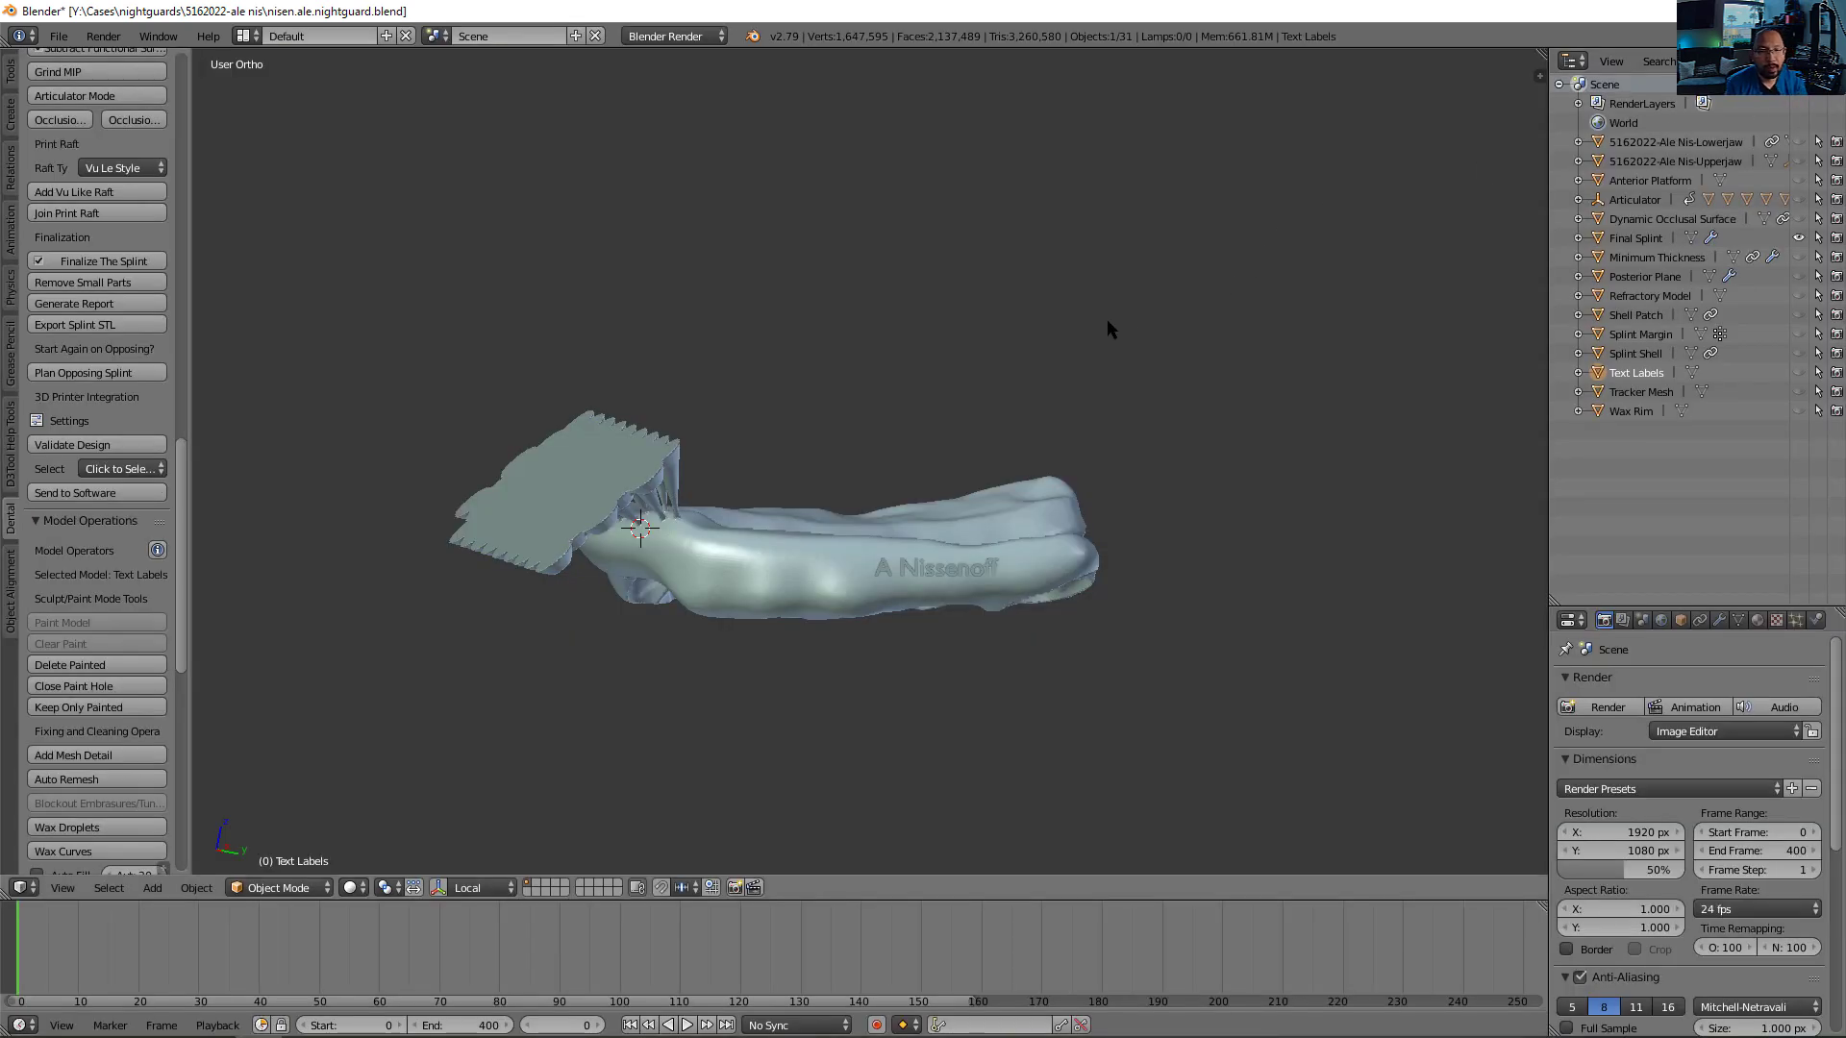
mouse_move(741, 353)
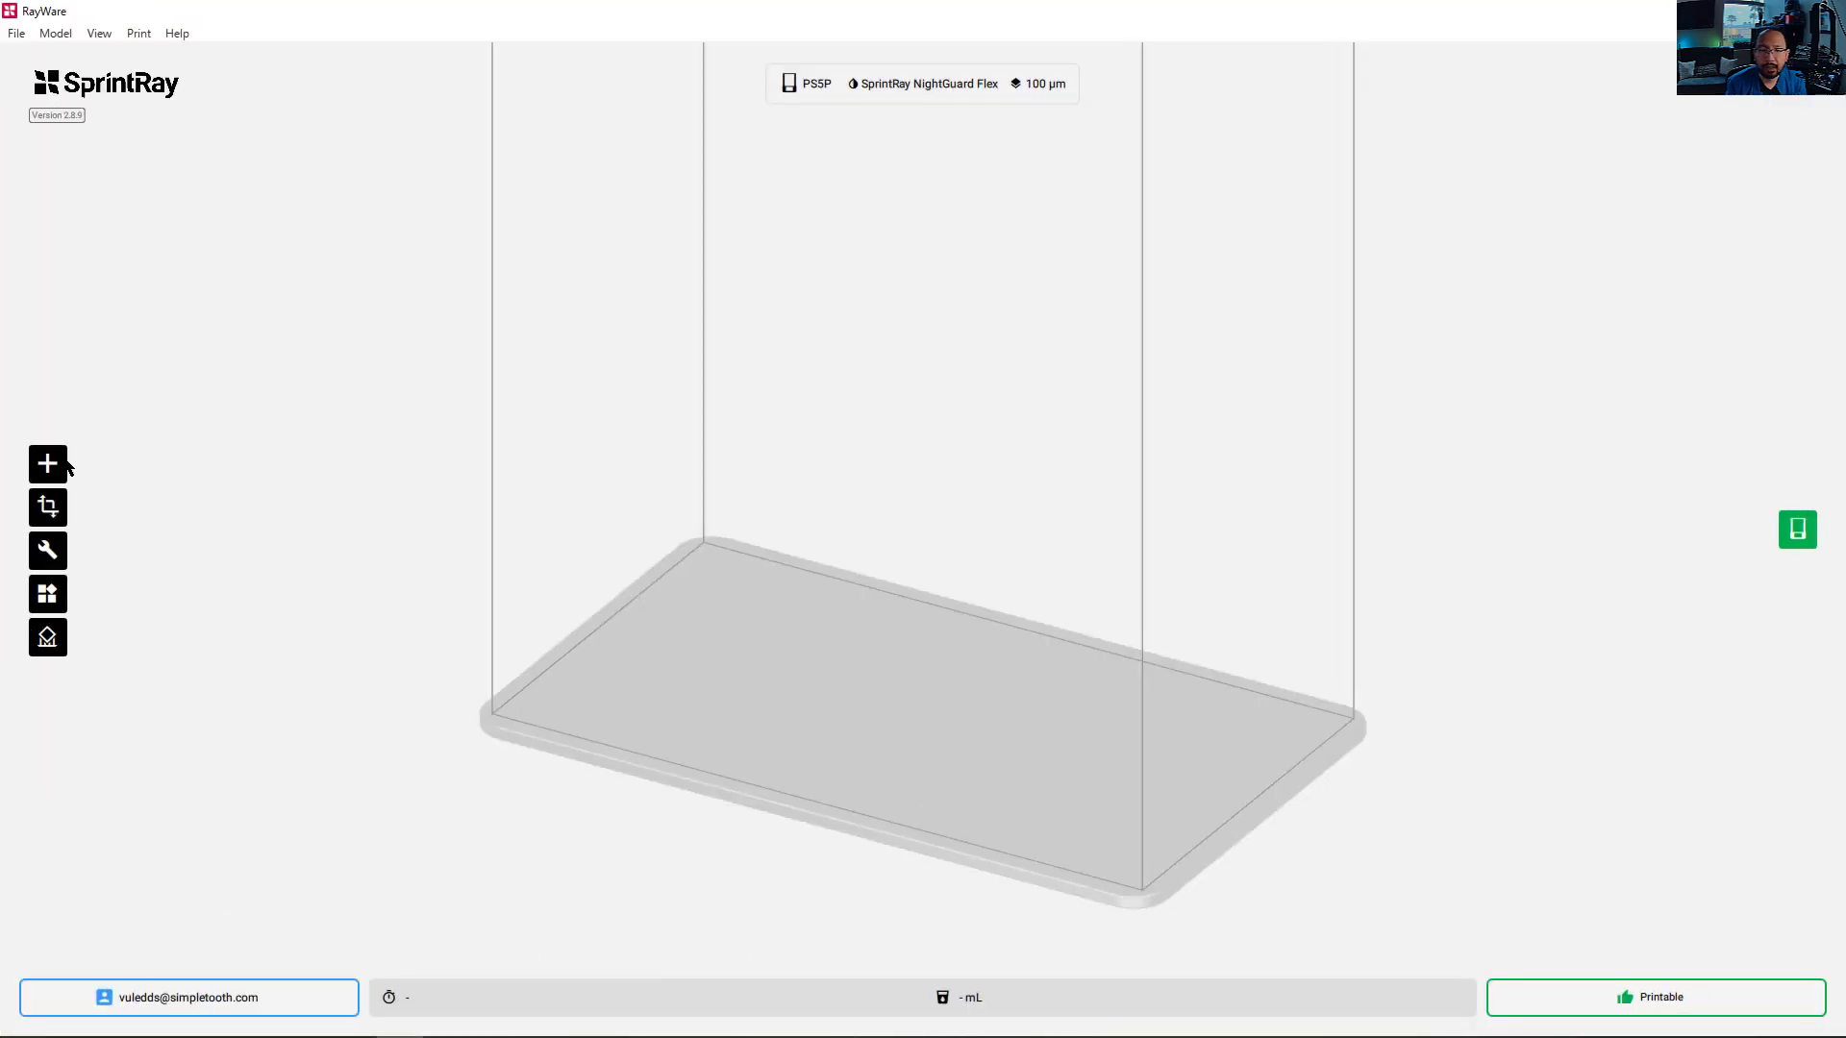
Load nisen.ale.nightguard.embossed.rafted.stl onto the RayWare build platform
left_click(47, 462)
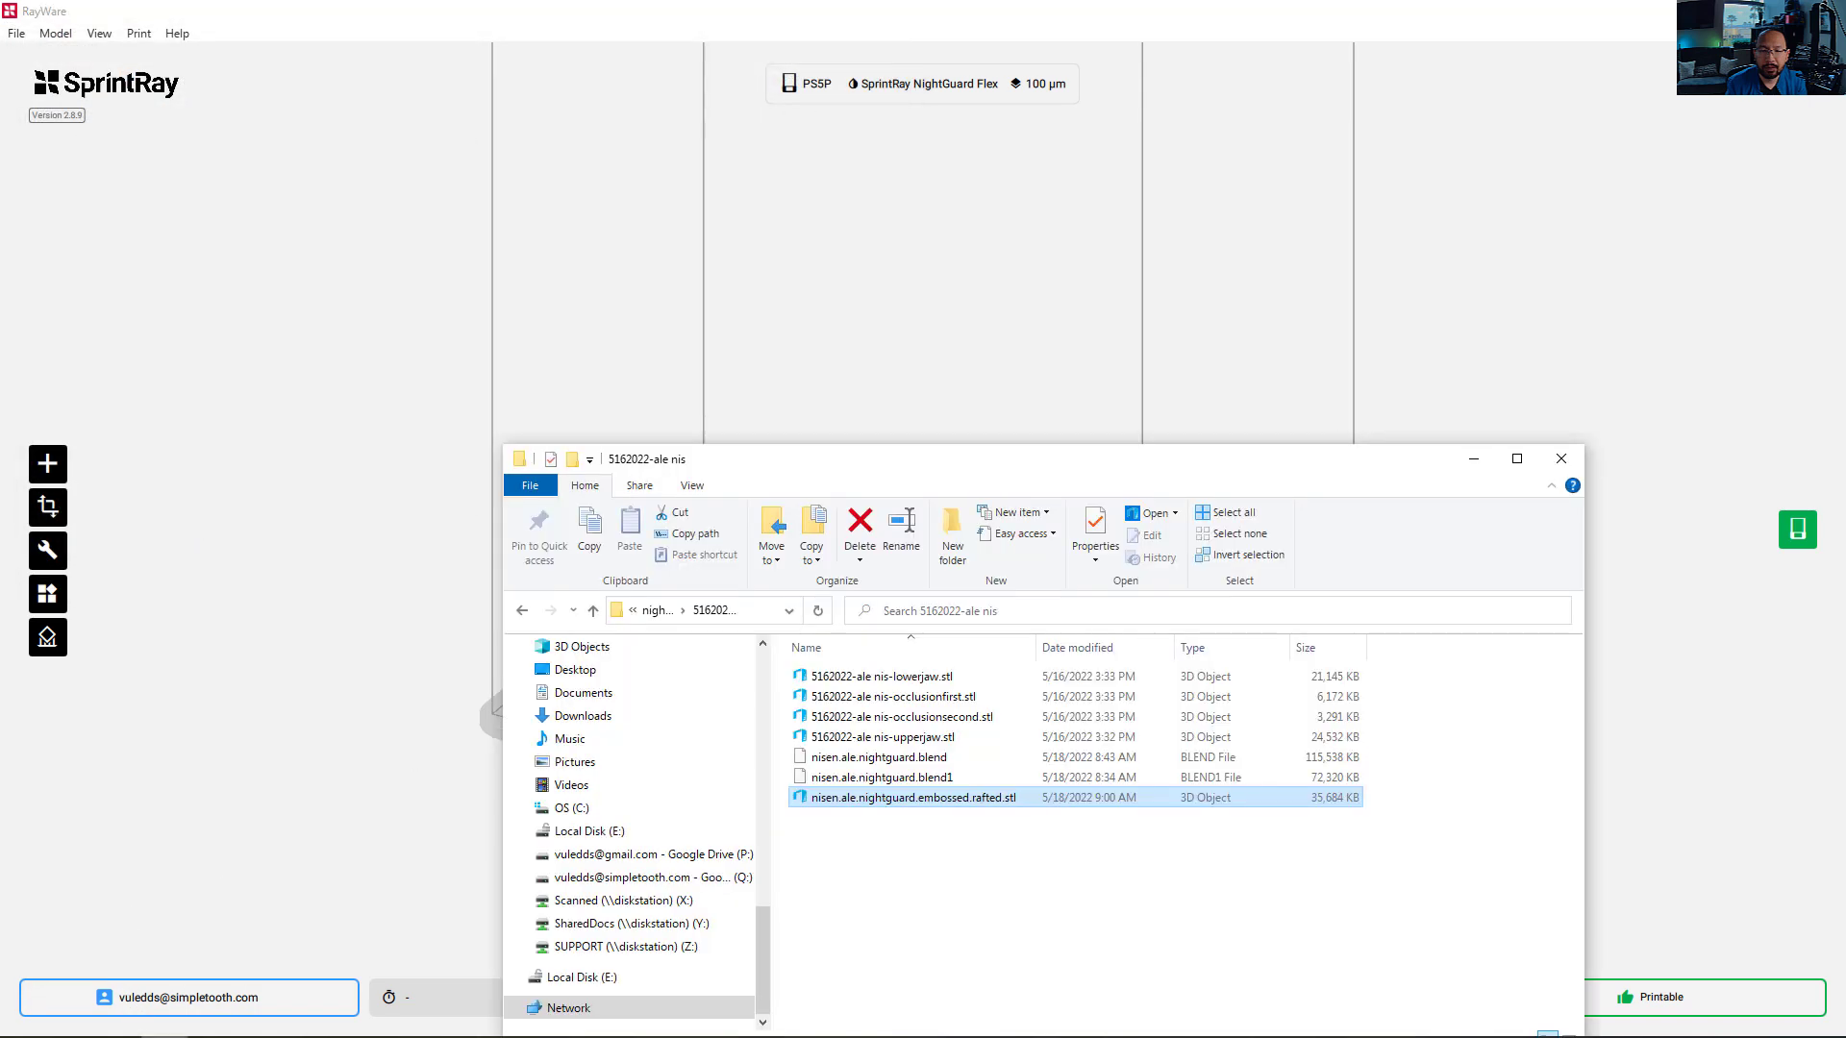
mouse_move(227, 630)
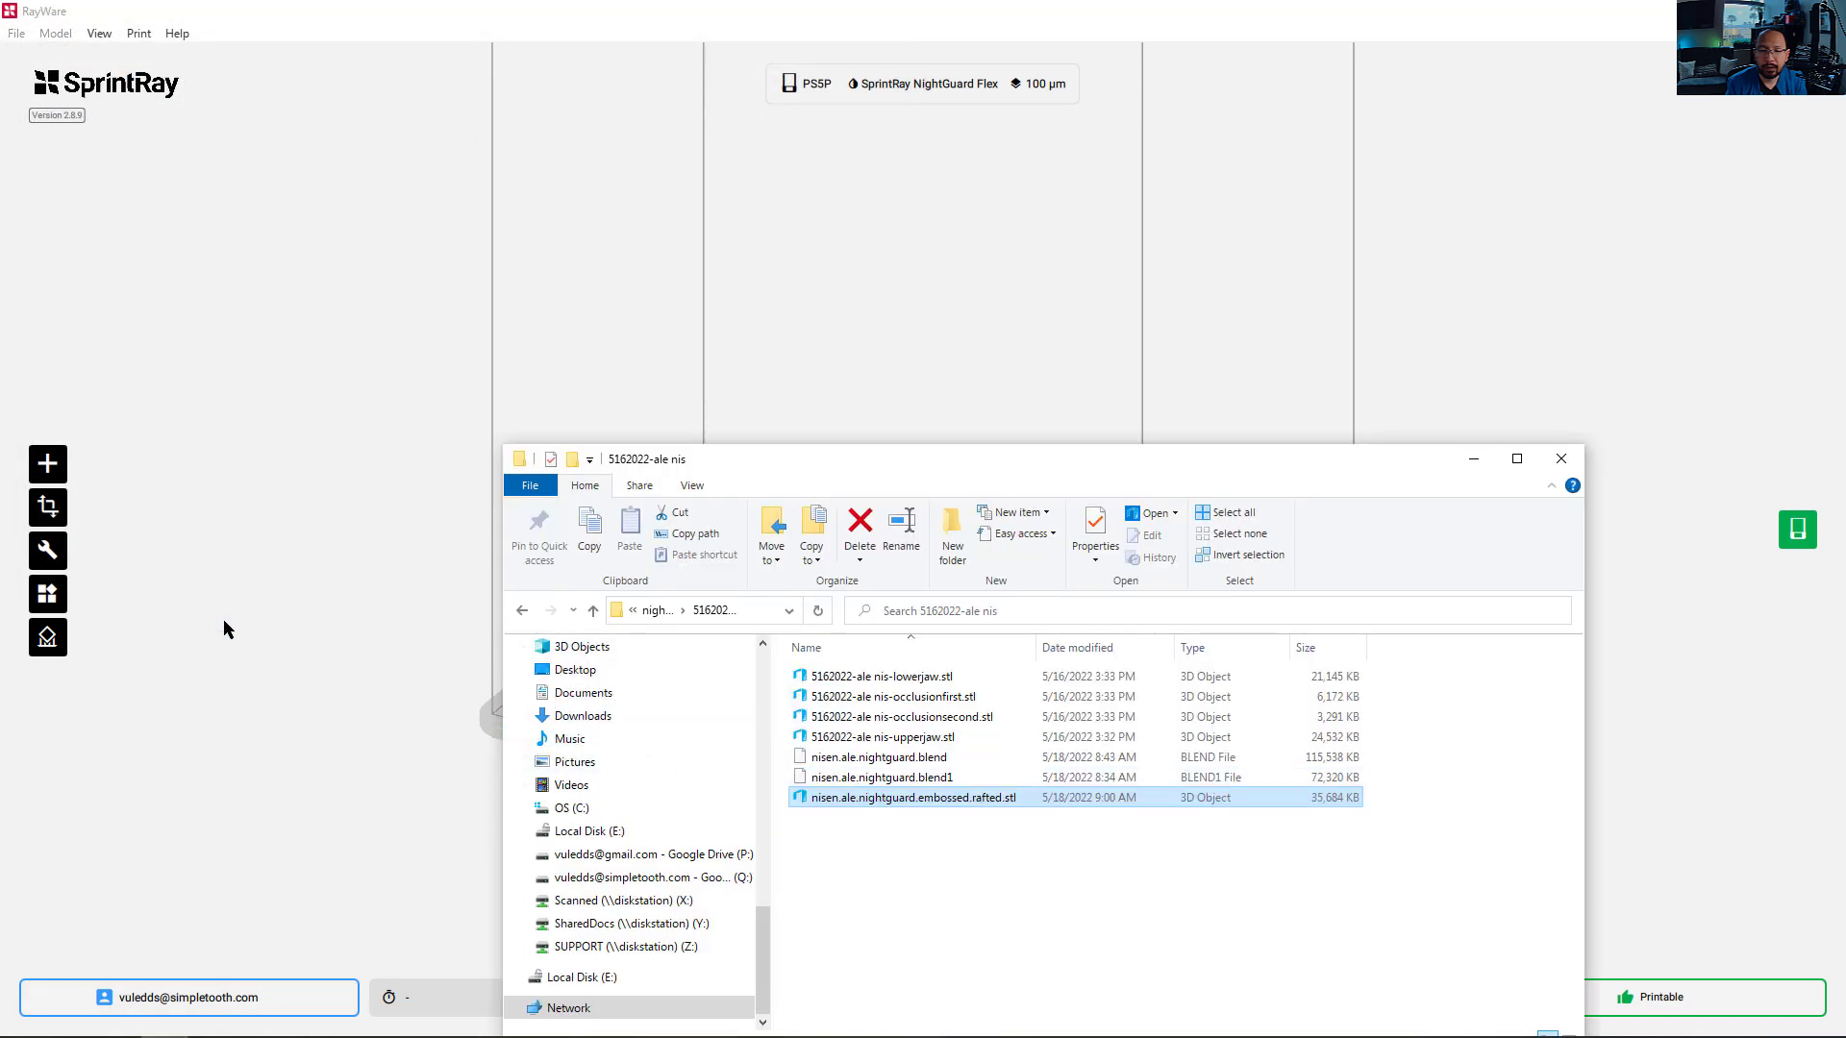
double_click(908, 798)
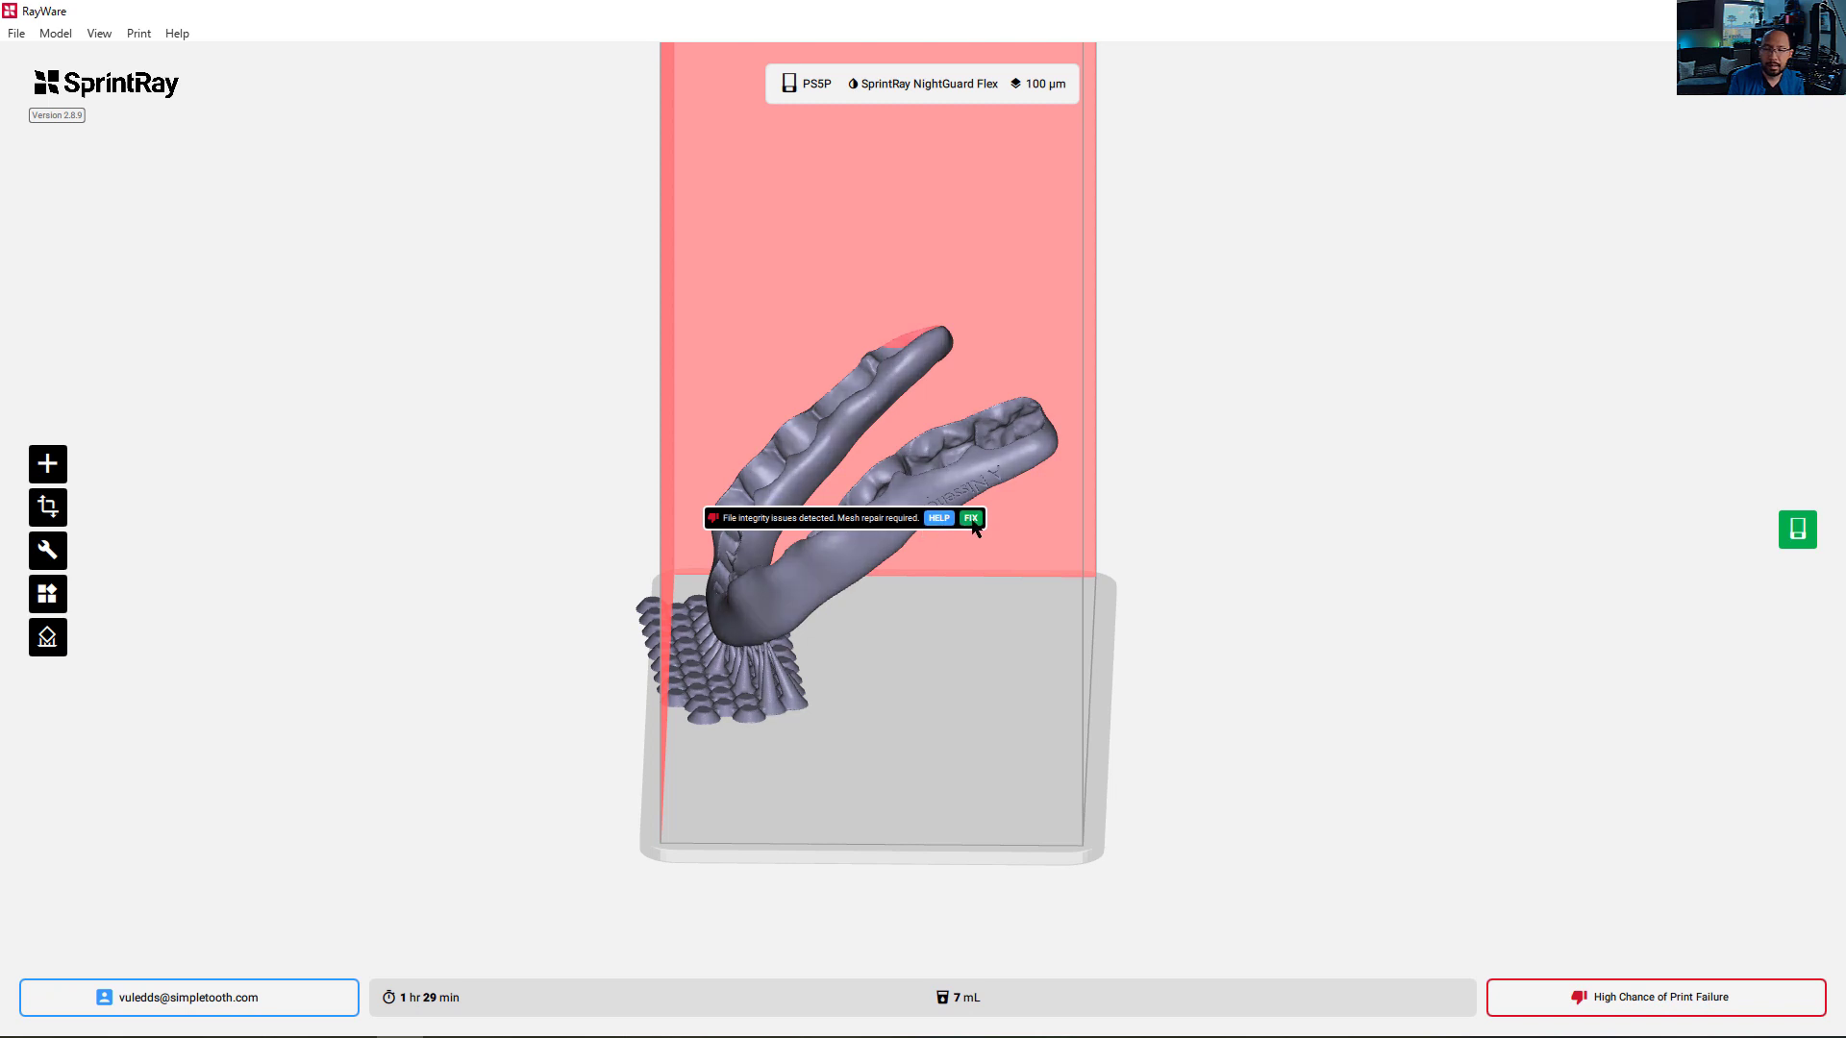
Apply RayWare's FIX to clear the night guard's mesh-integrity warning
left_click(970, 518)
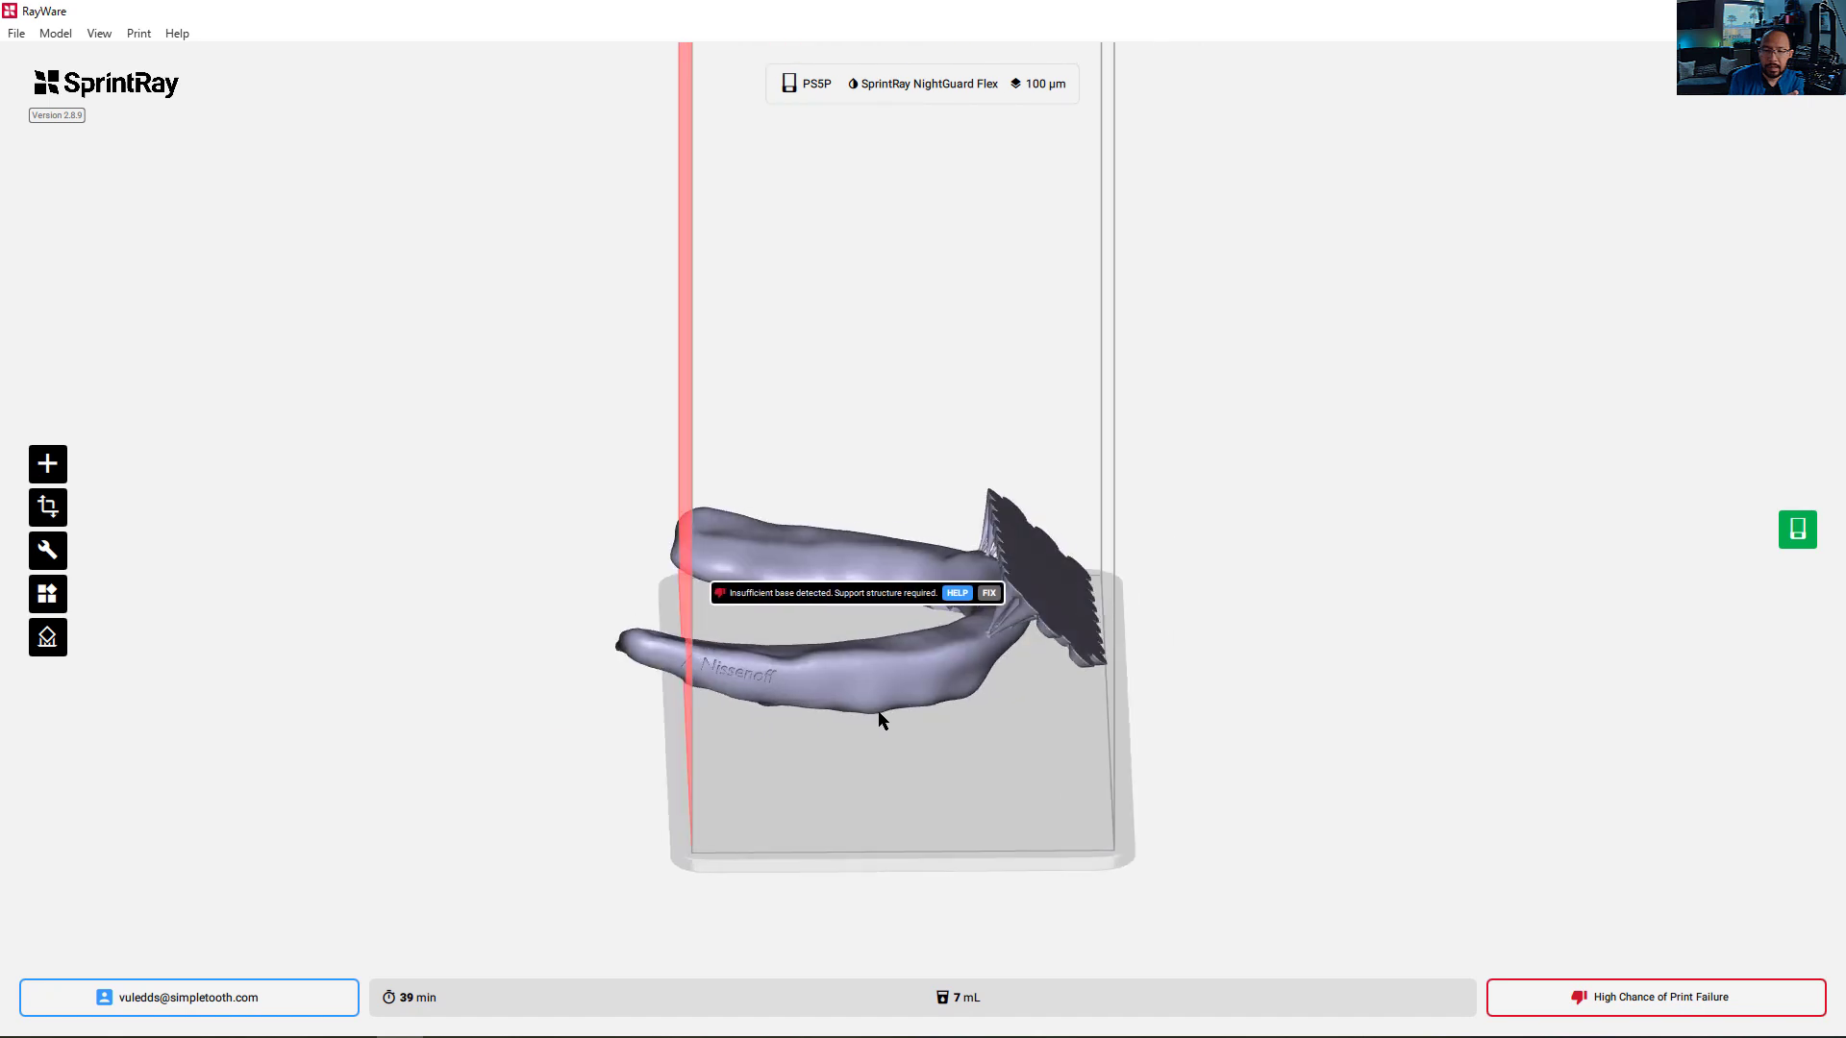
mouse_move(990, 592)
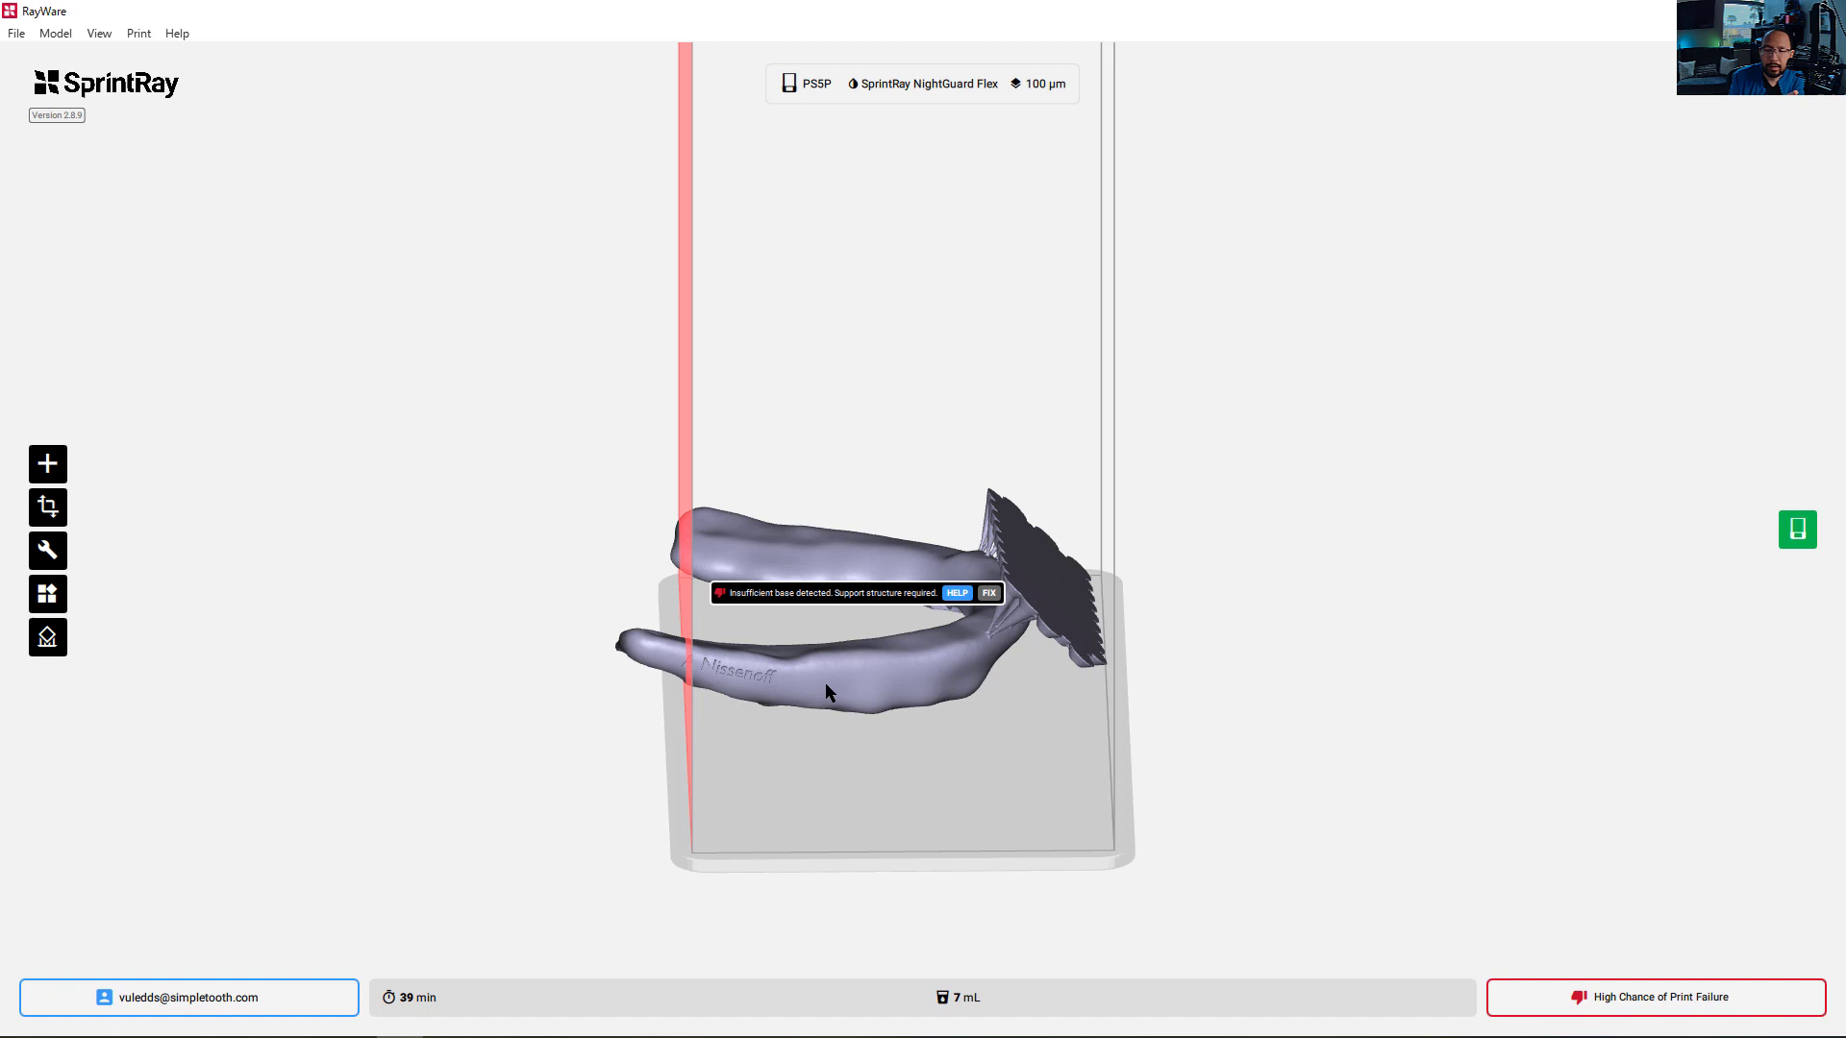
mouse_move(972, 626)
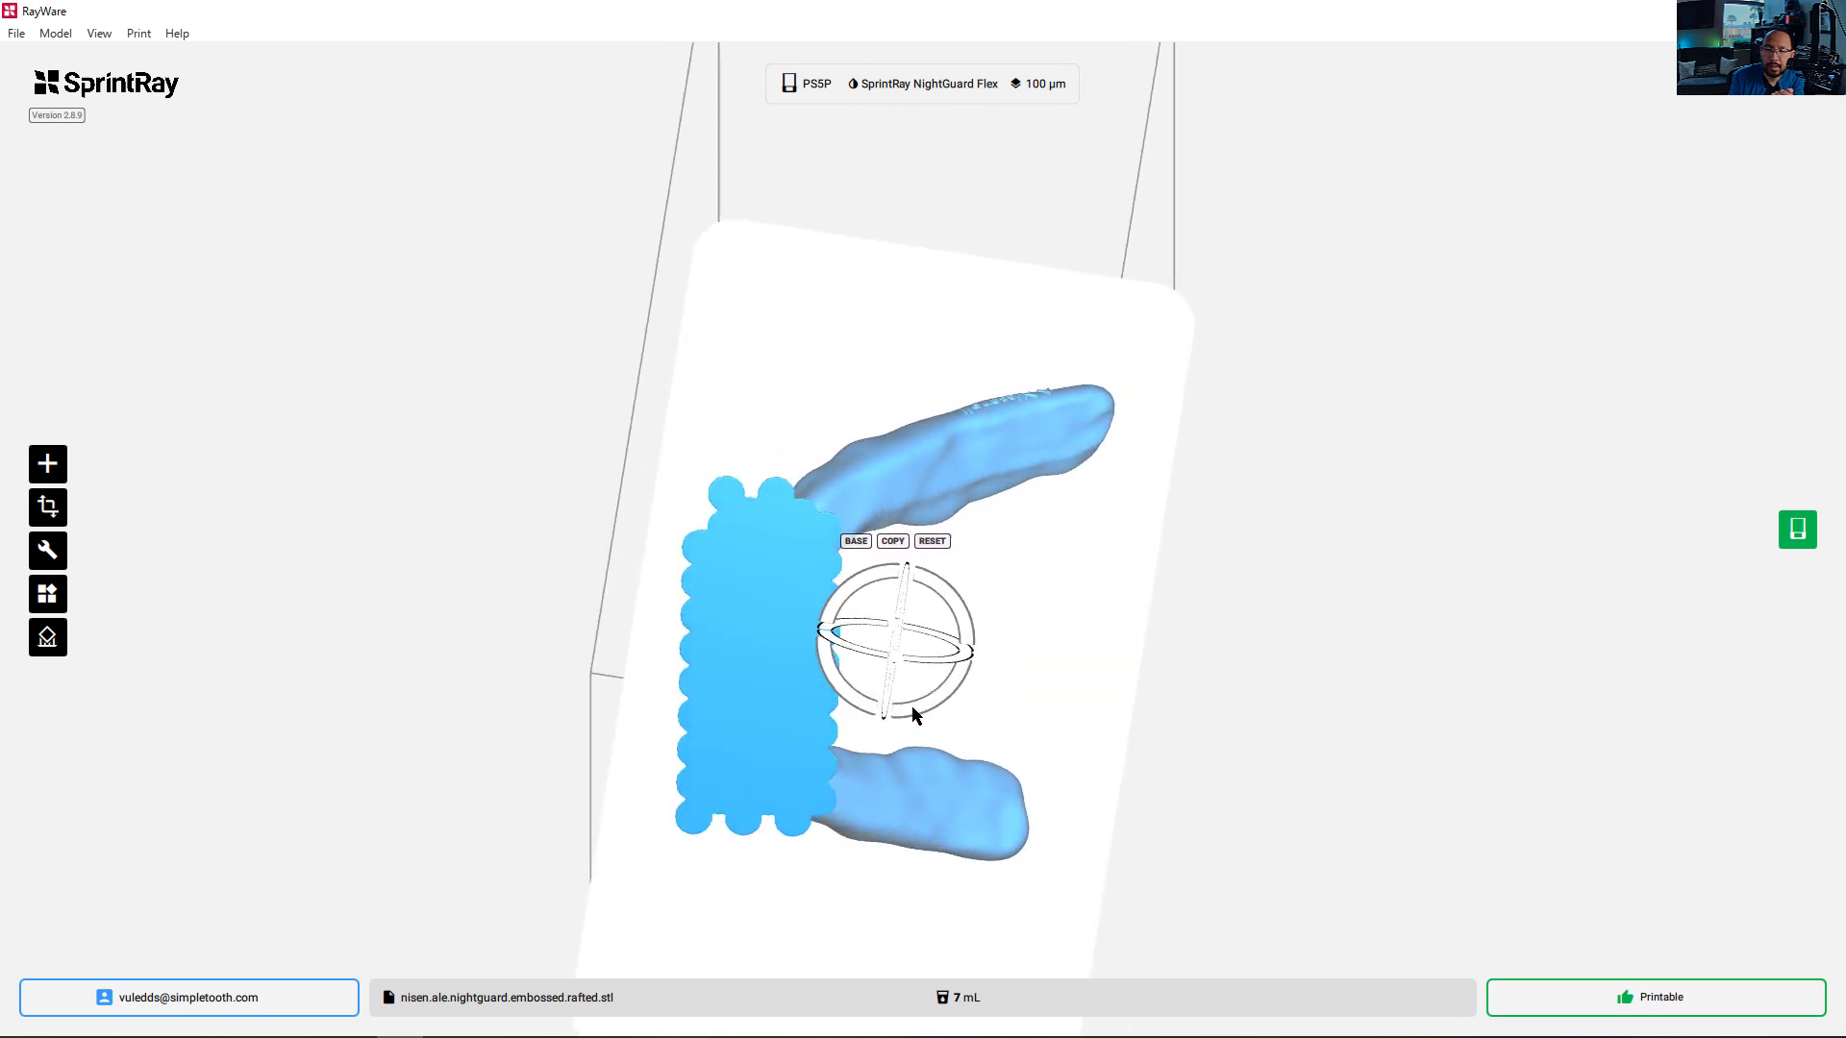
Orbit around the night guard and show its size and rotation settings
left_click_drag(918, 715, 954, 673)
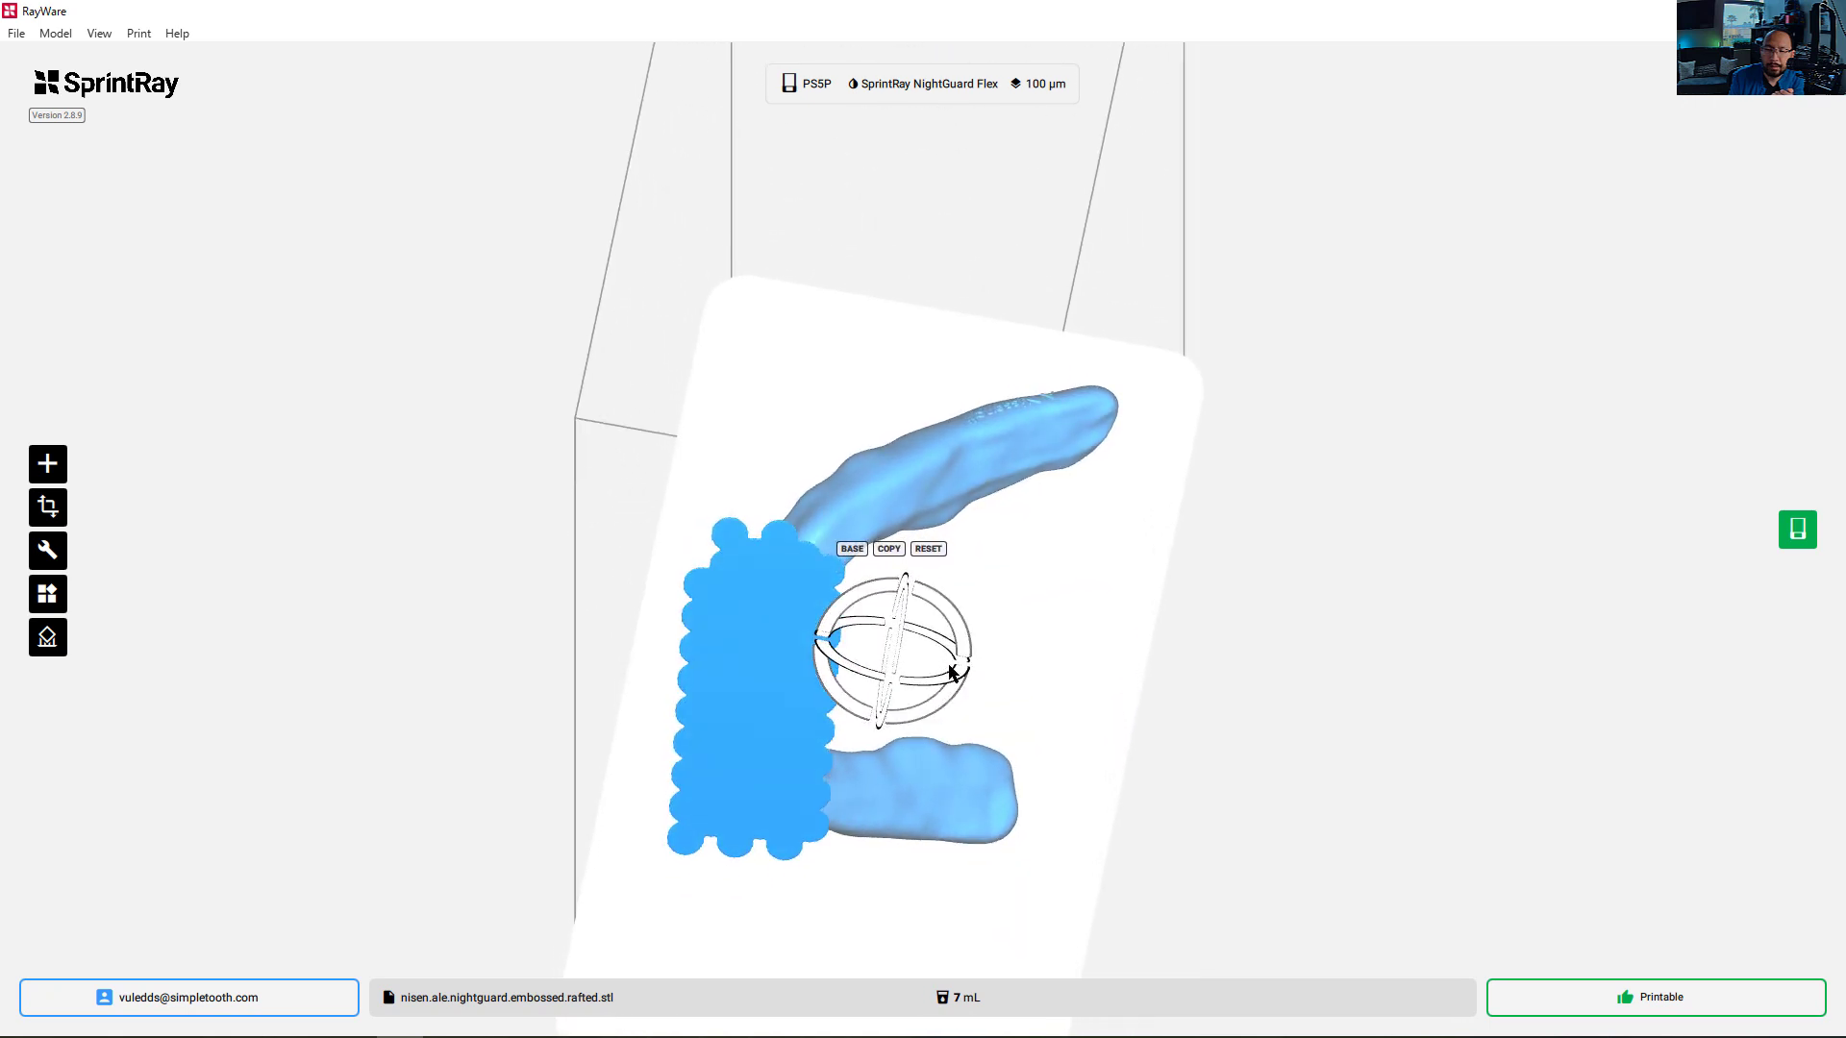
left_click(47, 507)
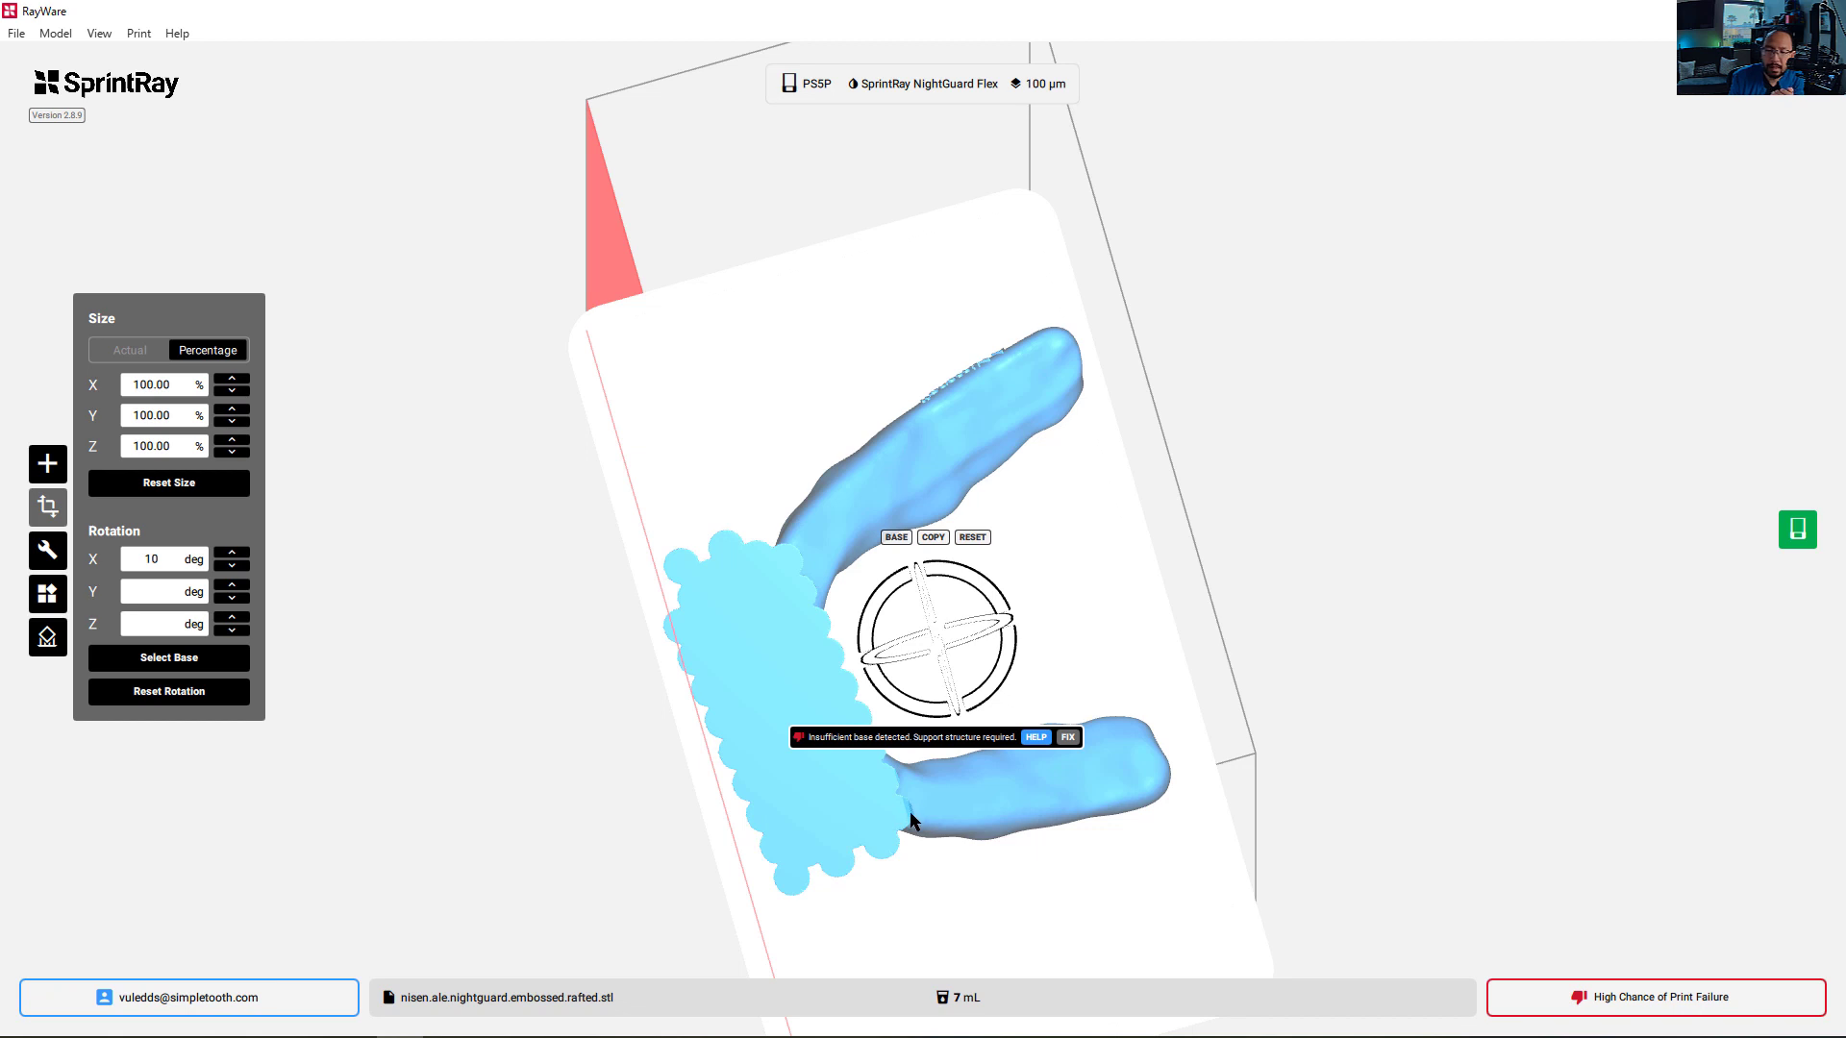
mouse_move(913, 820)
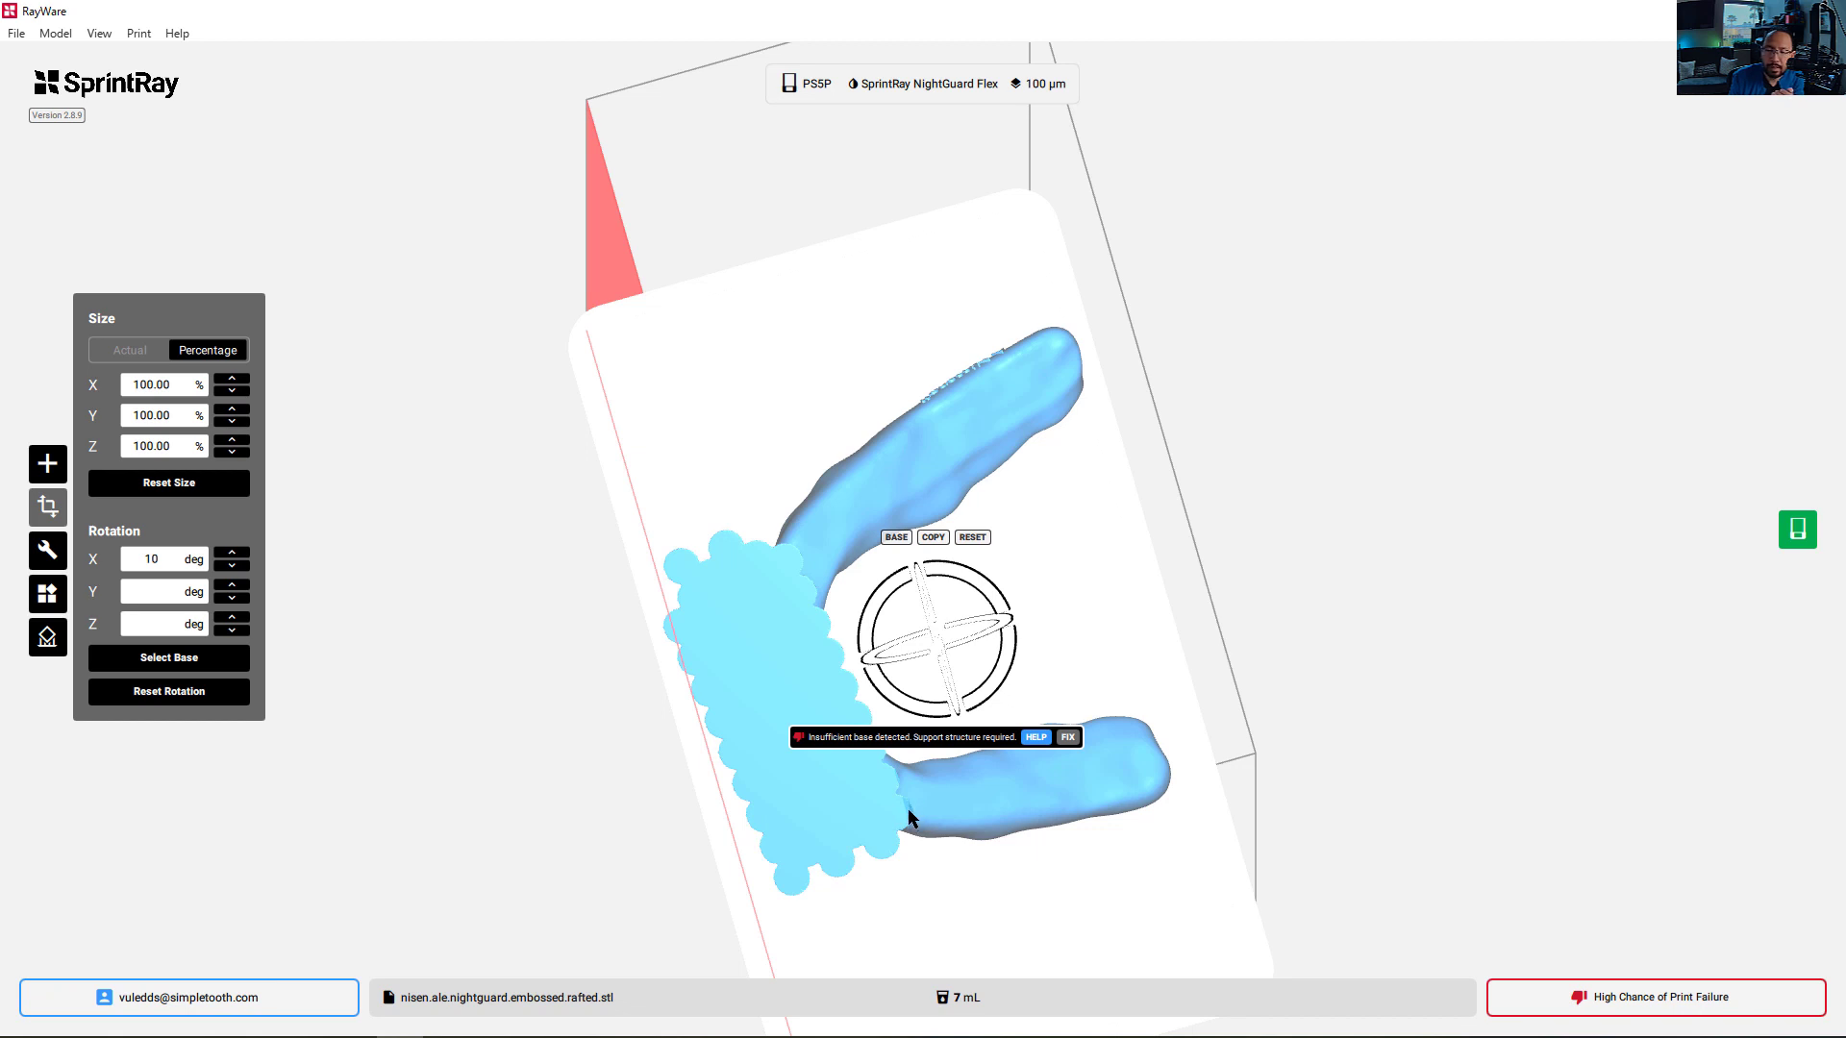
mouse_move(912, 820)
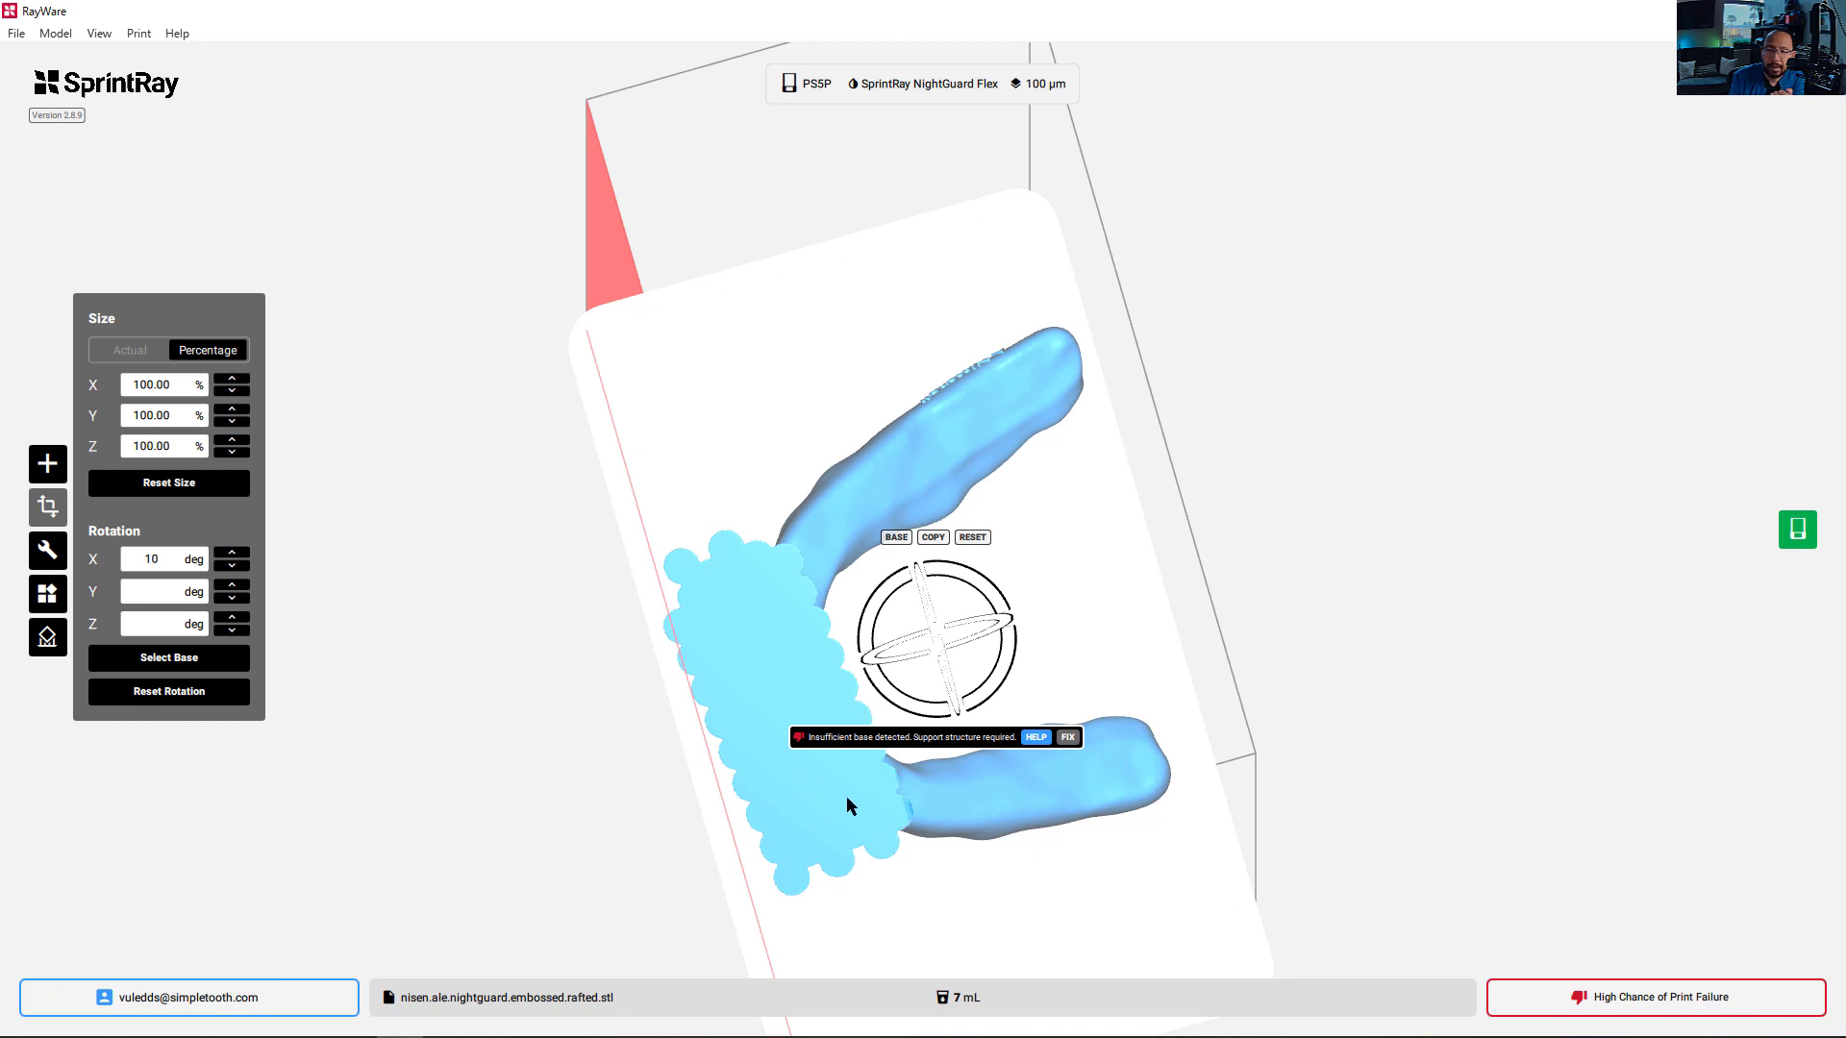
mouse_move(824, 772)
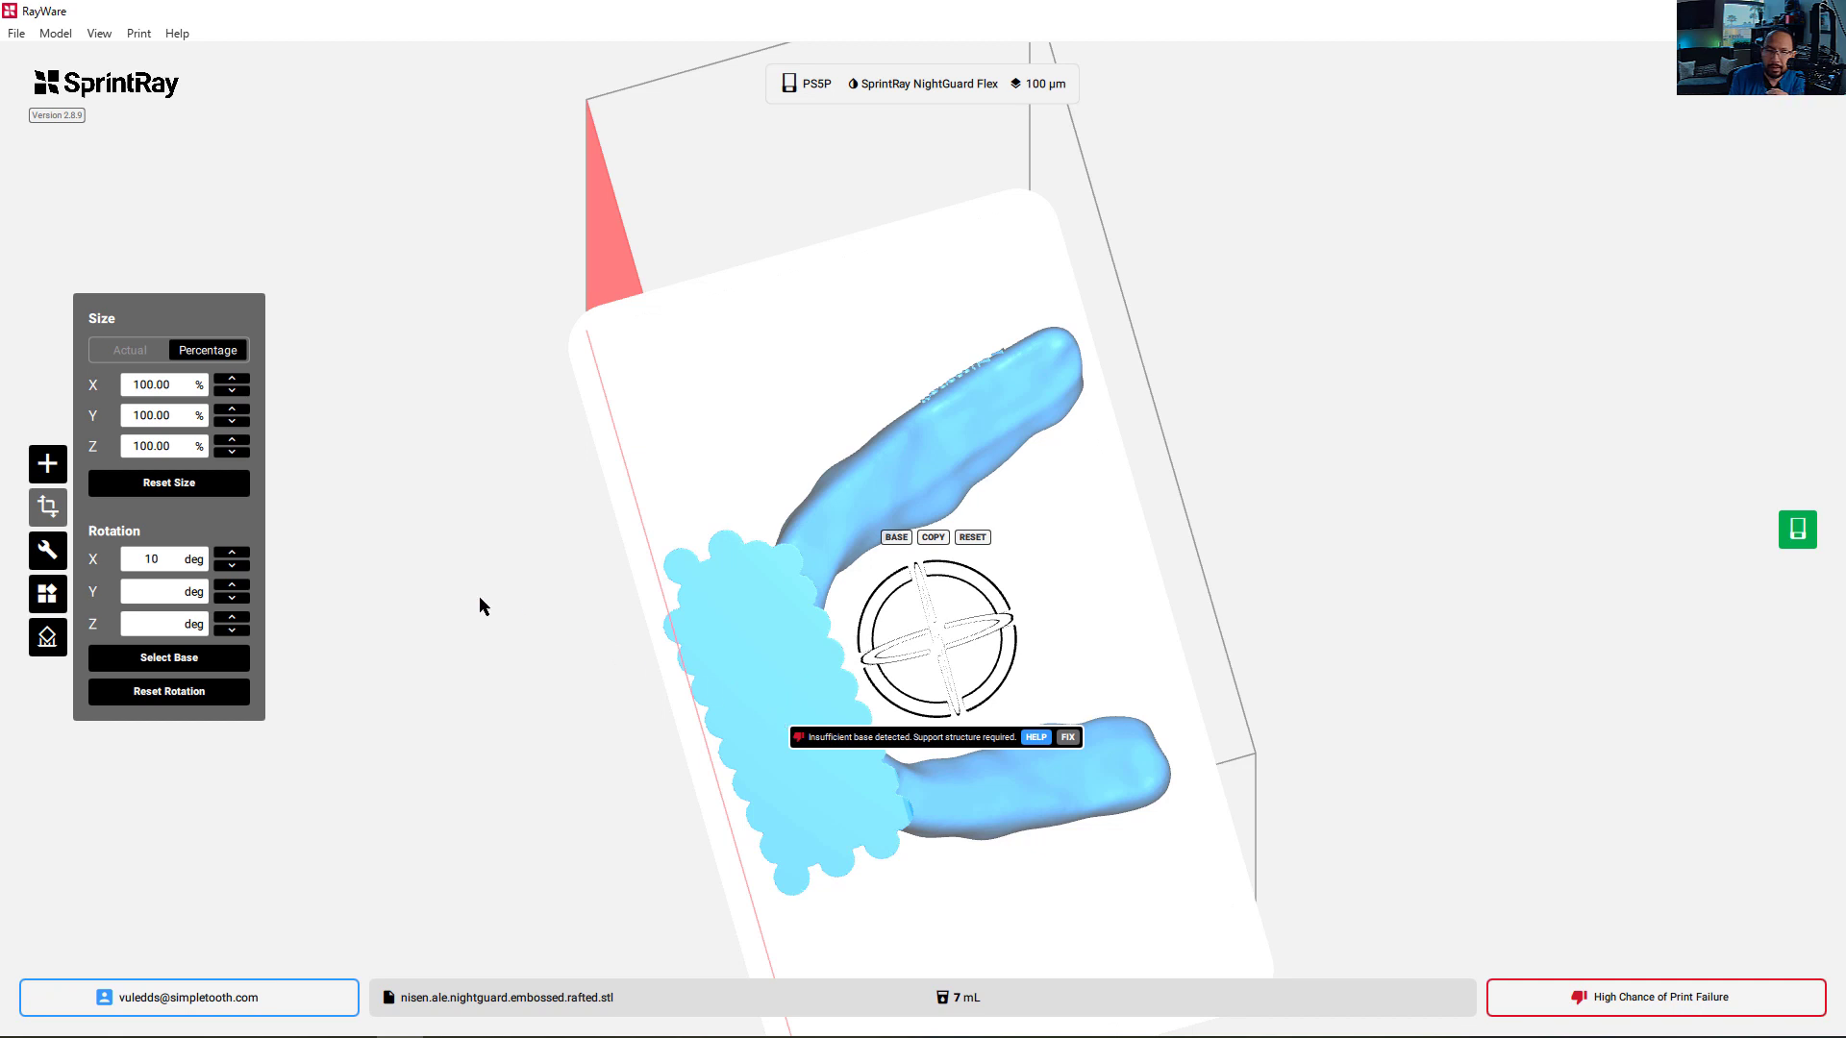
mouse_move(854, 650)
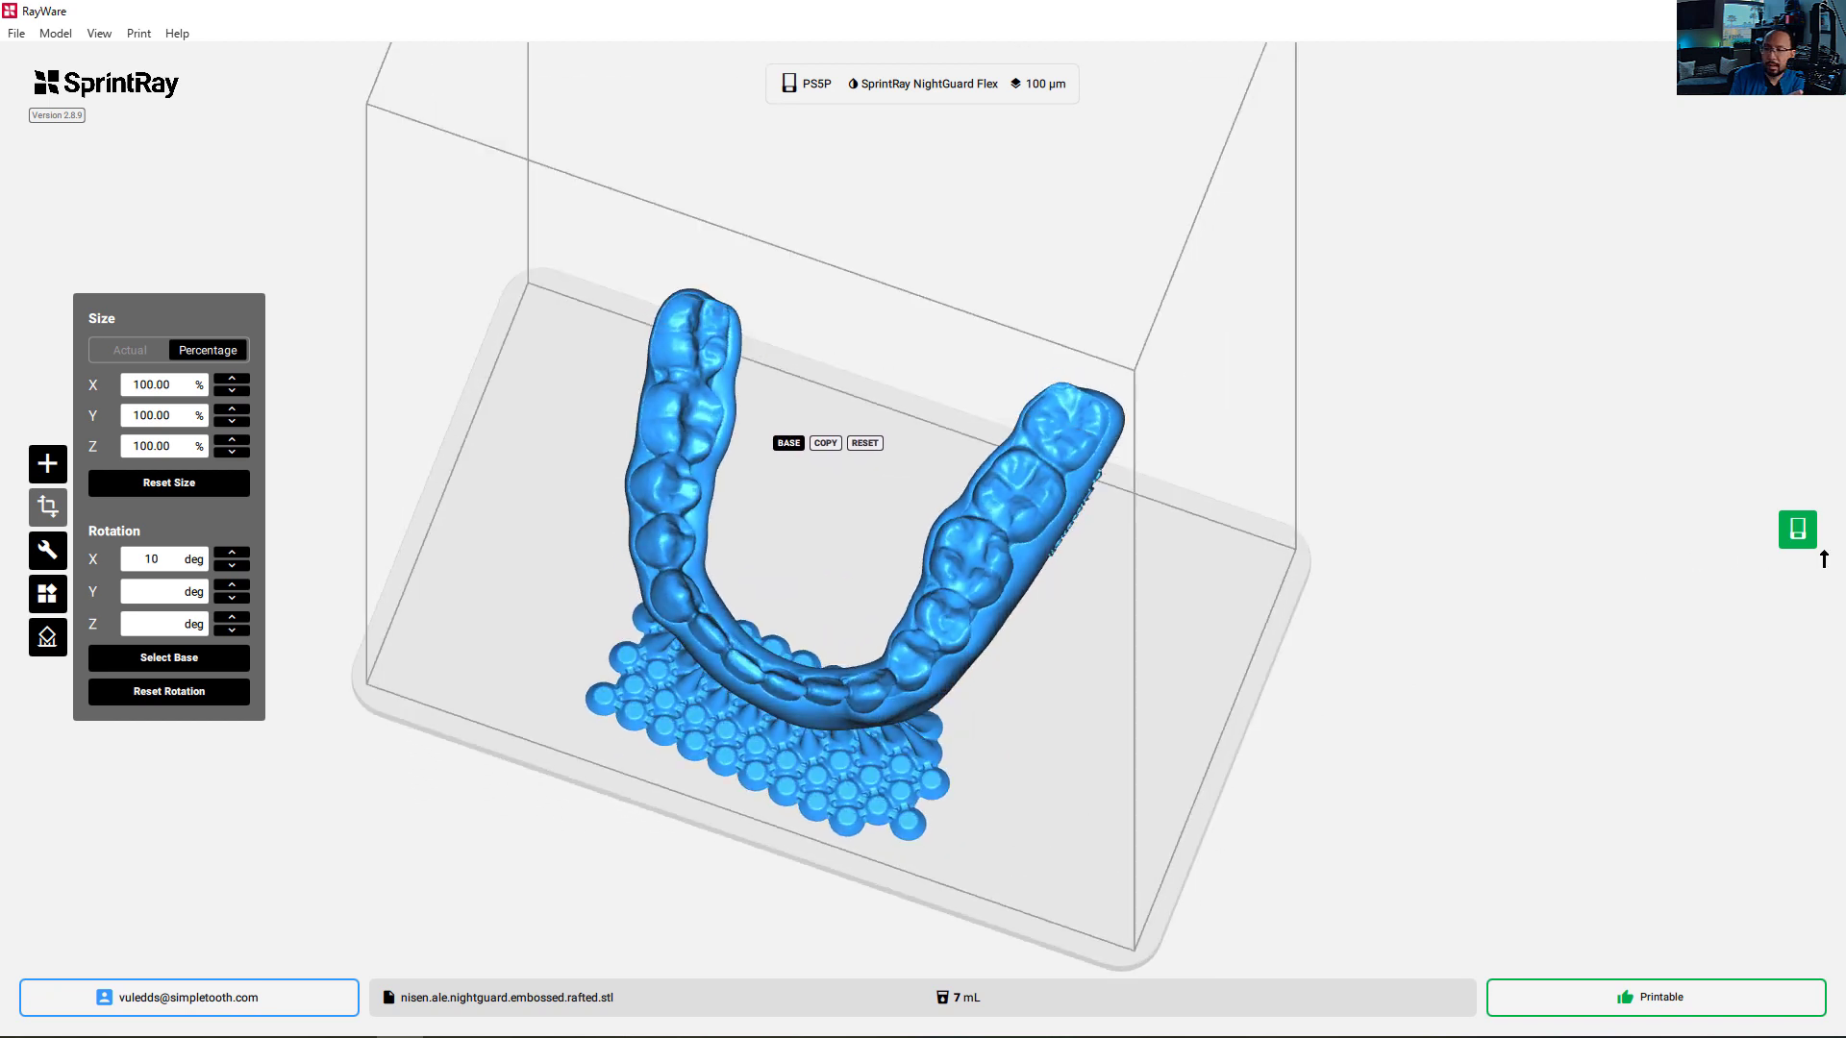
mouse_move(1798, 530)
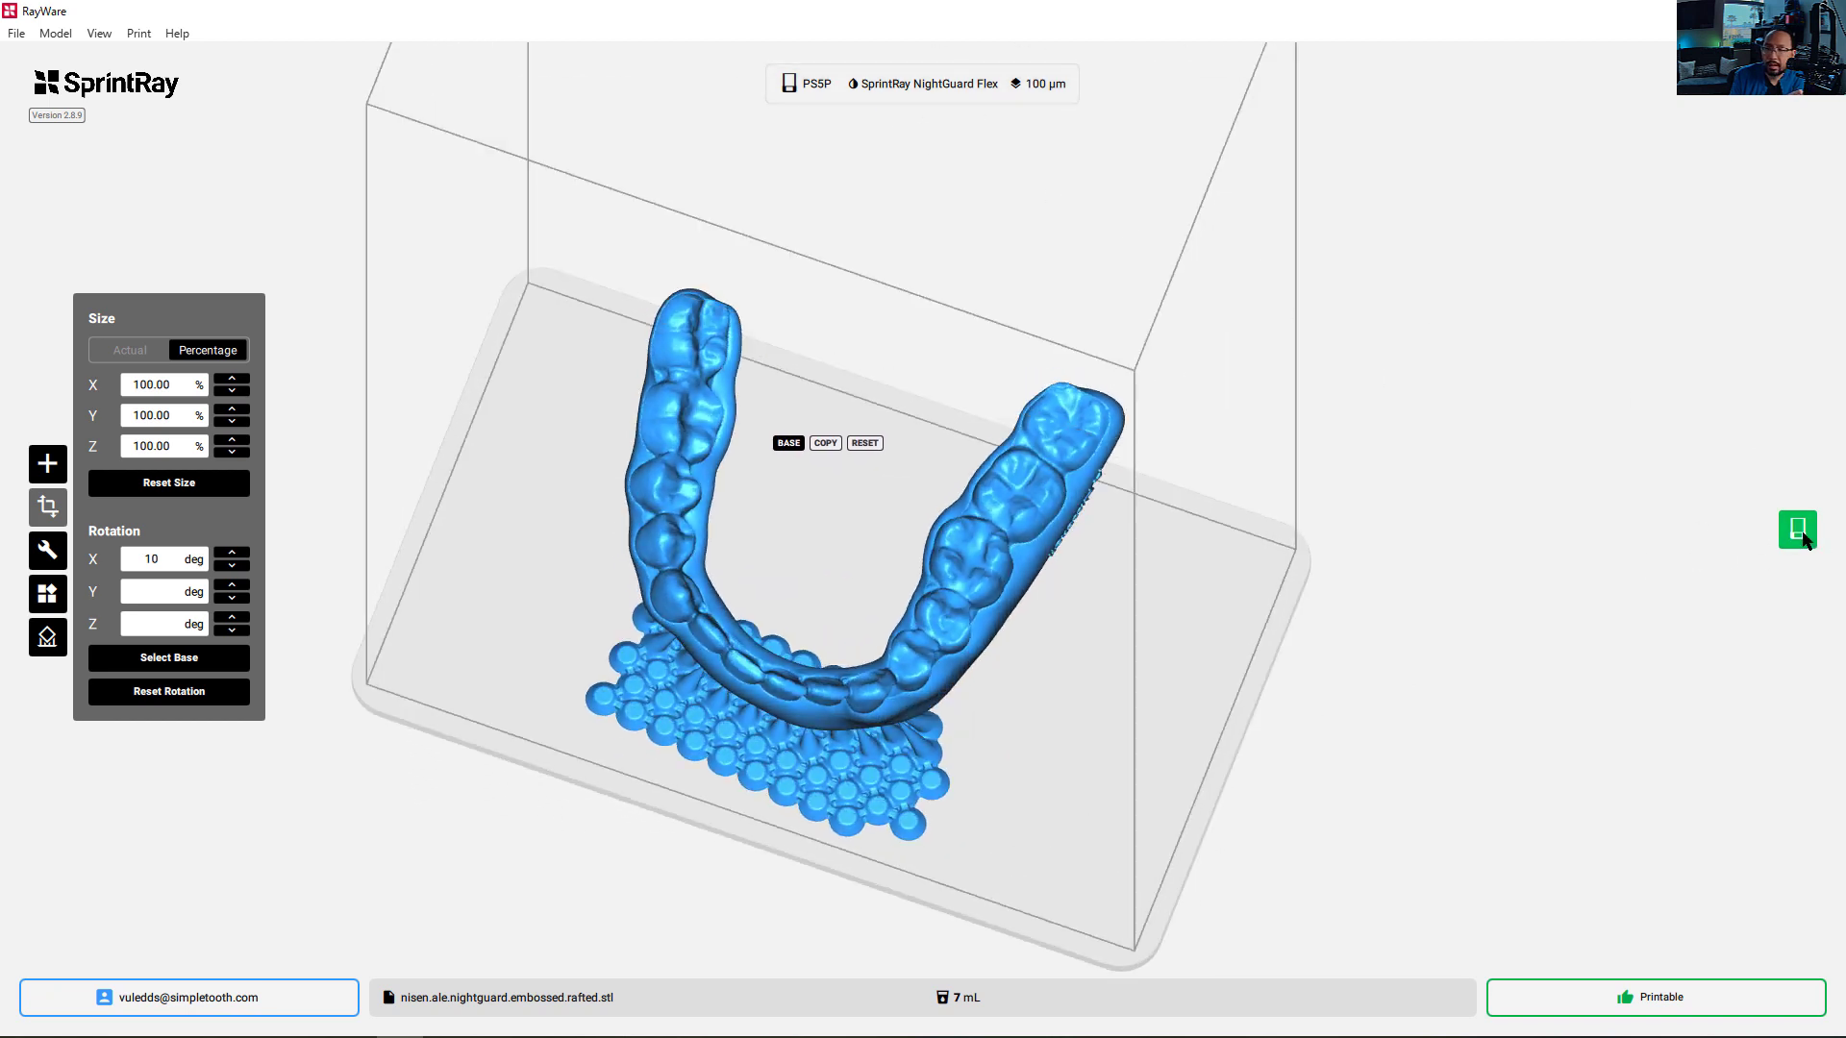
Open the print job settings and queue the night guard on STORMTROOPER
left_click(1659, 997)
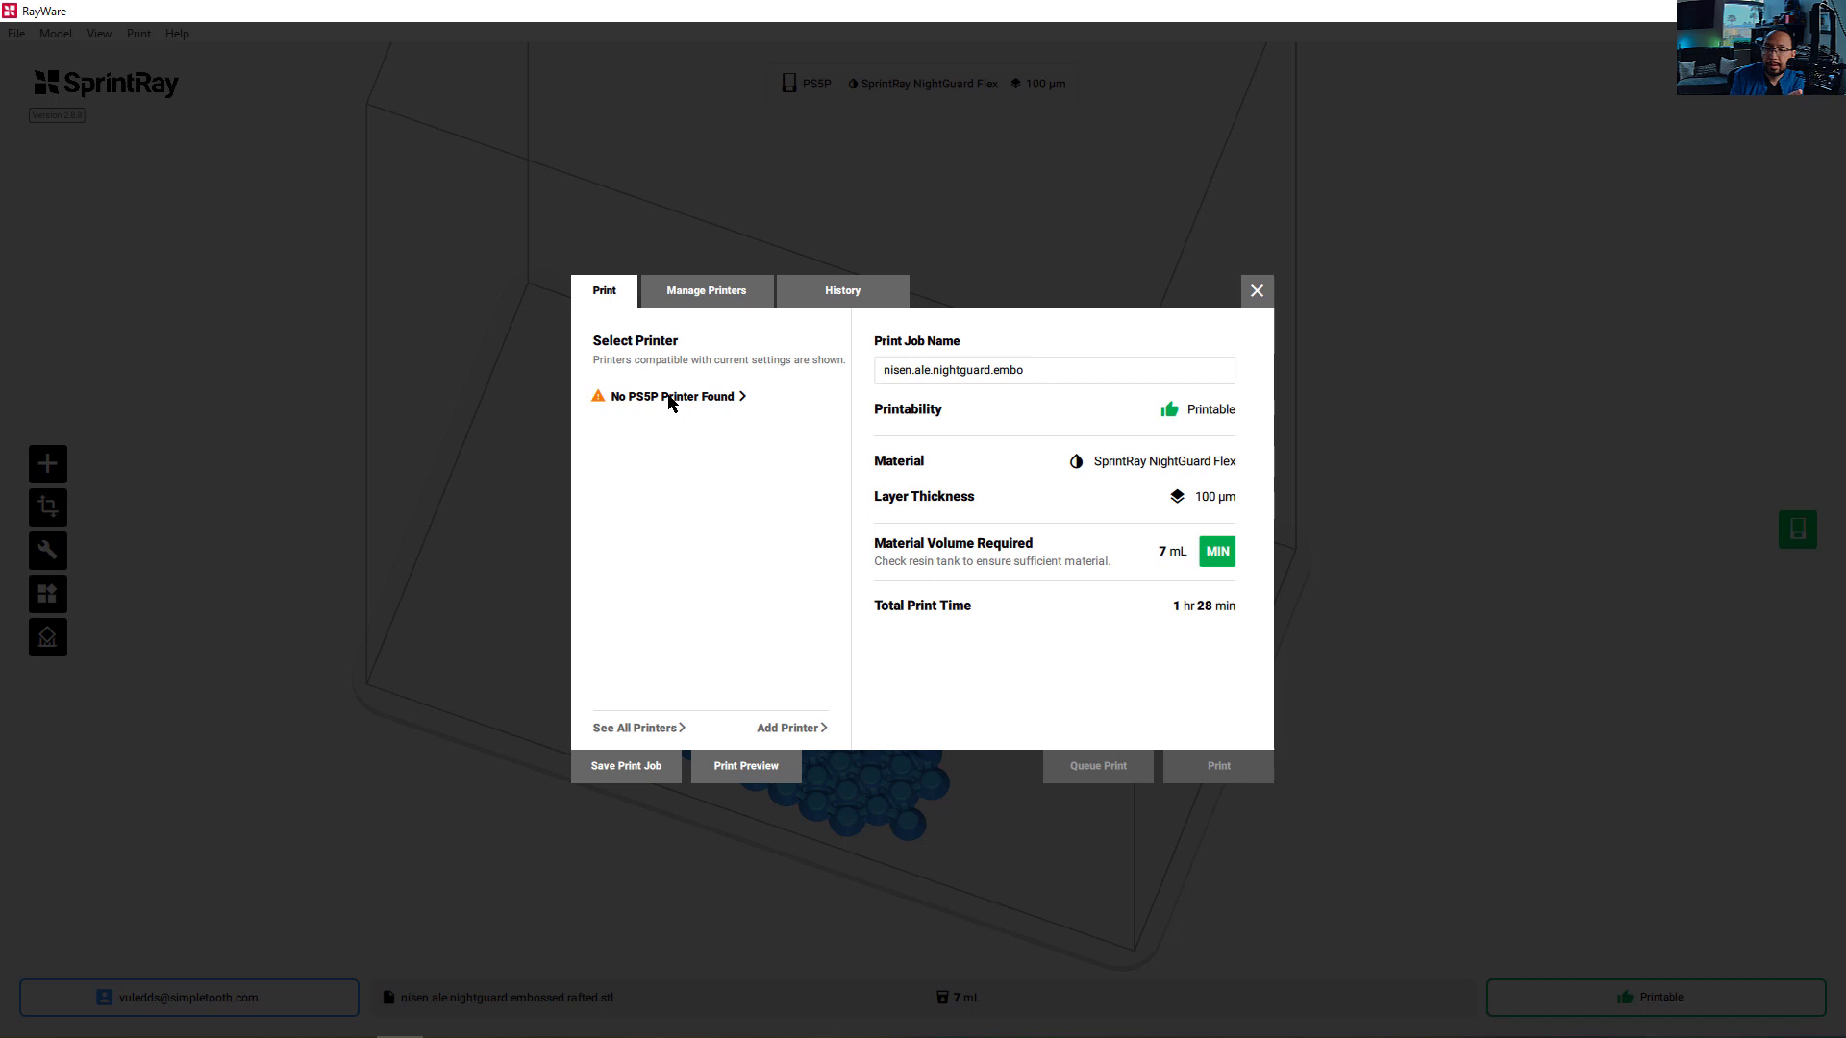
mouse_move(698, 427)
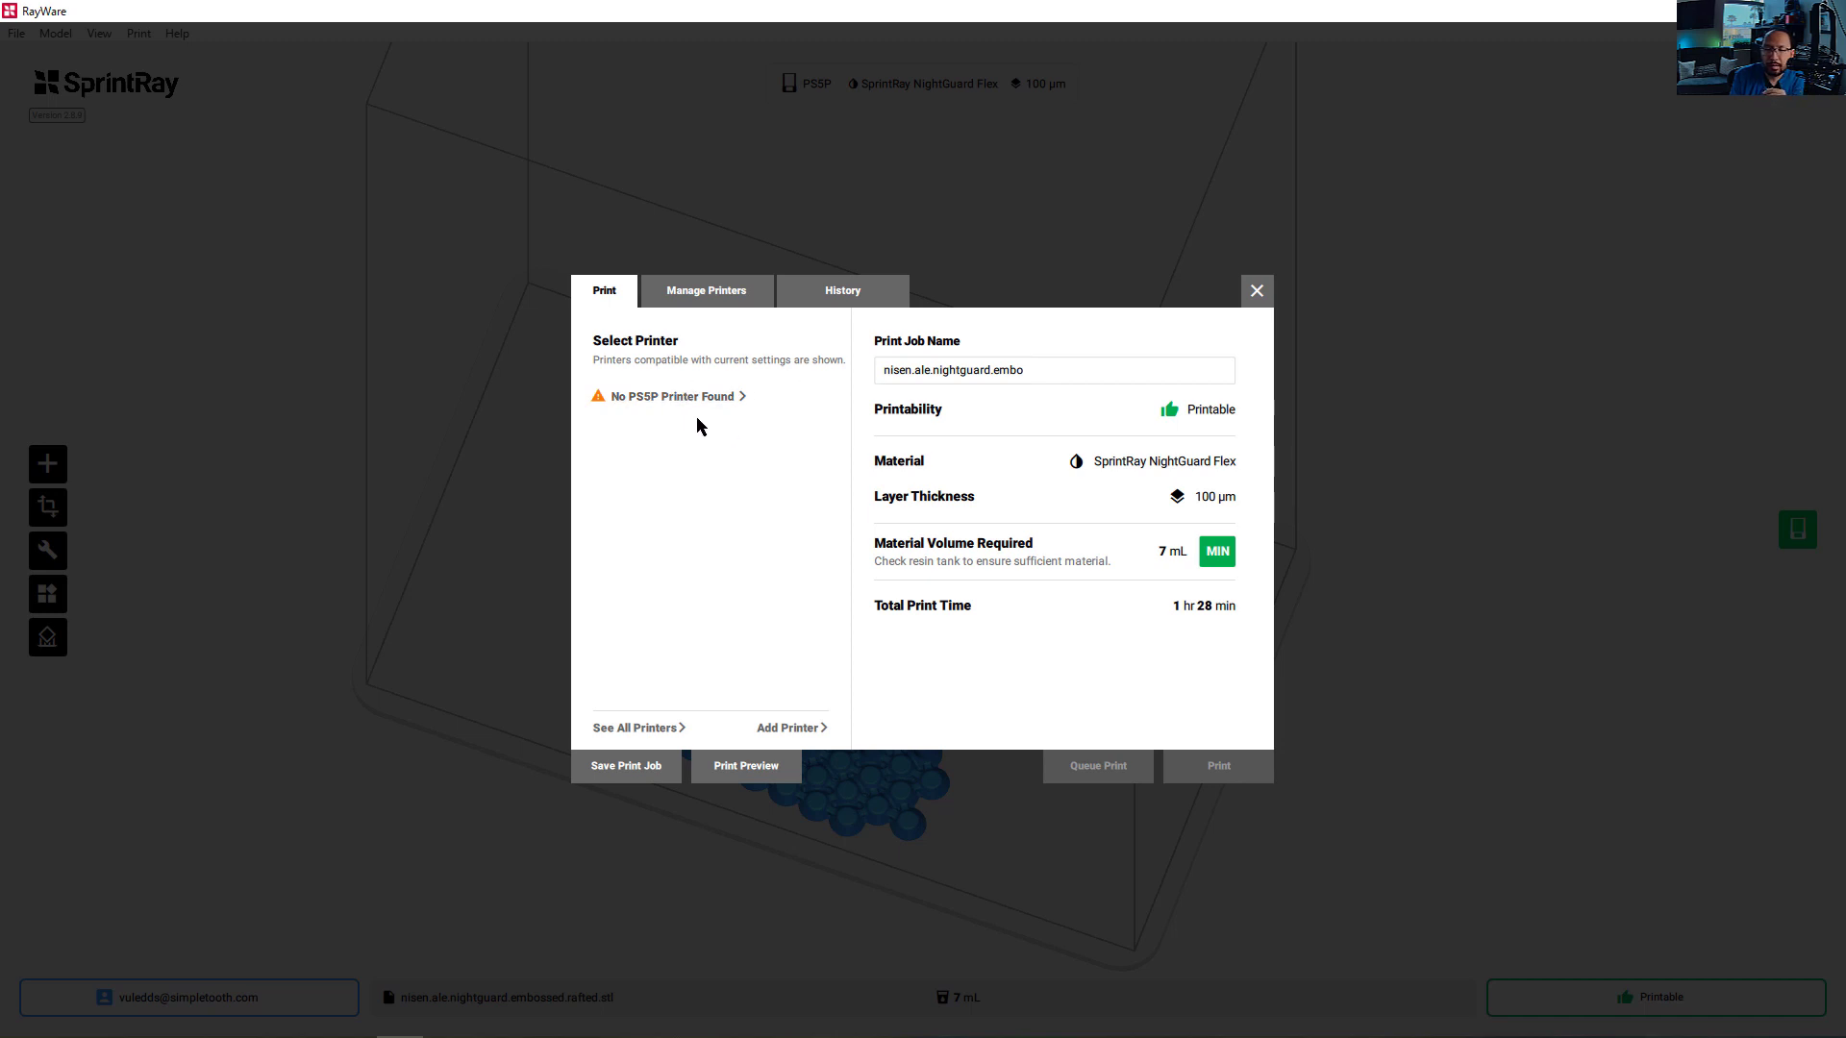
mouse_move(610, 411)
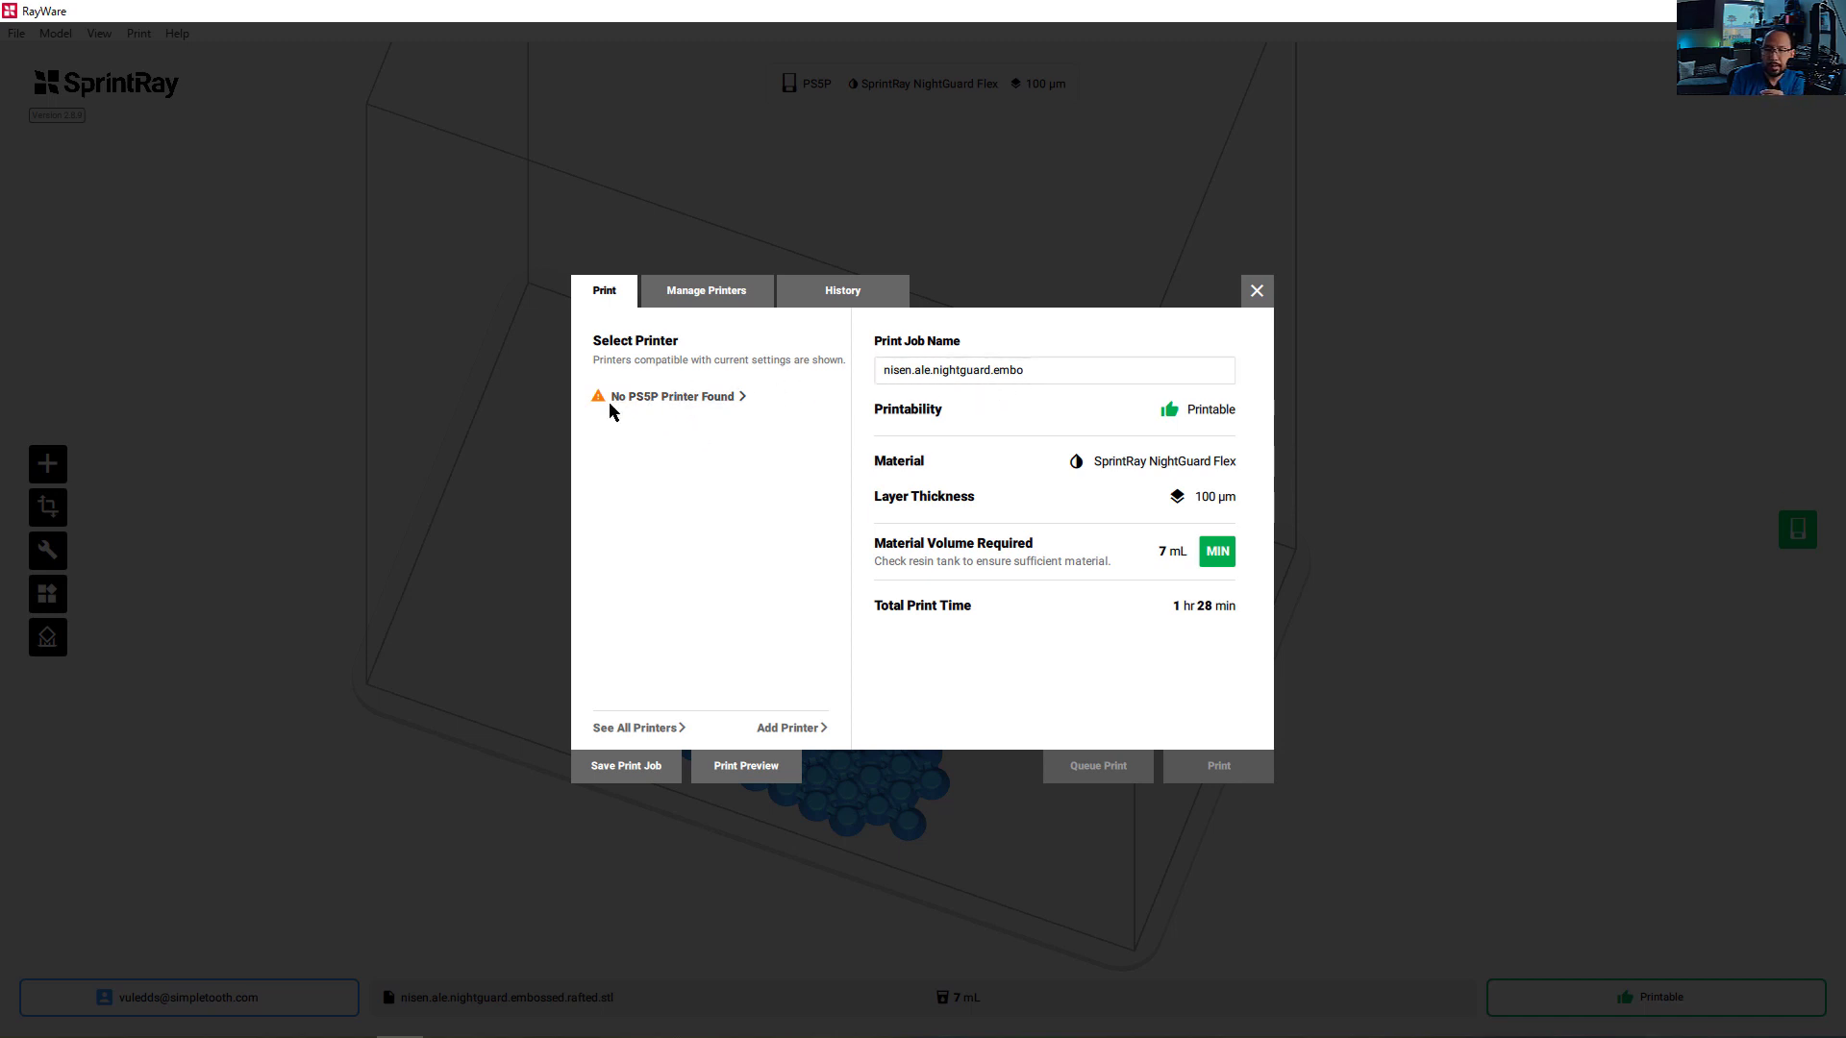
mouse_move(740, 418)
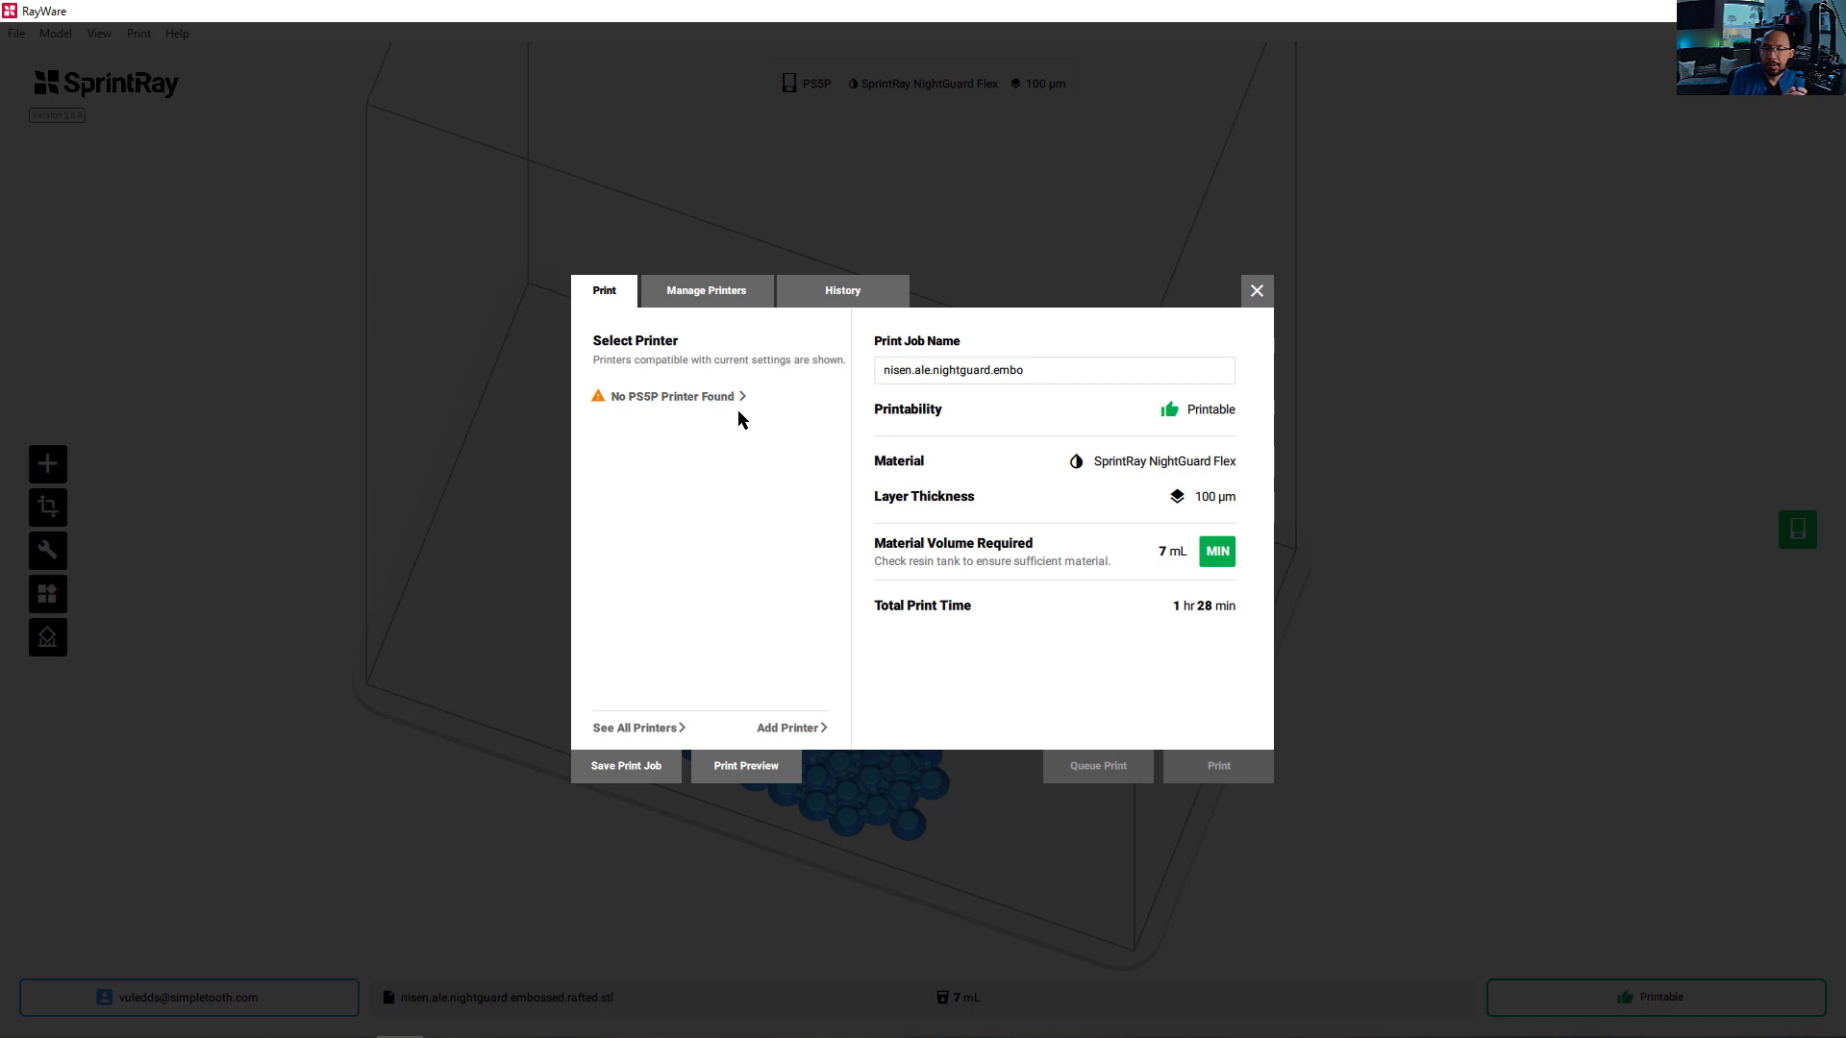
mouse_move(760, 447)
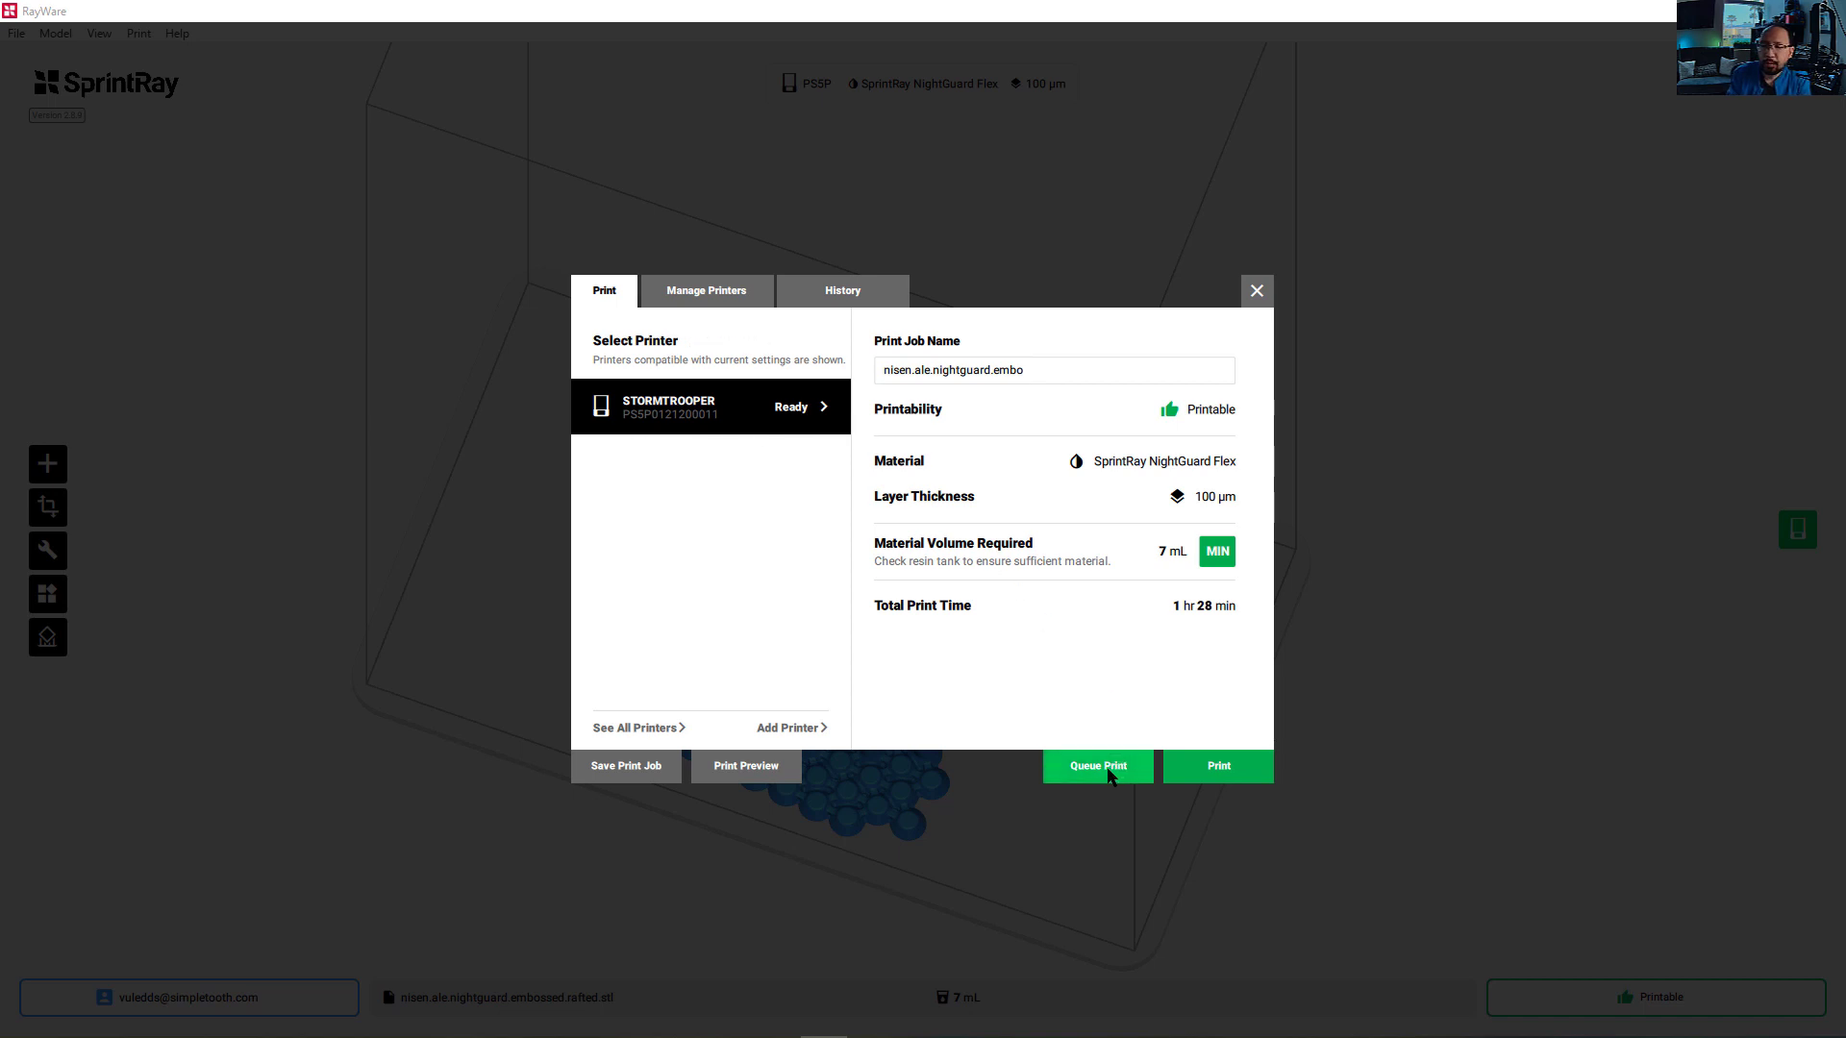
mouse_move(1017, 684)
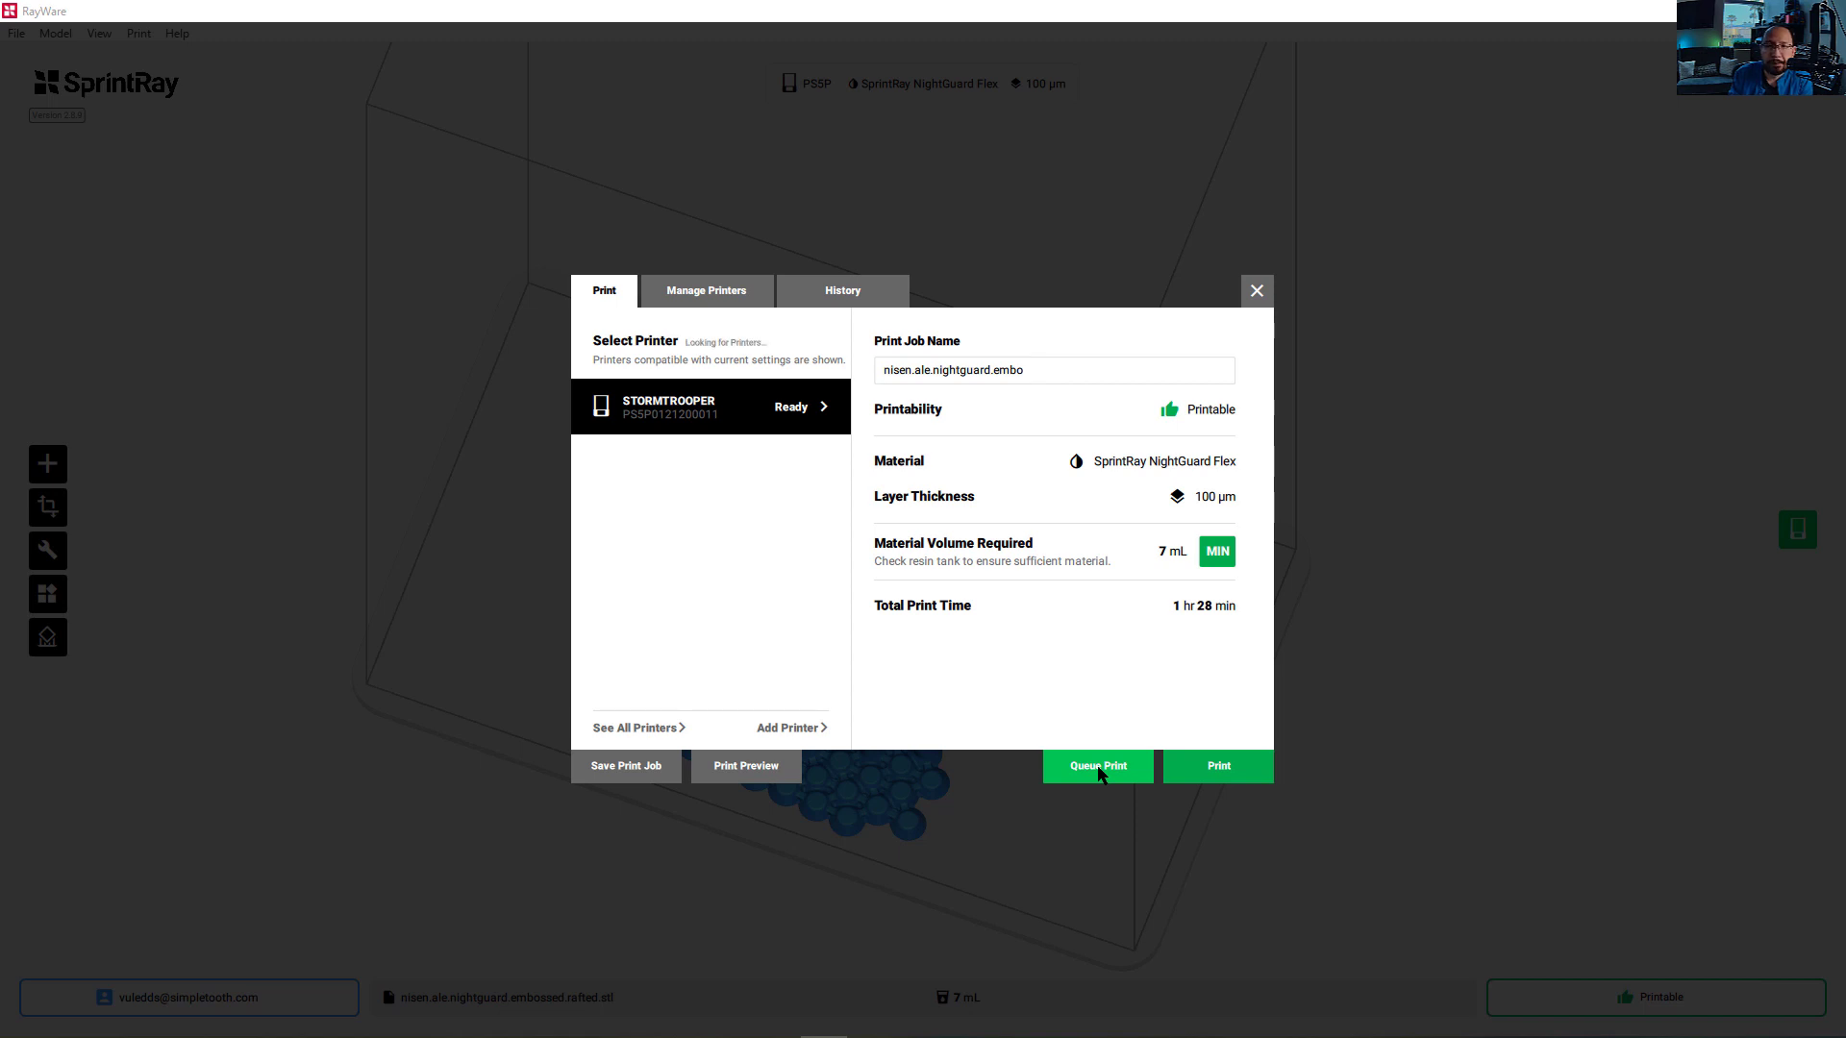
left_click(1096, 766)
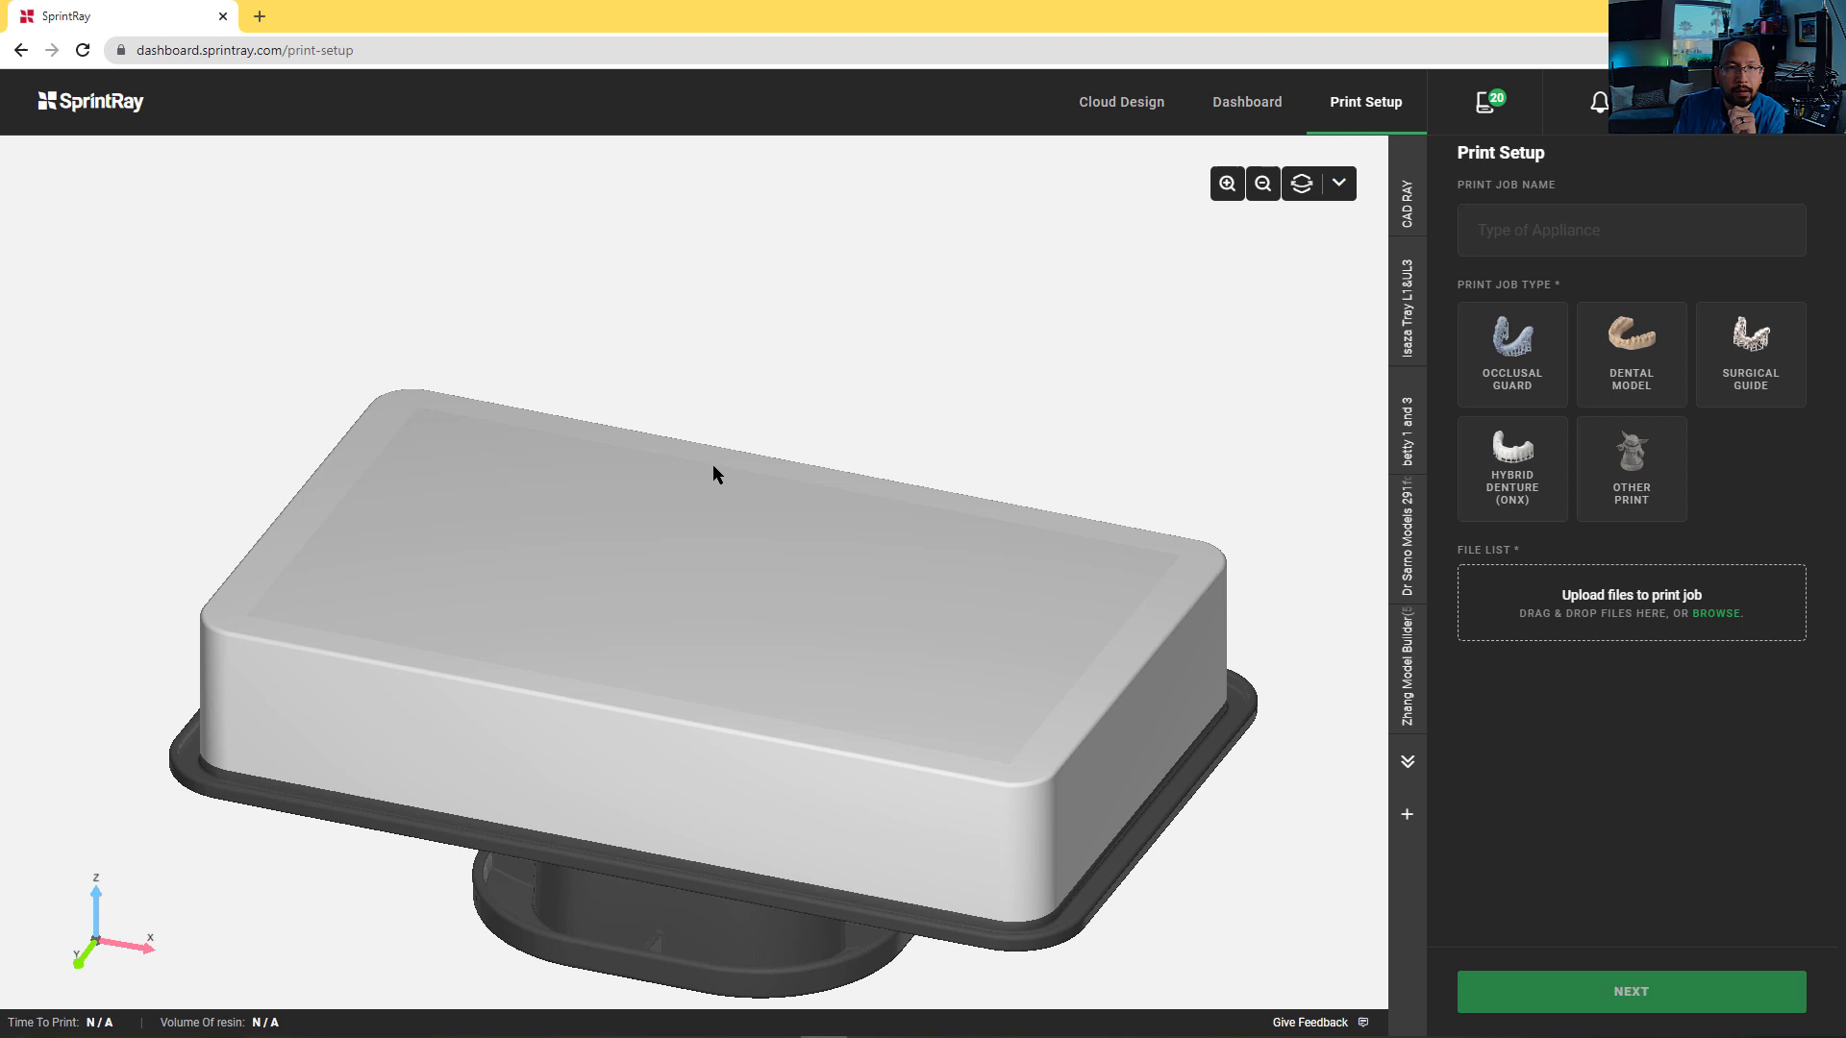
mouse_move(514, 557)
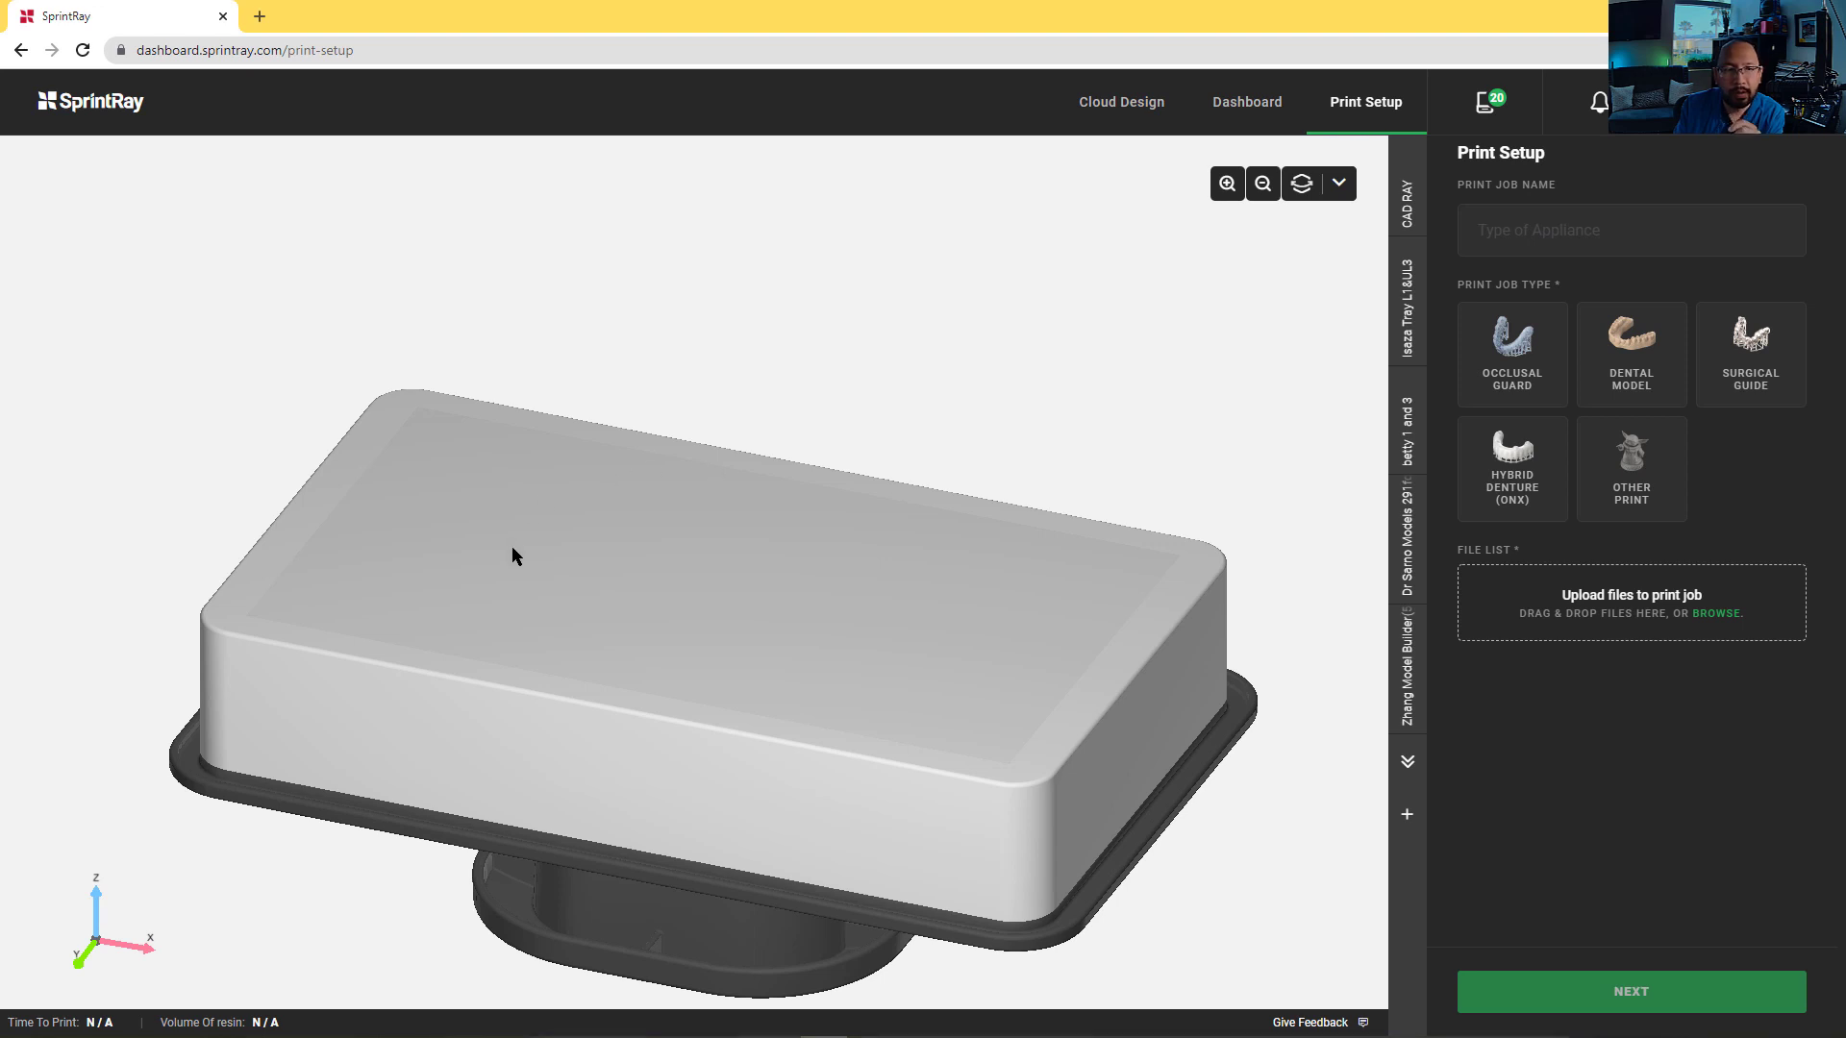
mouse_move(1092, 591)
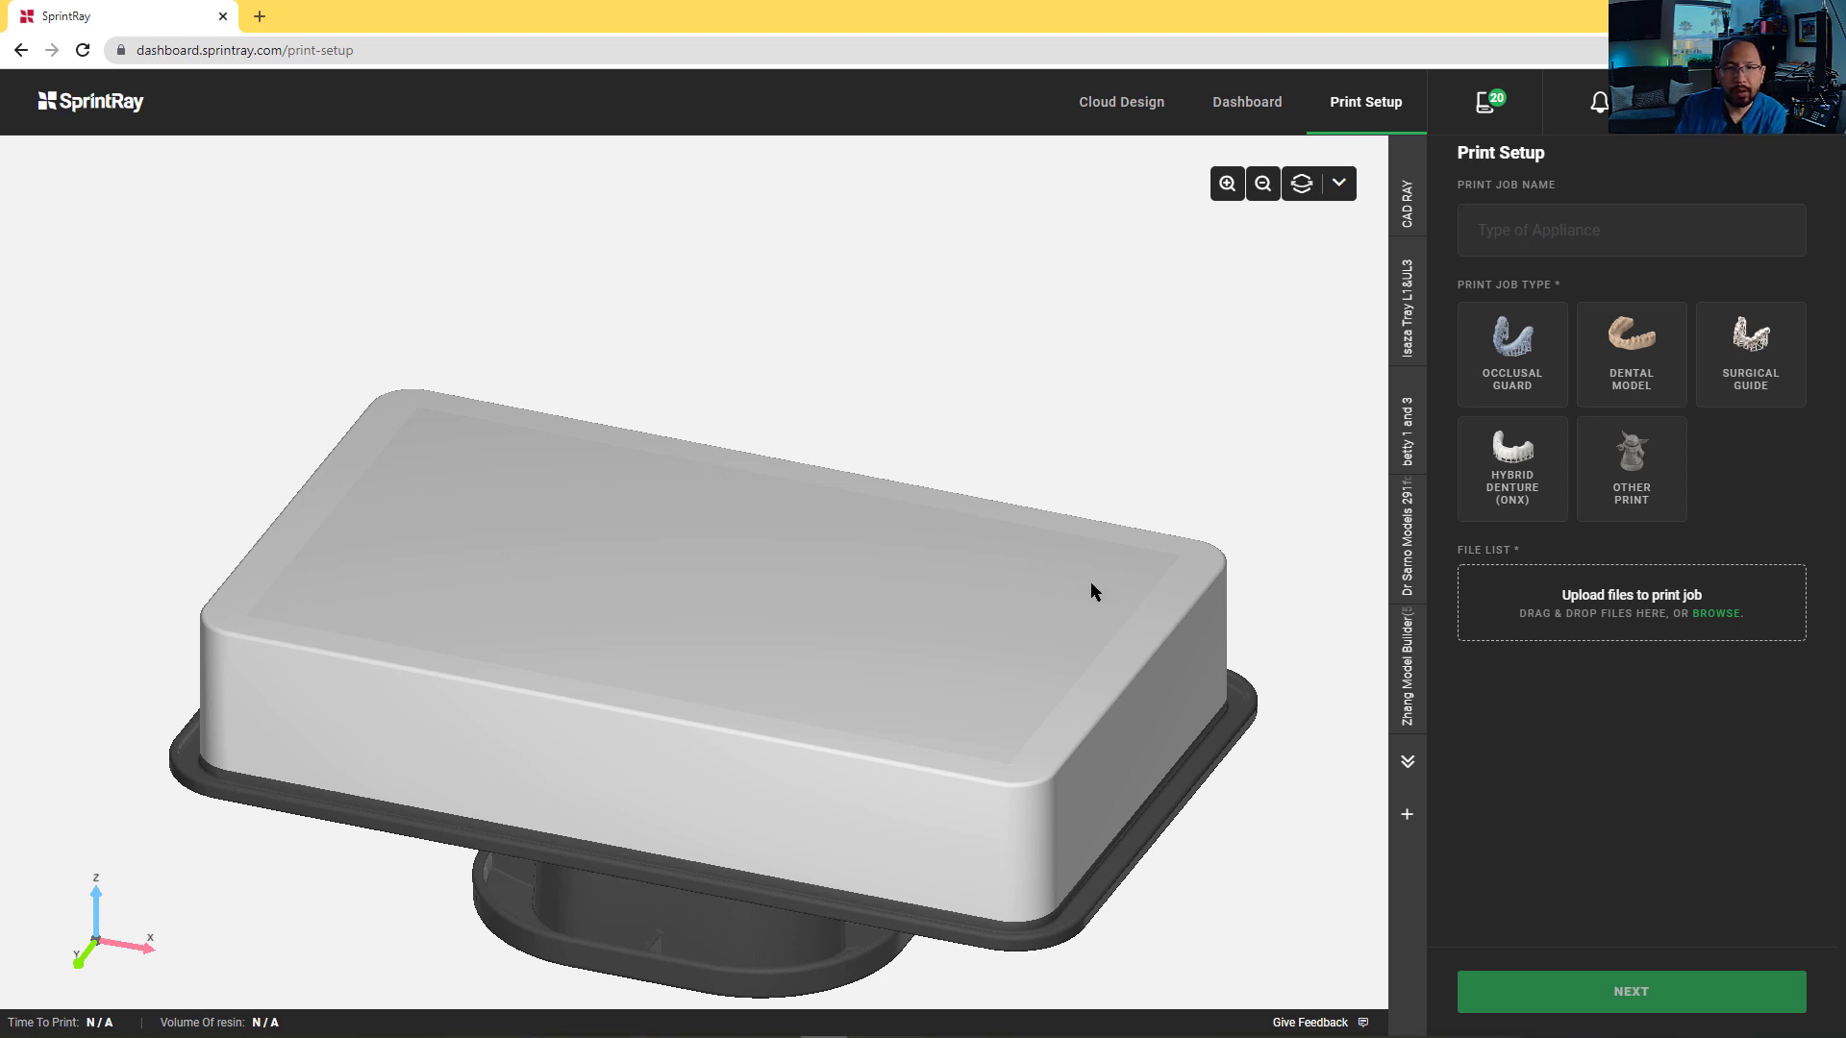
Try the Occlusal Guard, Surgical Guide and Dental Model job types, then settle on Other Print
left_click(1511, 353)
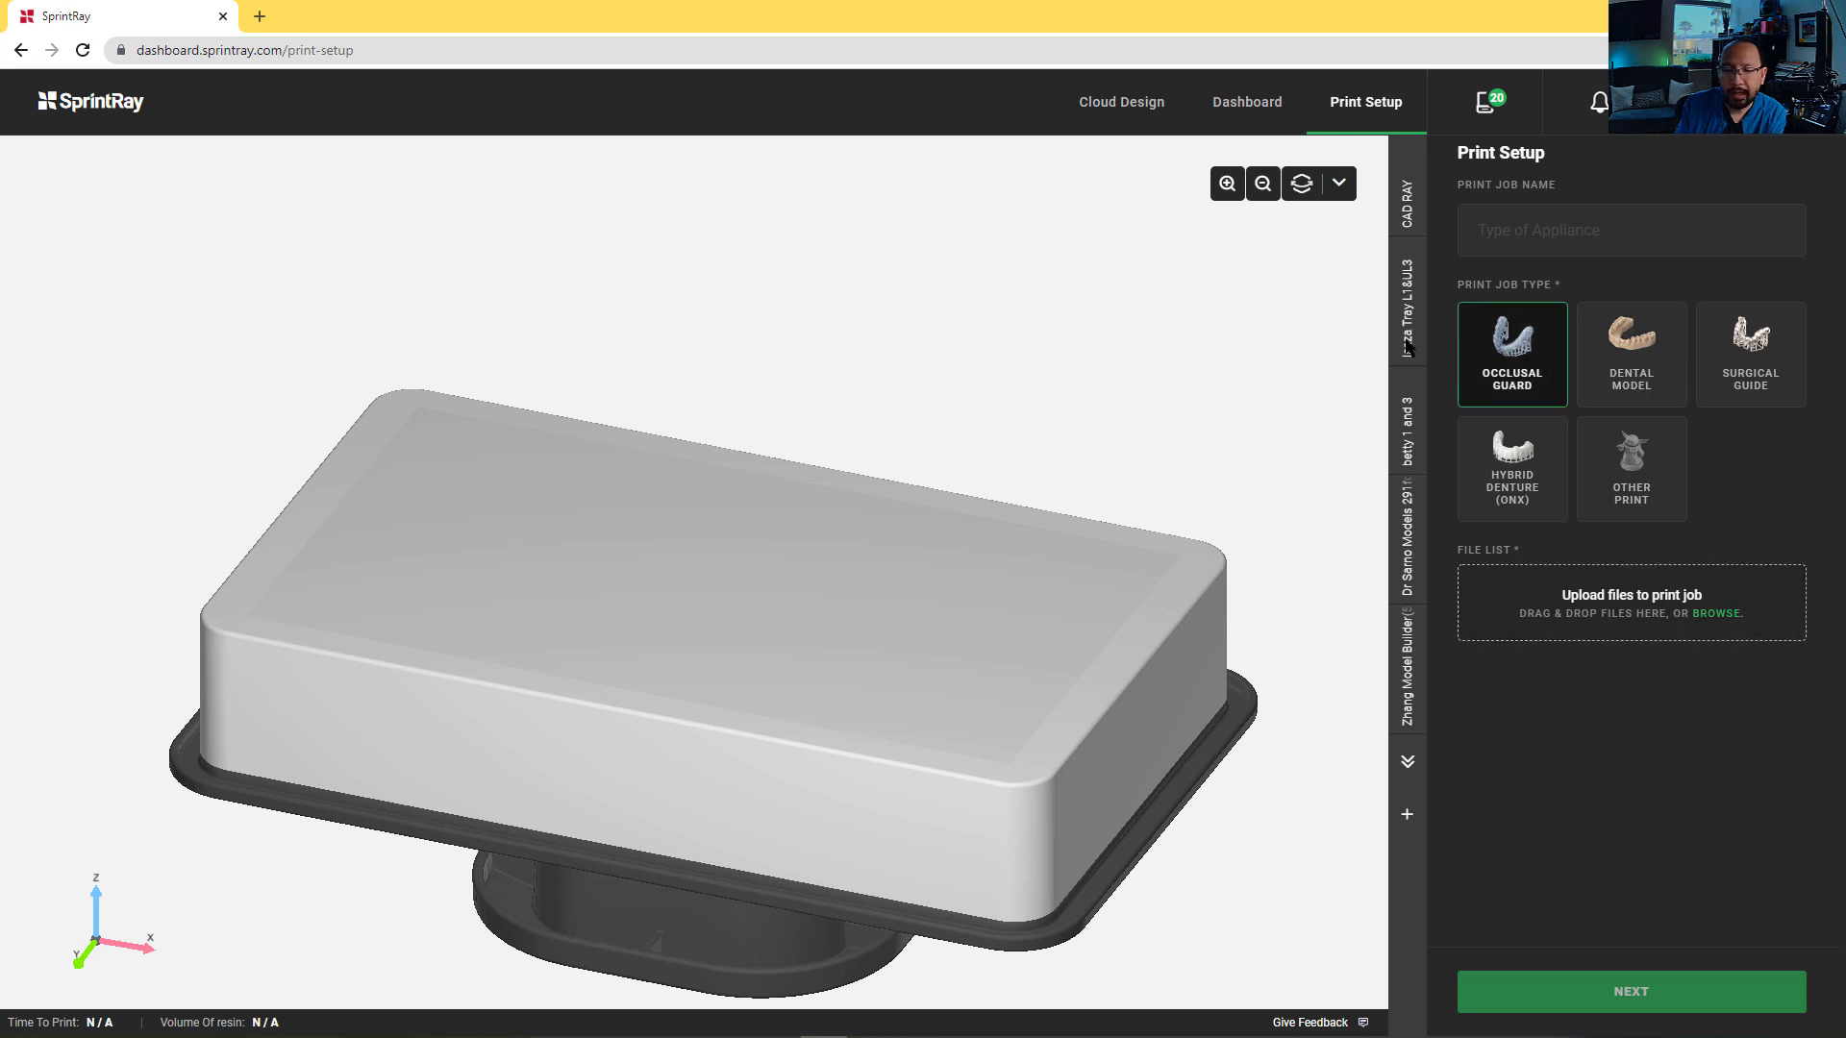
left_click(1750, 353)
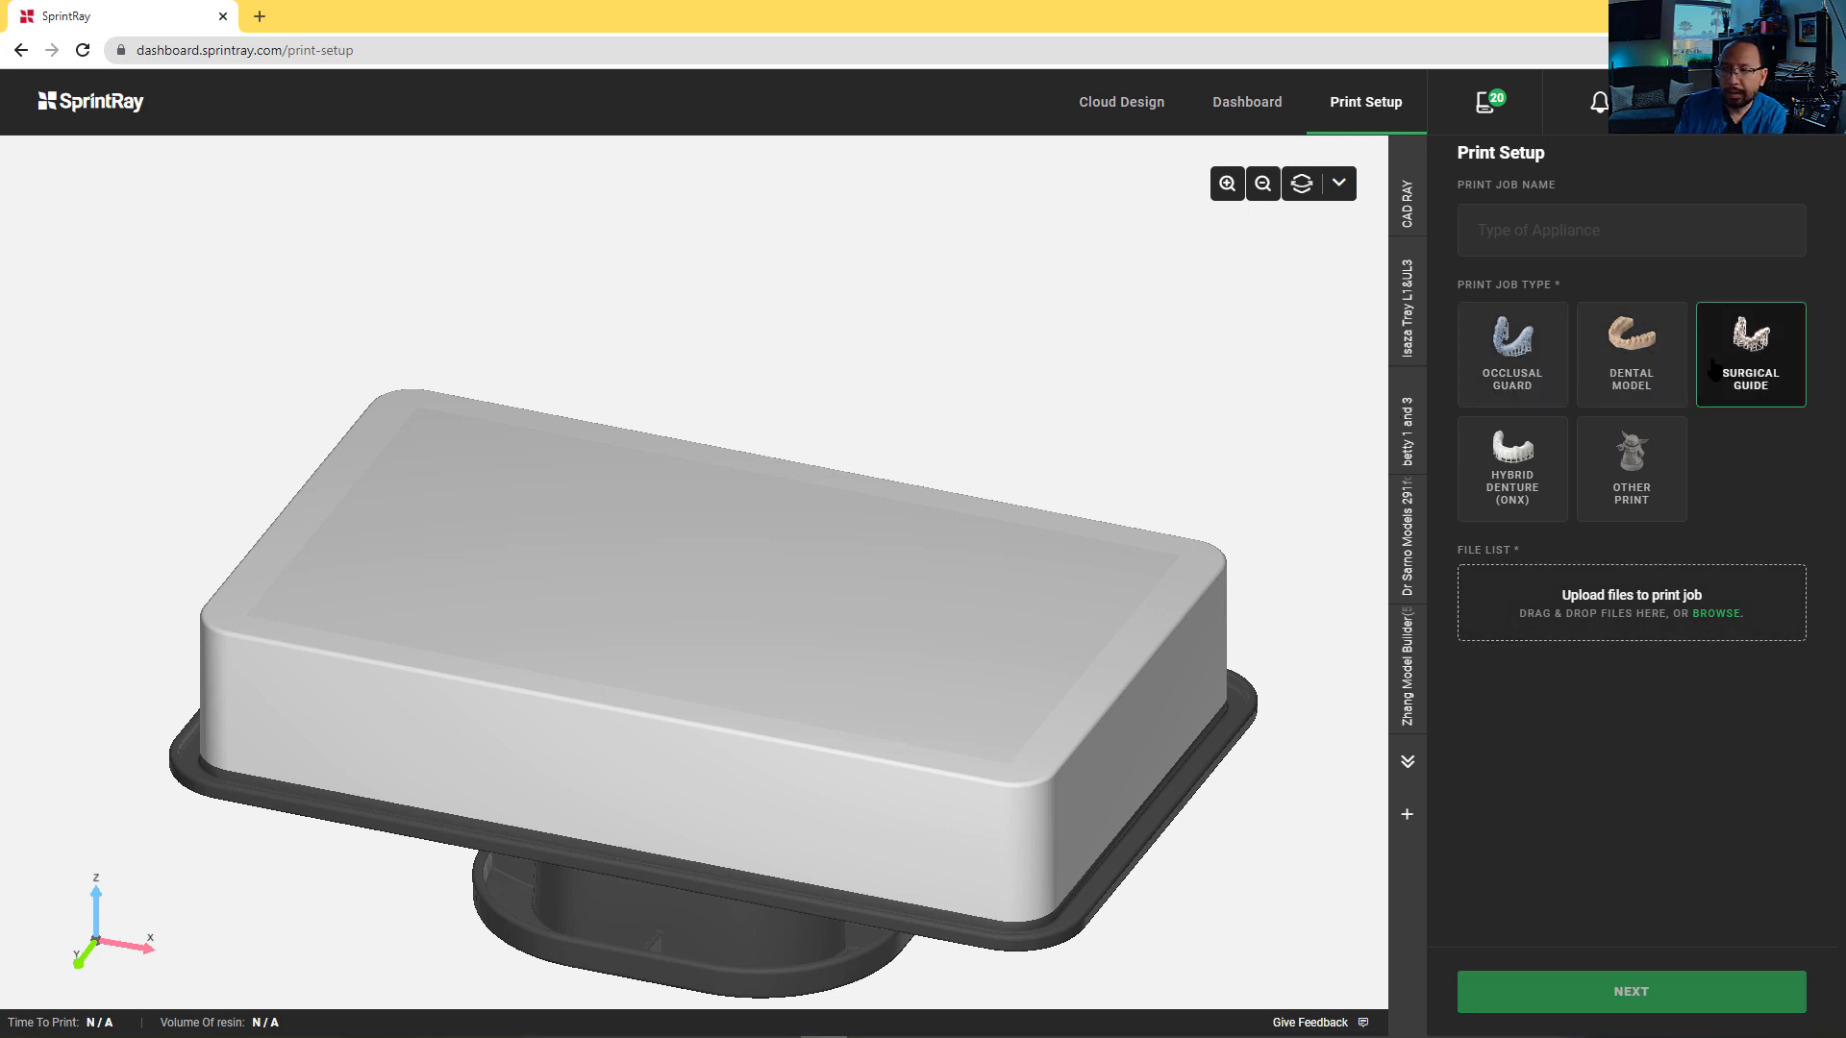
left_click(1631, 353)
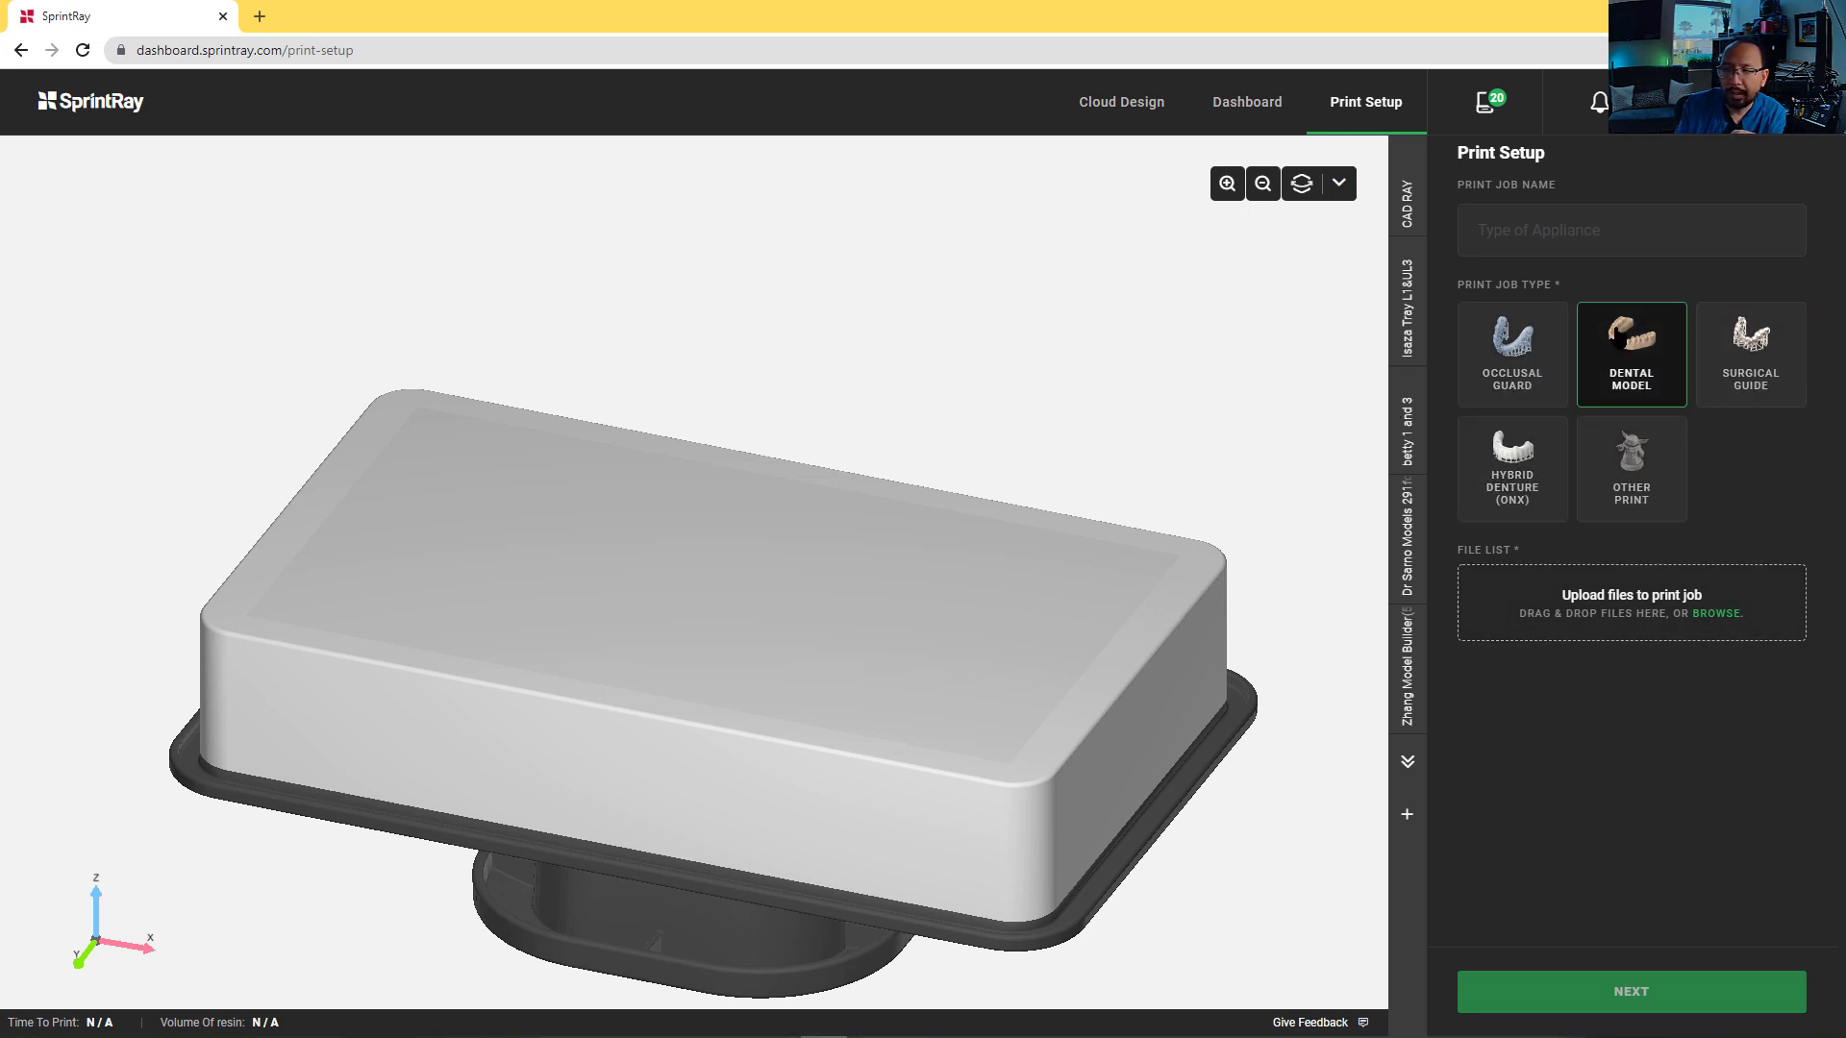
left_click(1631, 469)
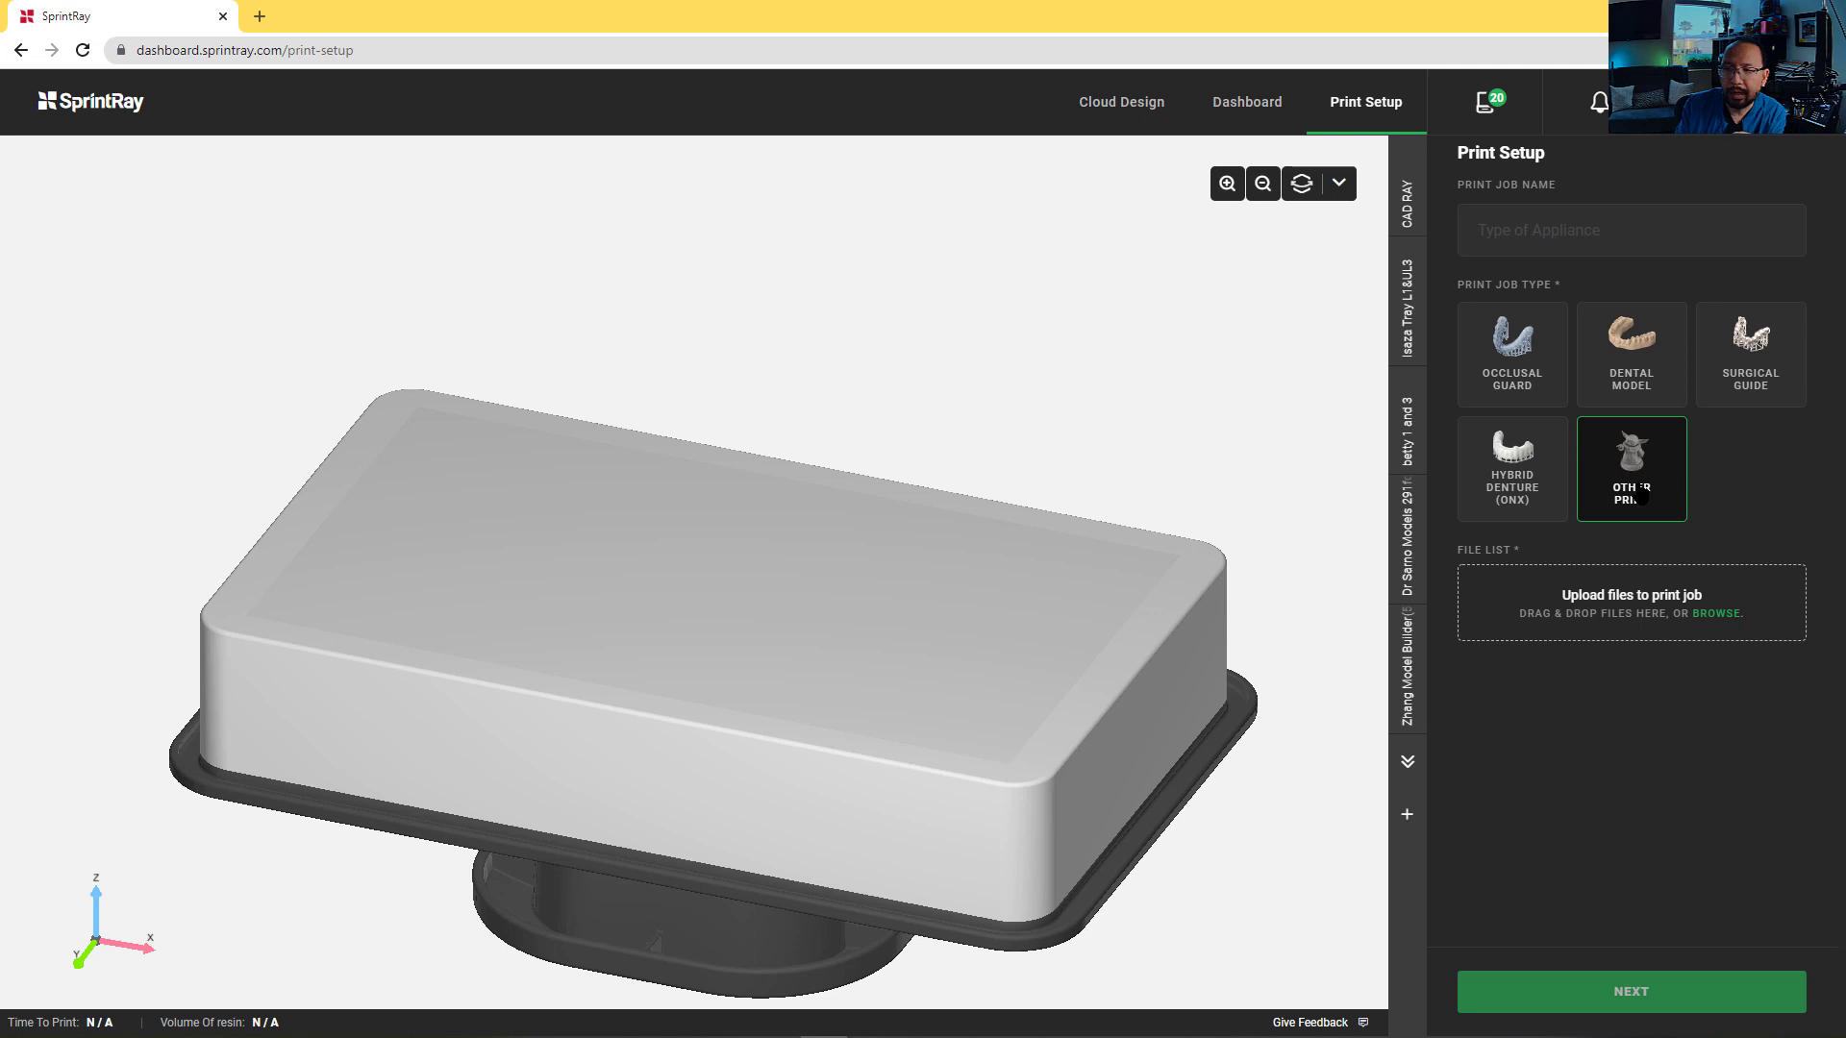
left_click(1512, 353)
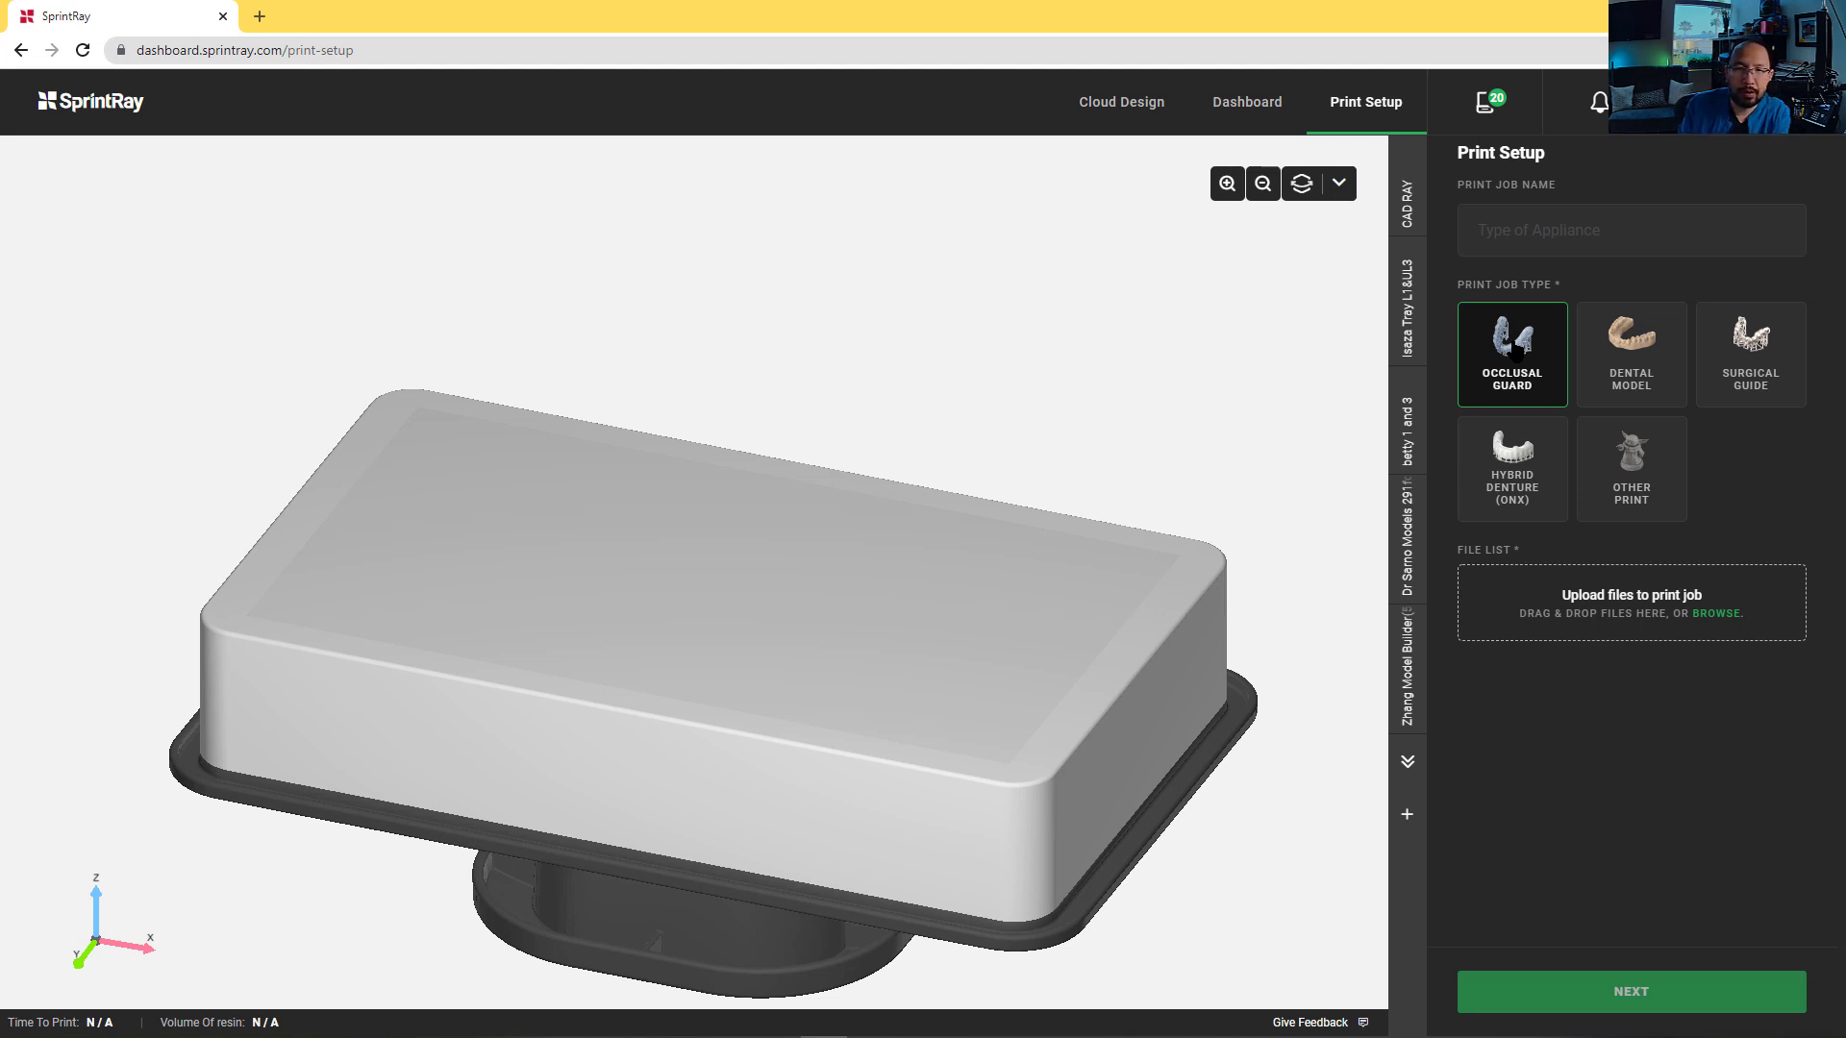
left_click(1630, 468)
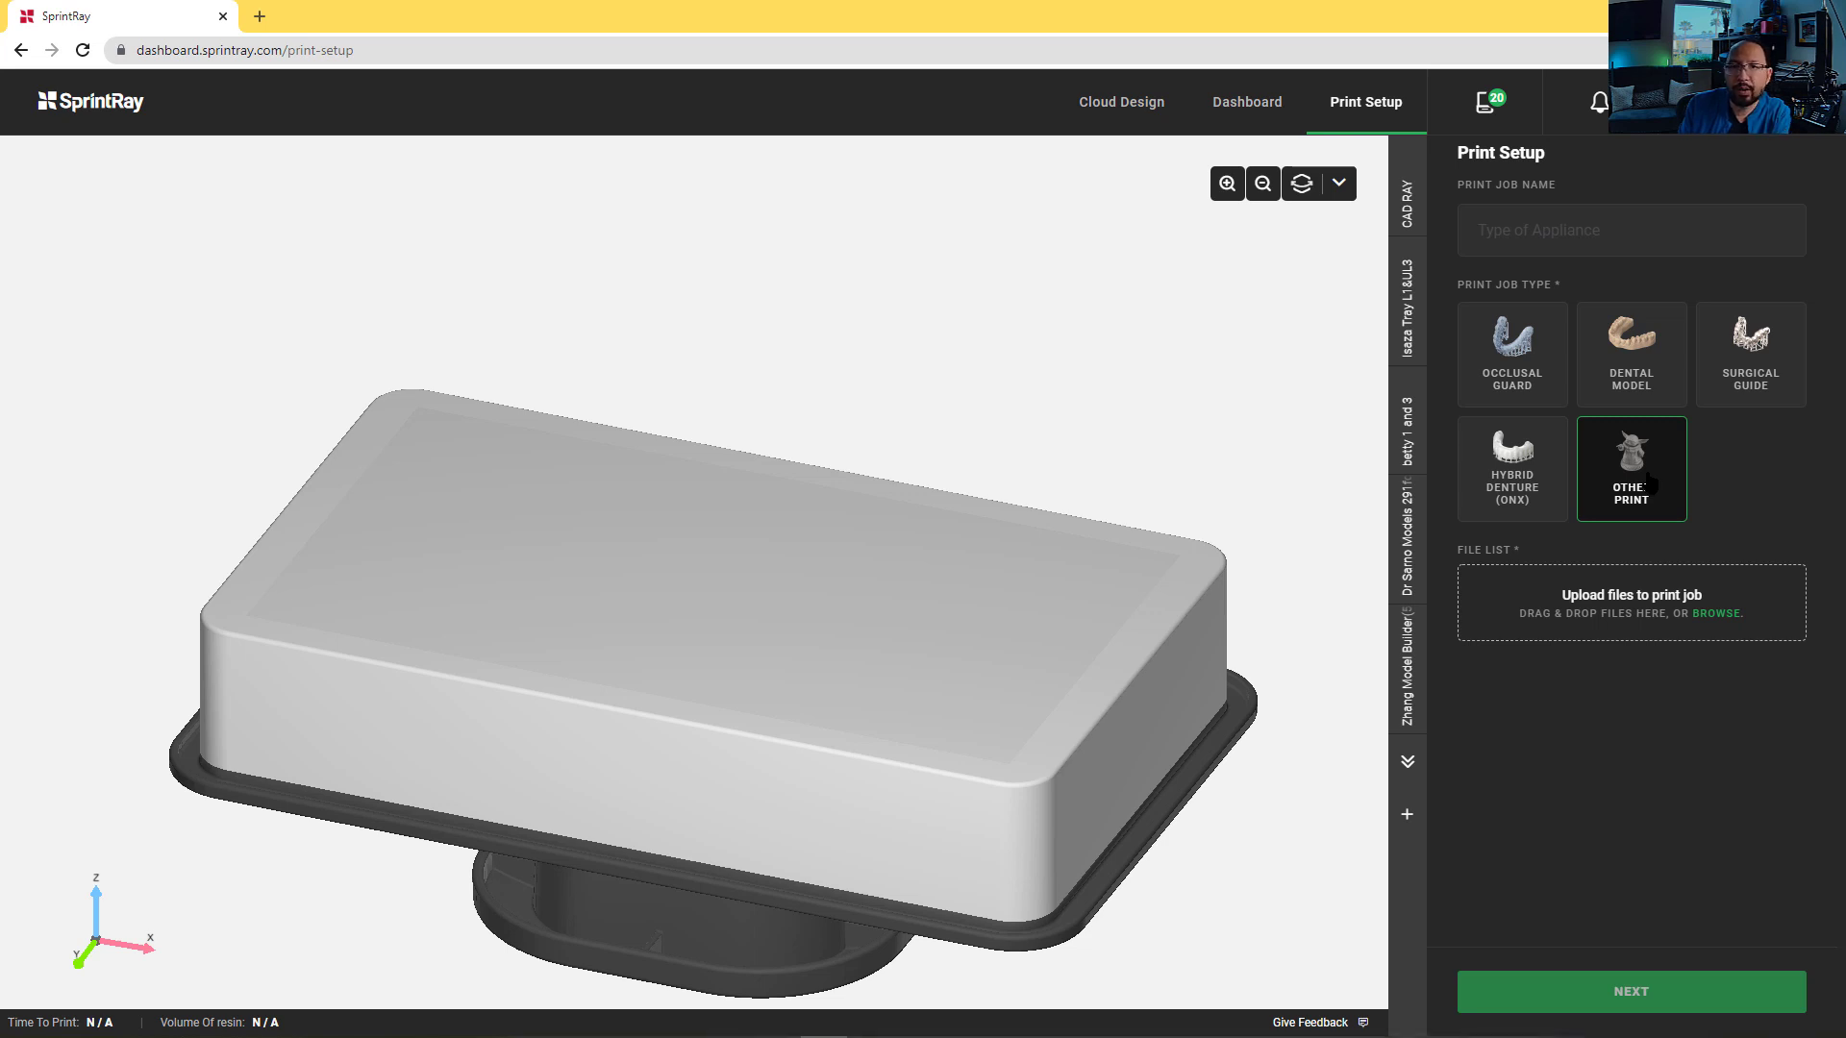
left_click(1630, 469)
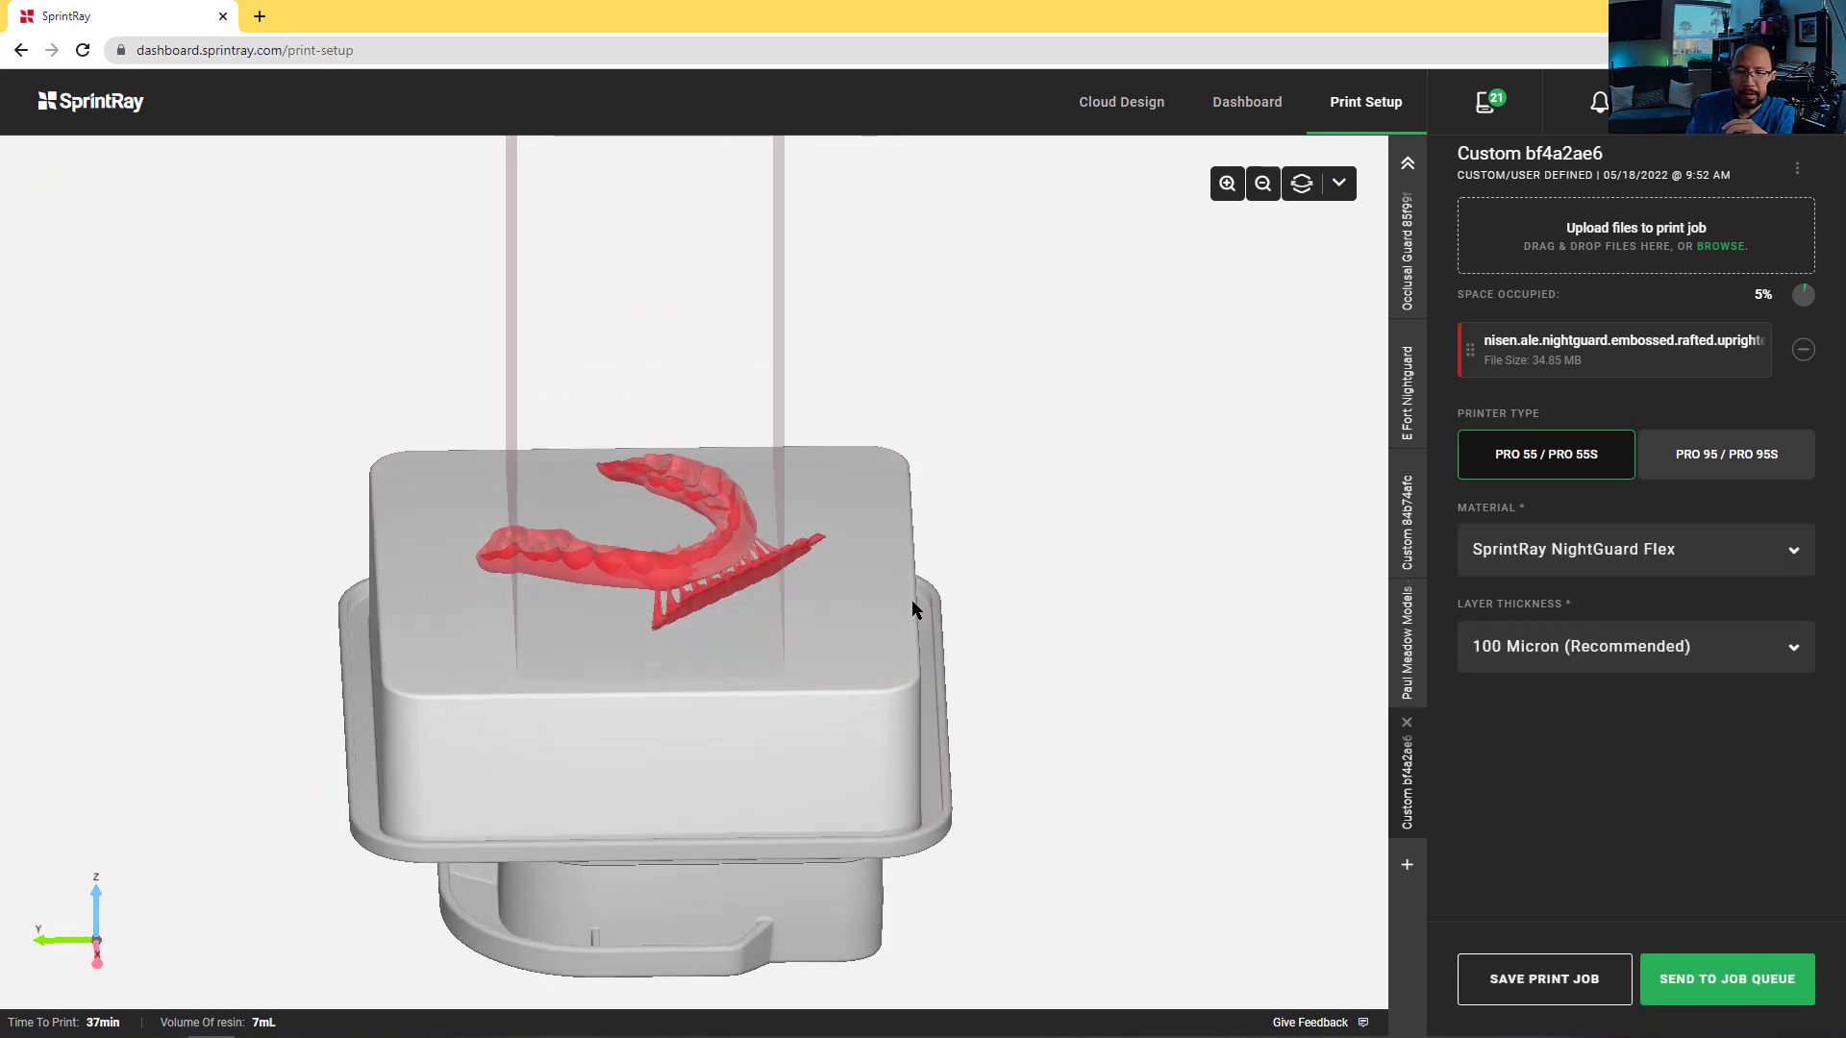
Orbit to a side view and make the raft face the guard's new base
left_click_drag(918, 609, 535, 645)
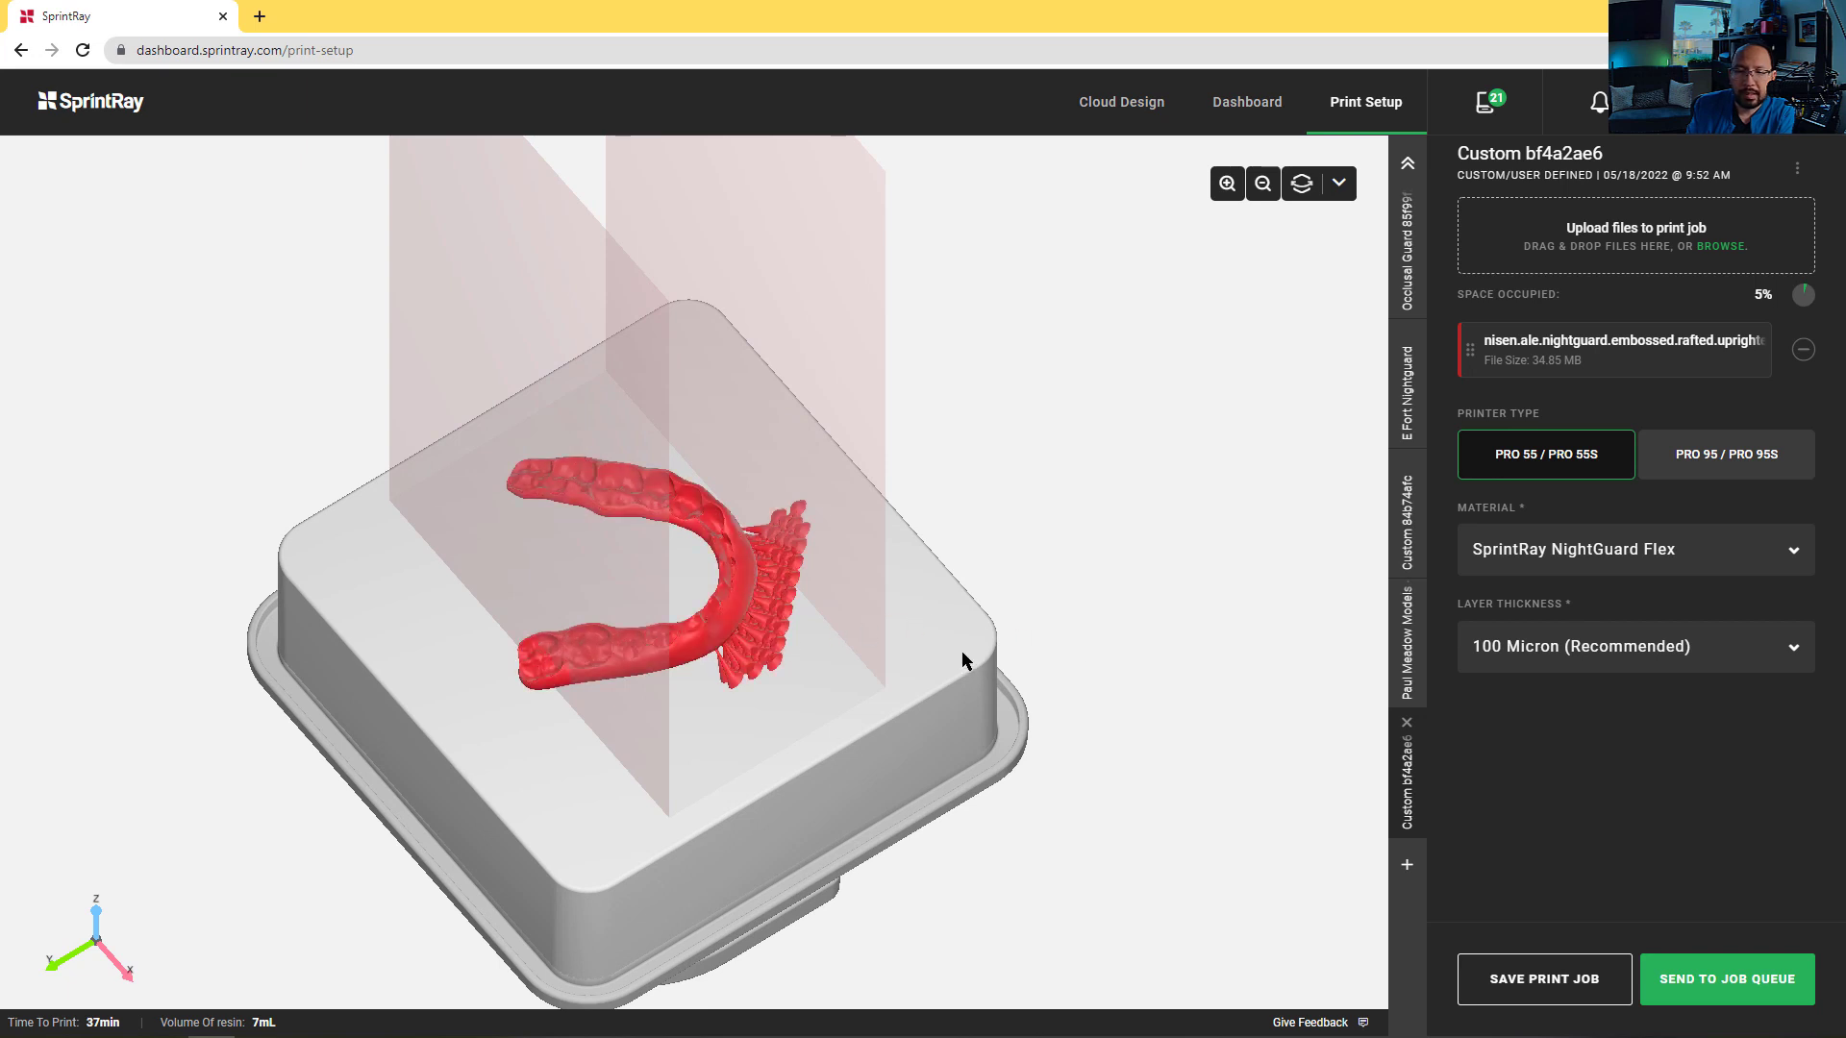
left_click_drag(963, 660, 997, 715)
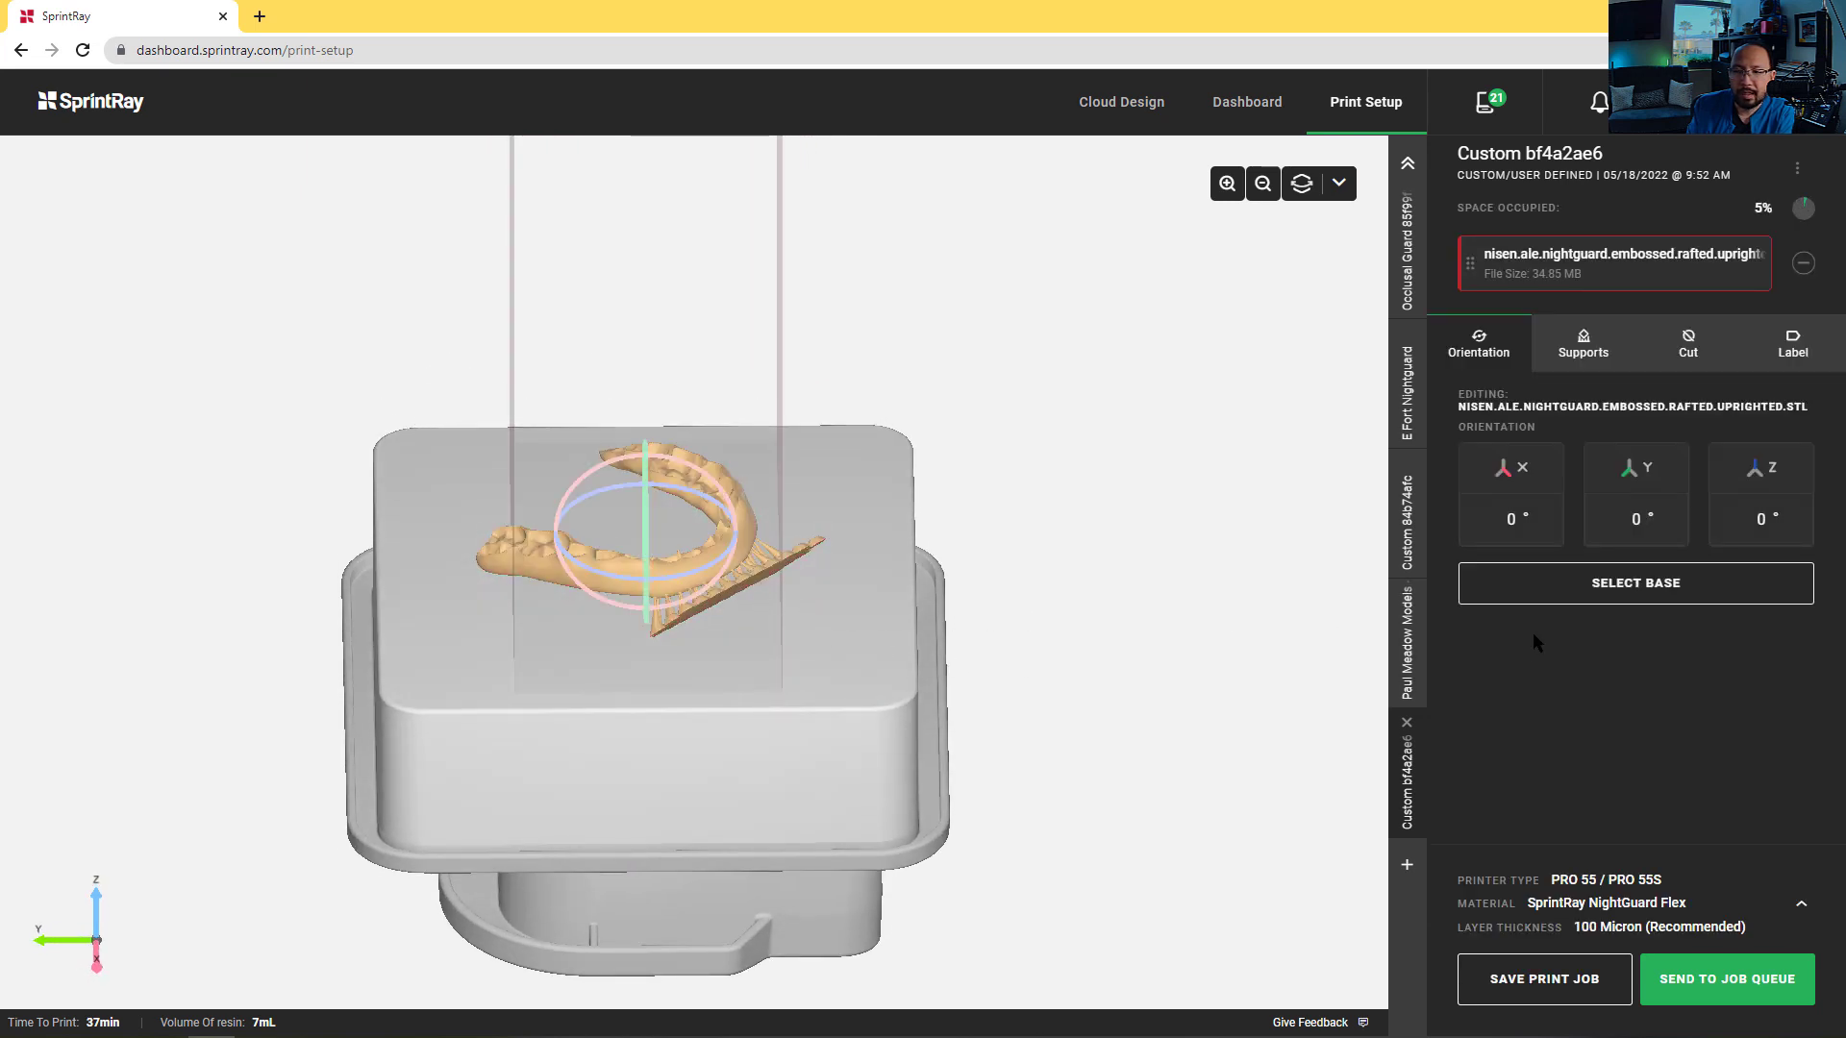
left_click(1635, 583)
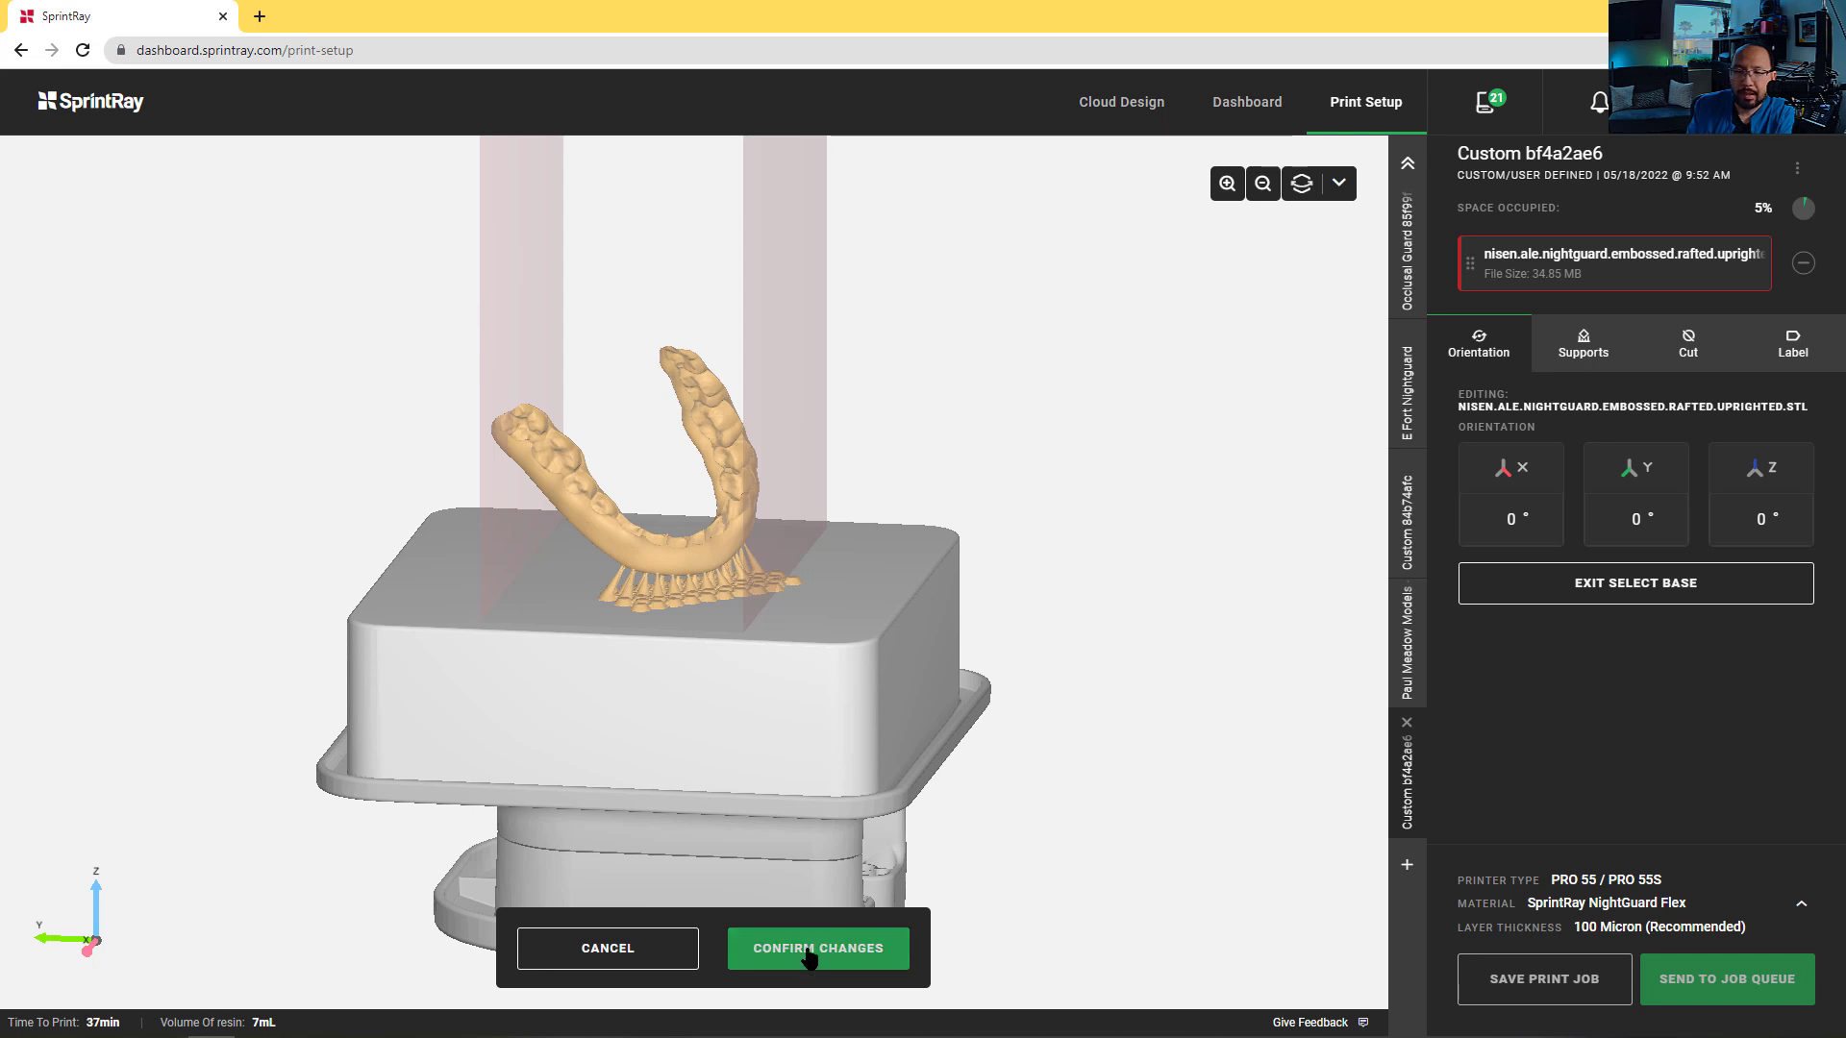
mouse_move(1065, 833)
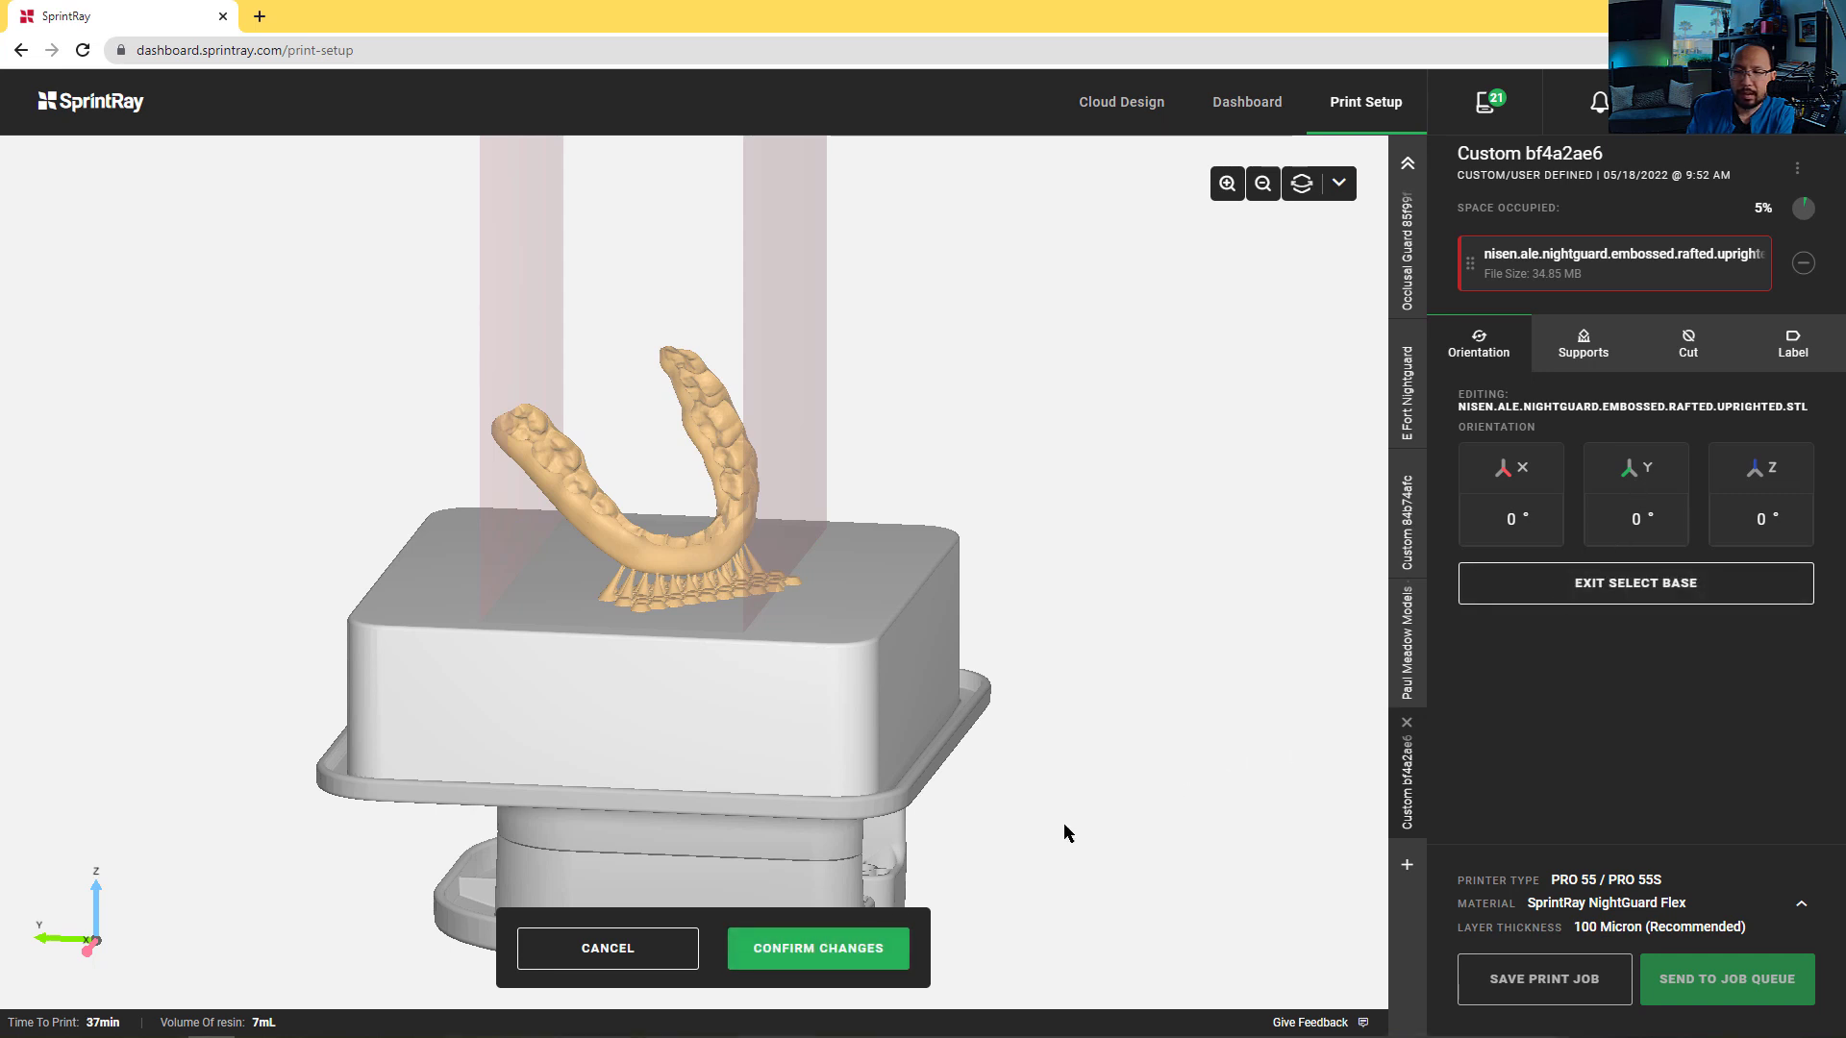
left_click(818, 948)
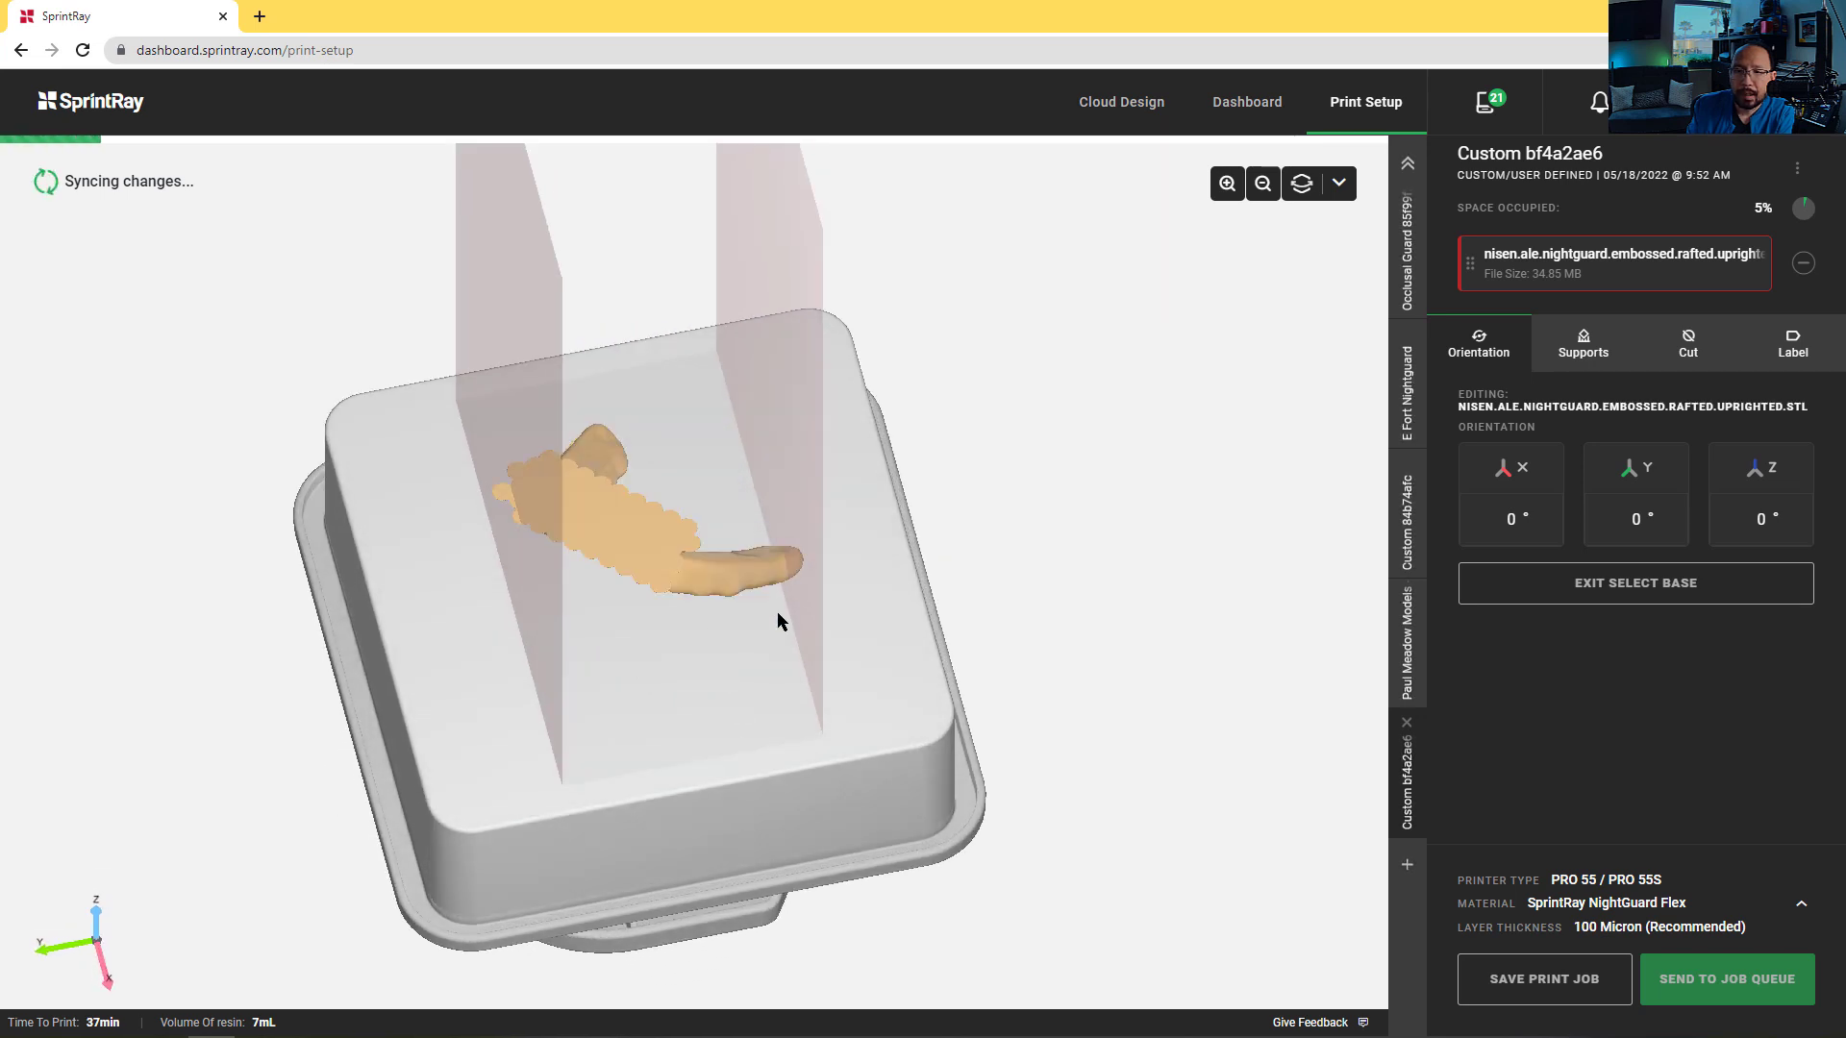
Deselect the guard, orbit to a side view, and tilt it on its raft
left_click(1635, 583)
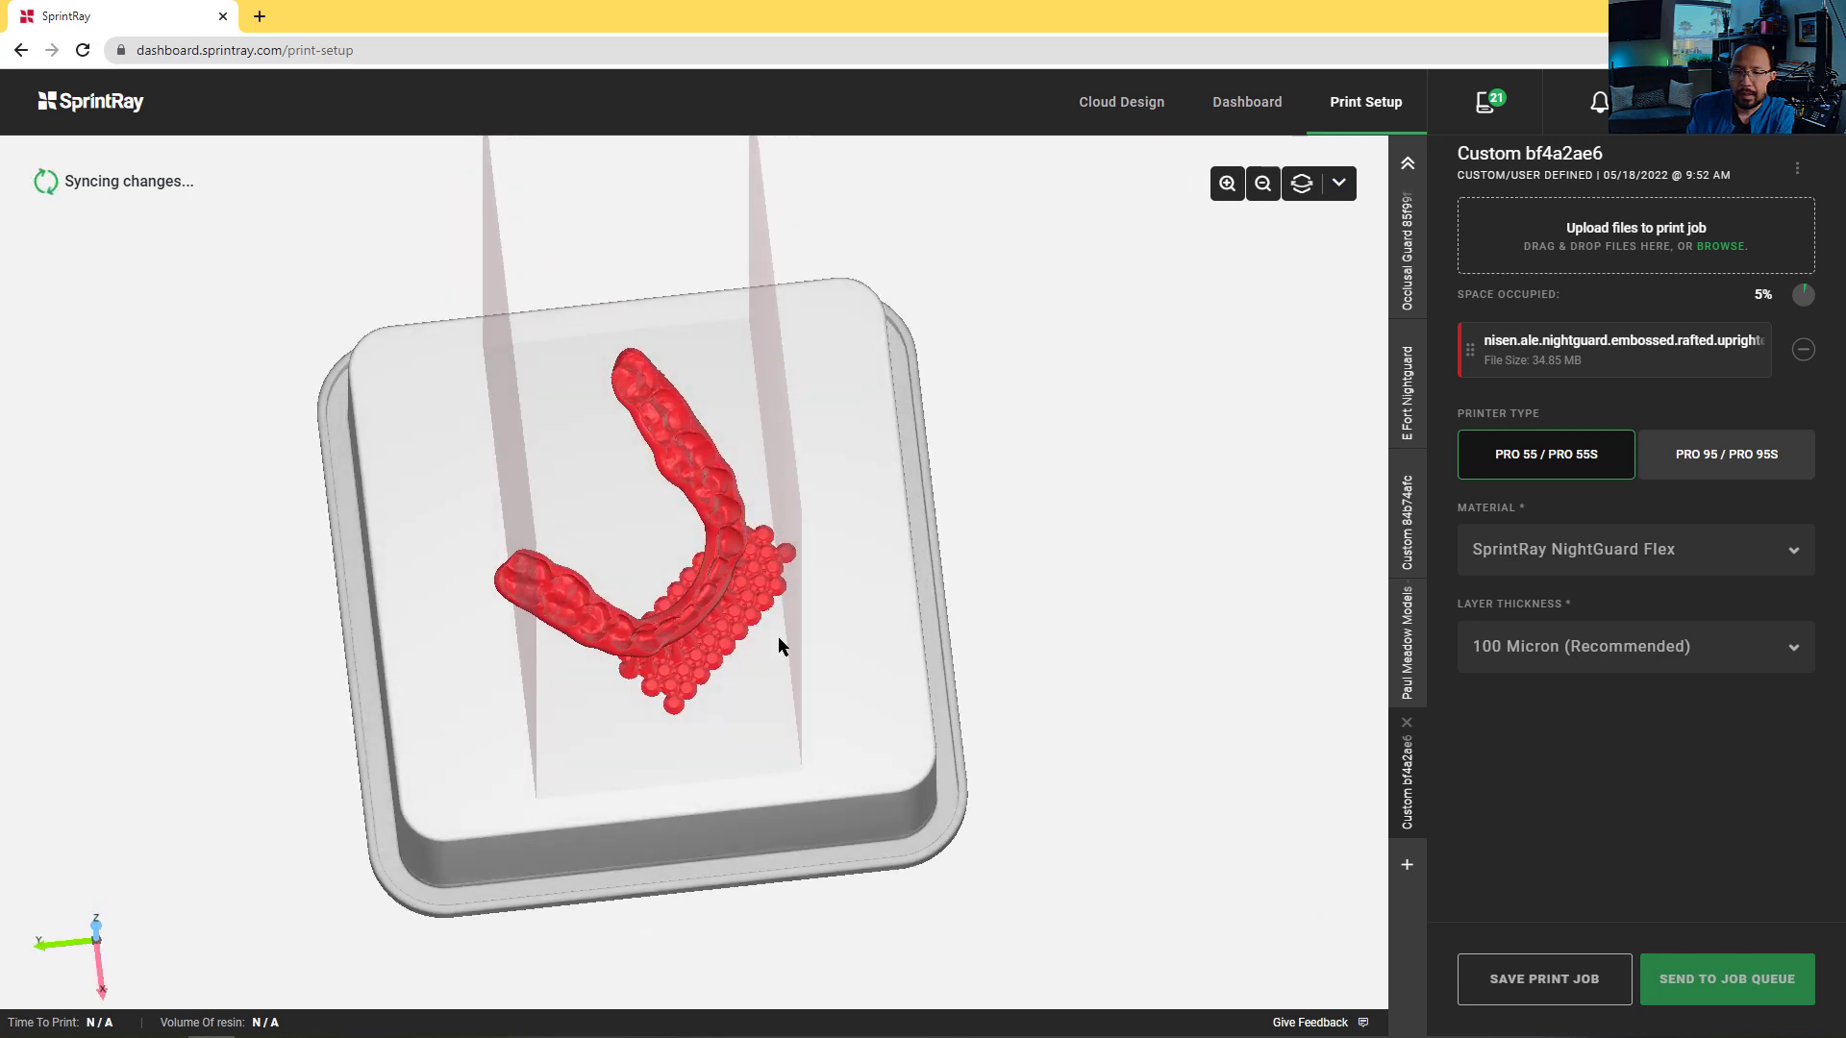
left_click_drag(777, 646, 707, 603)
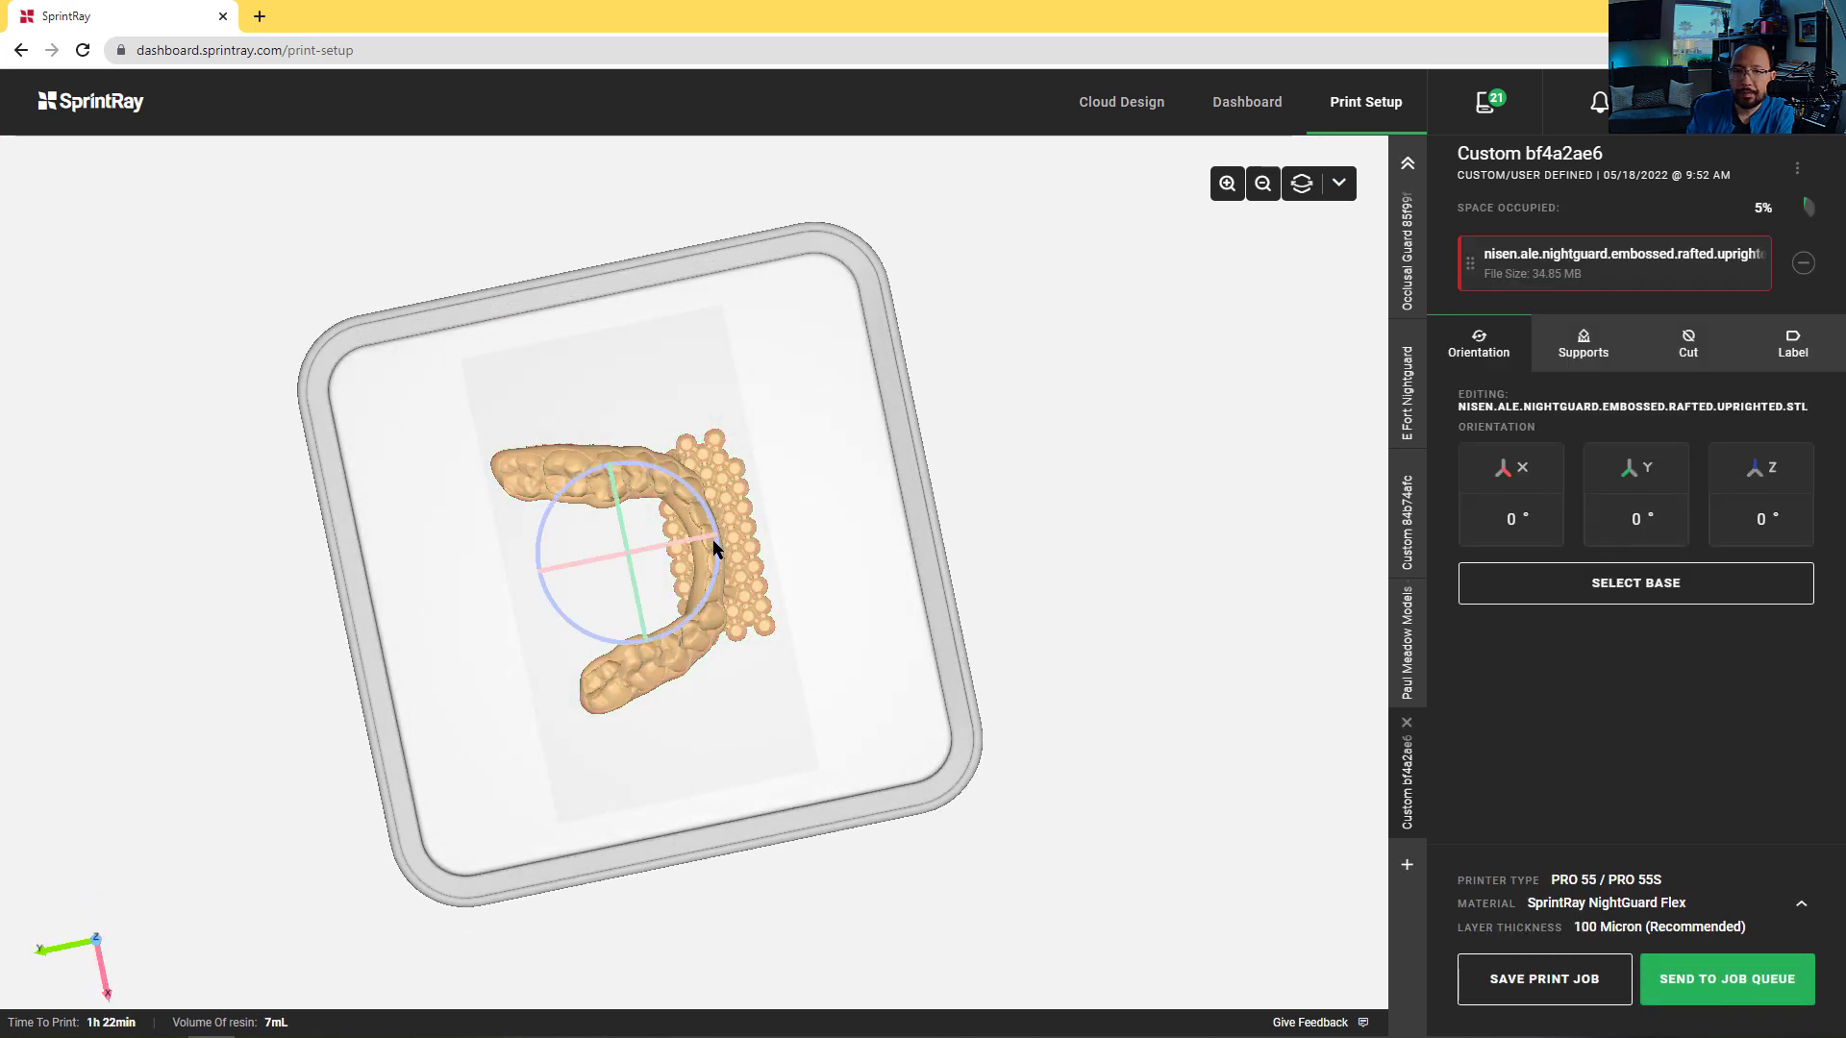
left_click_drag(707, 554, 871, 389)
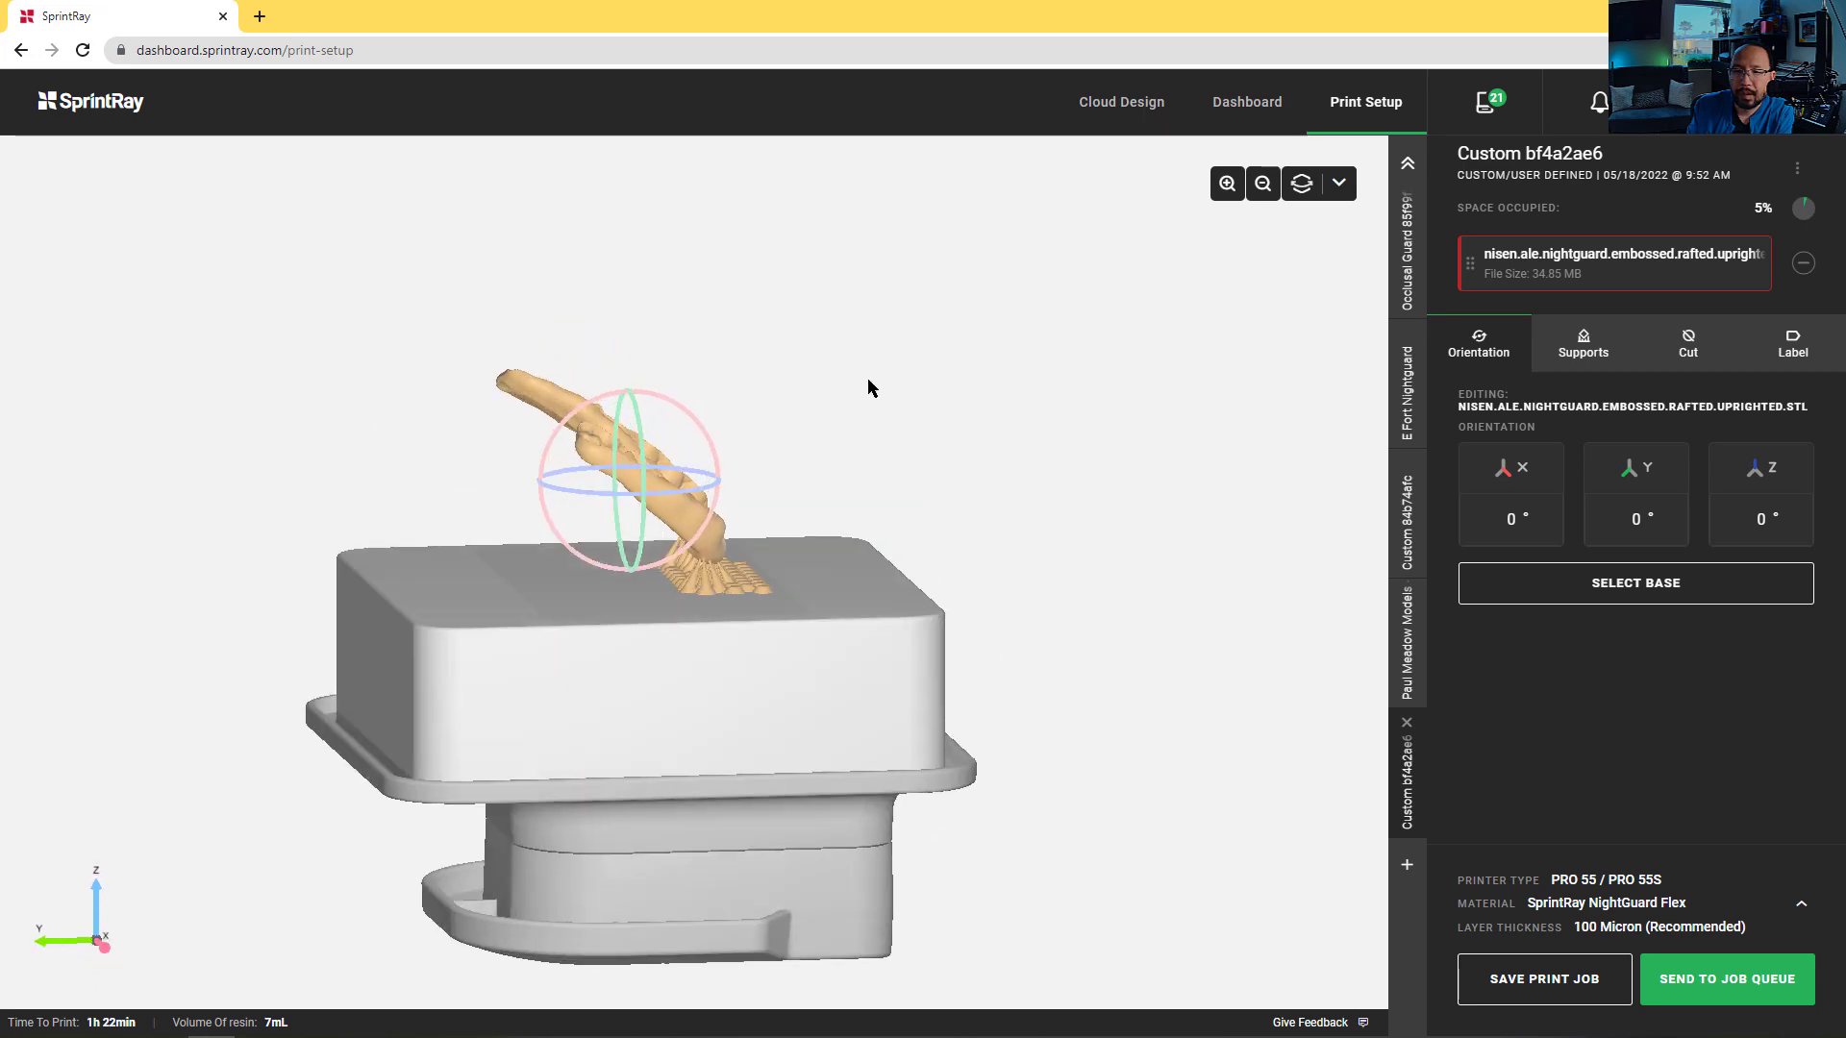
left_click_drag(871, 388, 841, 508)
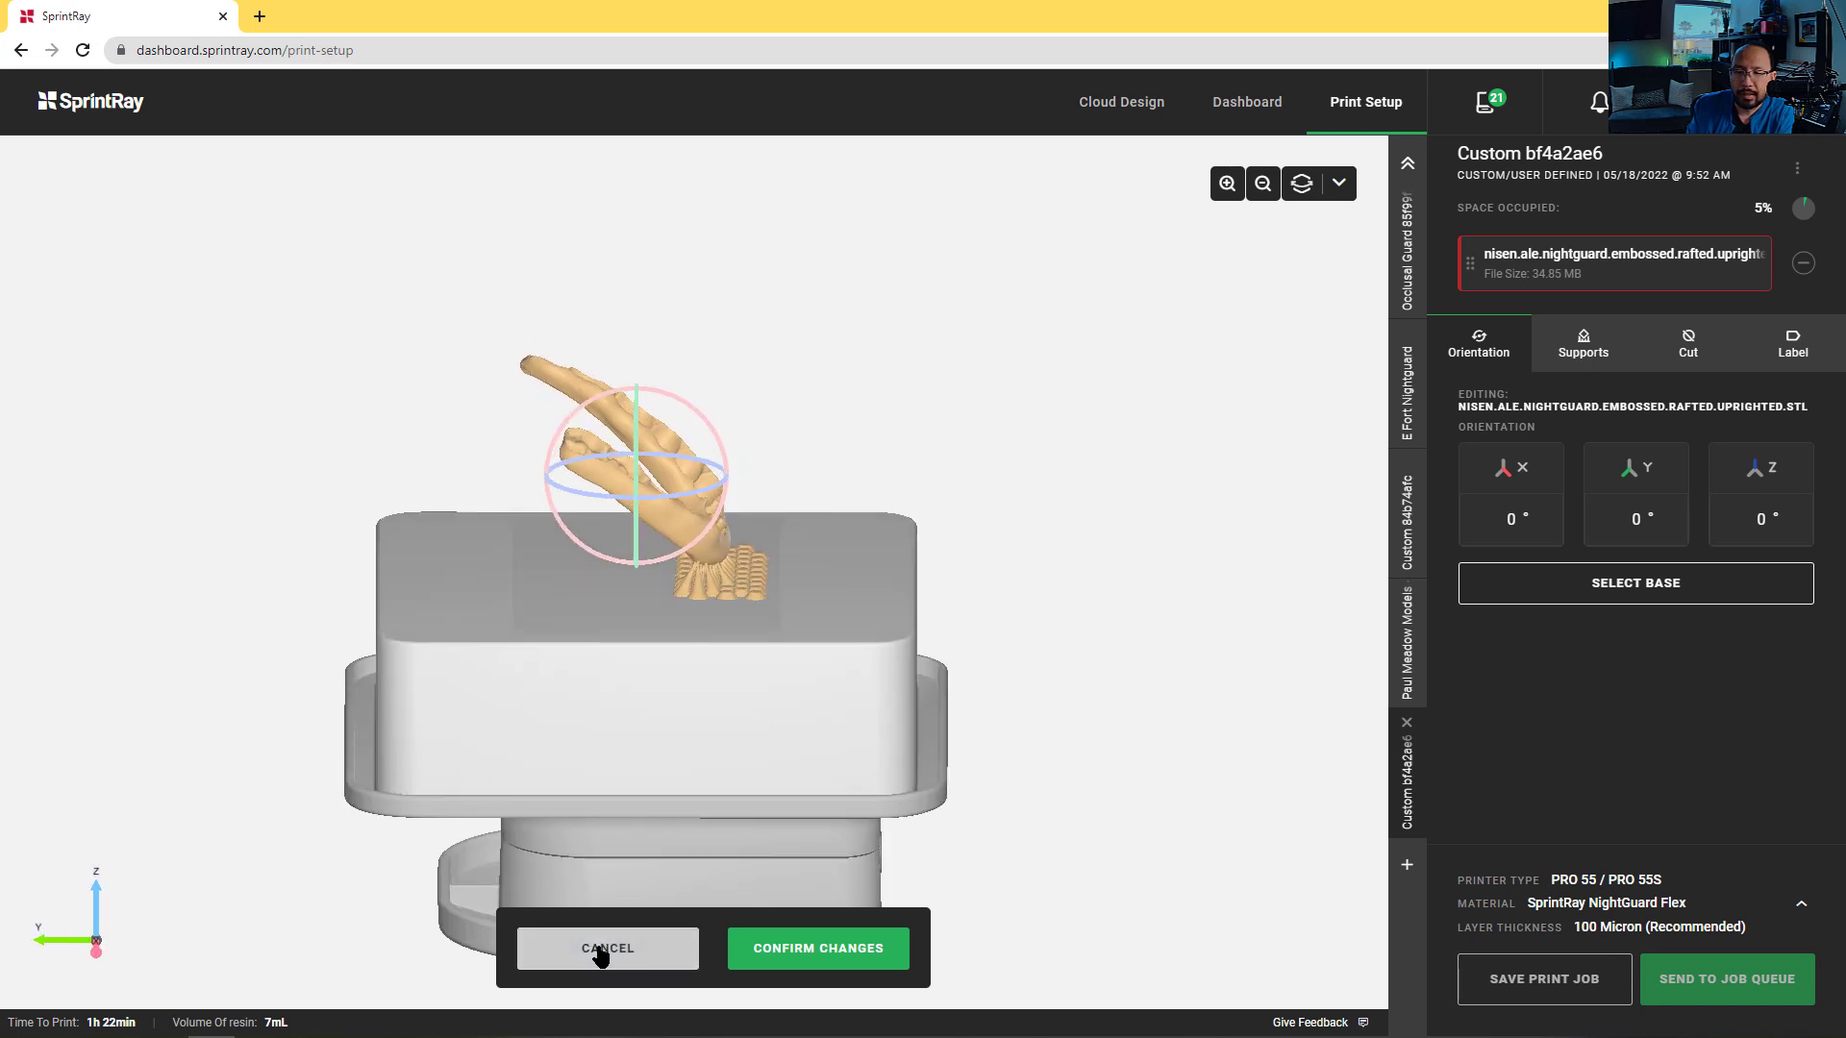
Discard the pending tilt and adjust the guard's rotation from a top view
left_click(818, 948)
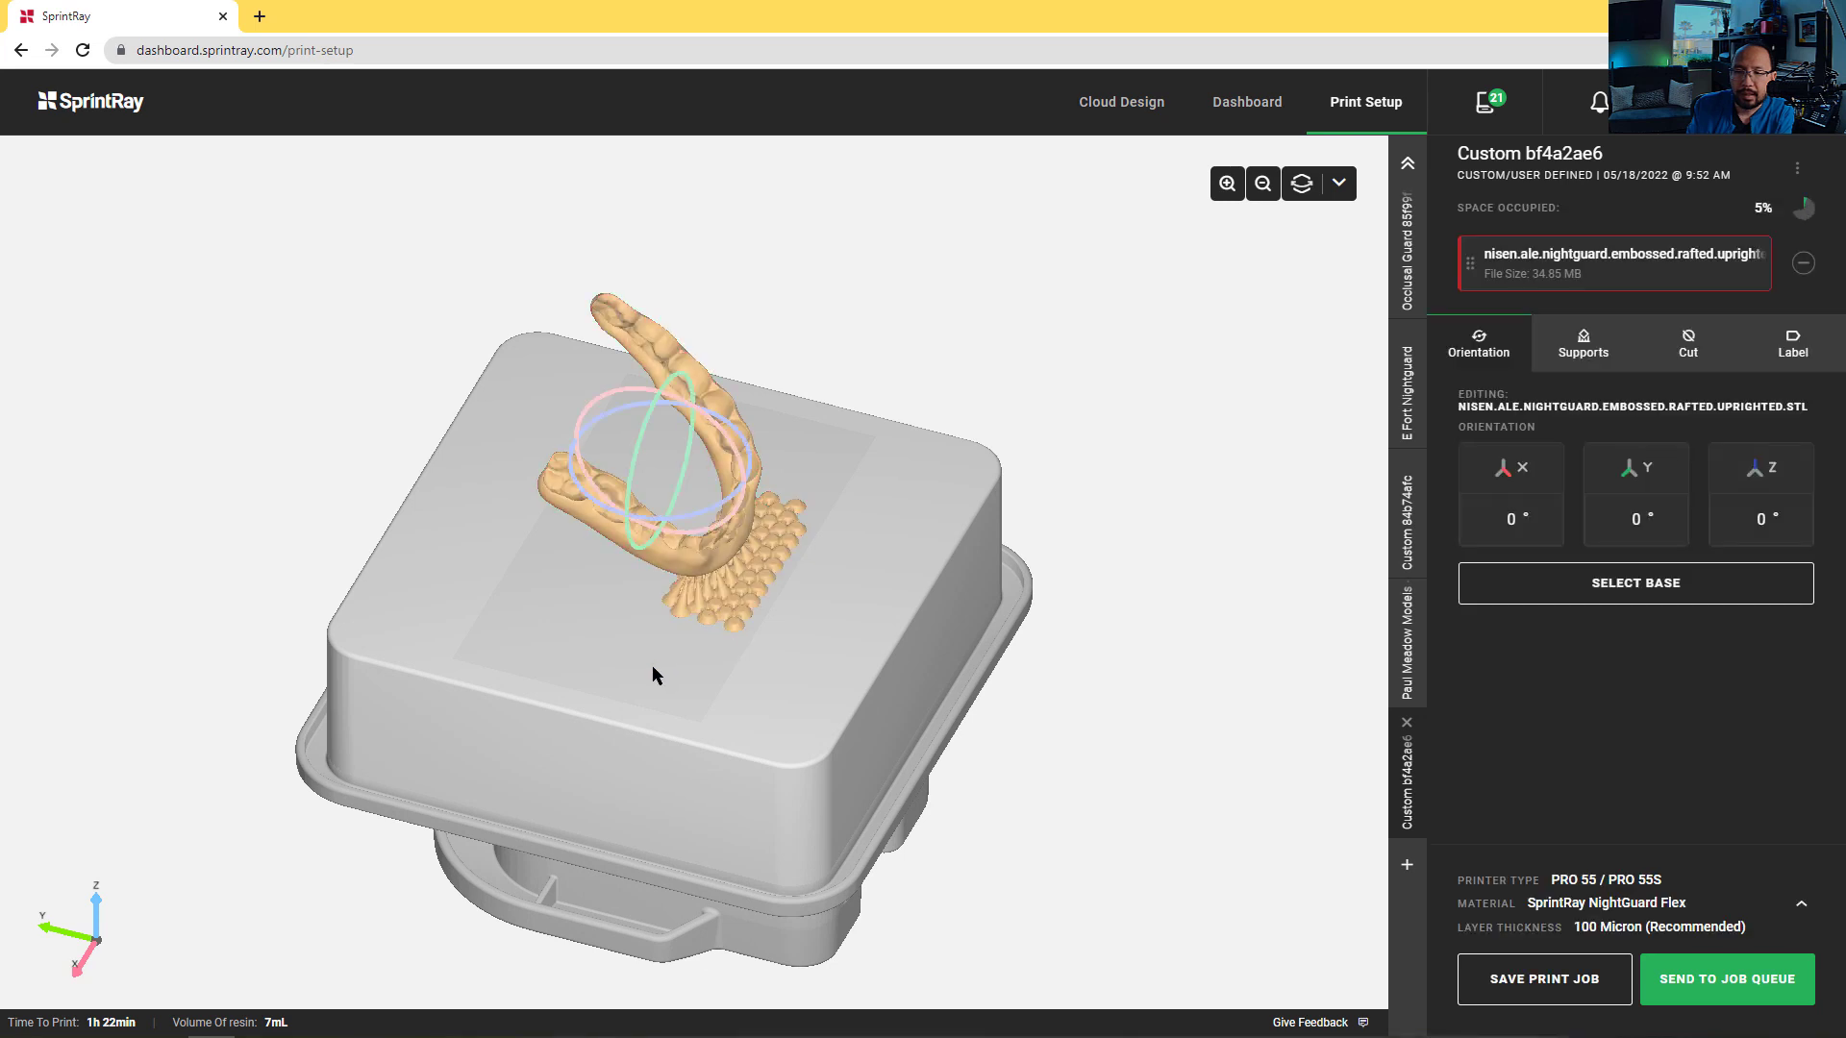
left_click_drag(656, 675, 824, 740)
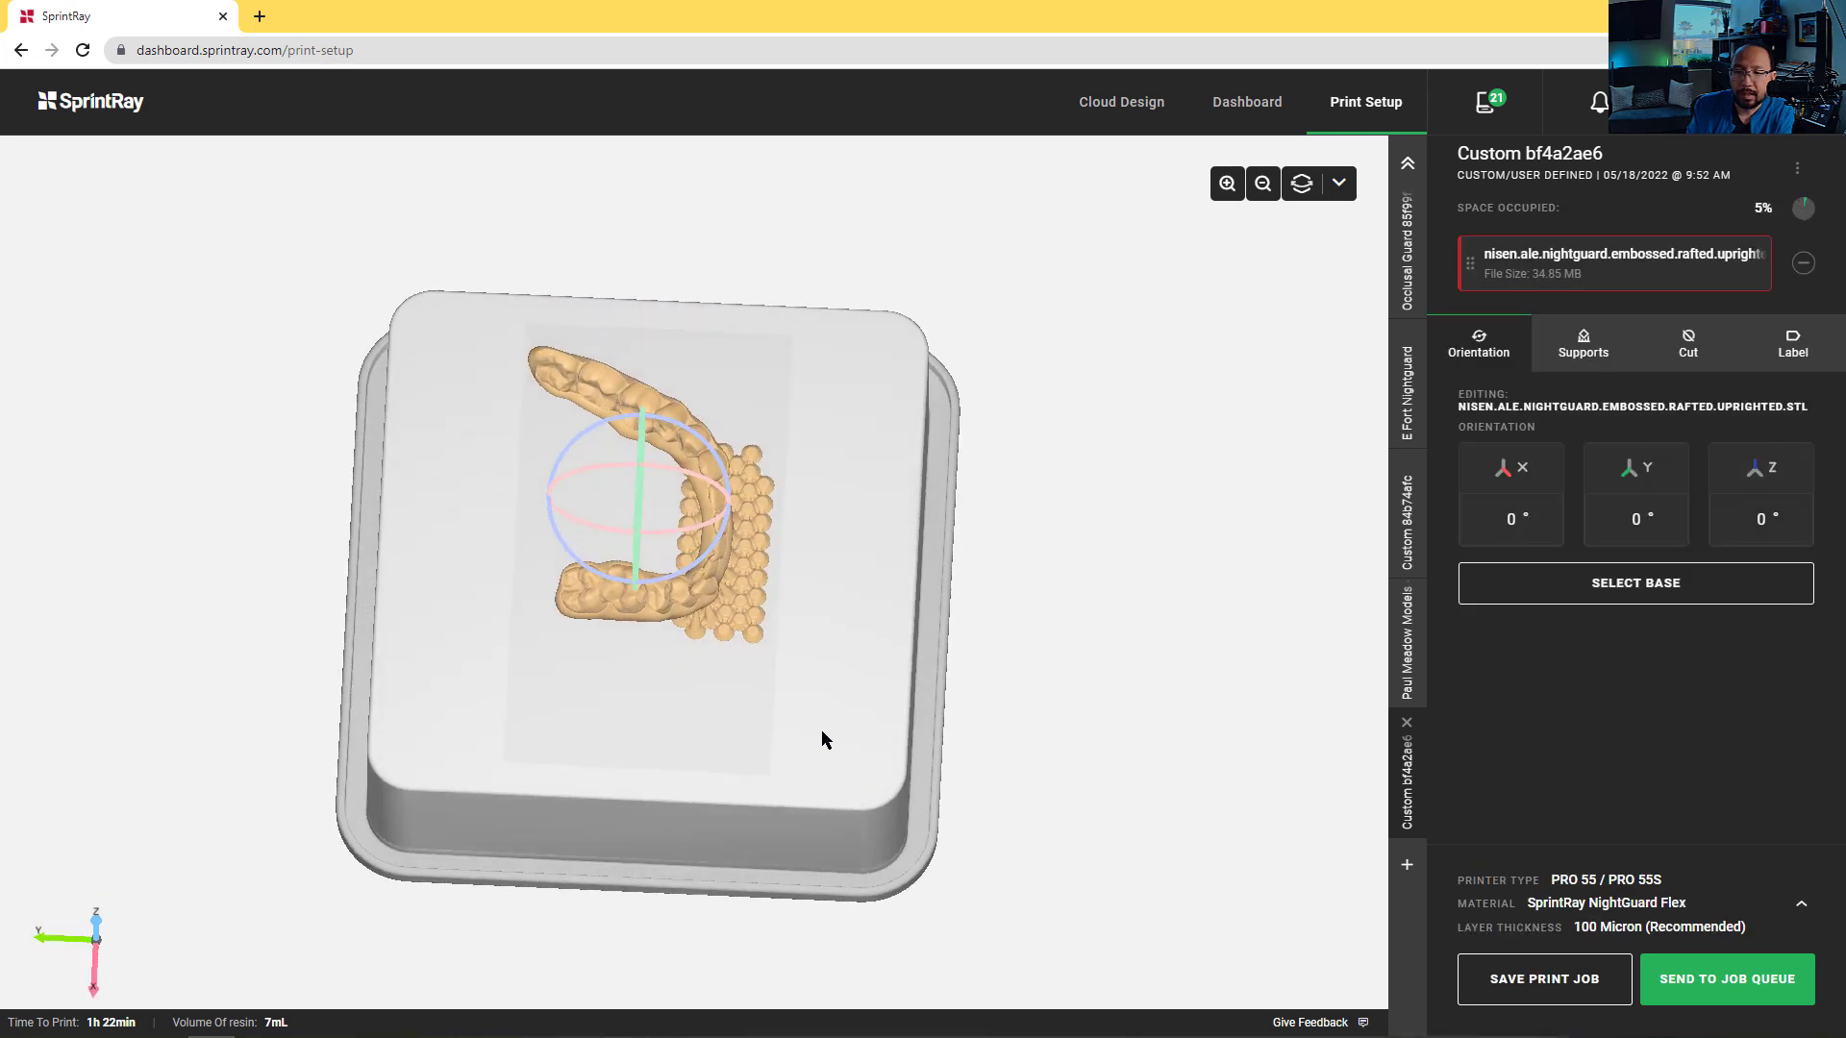
left_click_drag(824, 739, 775, 667)
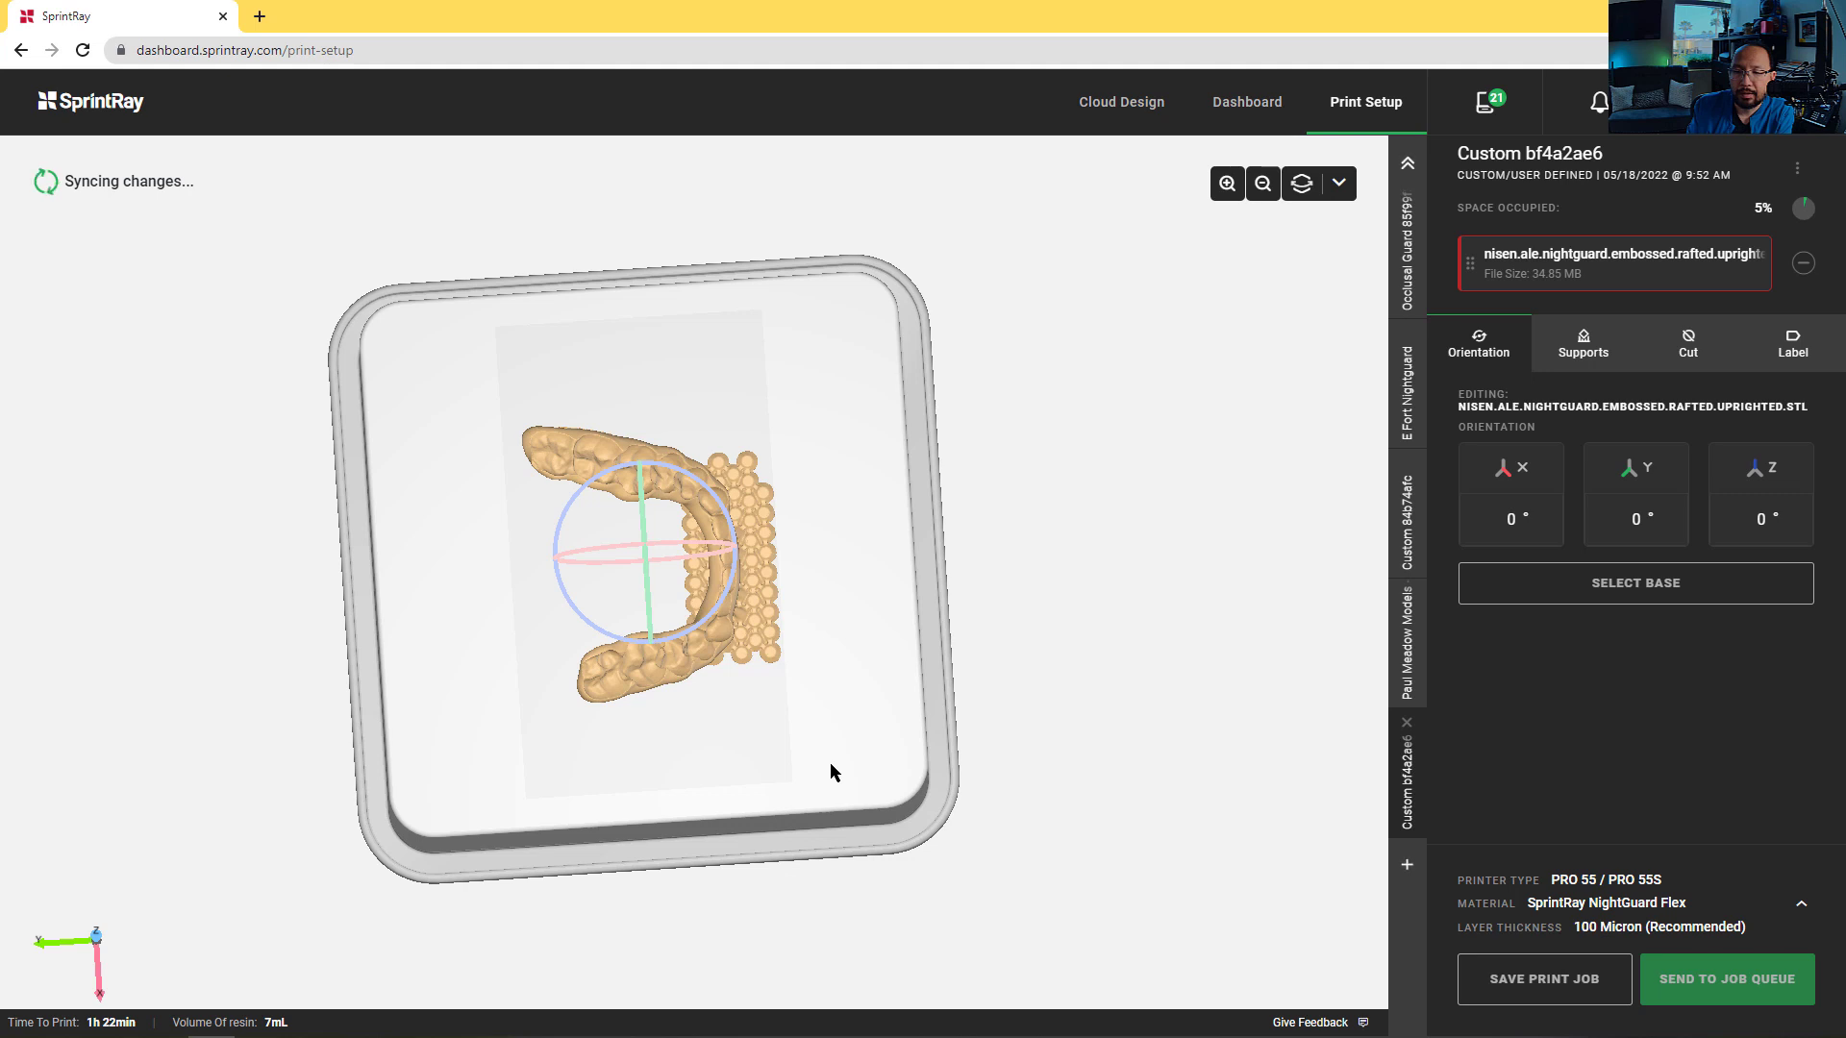
left_click_drag(833, 772, 796, 606)
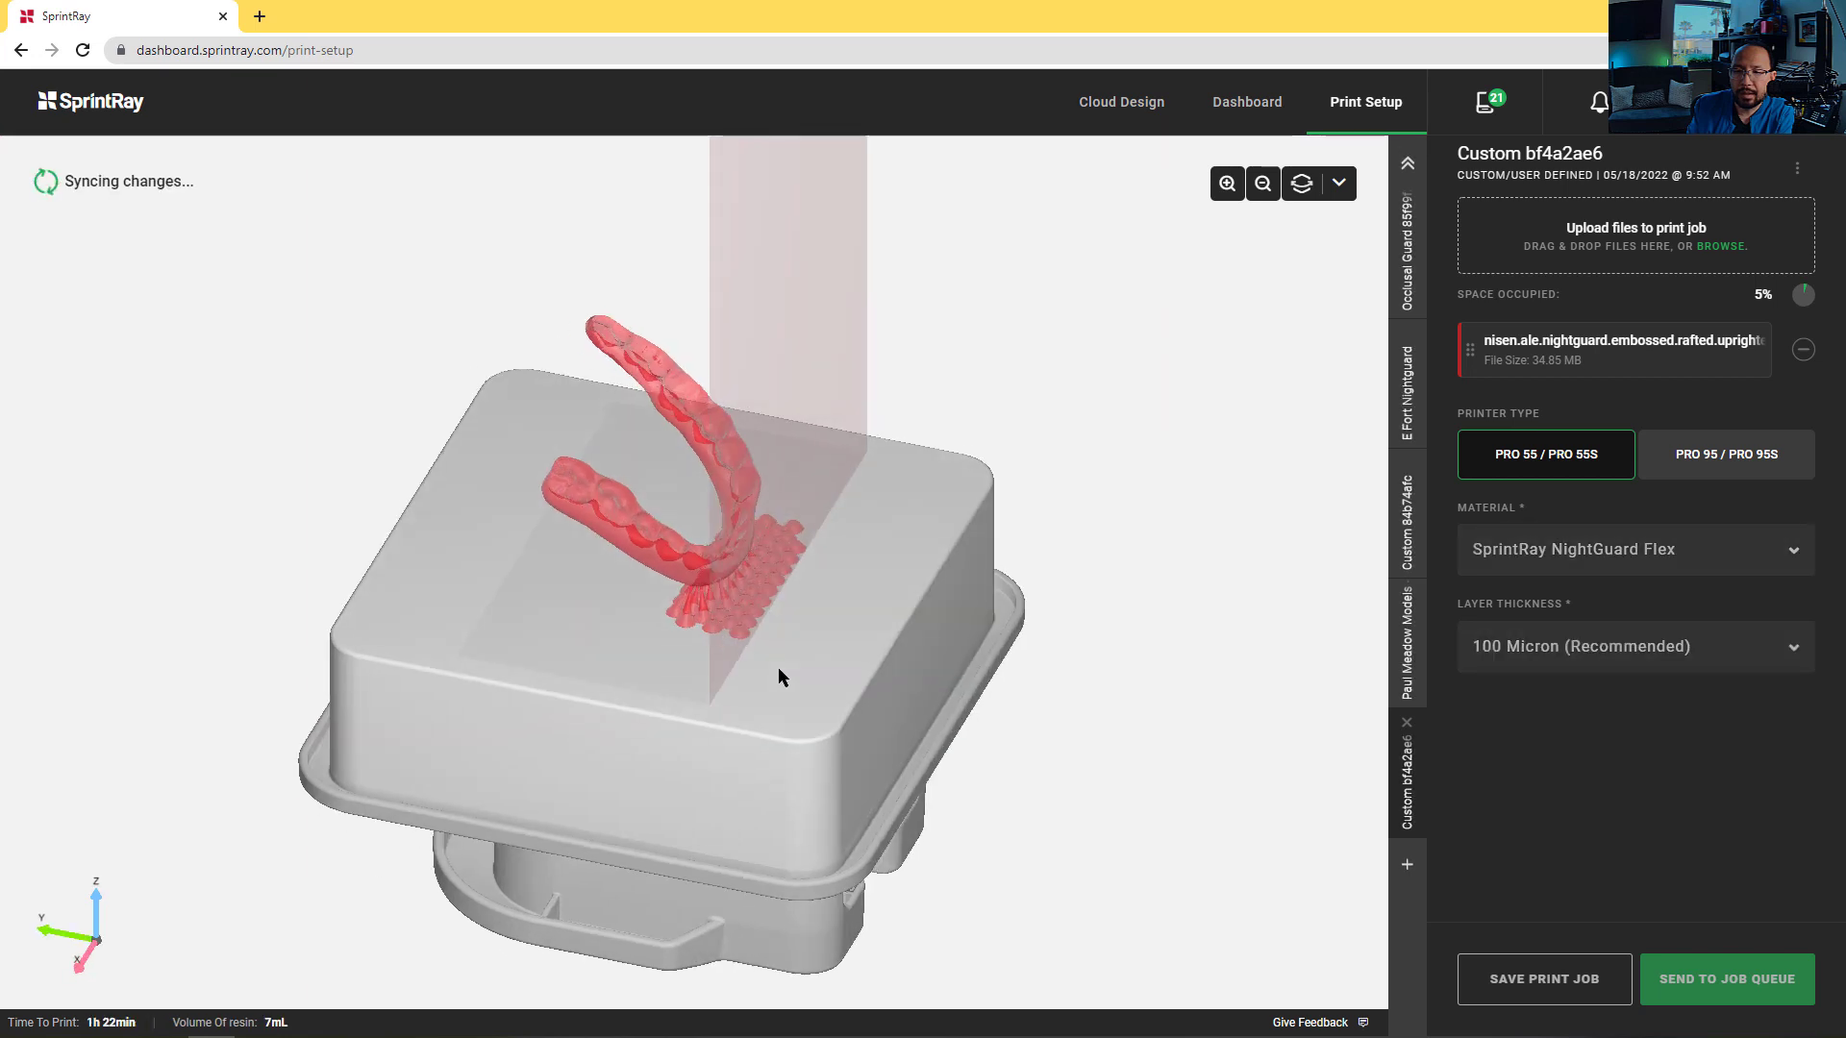
left_click_drag(783, 676, 843, 744)
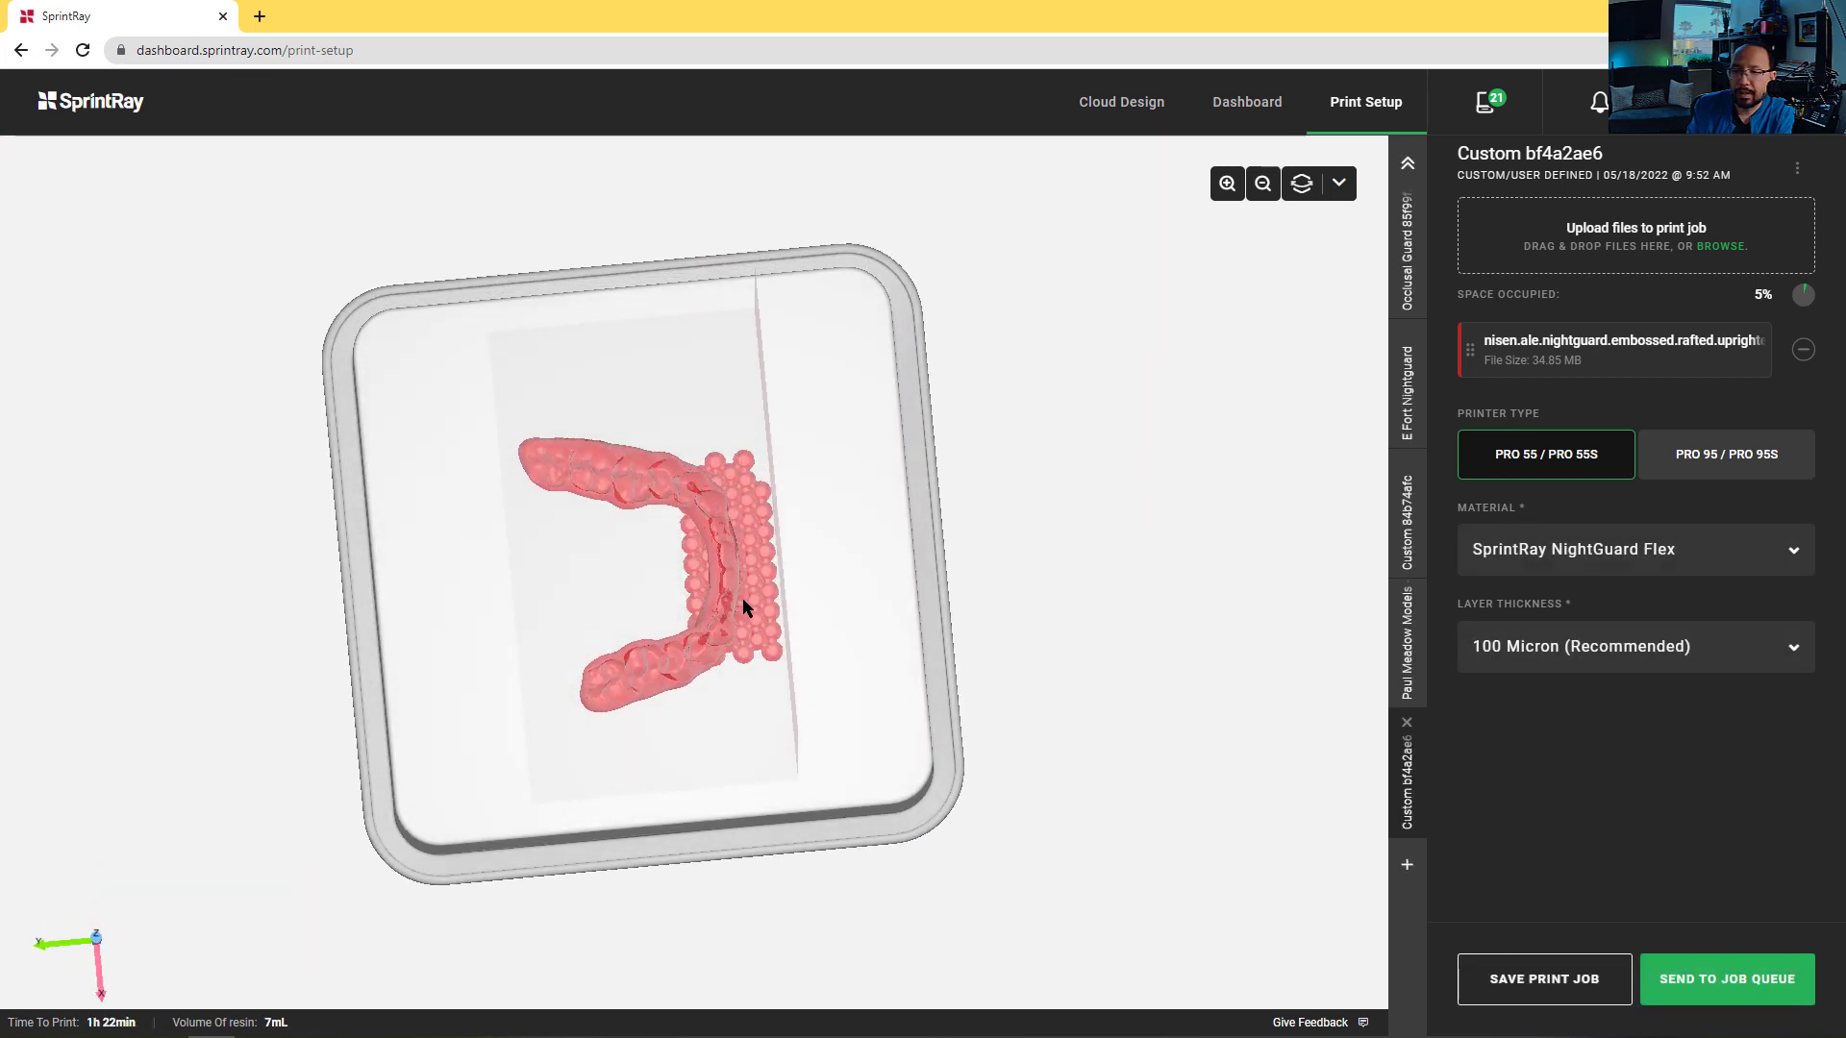
Reselect the night guard and spin it around the vertical axis
left_click(1613, 350)
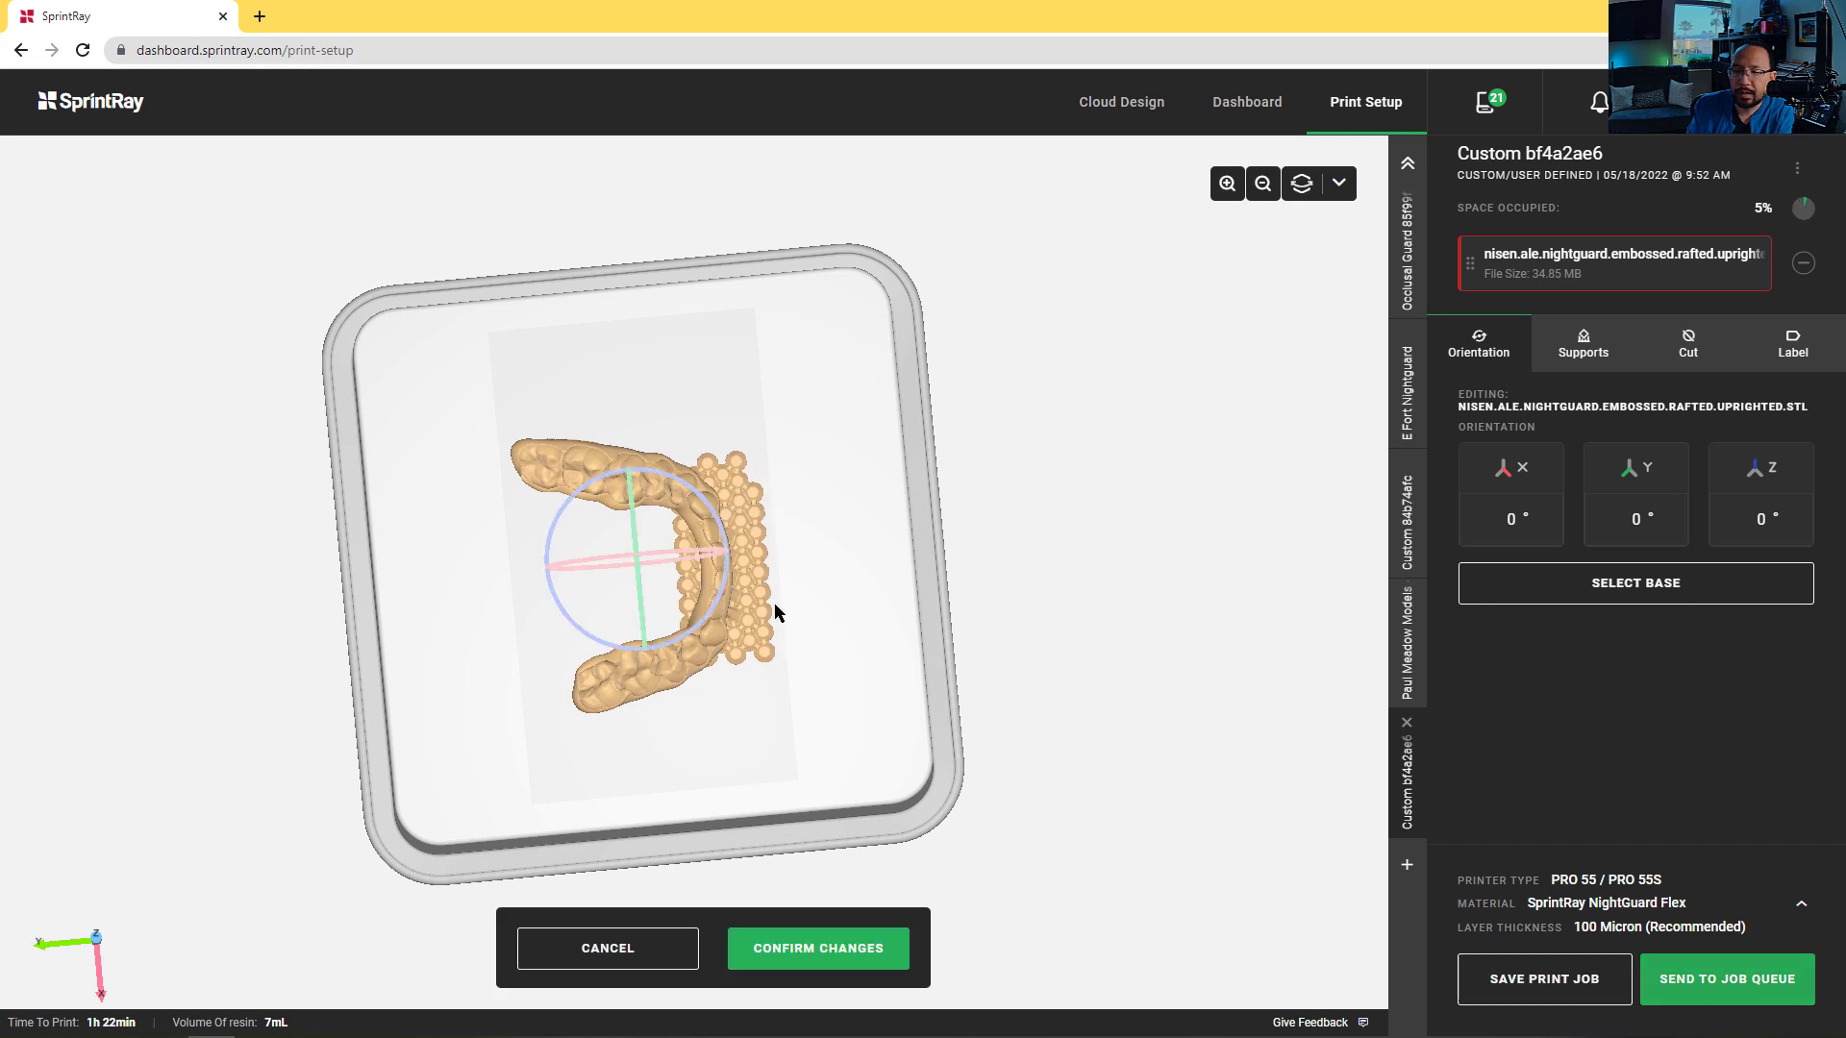
left_click(817, 948)
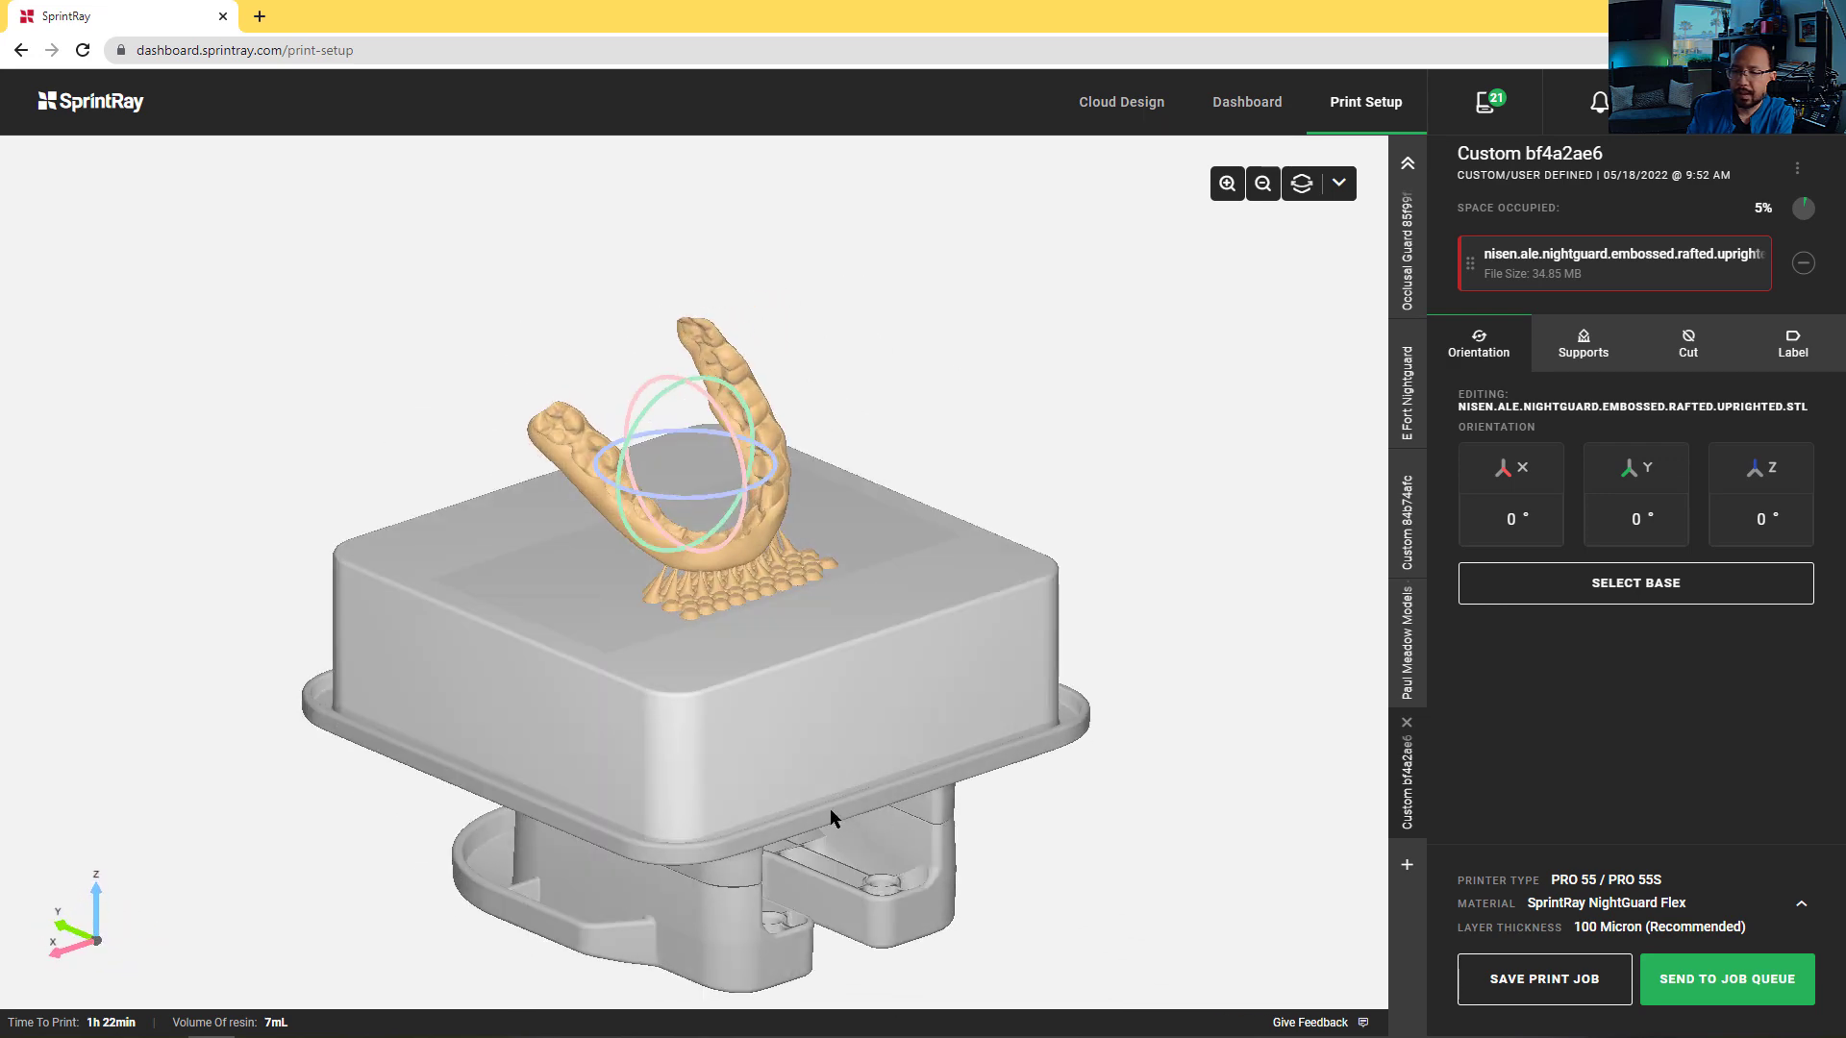
left_click_drag(830, 819, 1024, 890)
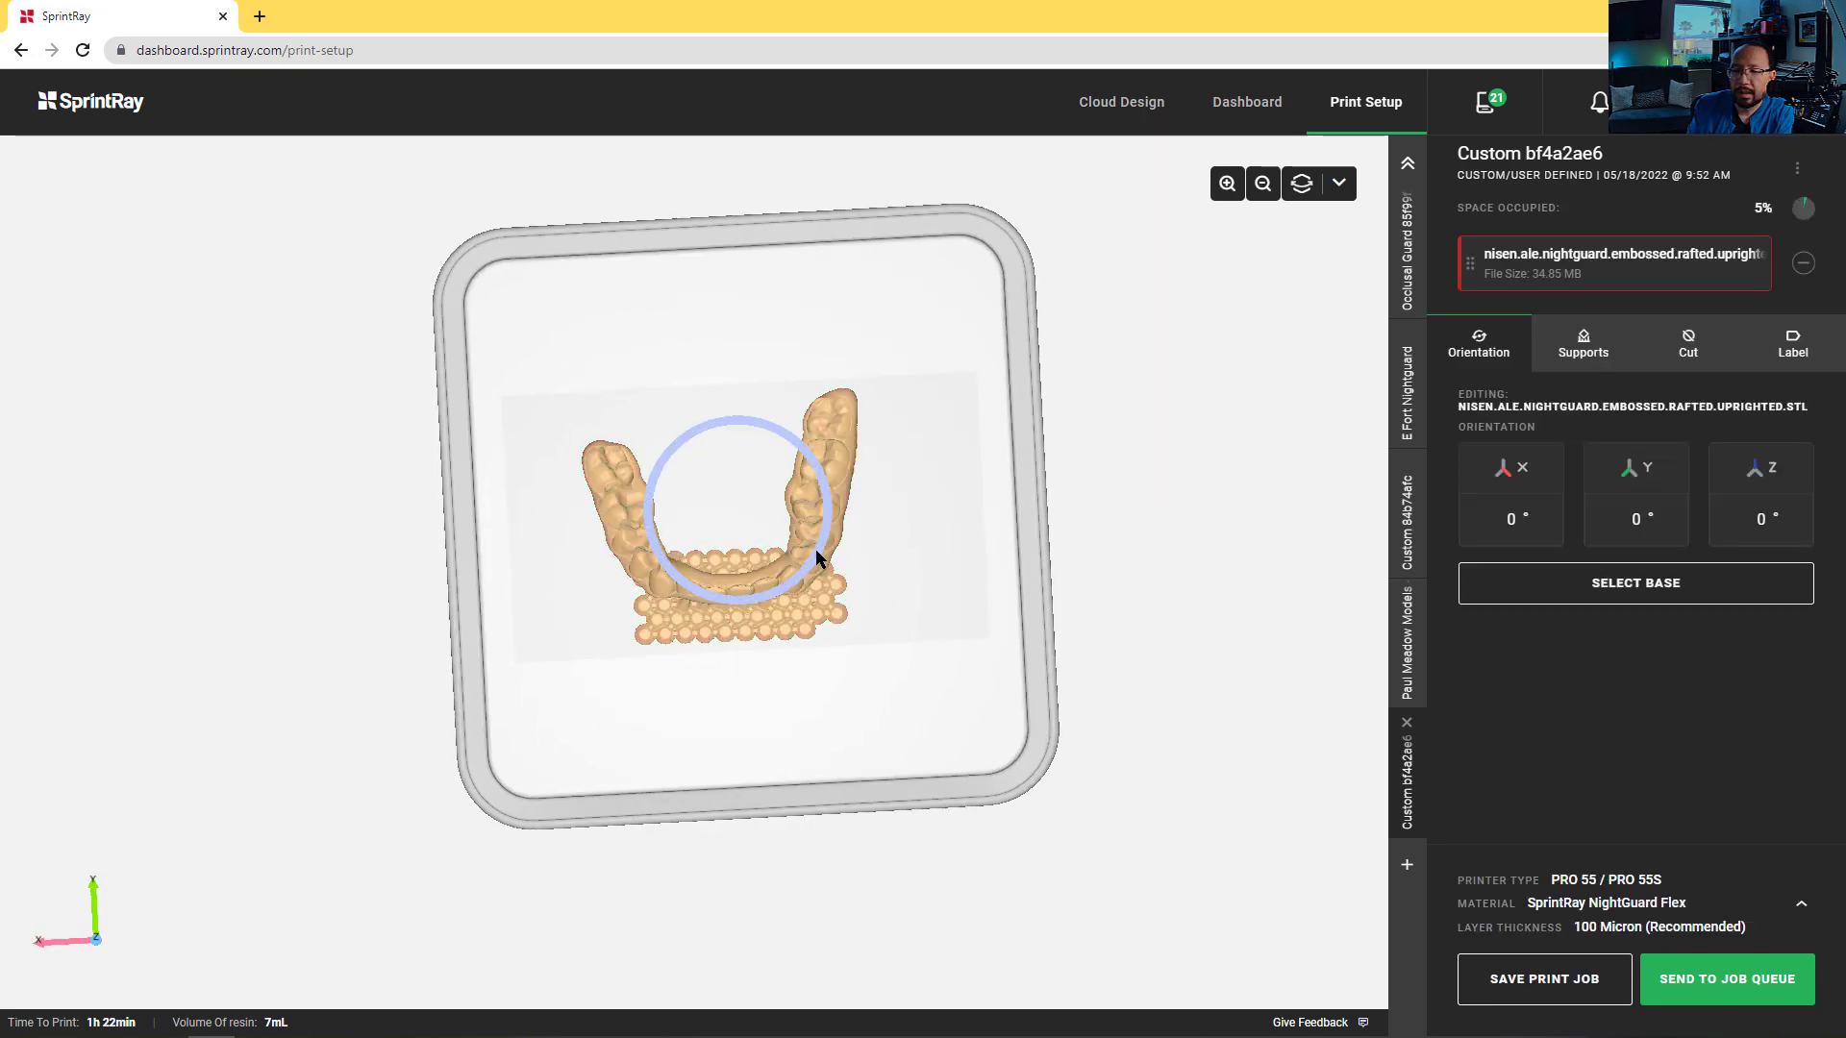
left_click_drag(818, 560, 788, 600)
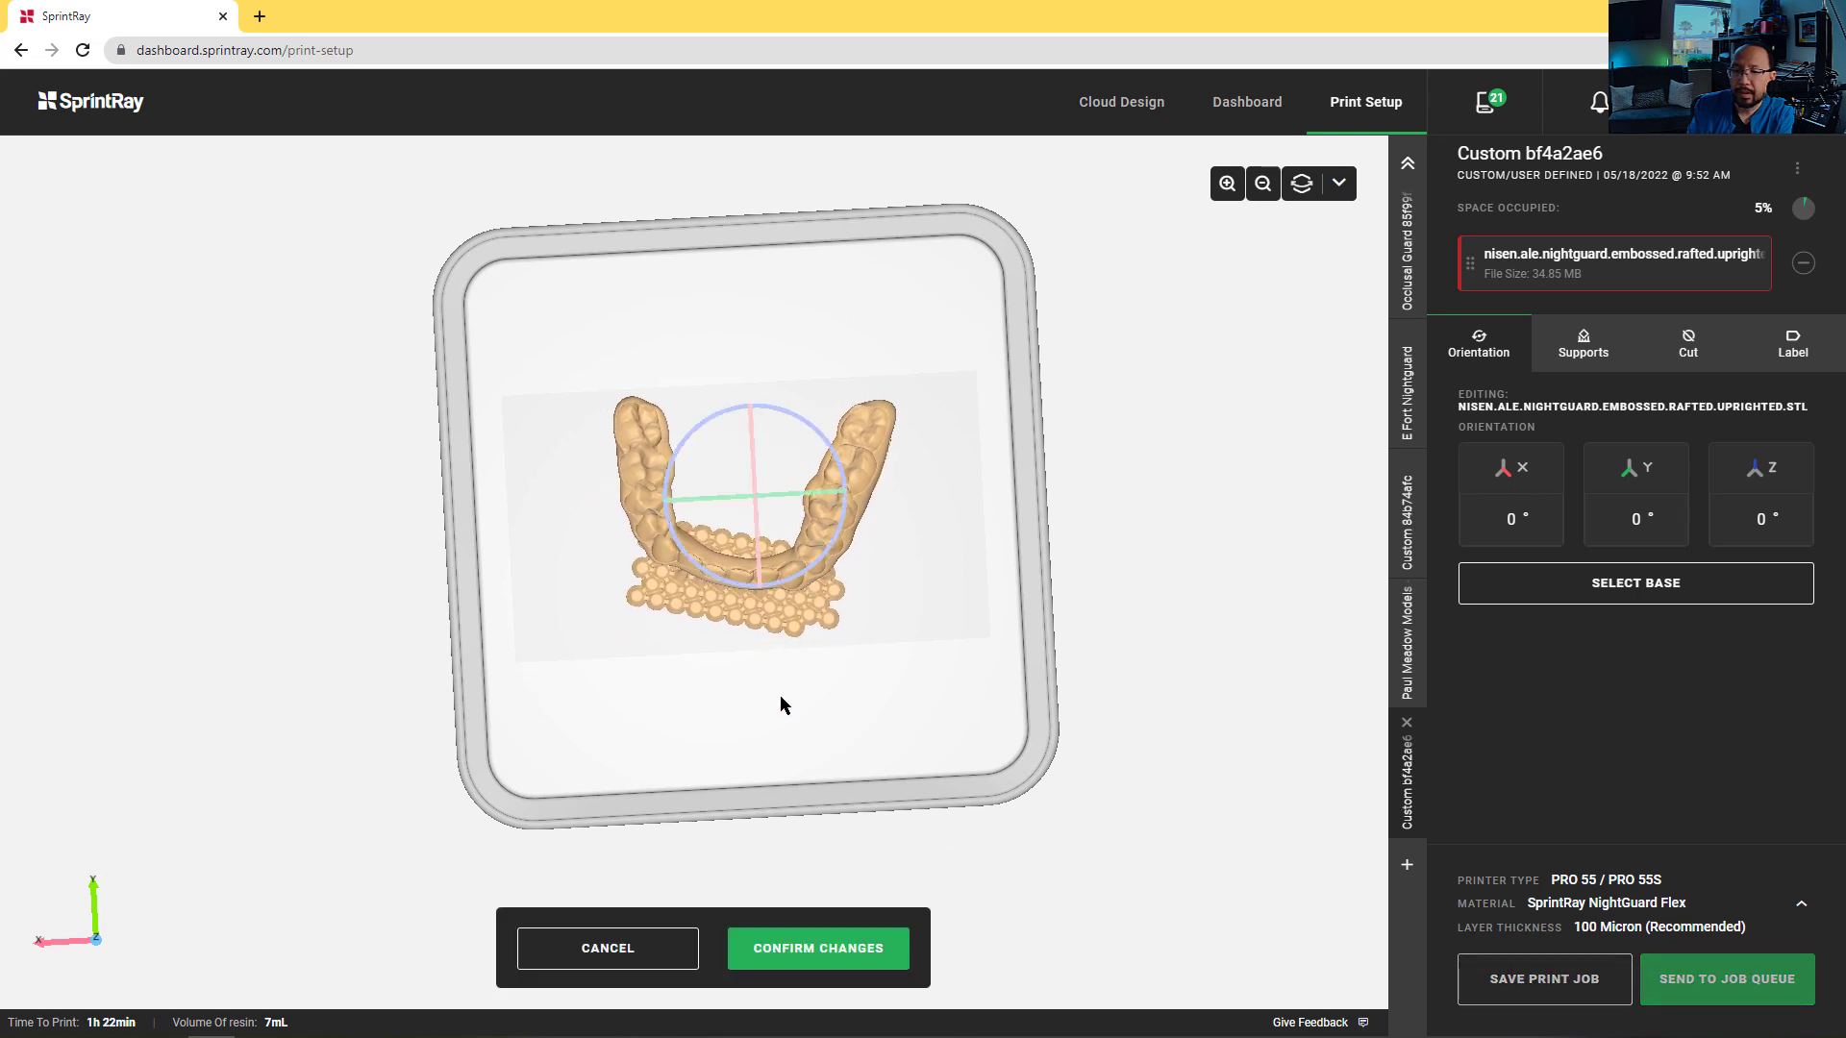
Confirm the night guard's new rotation on the platform
left_click(817, 948)
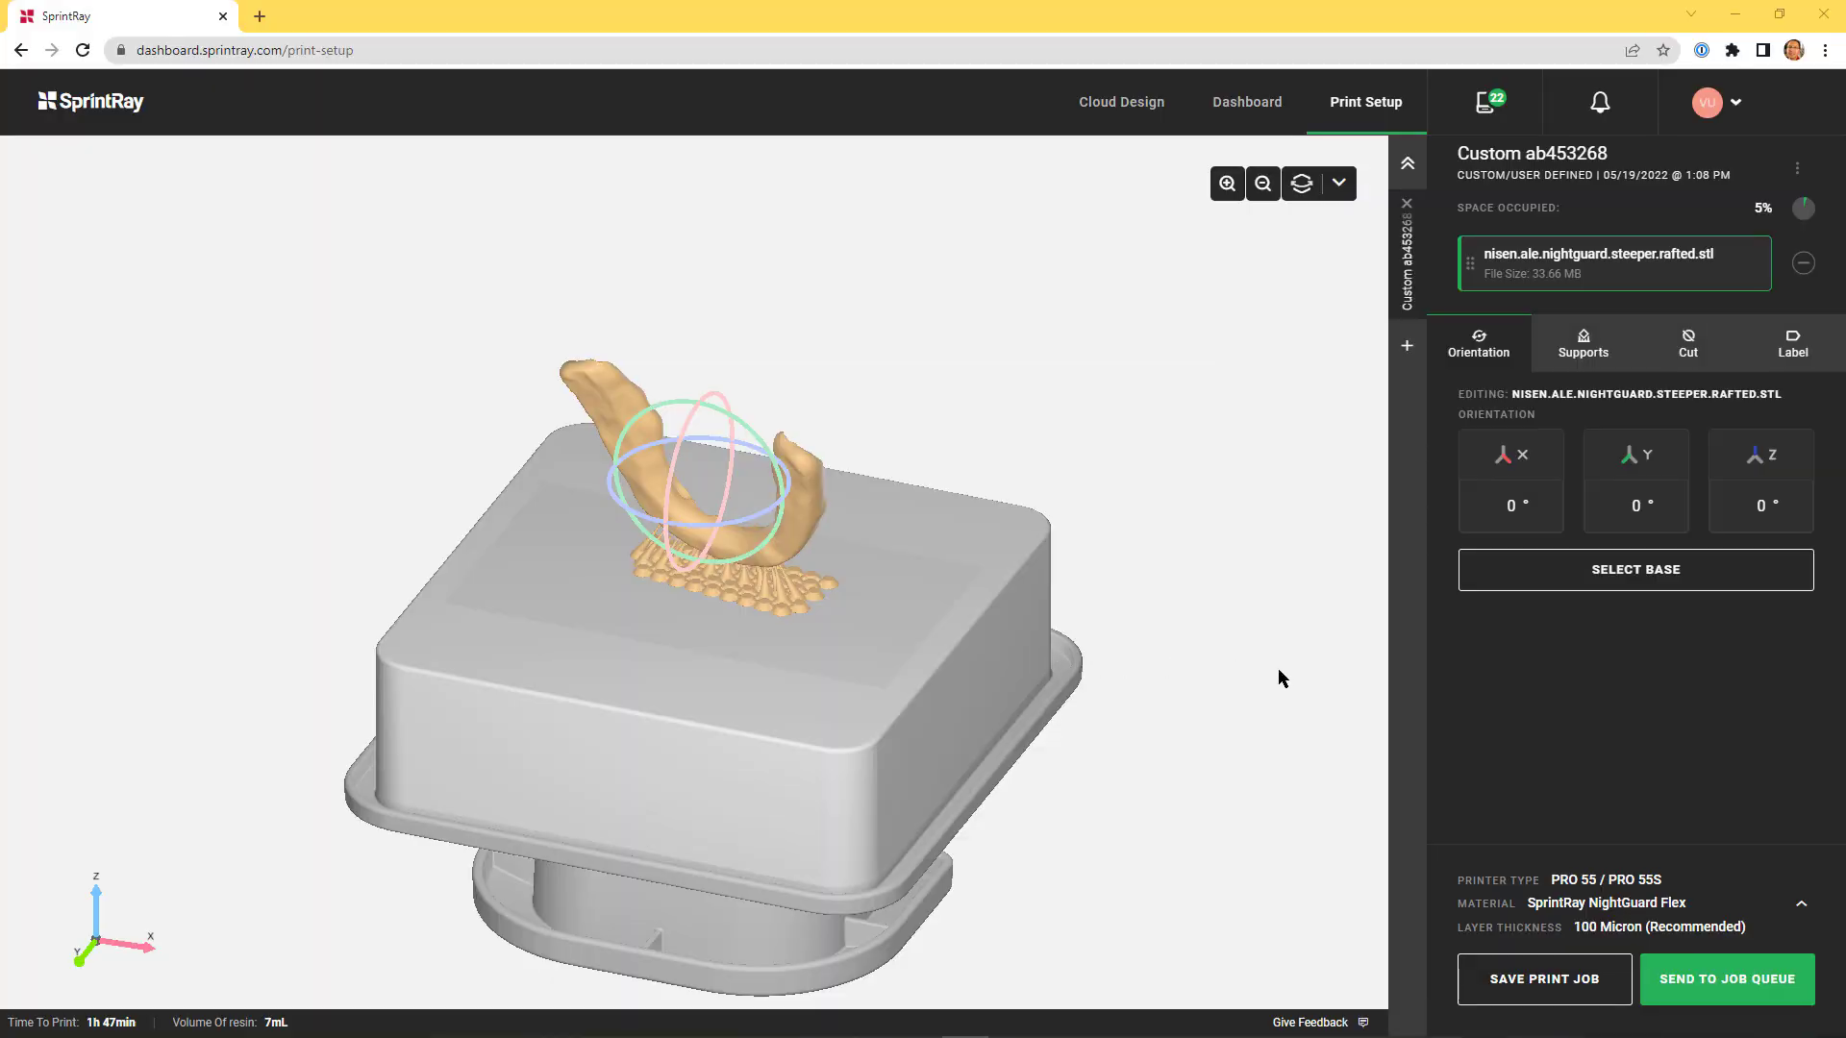
Send the steeper night guard job to the job queue and pick the PS5P printer
left_click(1725, 979)
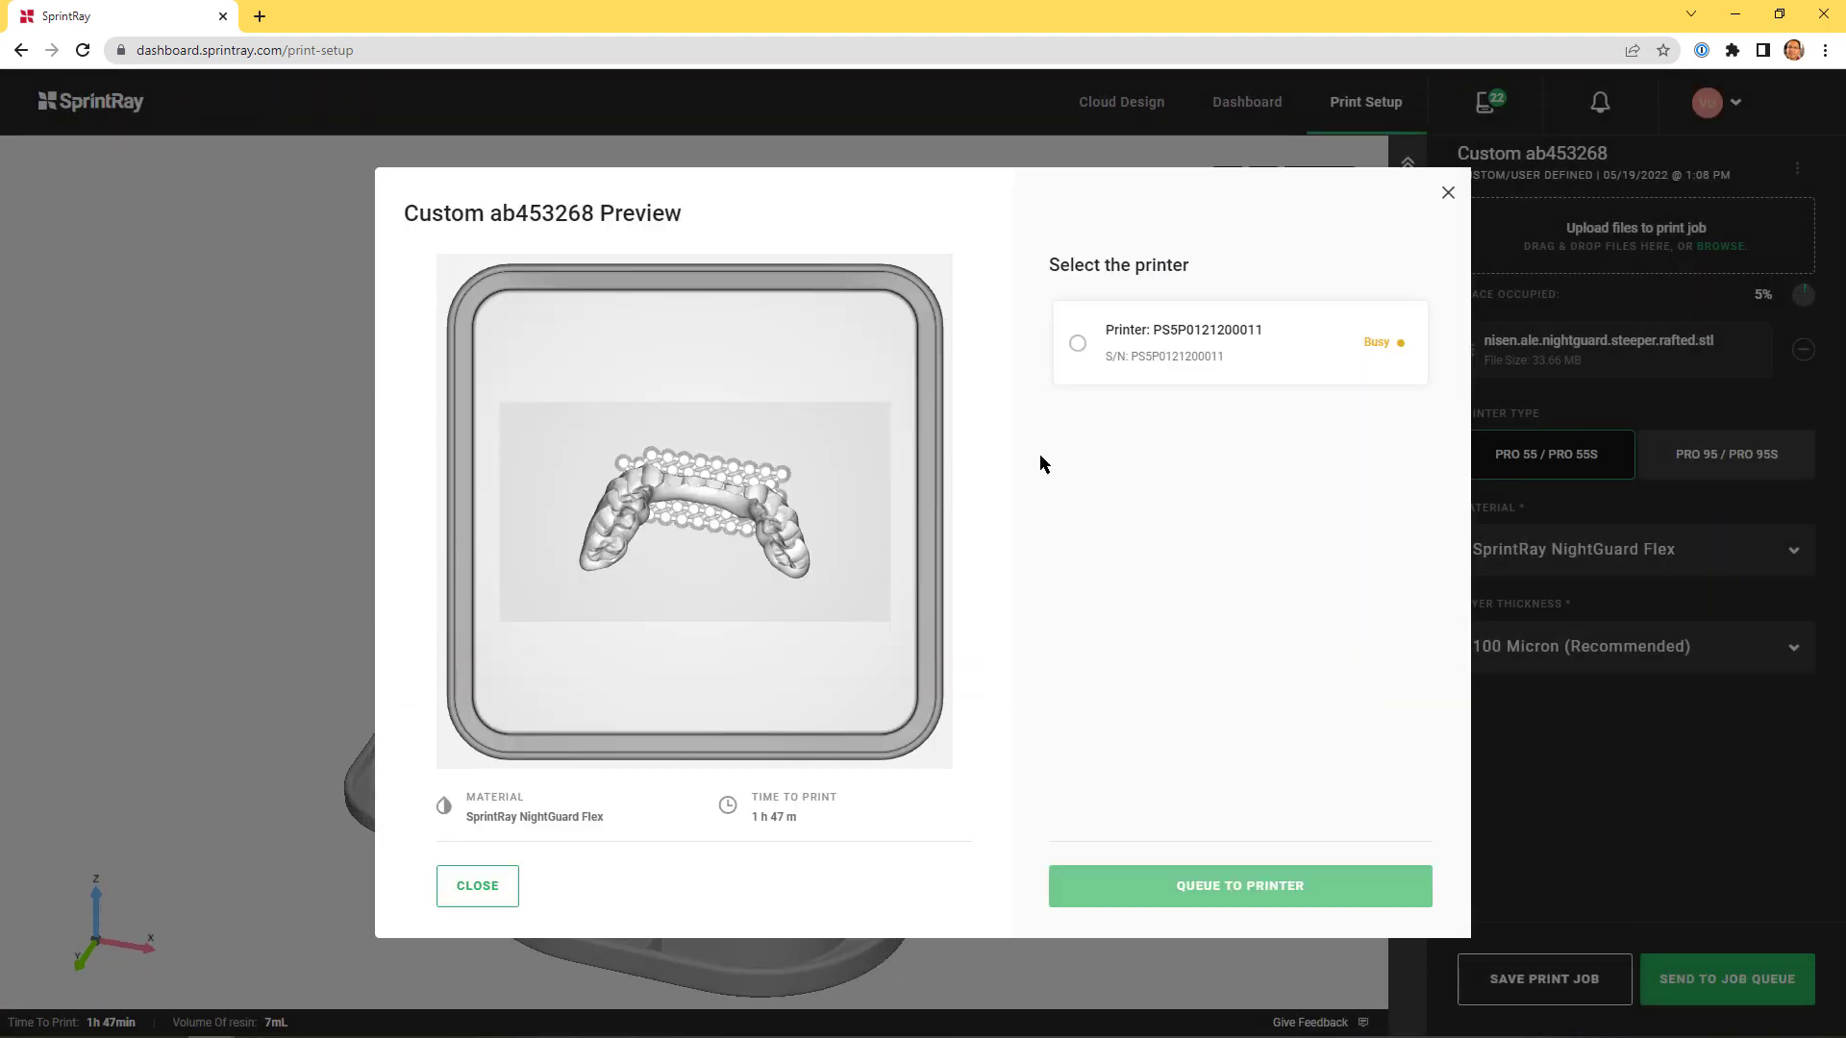
left_click(1076, 343)
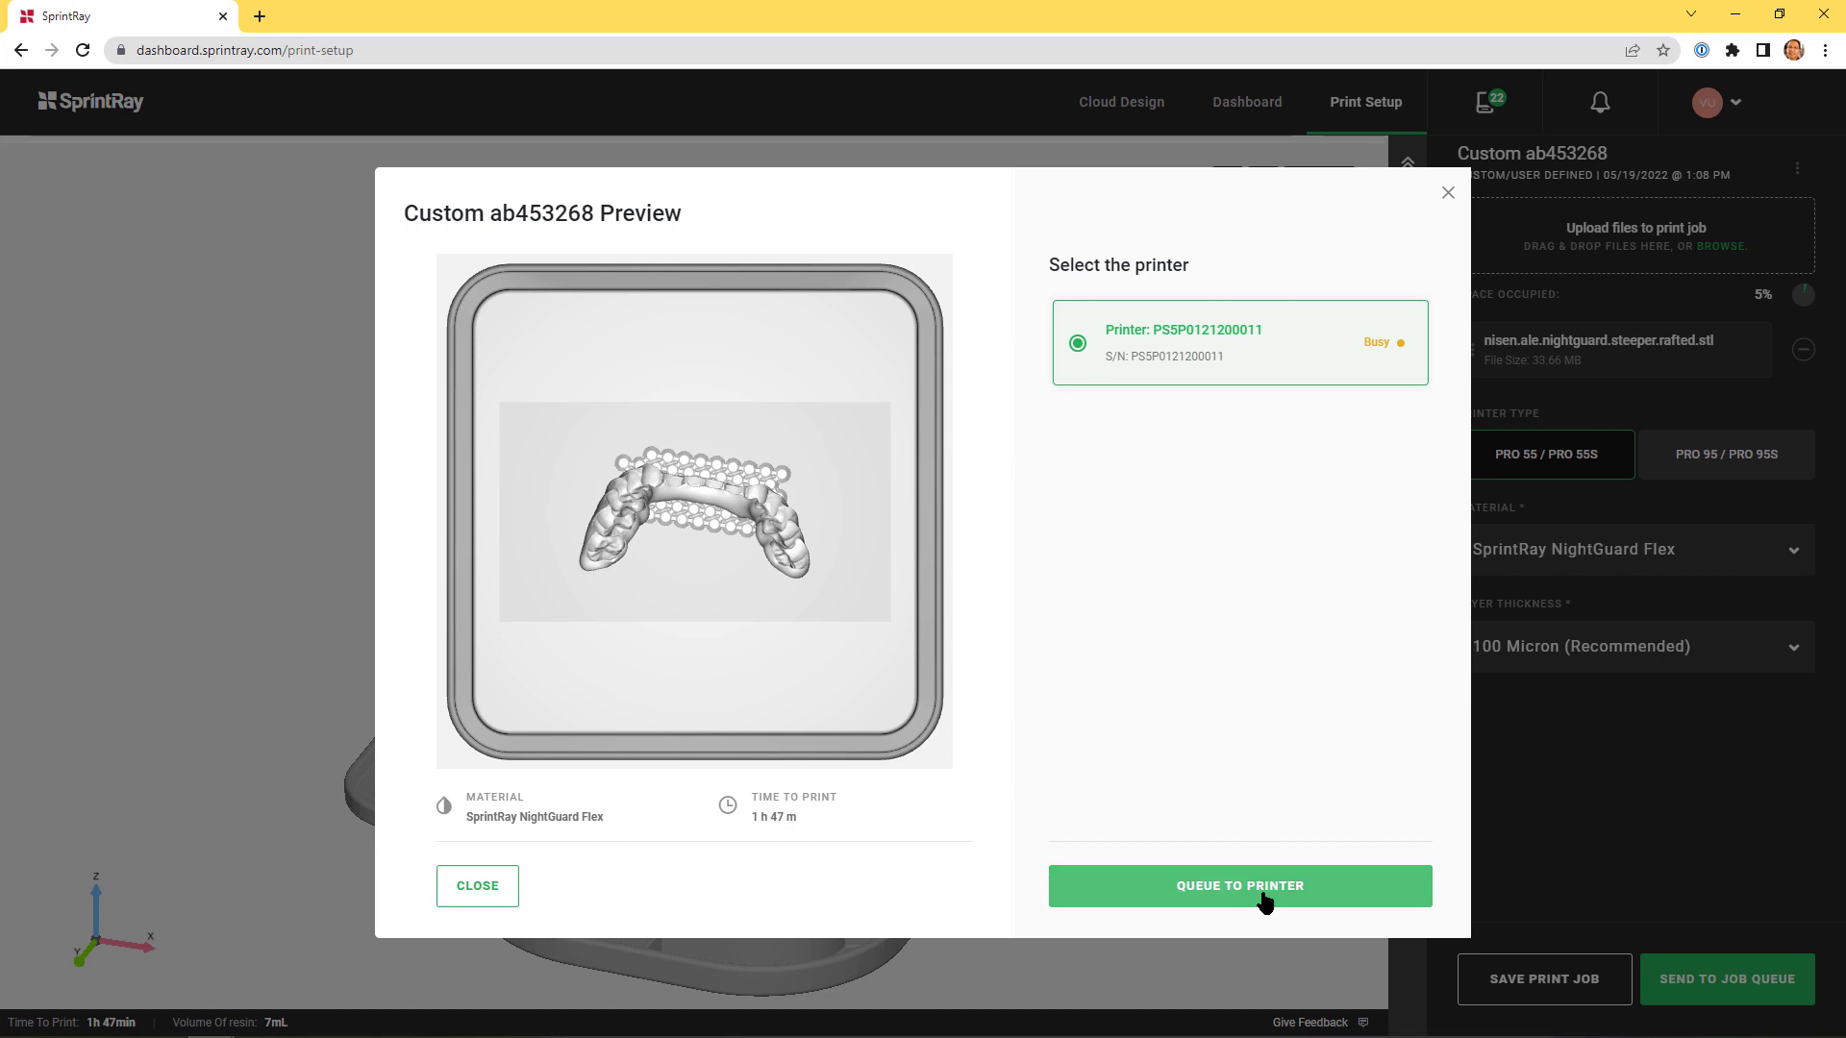
left_click(1238, 886)
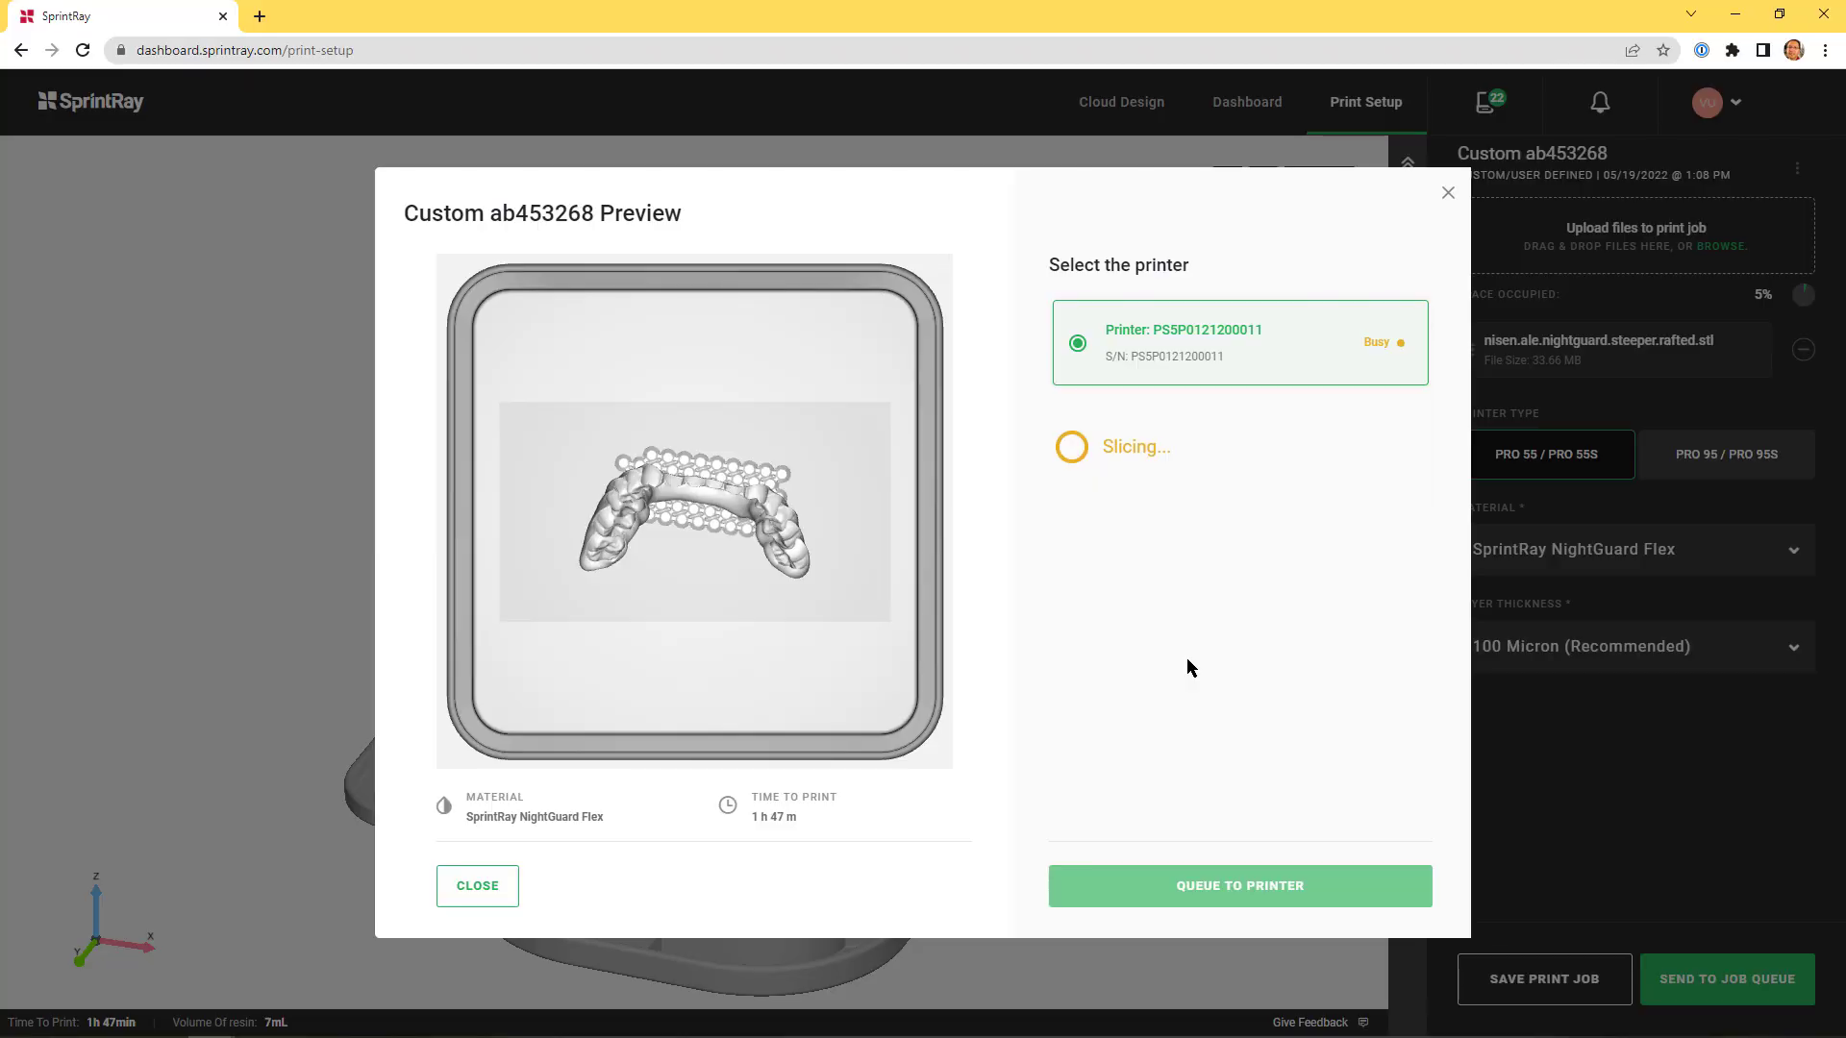
Dismiss the queue success dialog and continue editing the job
left_click(1238, 886)
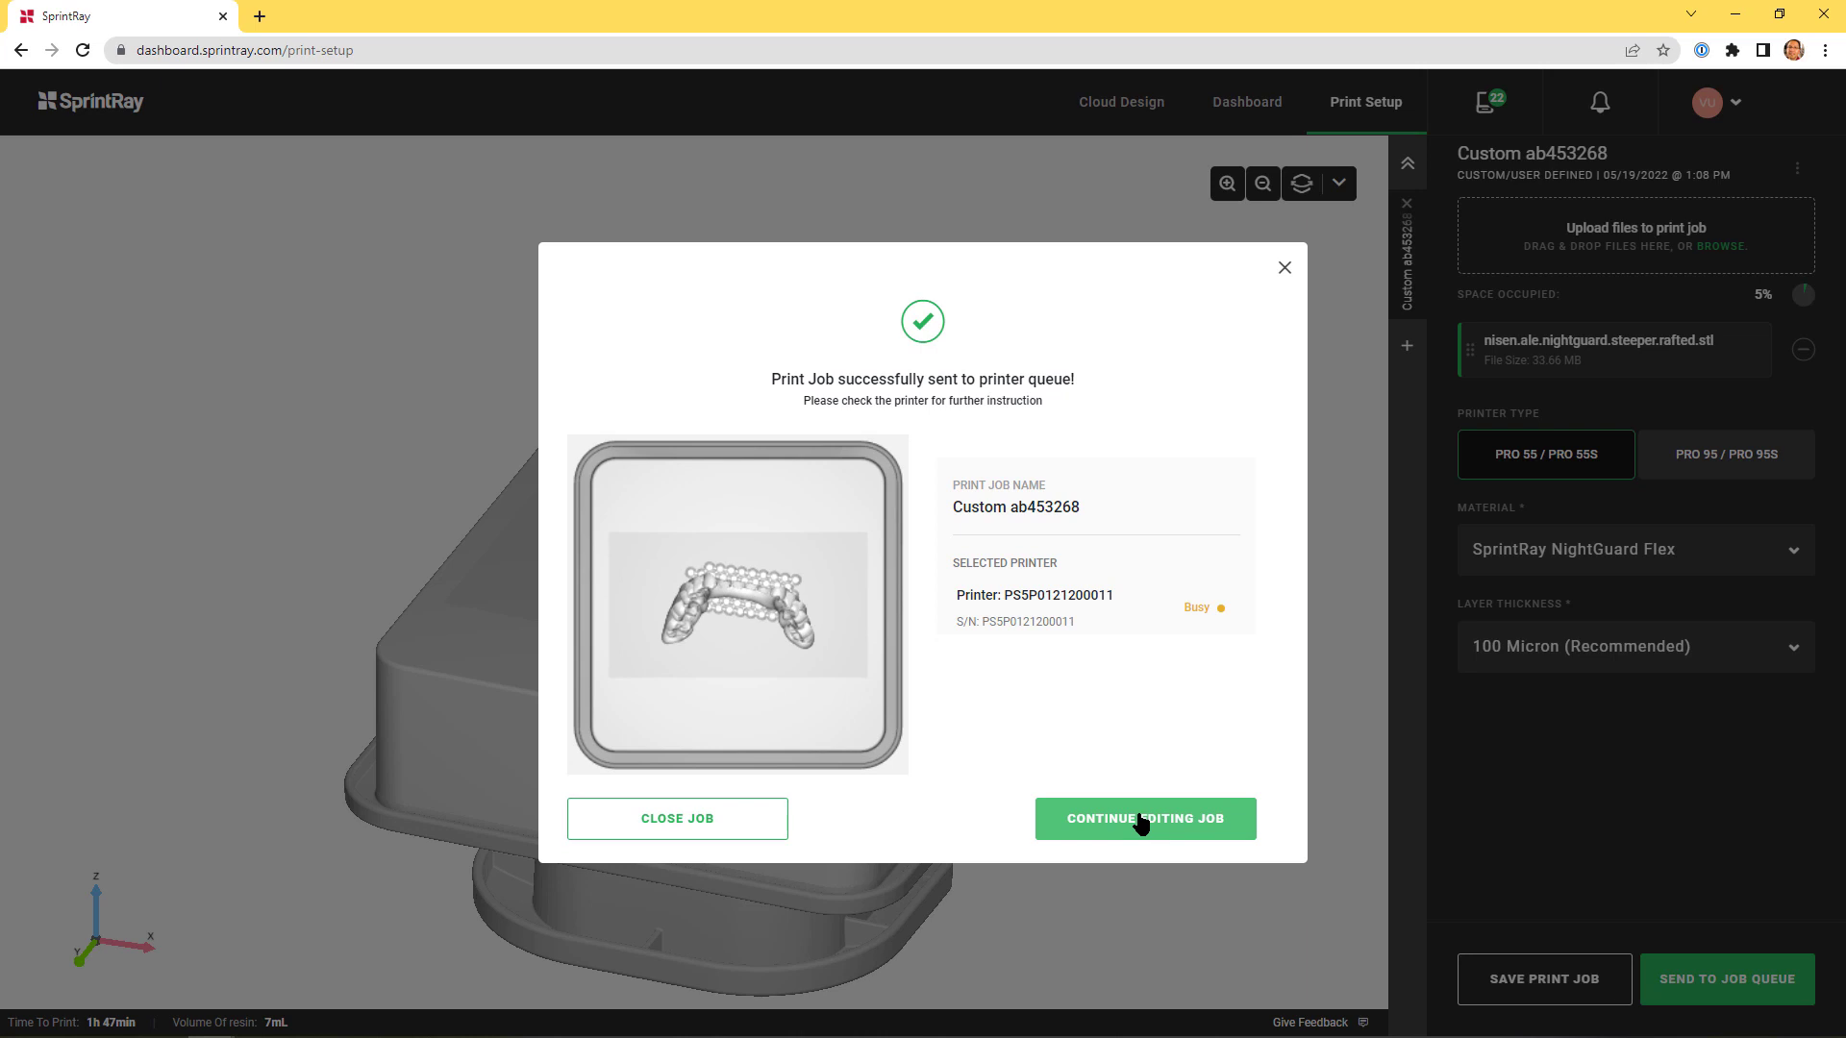
left_click(1144, 818)
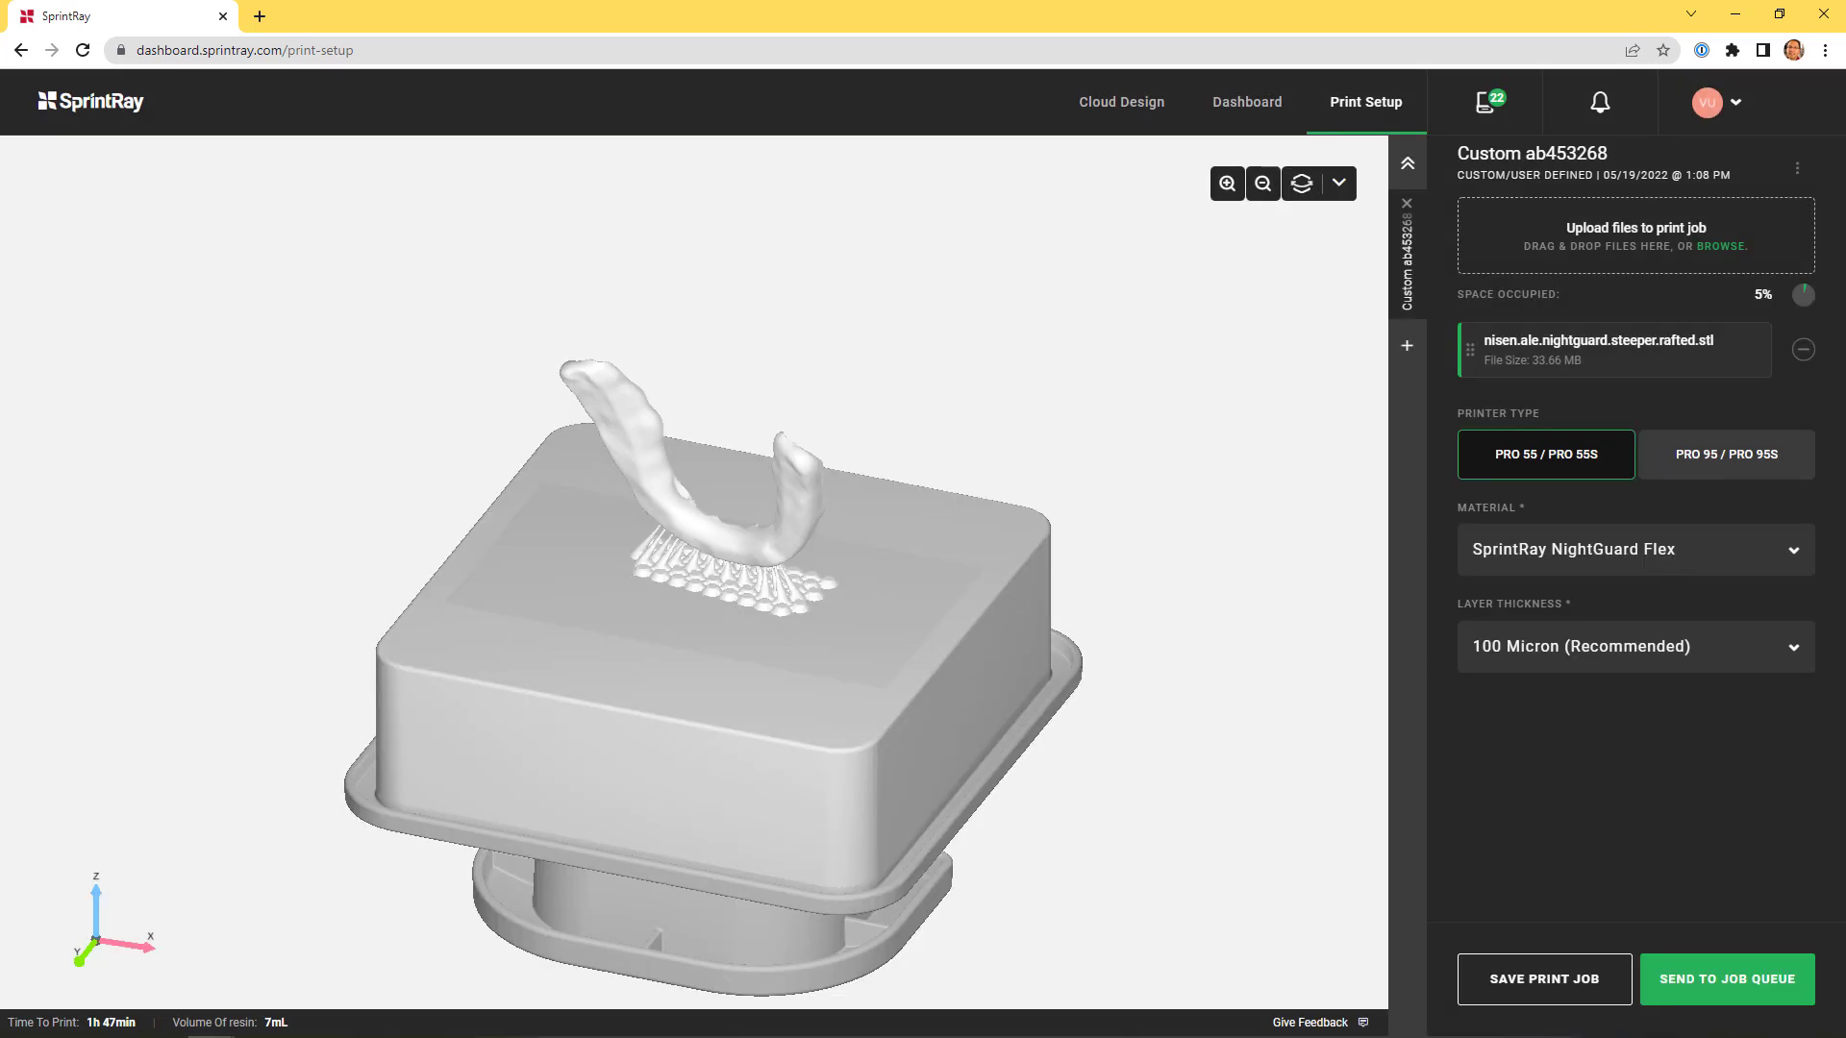